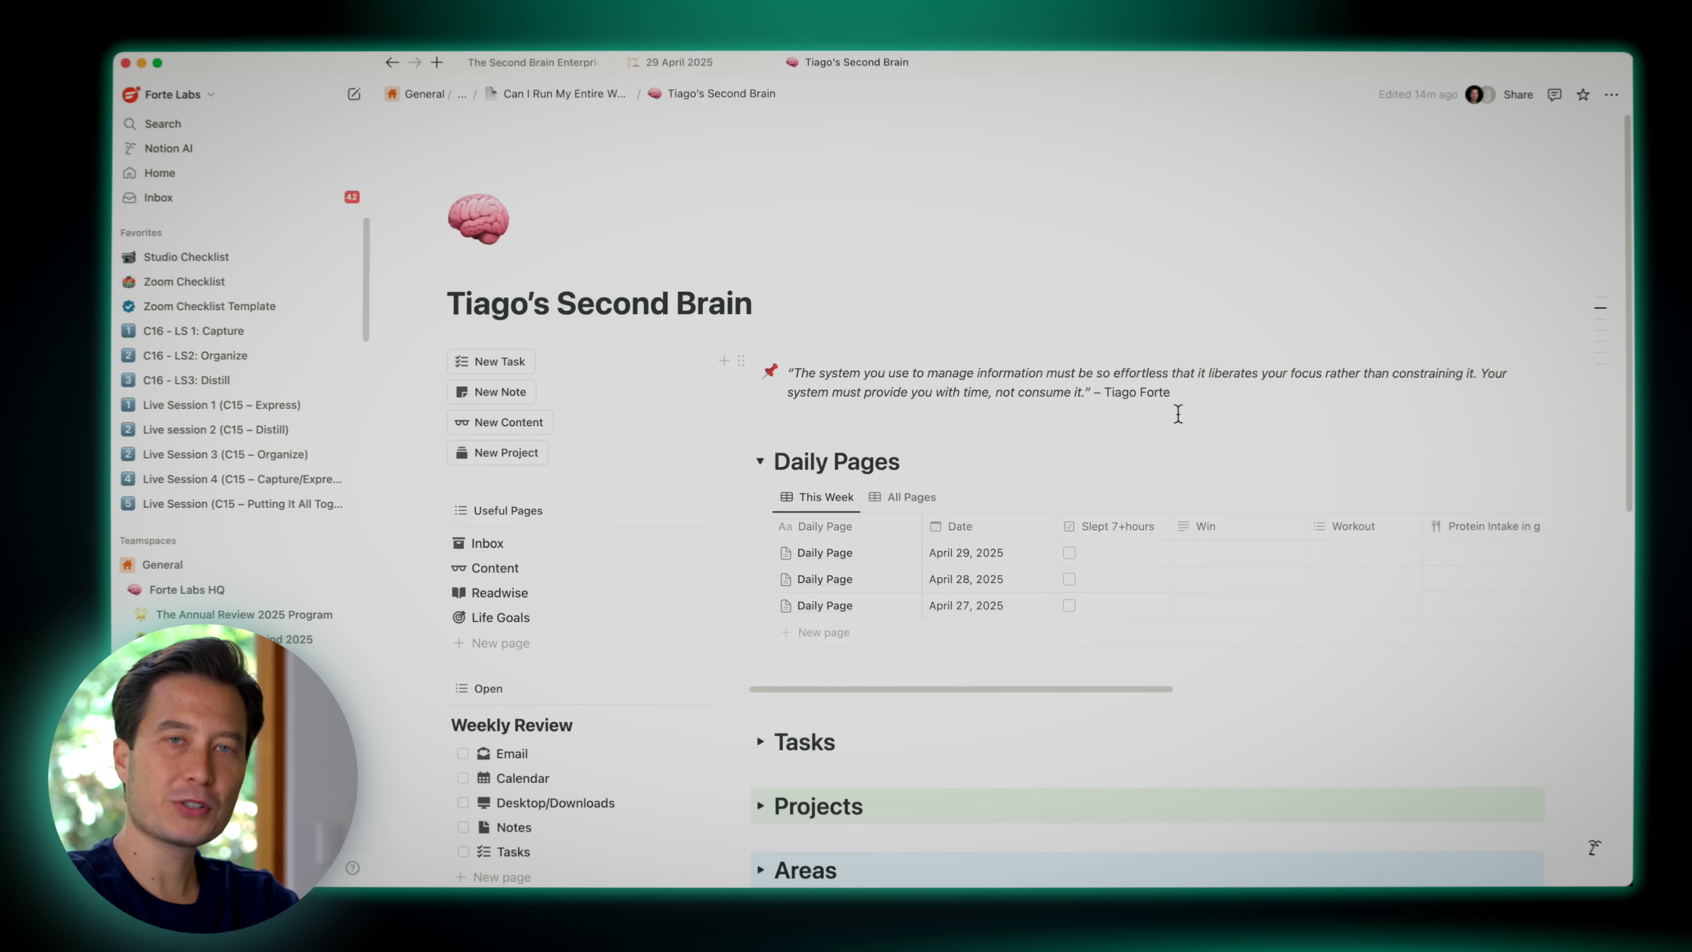
Open the Tuesday daily page from the Daily Pages table in side peek
{"action": "scroll", "scroll_direction": "down", "scroll_amount": 3}
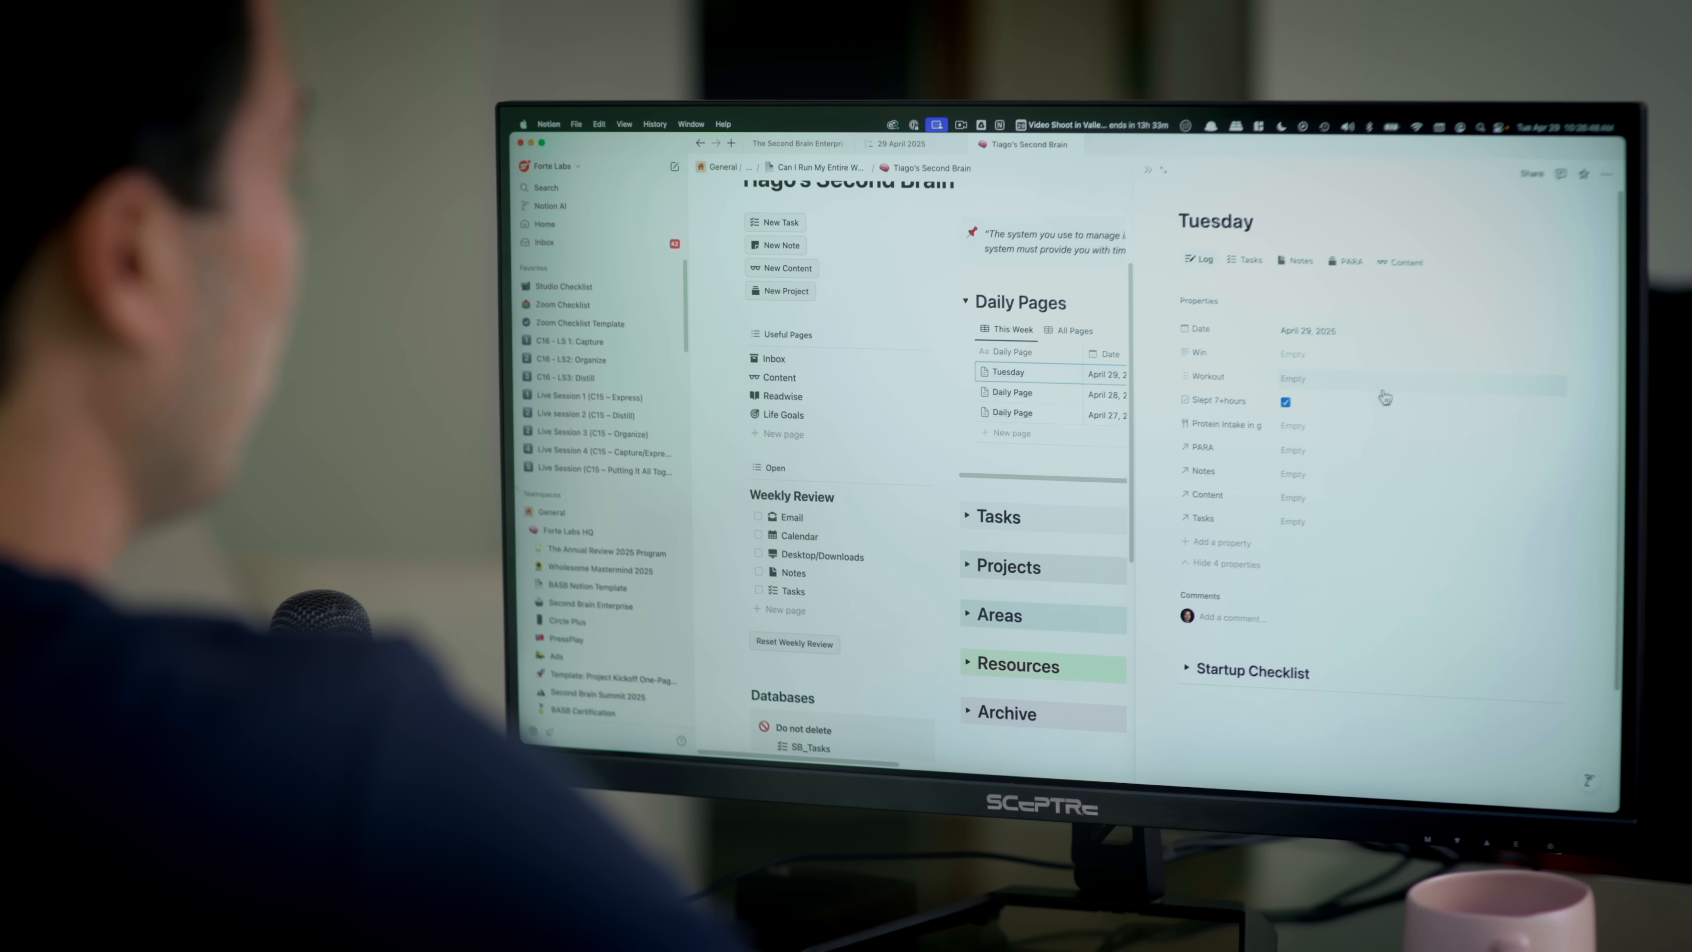
{"action": "mouse_move", "coordinate": [1258, 337]}
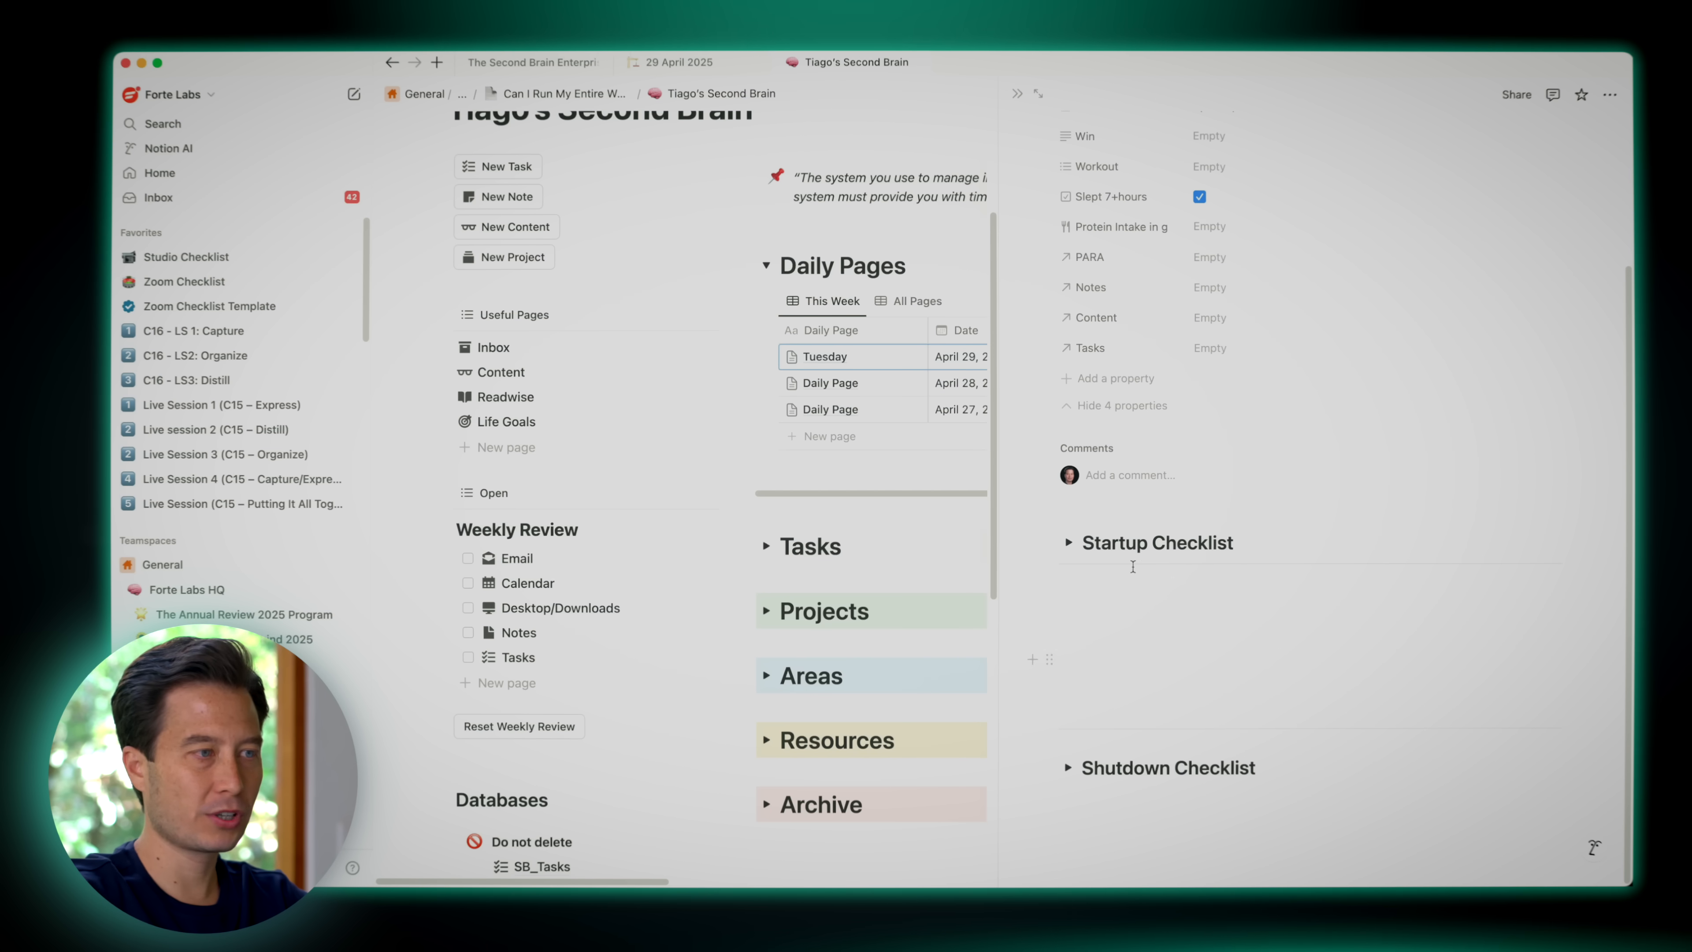
{"action": "left_click", "coordinate": [1064, 542]}
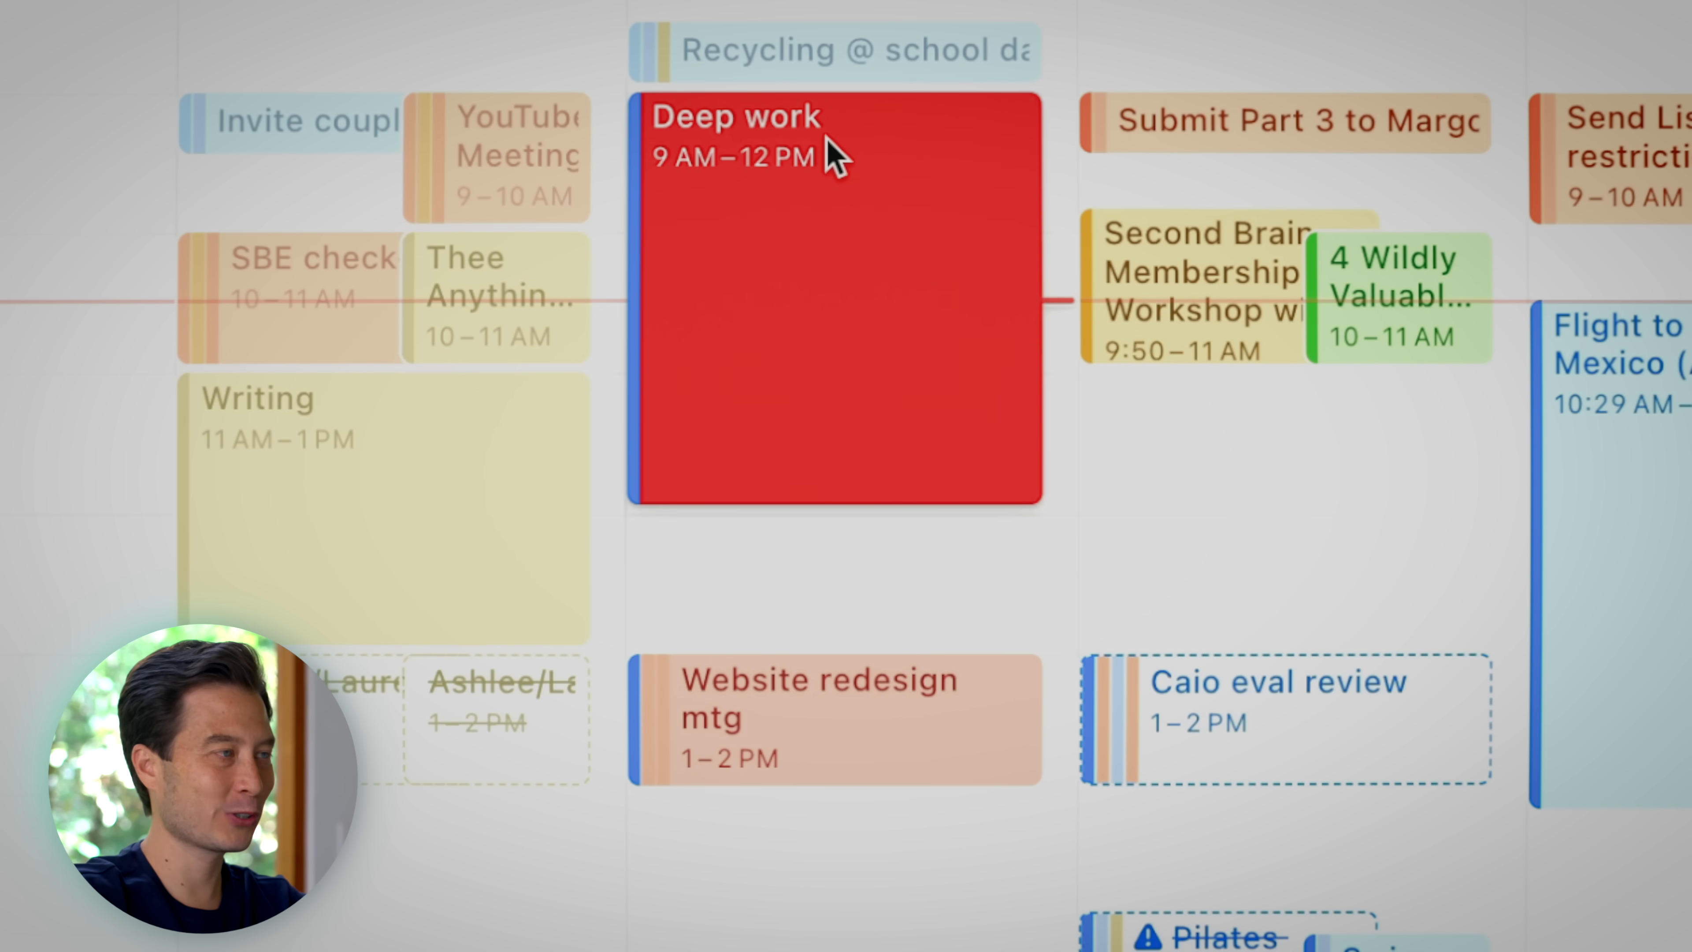
{"action": "mouse_move", "coordinate": [809, 604]}
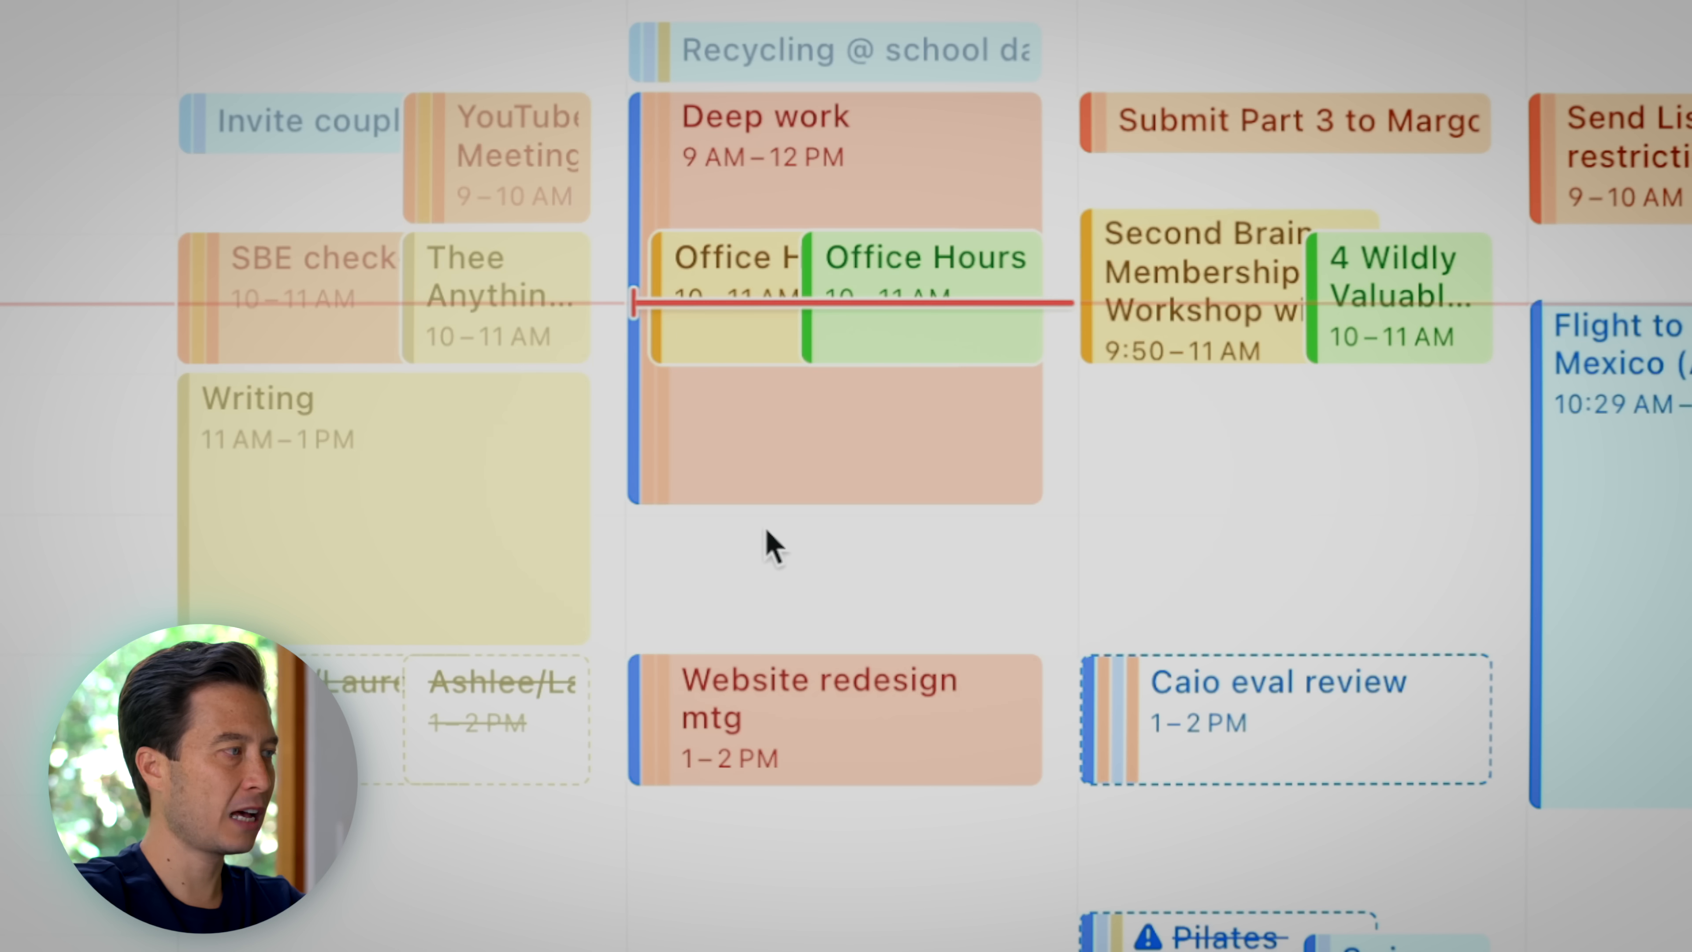
{"action": "mouse_move", "coordinate": [755, 664]}
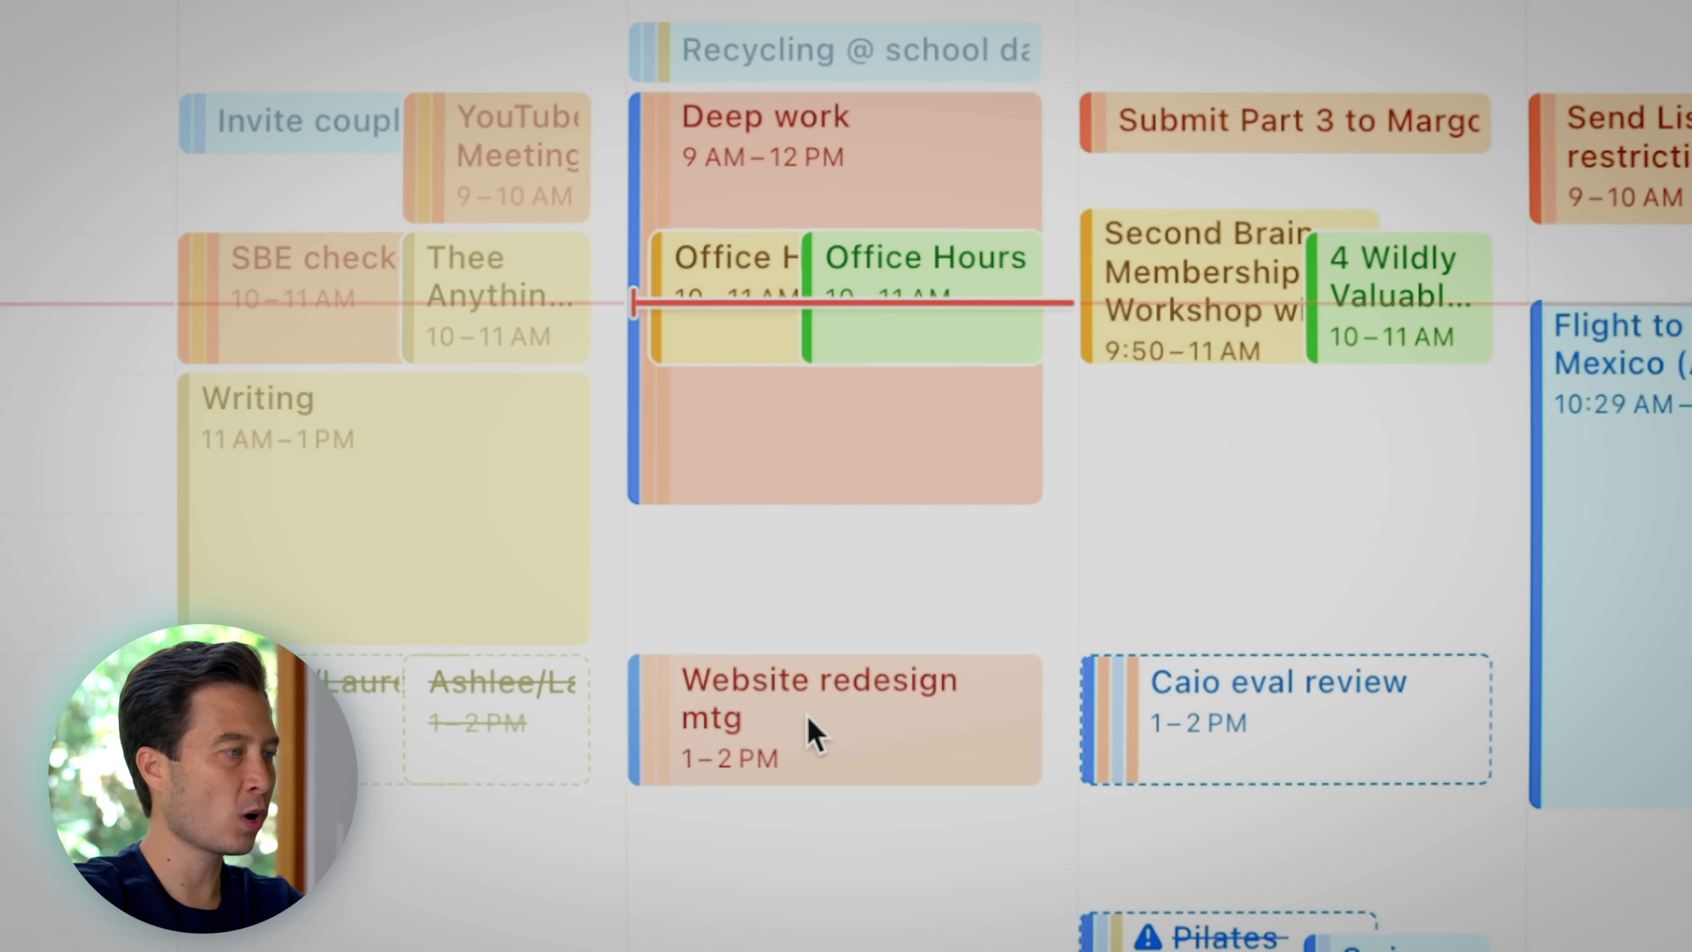
{"action": "left_click", "coordinate": [832, 717]}
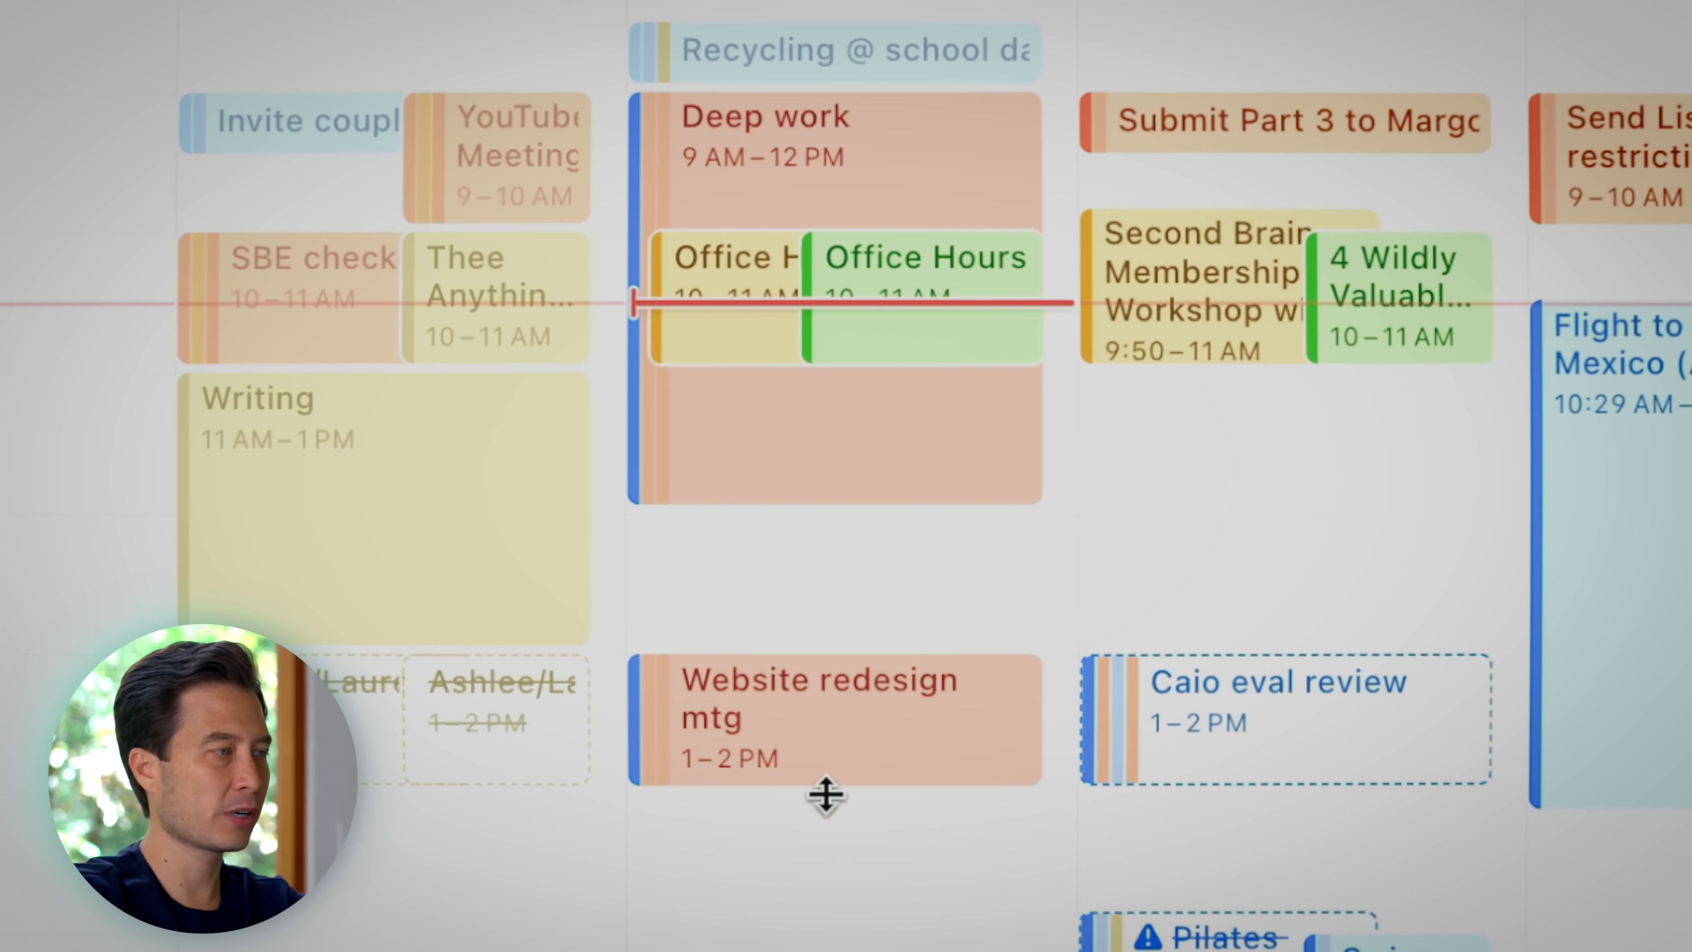
{"action": "mouse_move", "coordinate": [847, 864]}
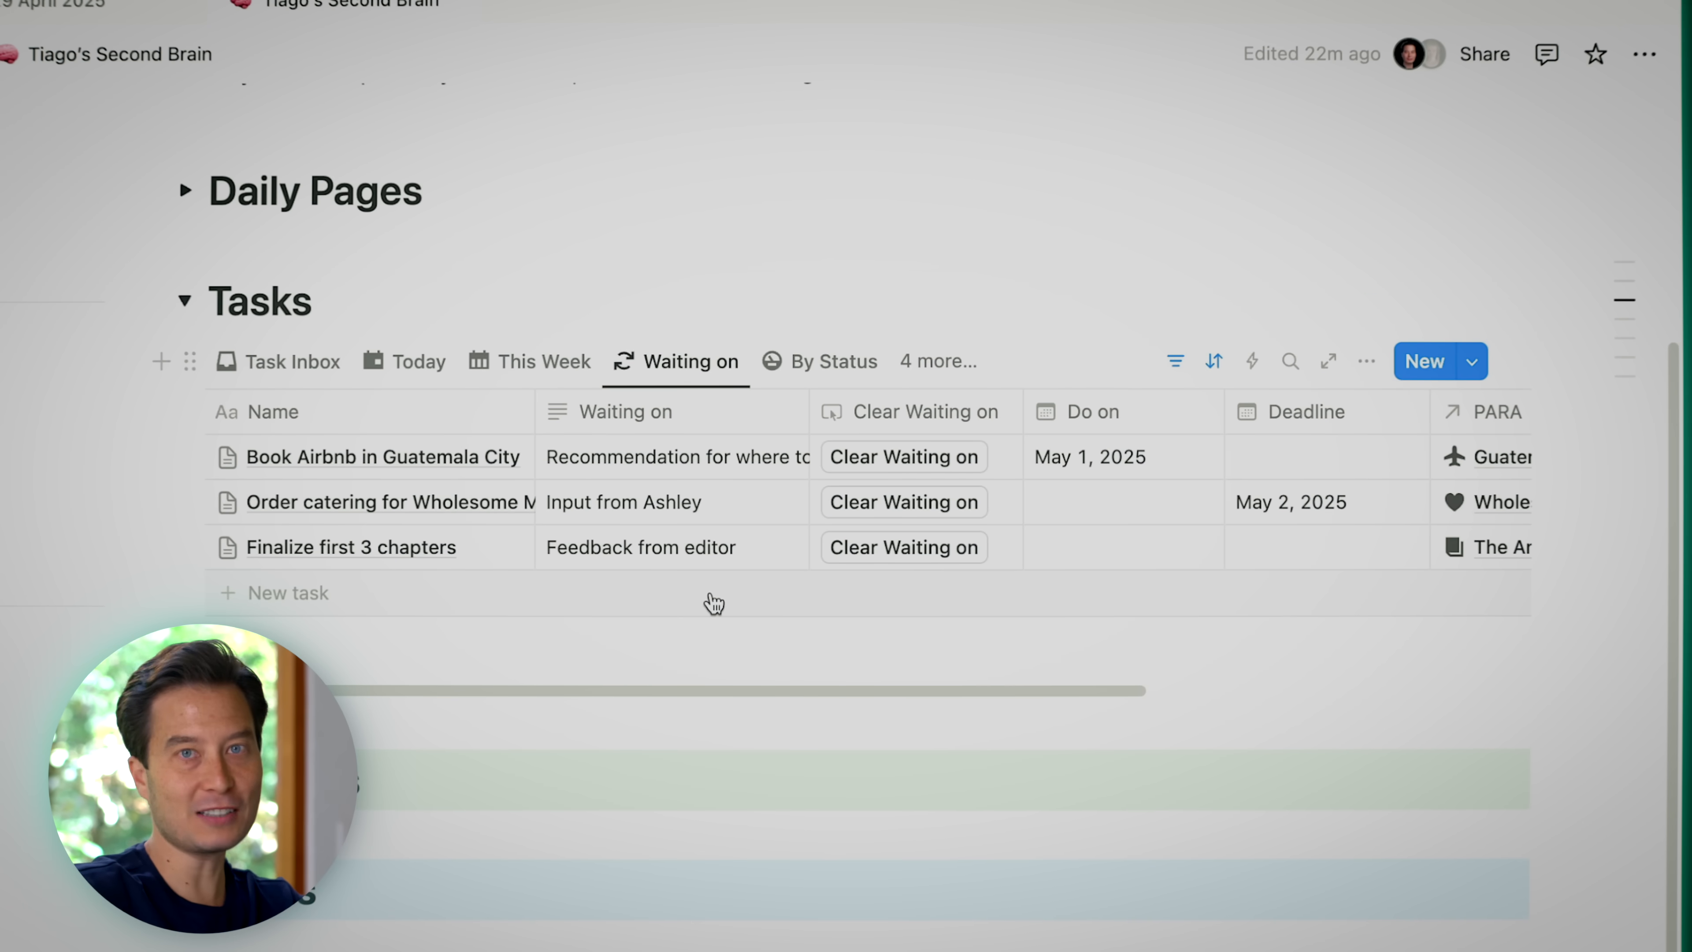
Expand the Tasks toggle to show the Waiting on table with its blockers
{"action": "left_click", "coordinate": [937, 361]}
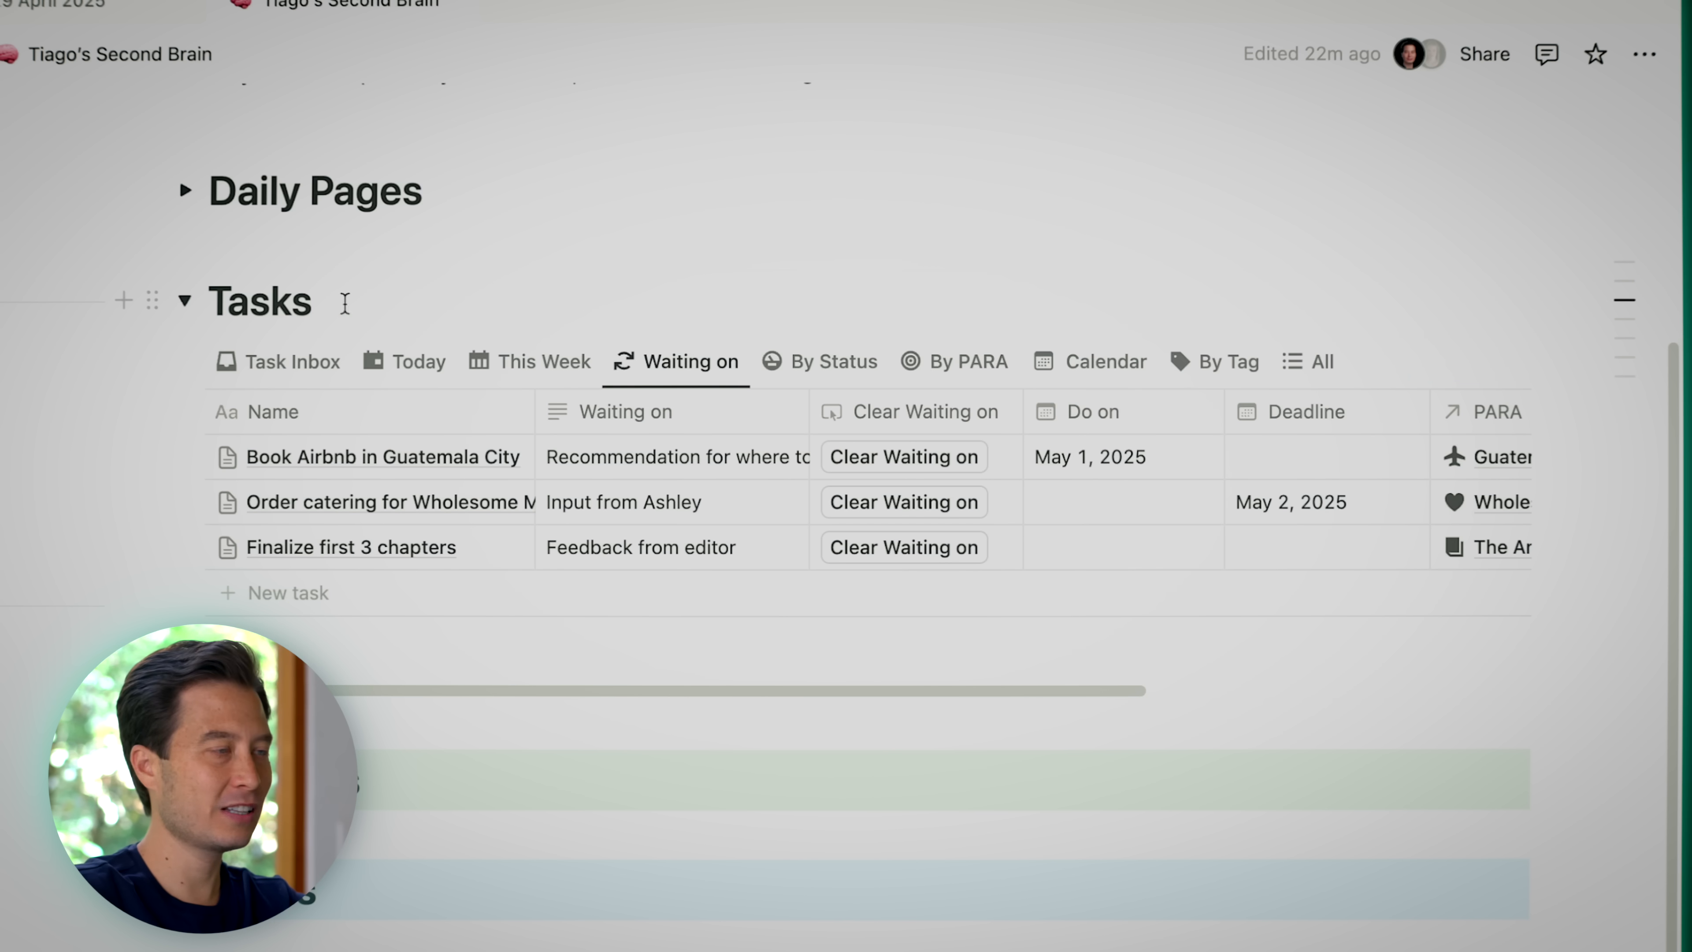
{"action": "mouse_move", "coordinate": [226, 568]}
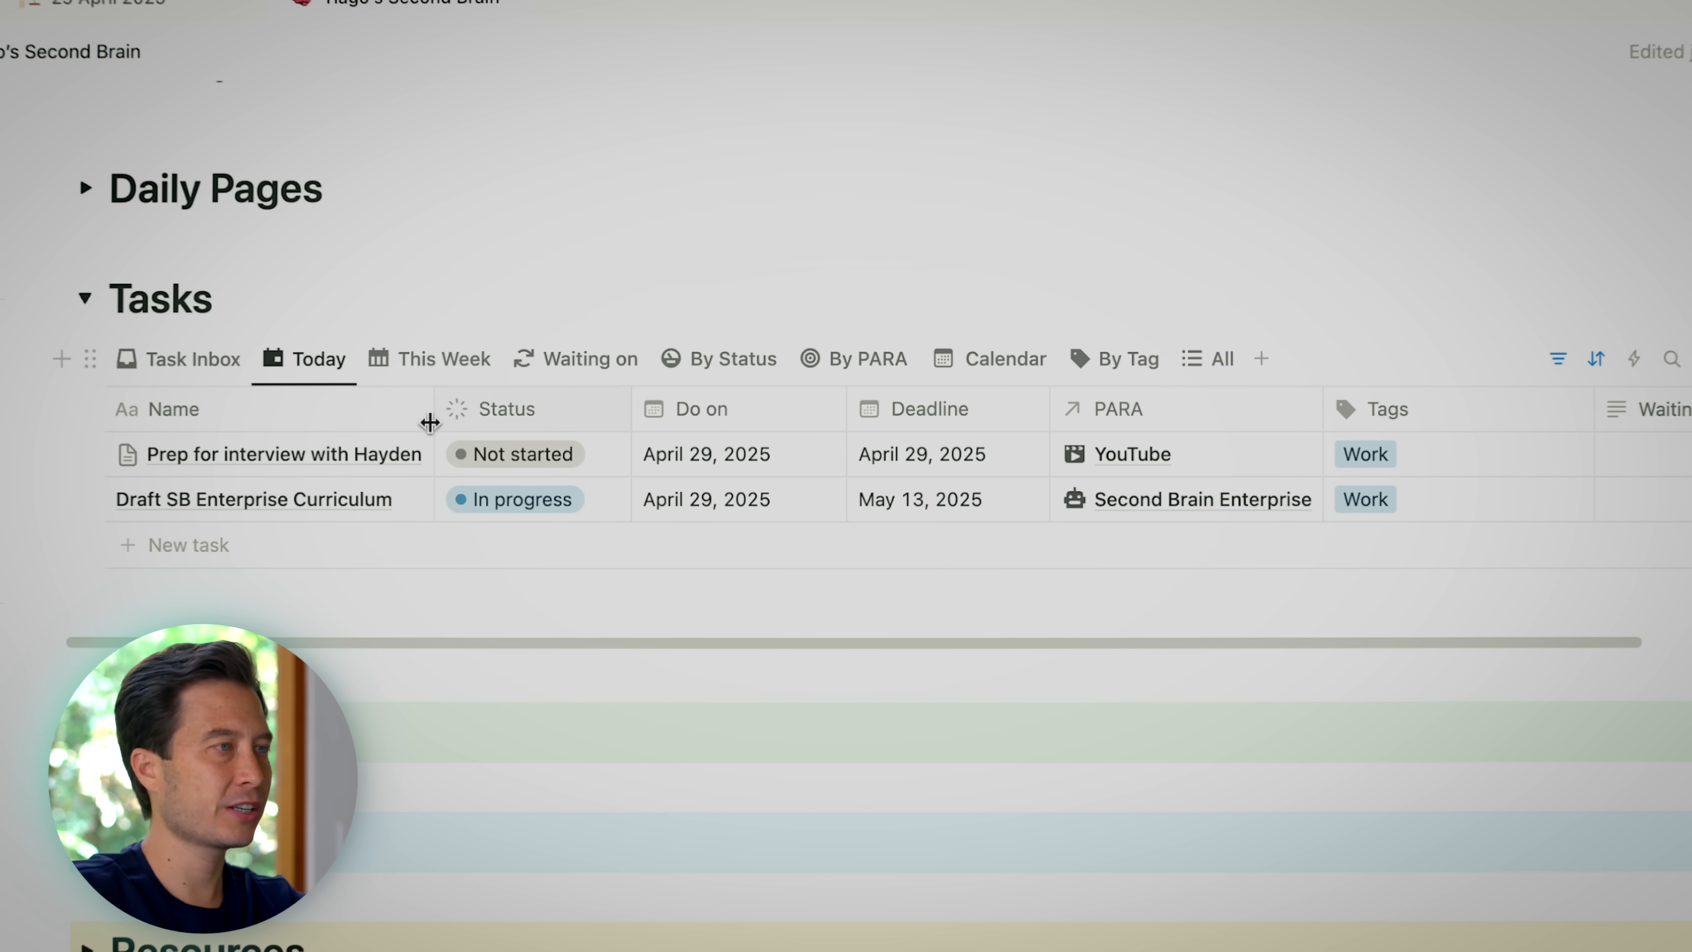
Browse the This Week and Waiting on views, checking the Airbnb task's blocker note
{"action": "left_click", "coordinate": [442, 359]}
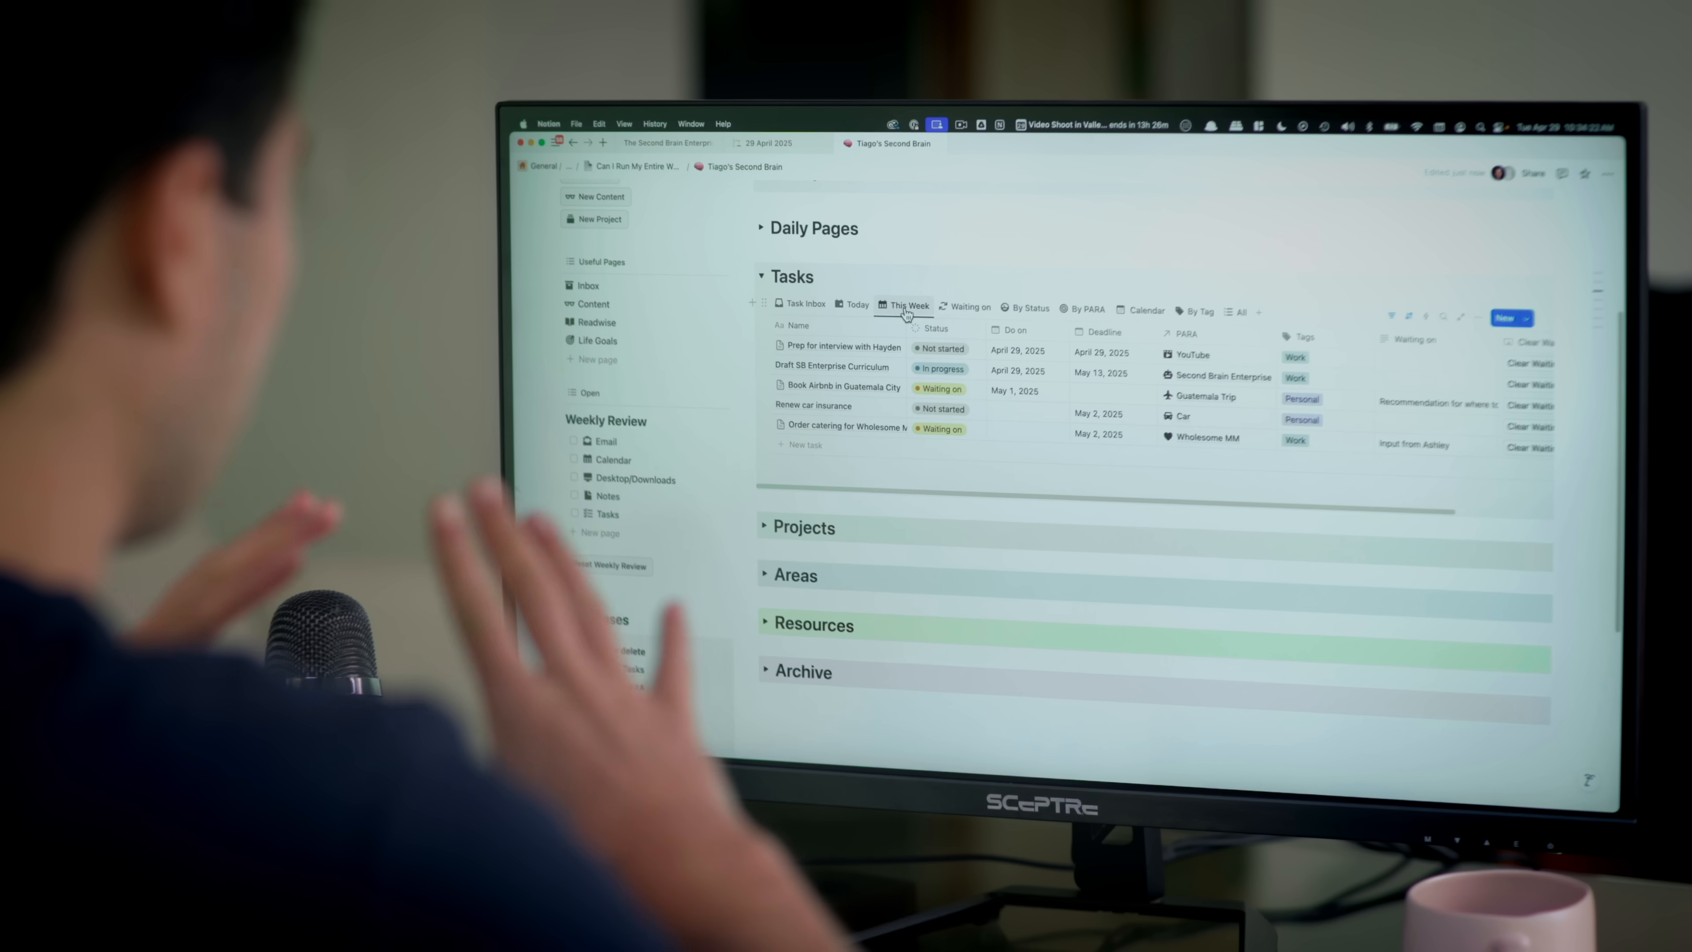
{"action": "left_click", "coordinate": [971, 307]}
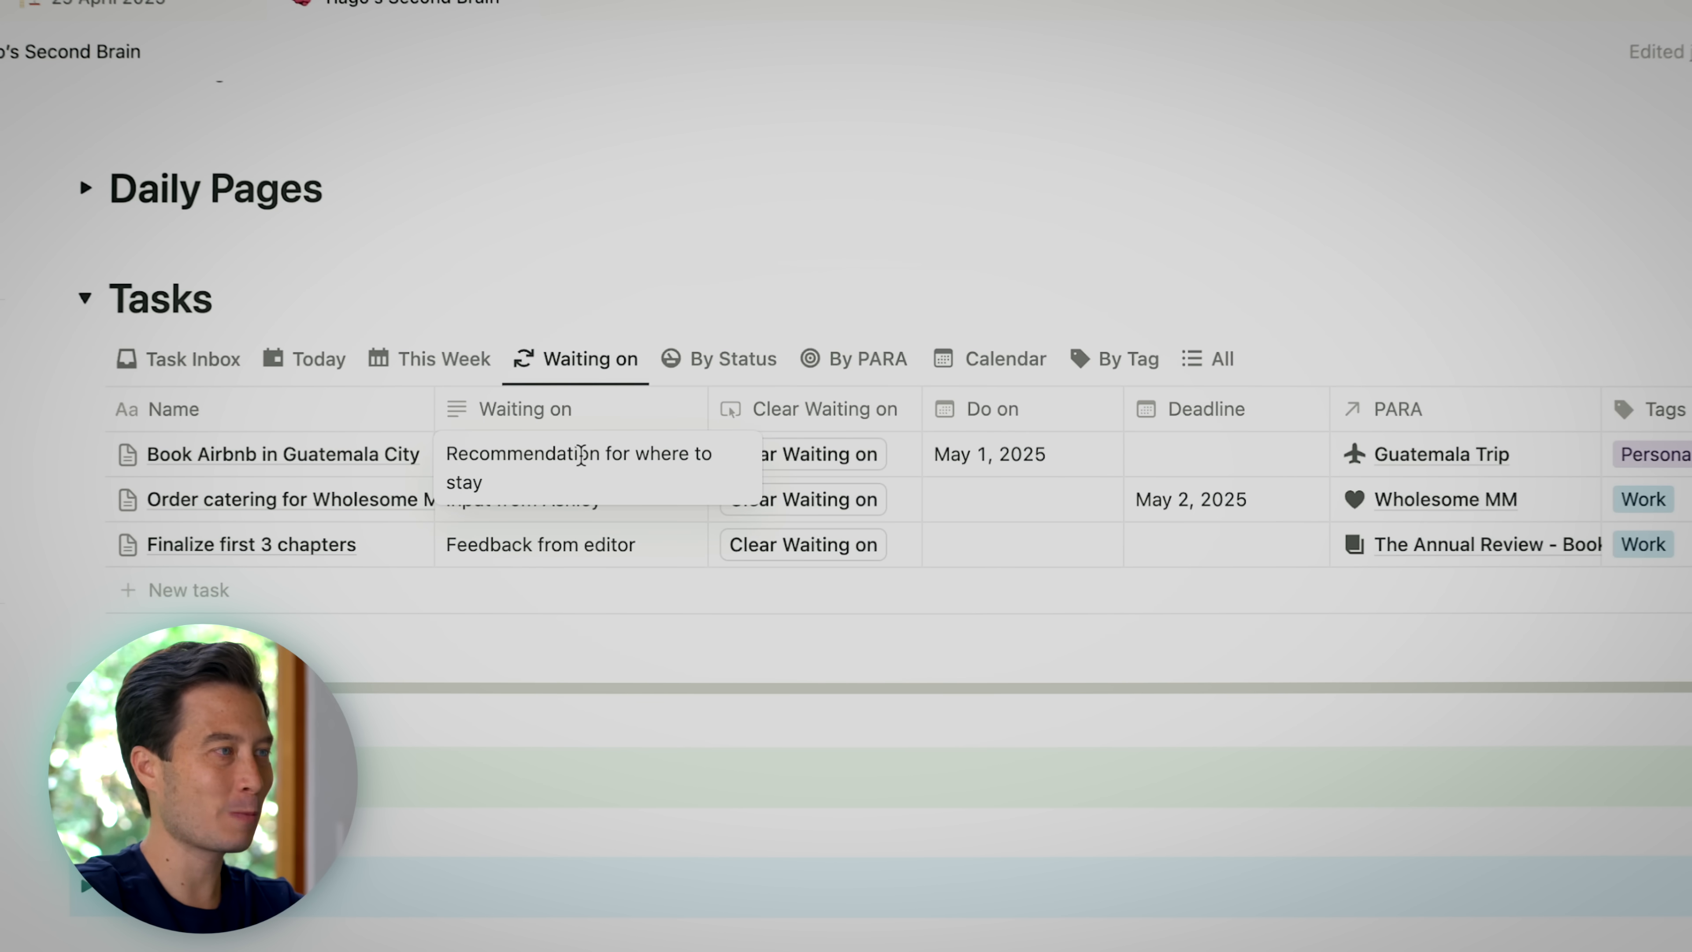
{"action": "left_click", "coordinate": [572, 453]}
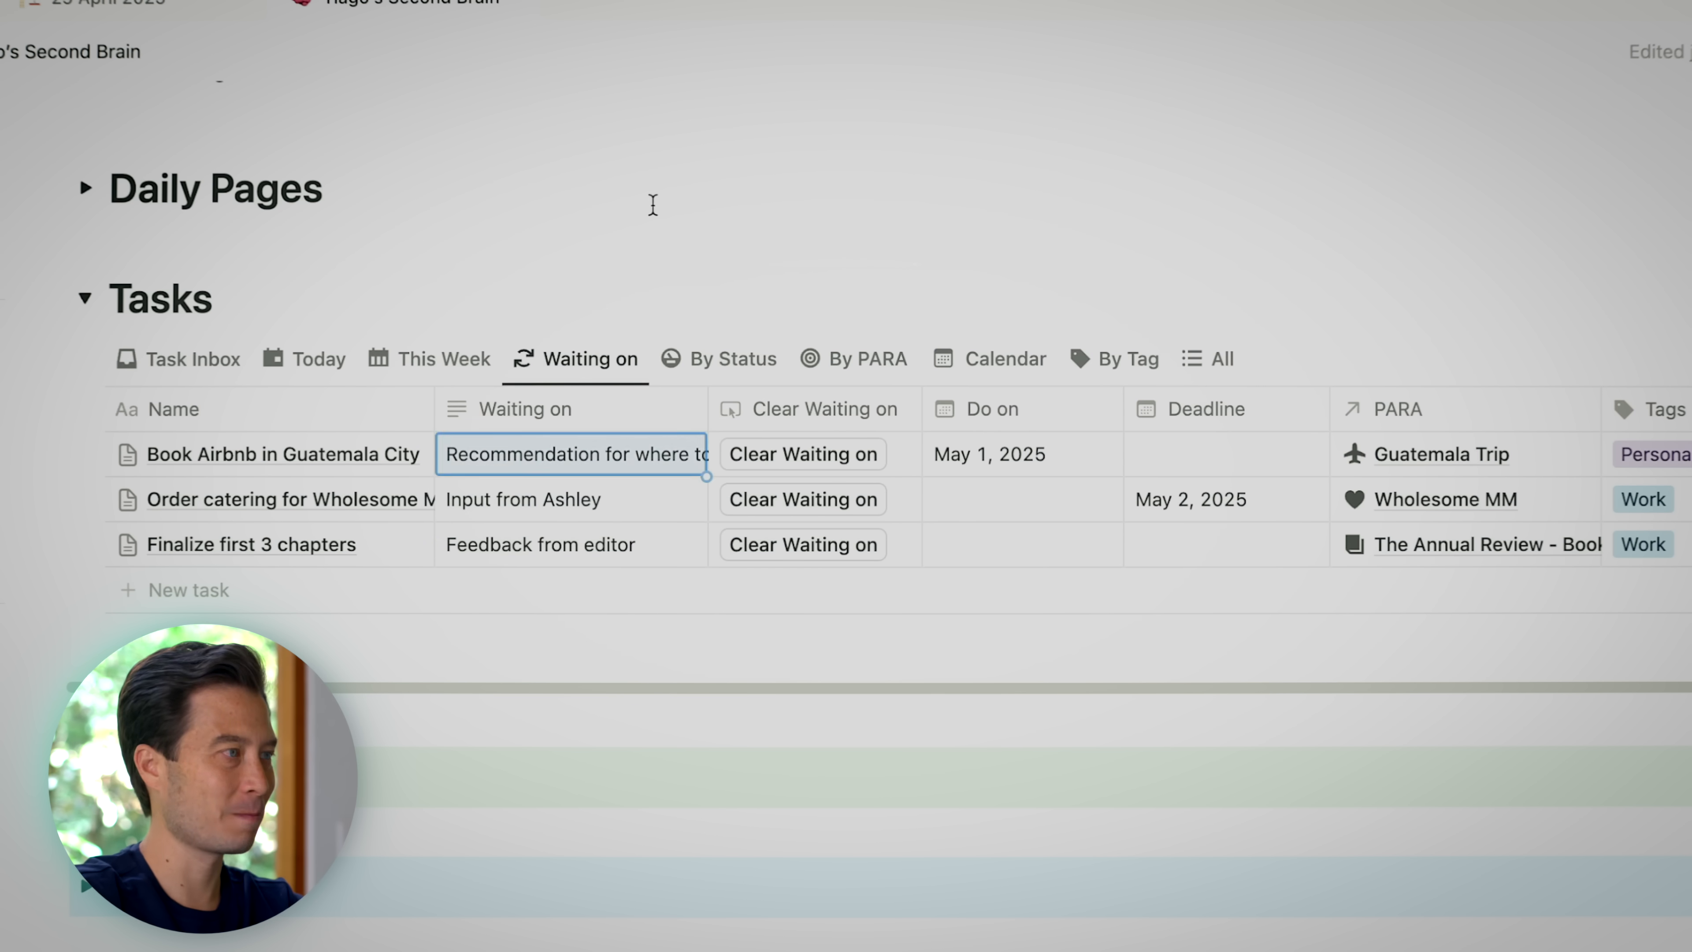
Switch the Tasks database through By Status, By PARA and Calendar views
{"action": "left_click", "coordinate": [732, 357]}
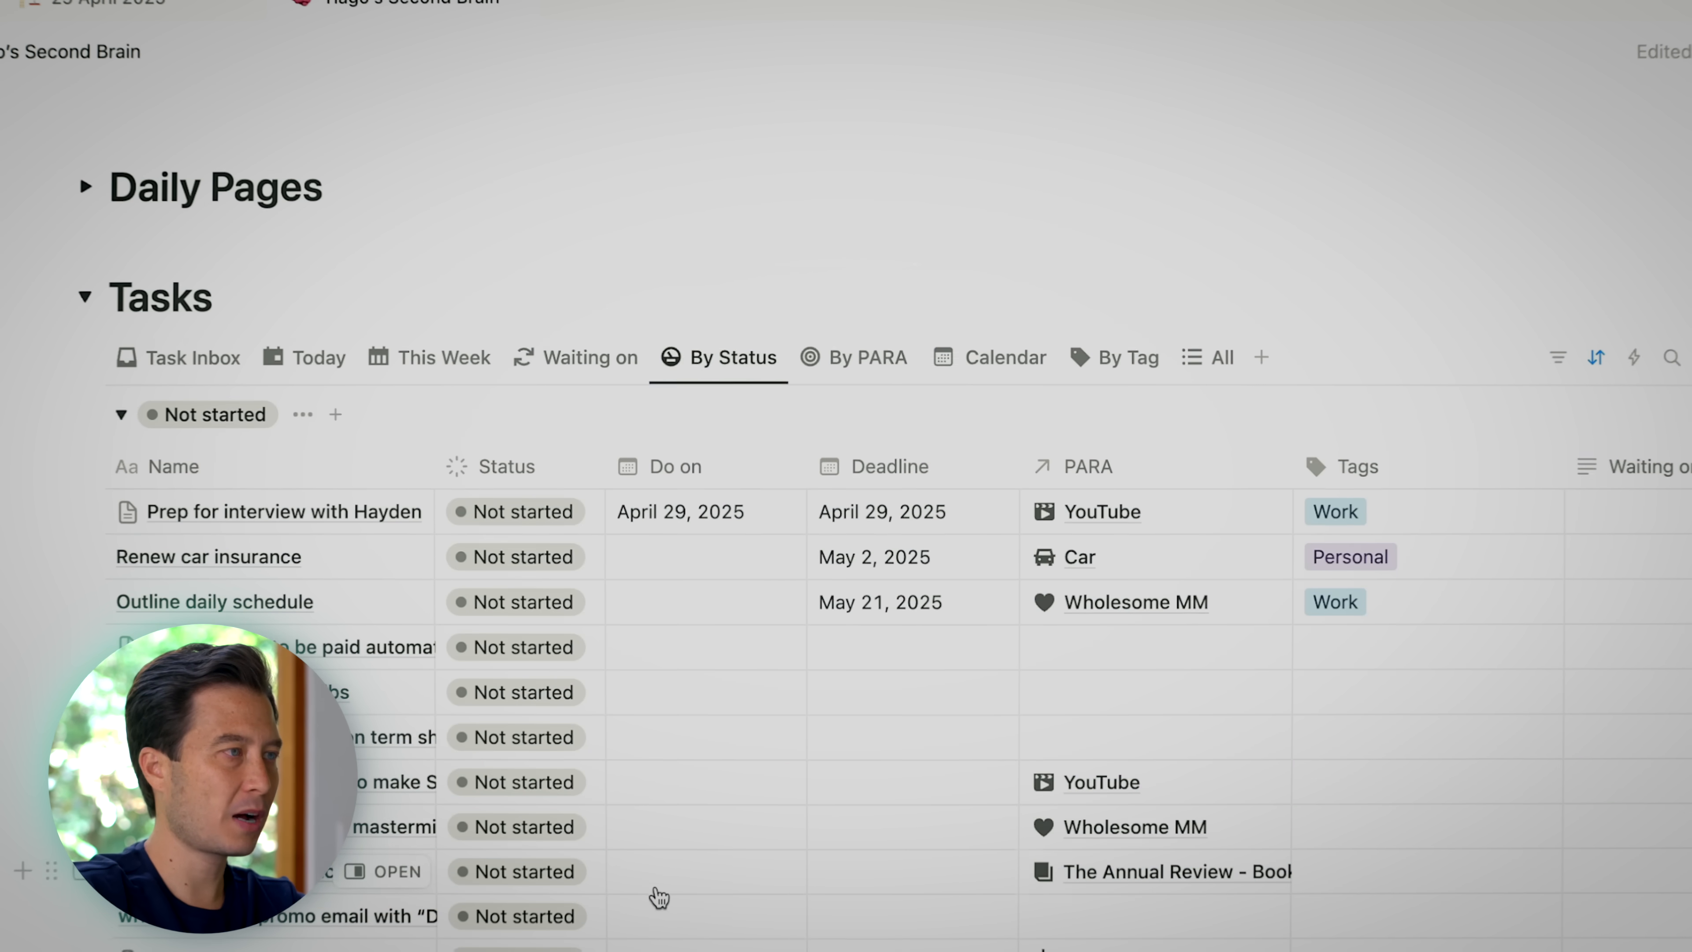
{"action": "left_click", "coordinate": [866, 357]}
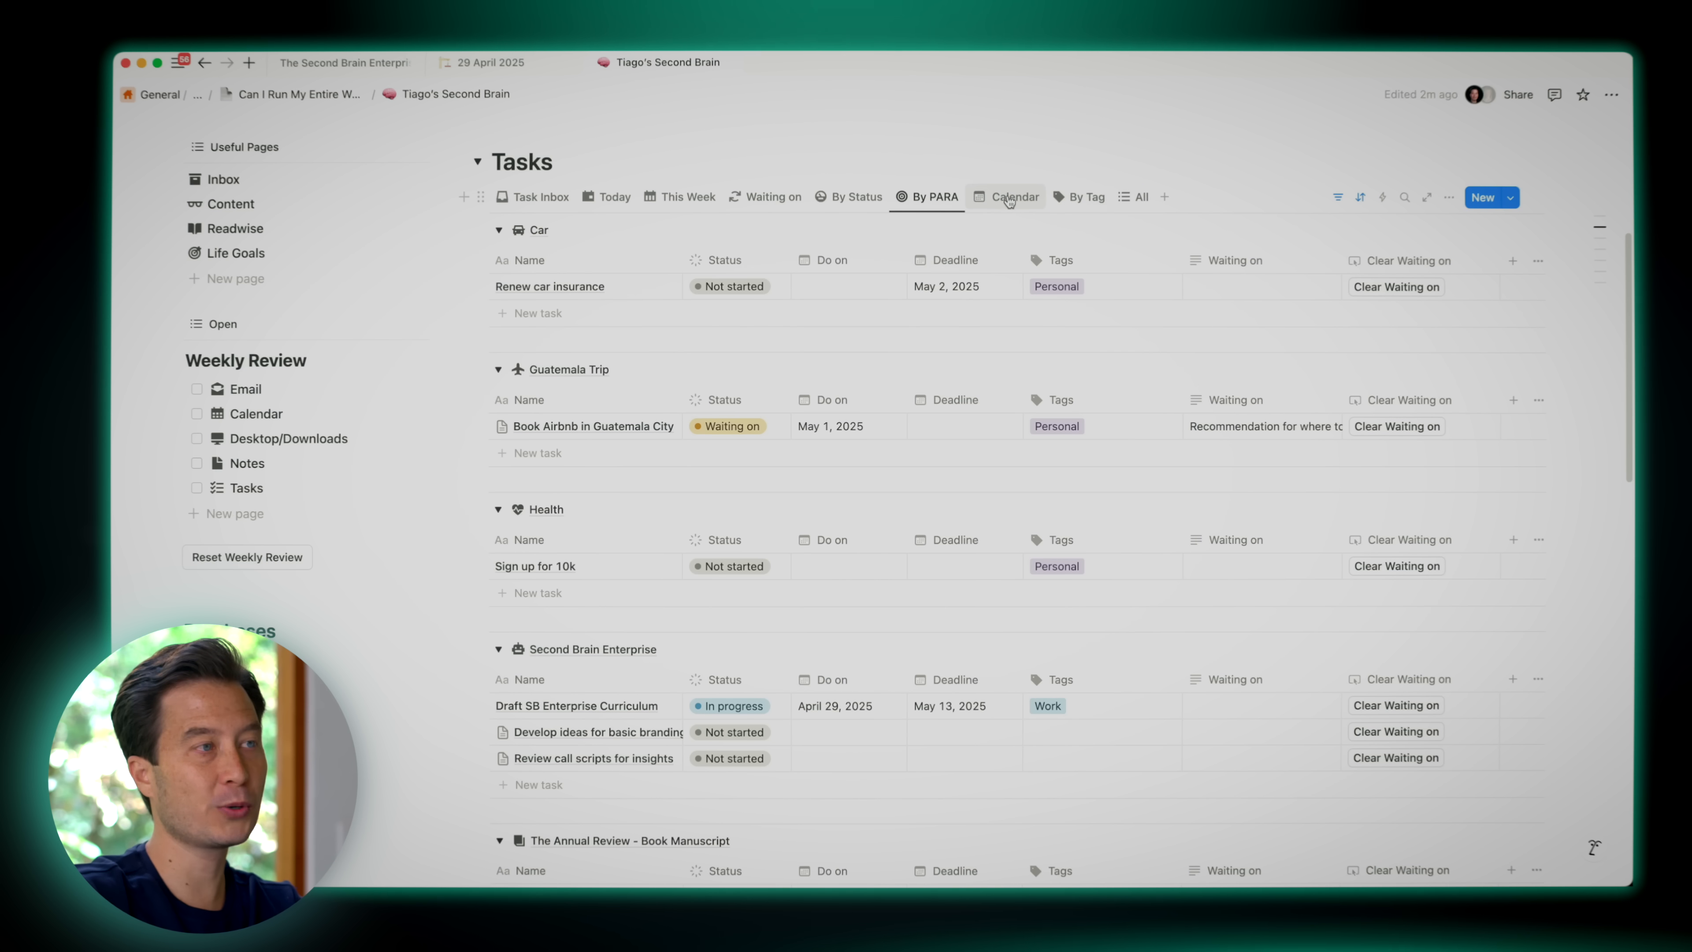
{"action": "left_click", "coordinate": [1011, 196]}
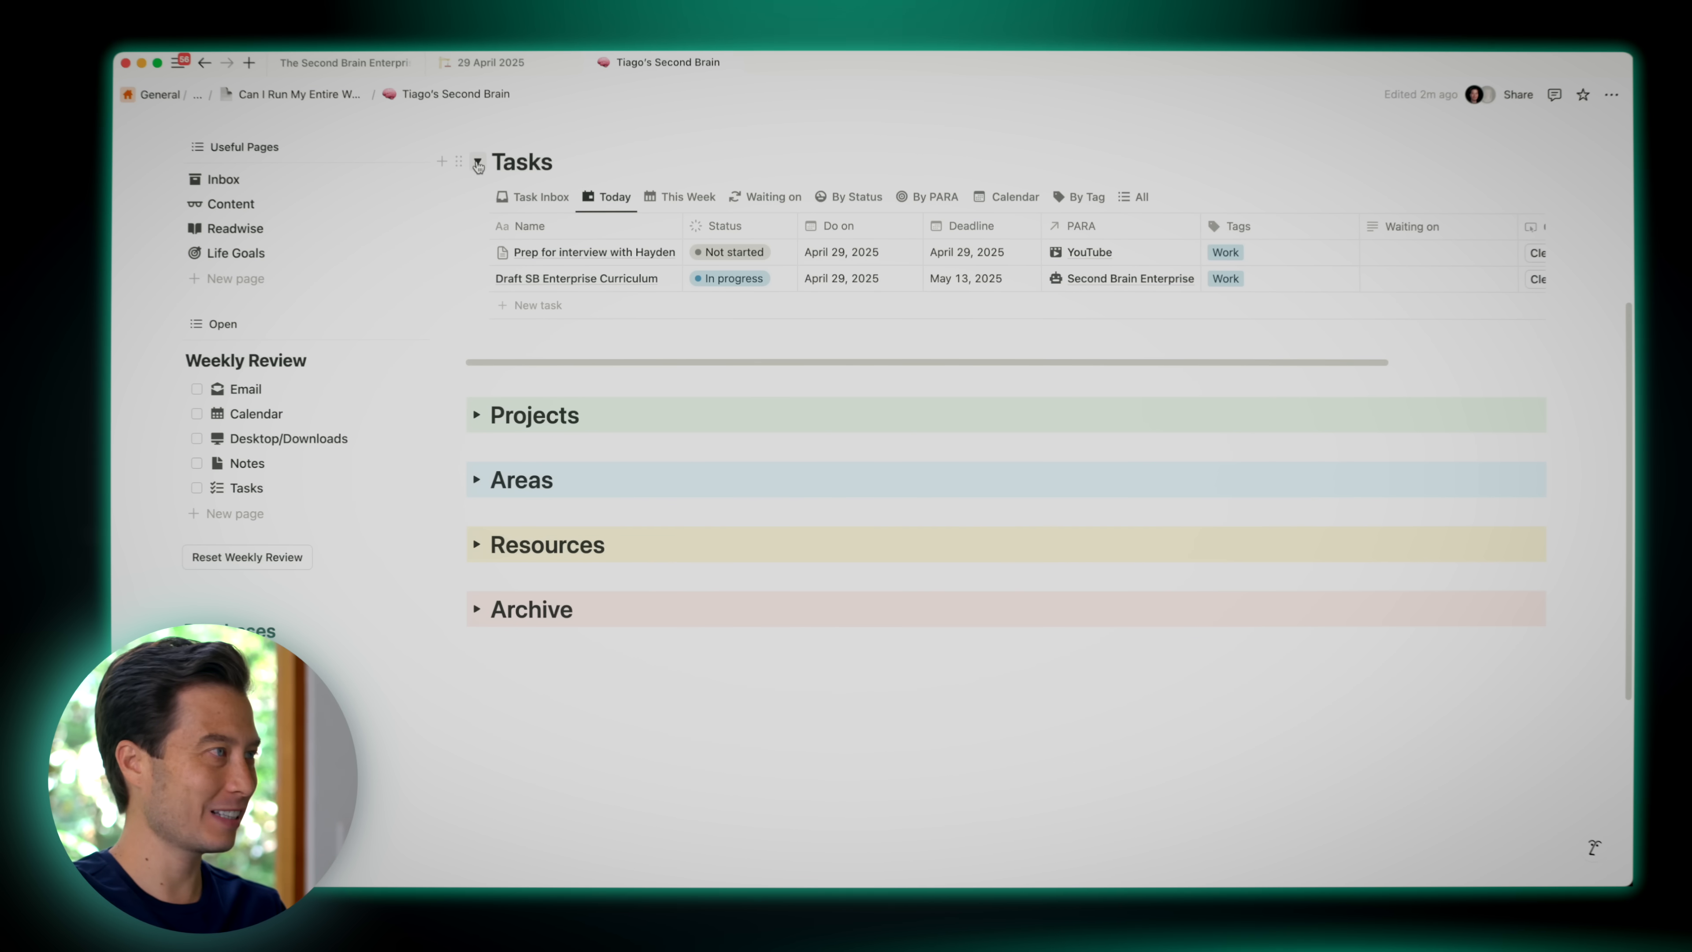
Collapse Tasks, expand Projects and open the Second Brain Enterprise project
{"action": "left_click", "coordinate": [476, 160]}
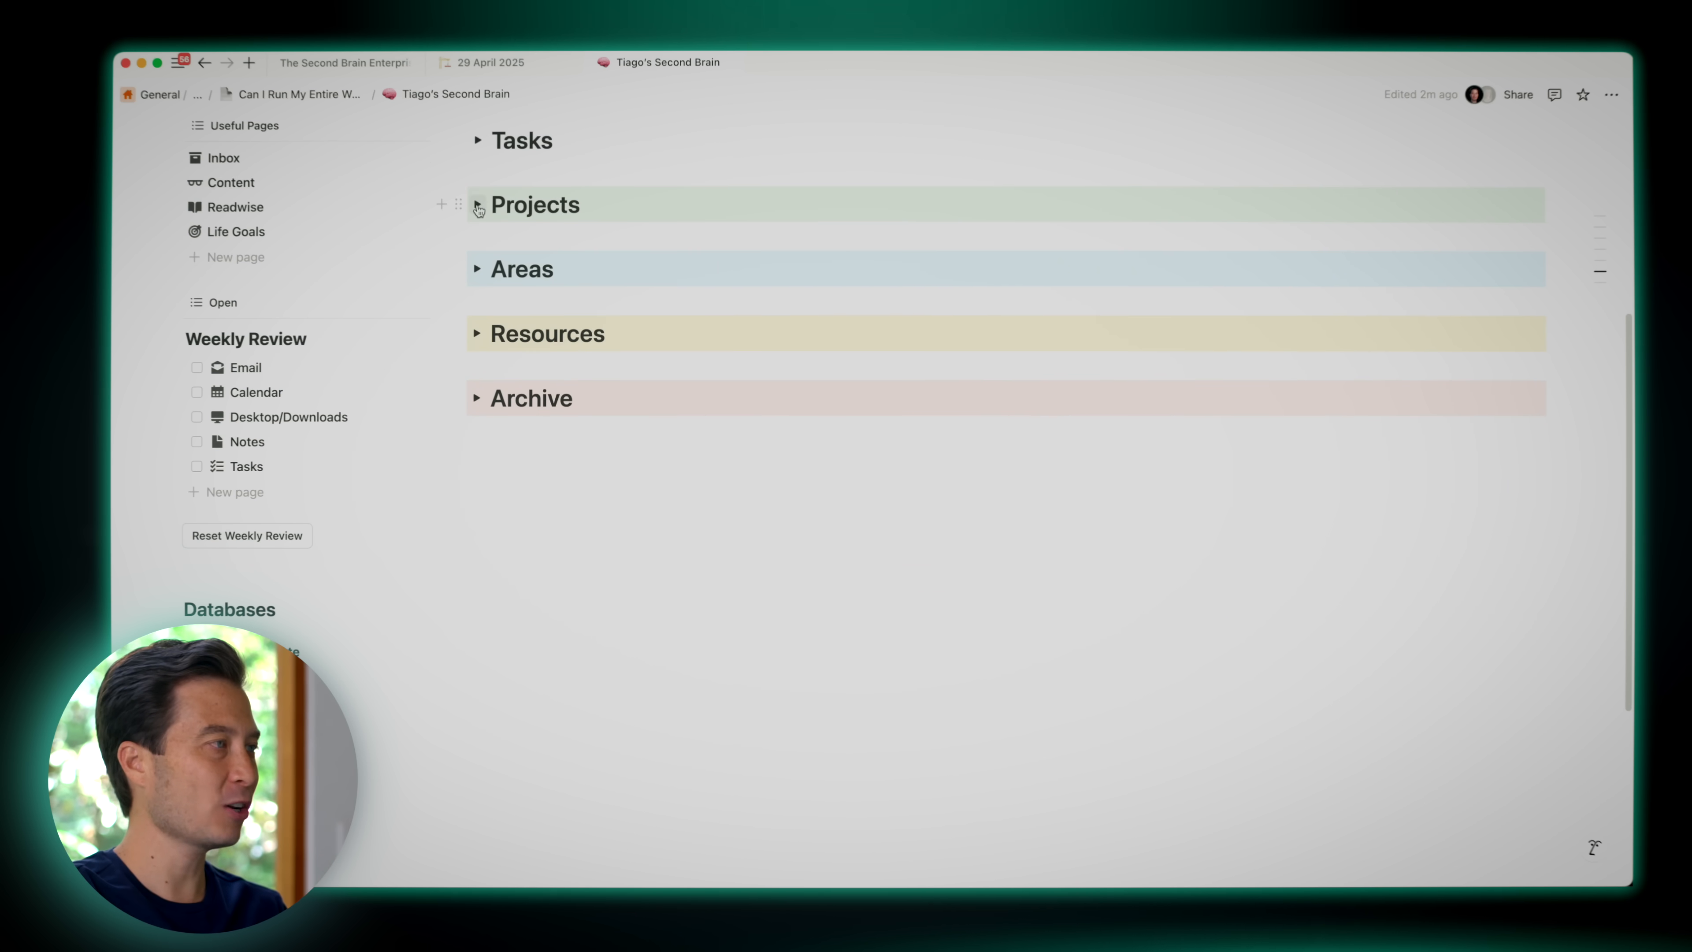
{"action": "left_click", "coordinate": [476, 205]}
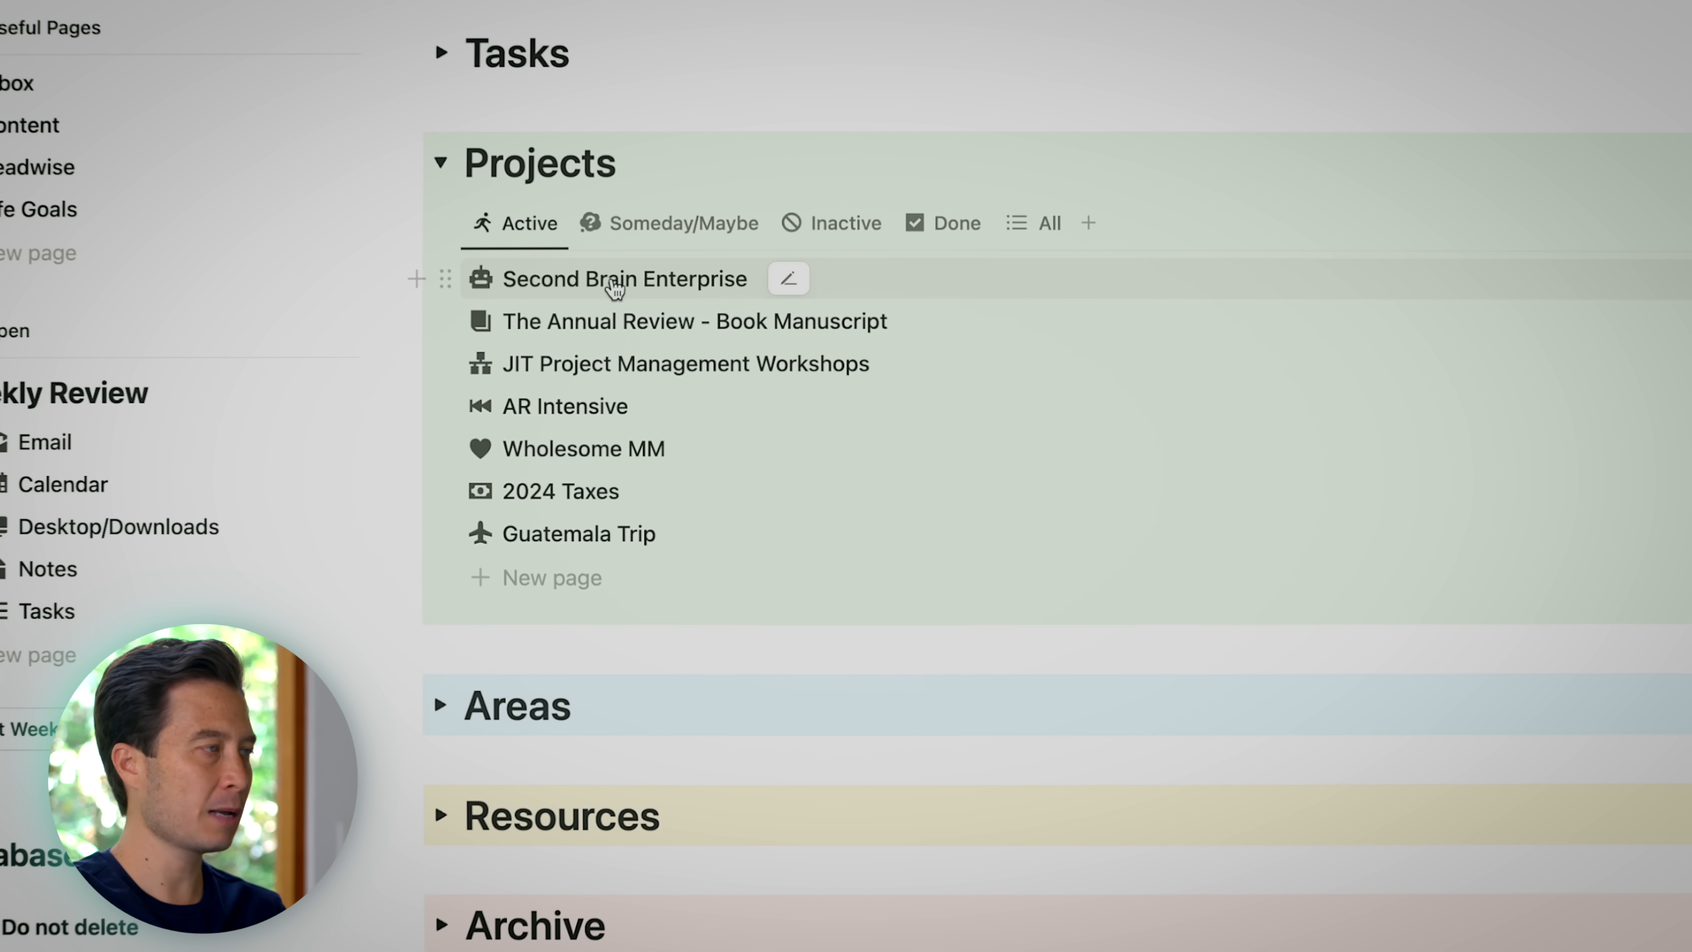
{"action": "left_click", "coordinate": [621, 278]}
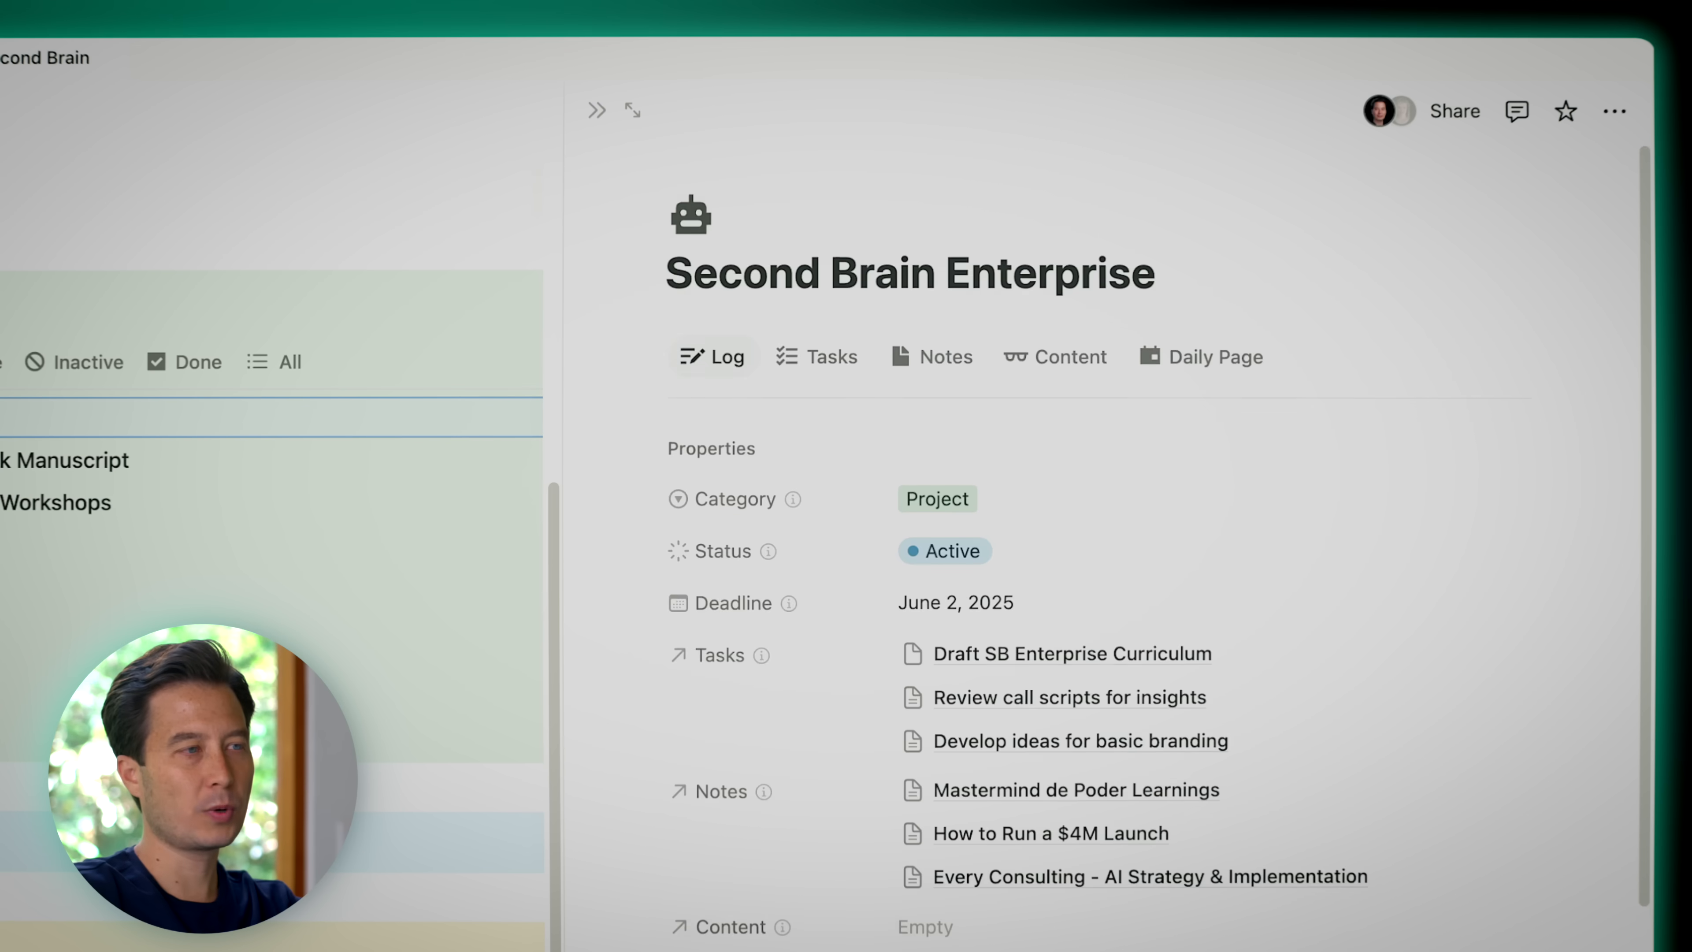
{"action": "scroll", "scroll_direction": "down", "scroll_amount": 3}
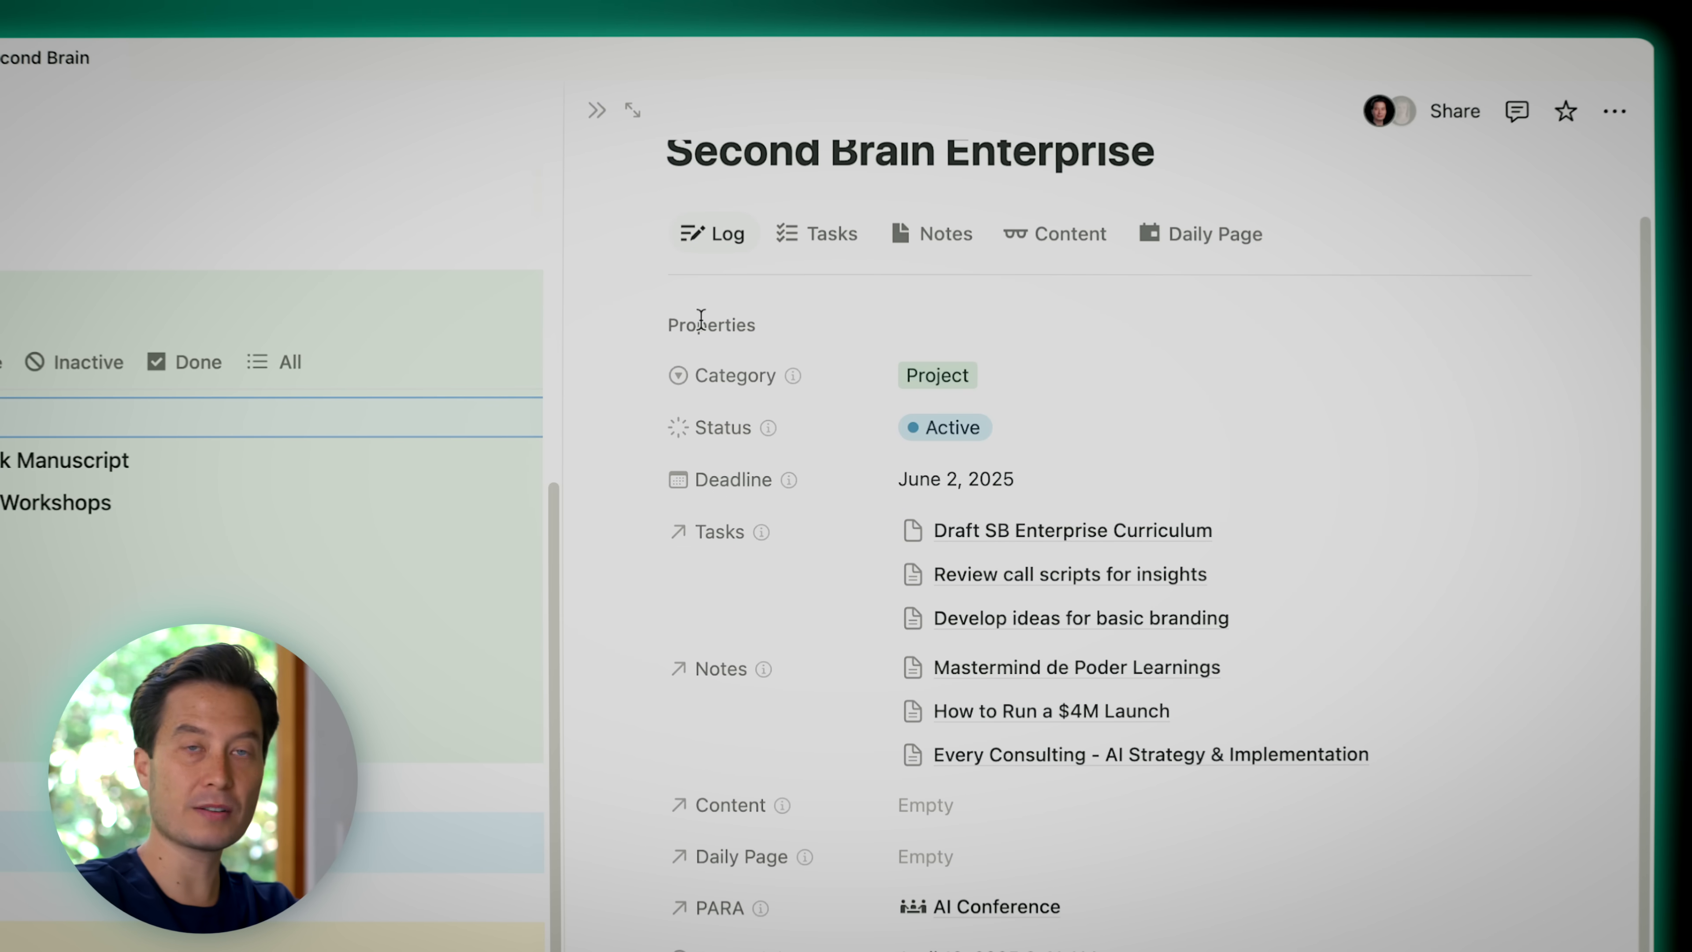
Review the project's linked Tasks, Notes and Content views and its kickoff checklist
{"action": "left_click", "coordinate": [818, 233]}
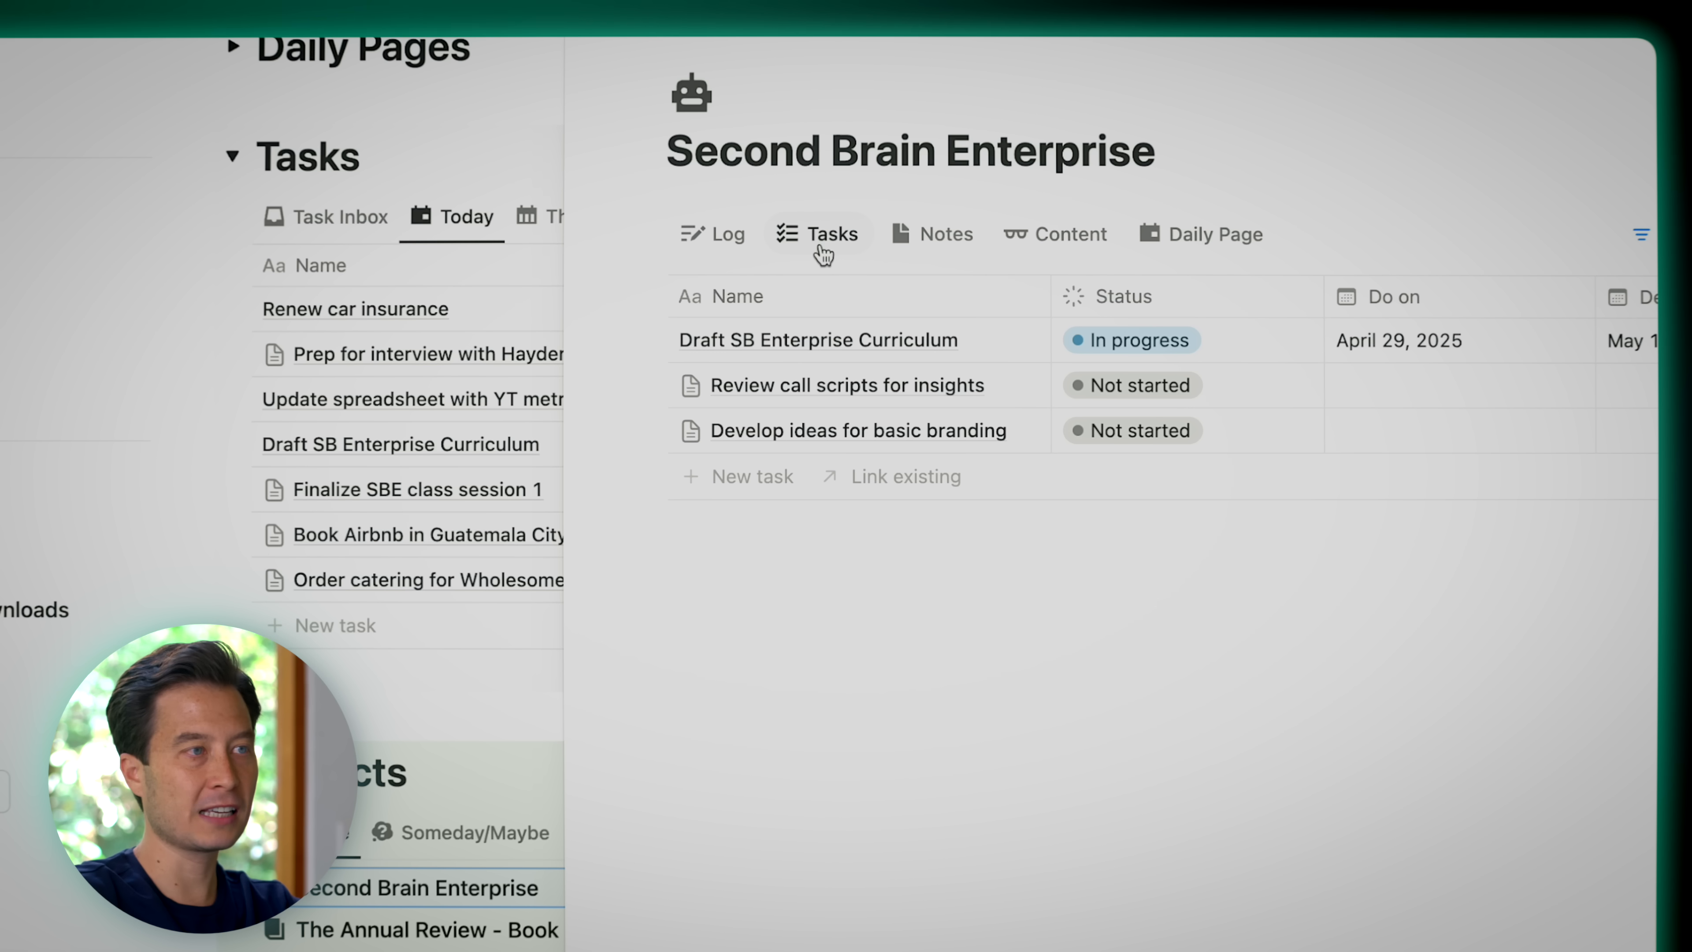
{"action": "left_click", "coordinate": [945, 235]}
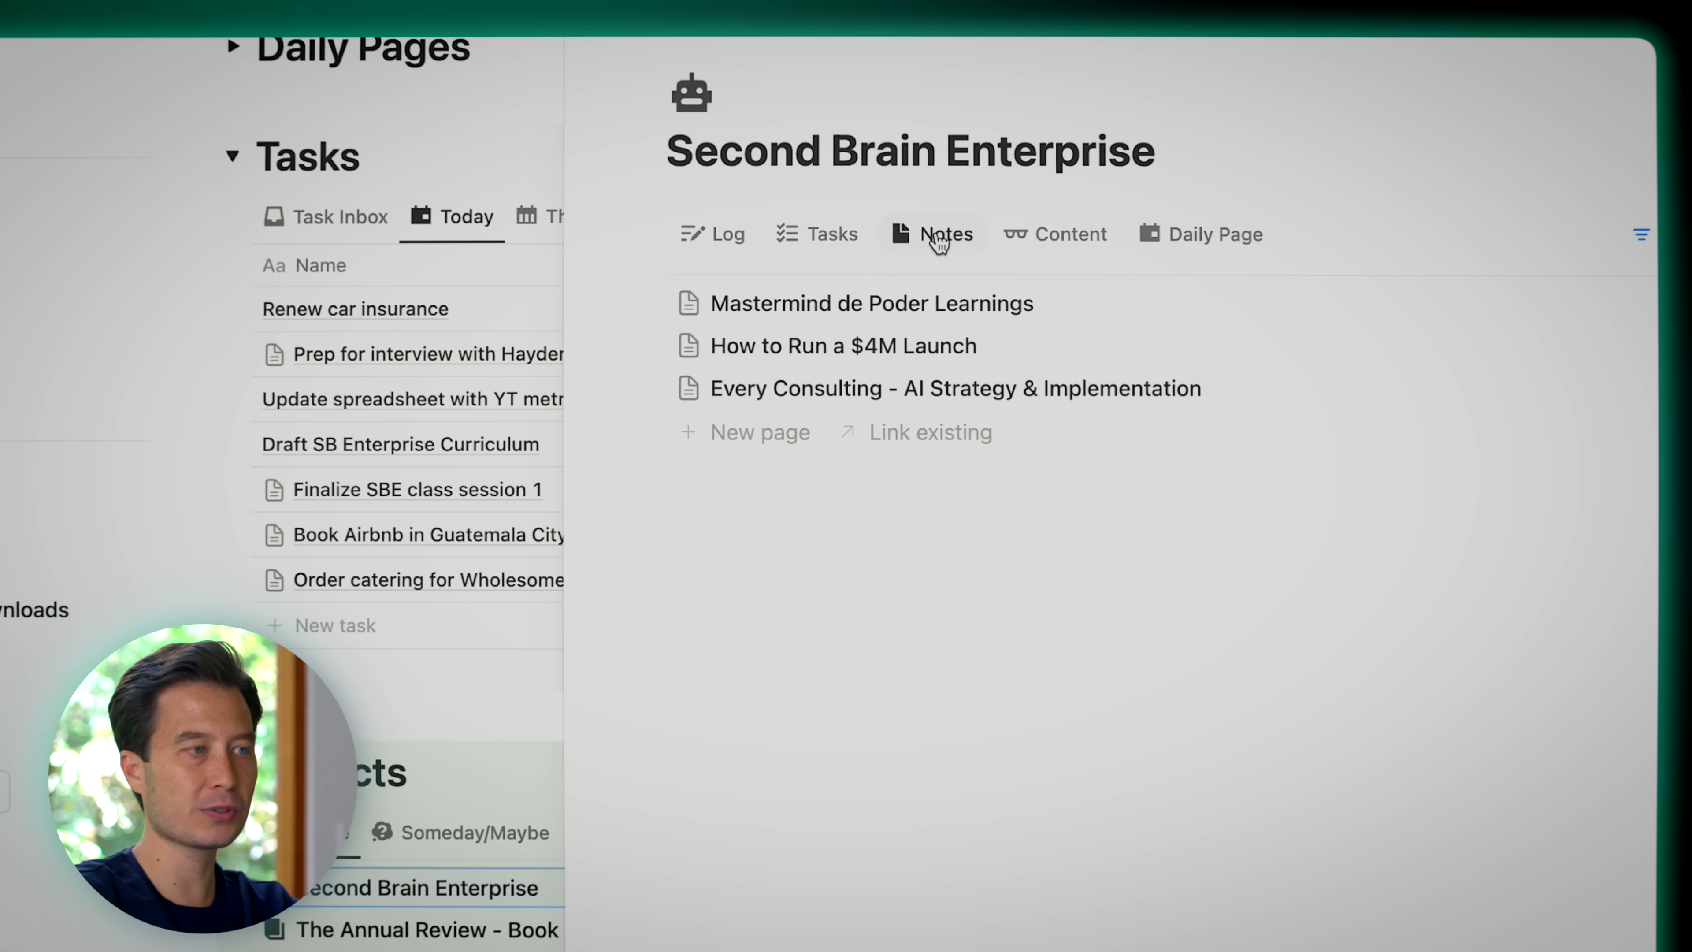
{"action": "mouse_move", "coordinate": [1054, 234]}
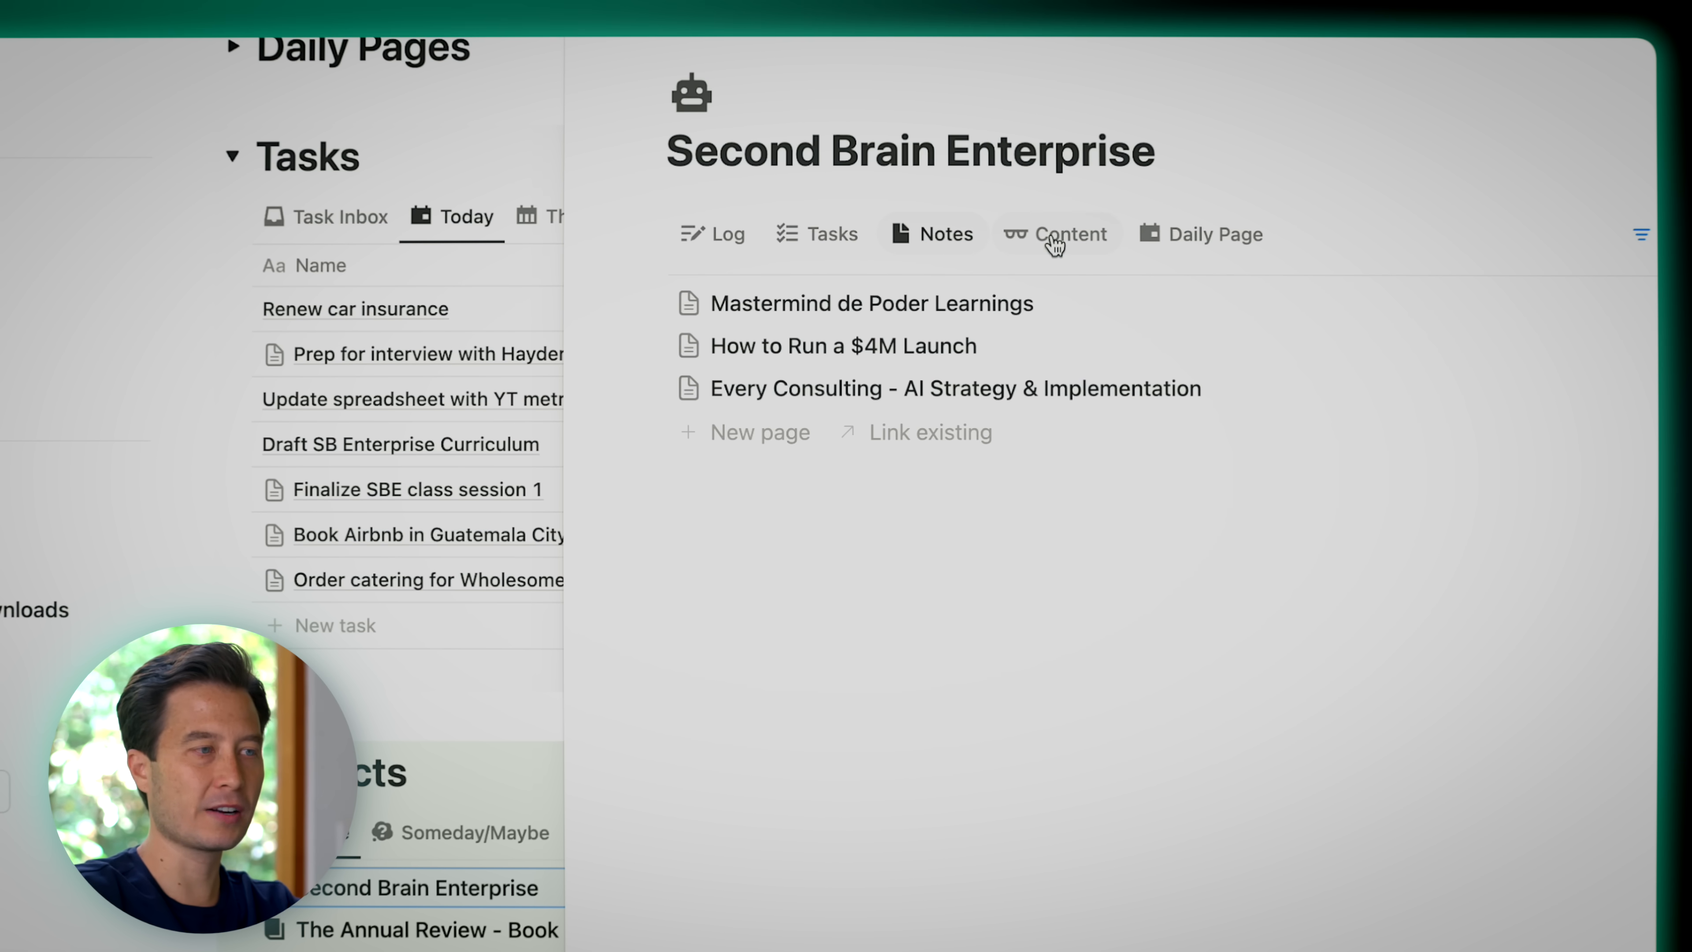
{"action": "left_click", "coordinate": [1057, 235]}
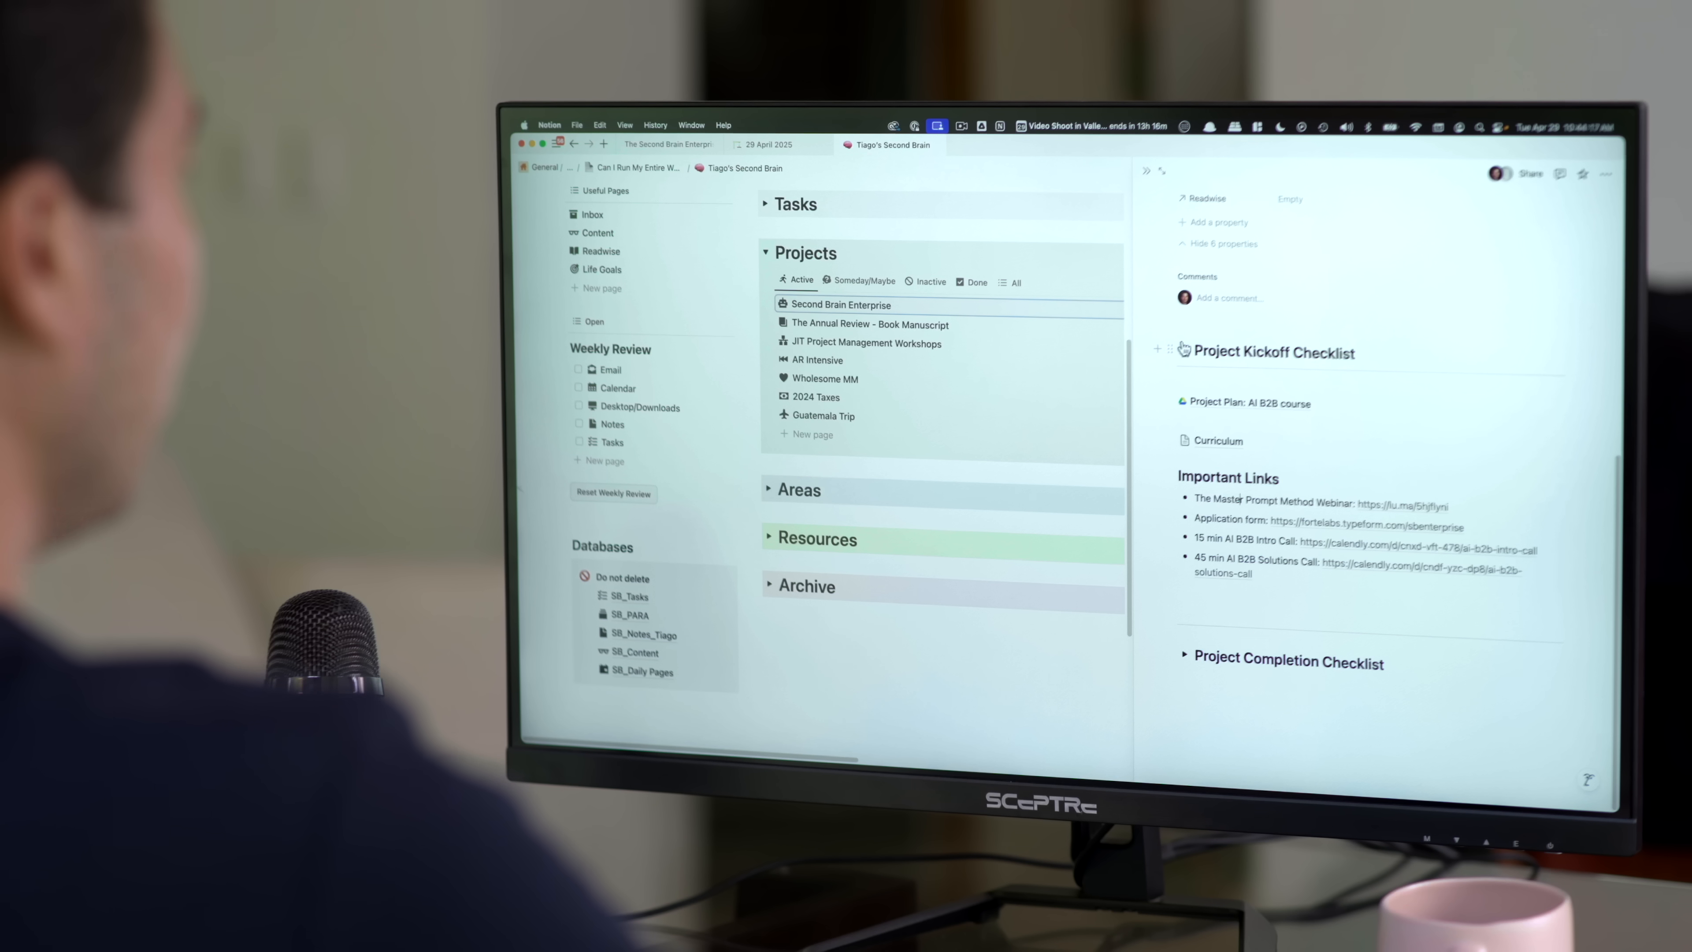
{"action": "left_click", "coordinate": [1186, 351]}
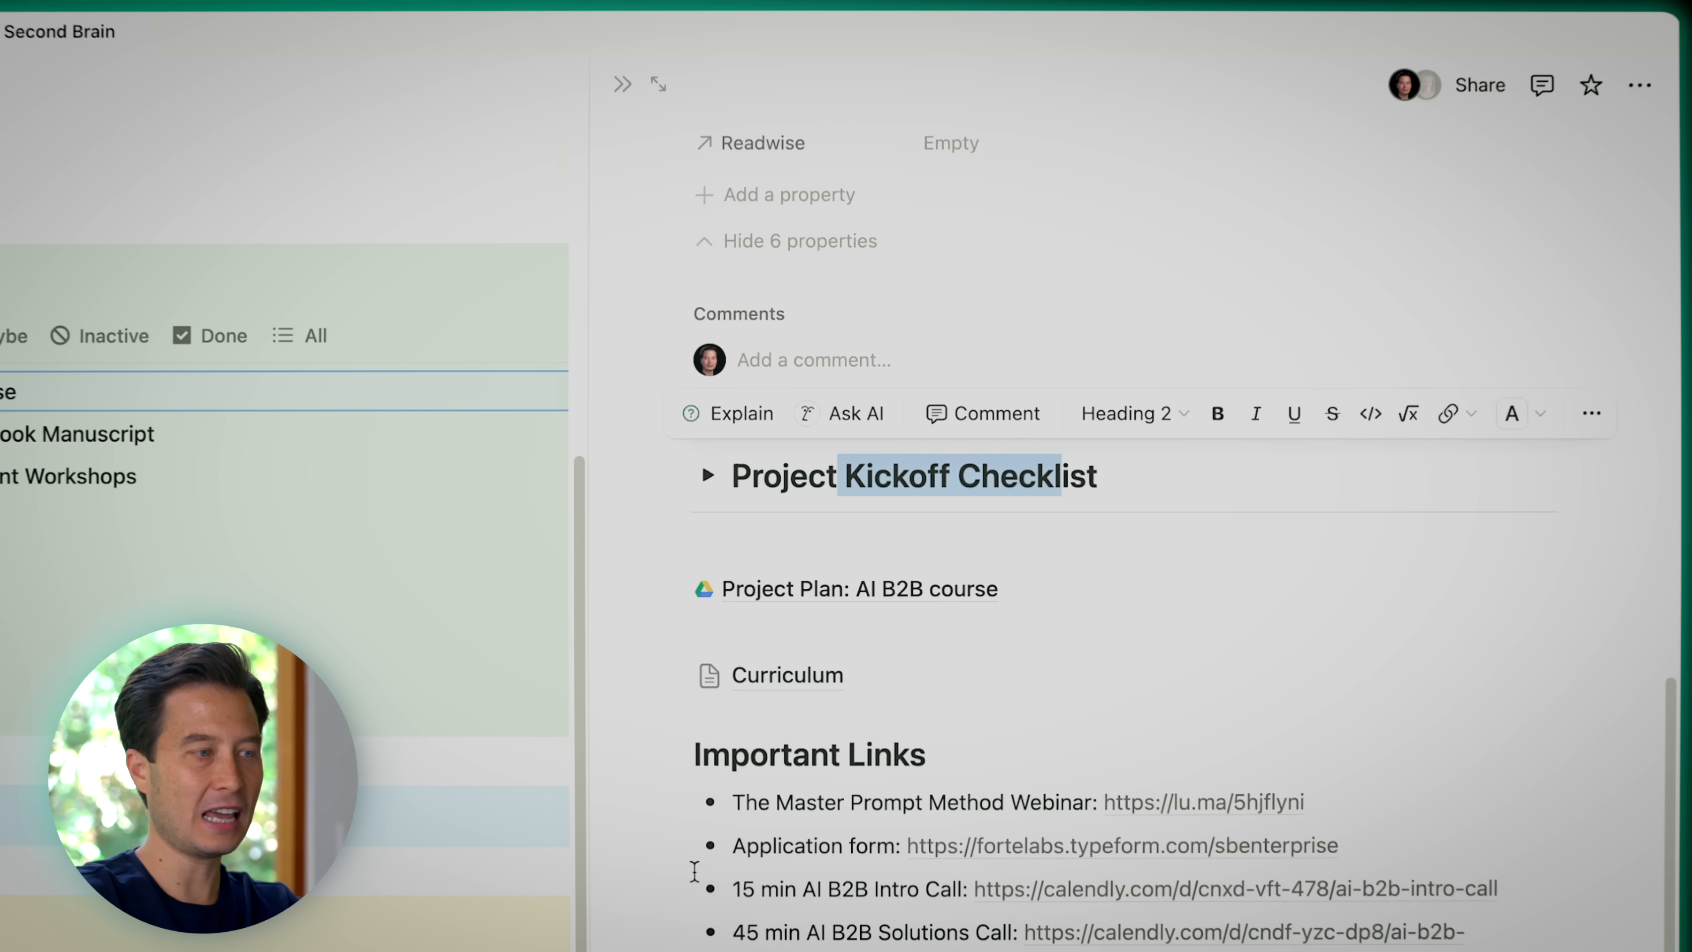
Open the linked Curriculum page from the project and scroll to the Class 1 item
{"action": "scroll", "scroll_direction": "down", "scroll_amount": 3}
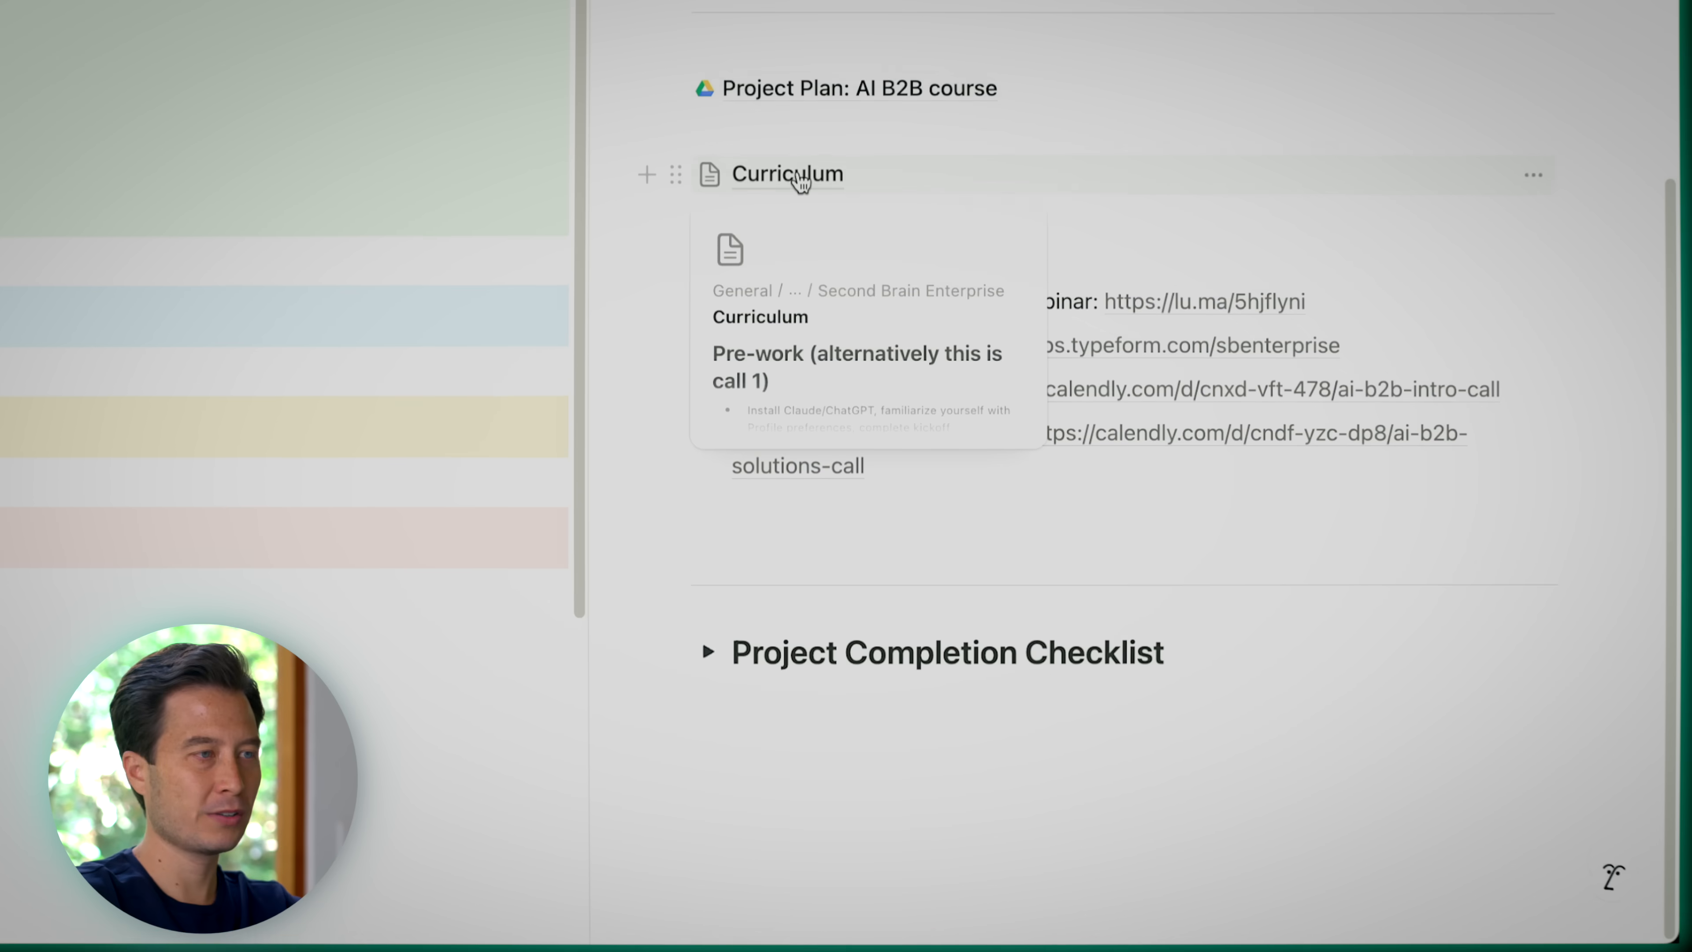
{"action": "left_click", "coordinate": [787, 173]}
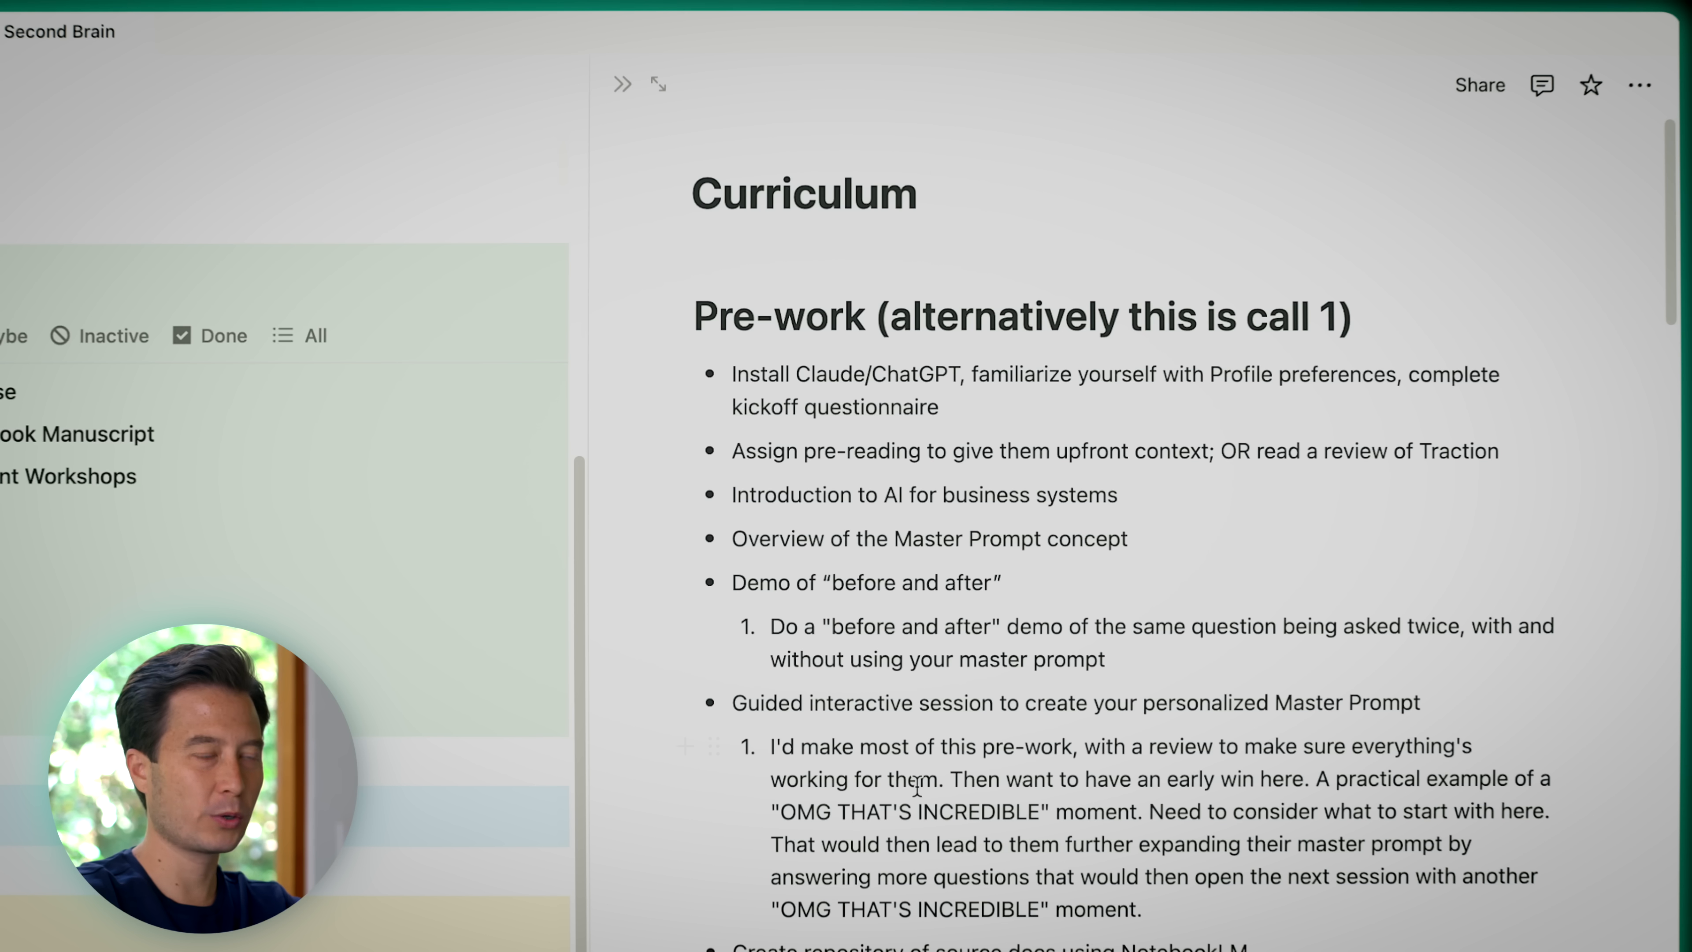
{"action": "scroll", "scroll_direction": "down", "scroll_amount": 3}
{"action": "type", "text": "Class 1"}
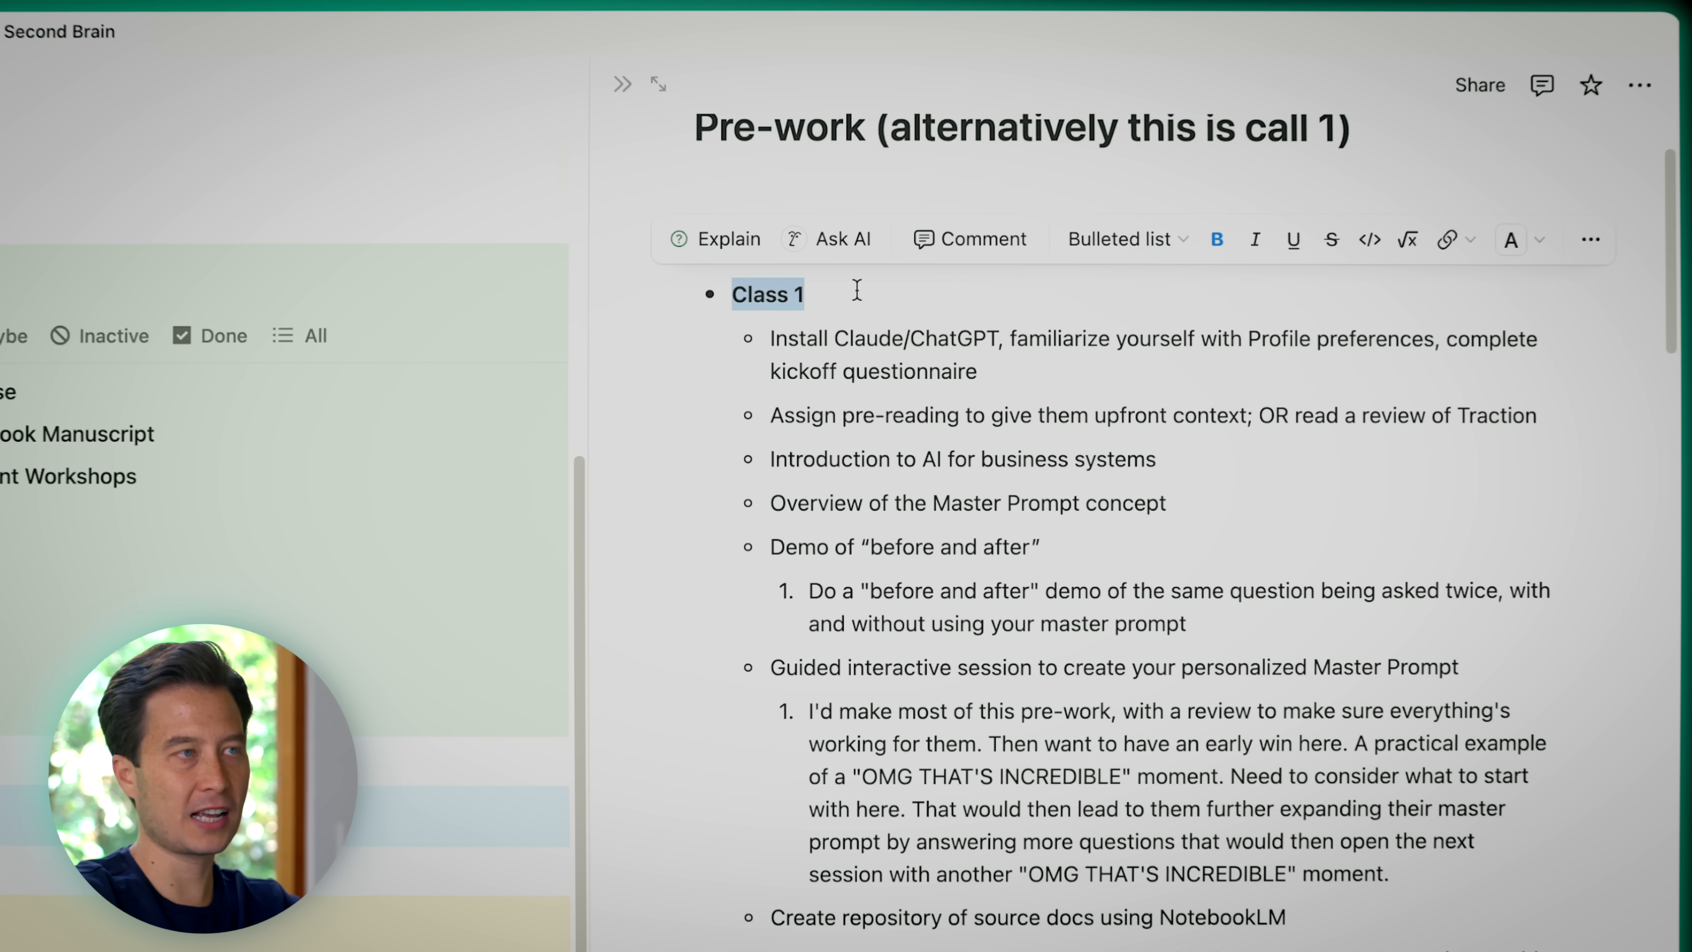
Comment 'What do you think of the agenda for class 1' on Class 1, @-mentioning the teammate
{"action": "left_click", "coordinate": [967, 240]}
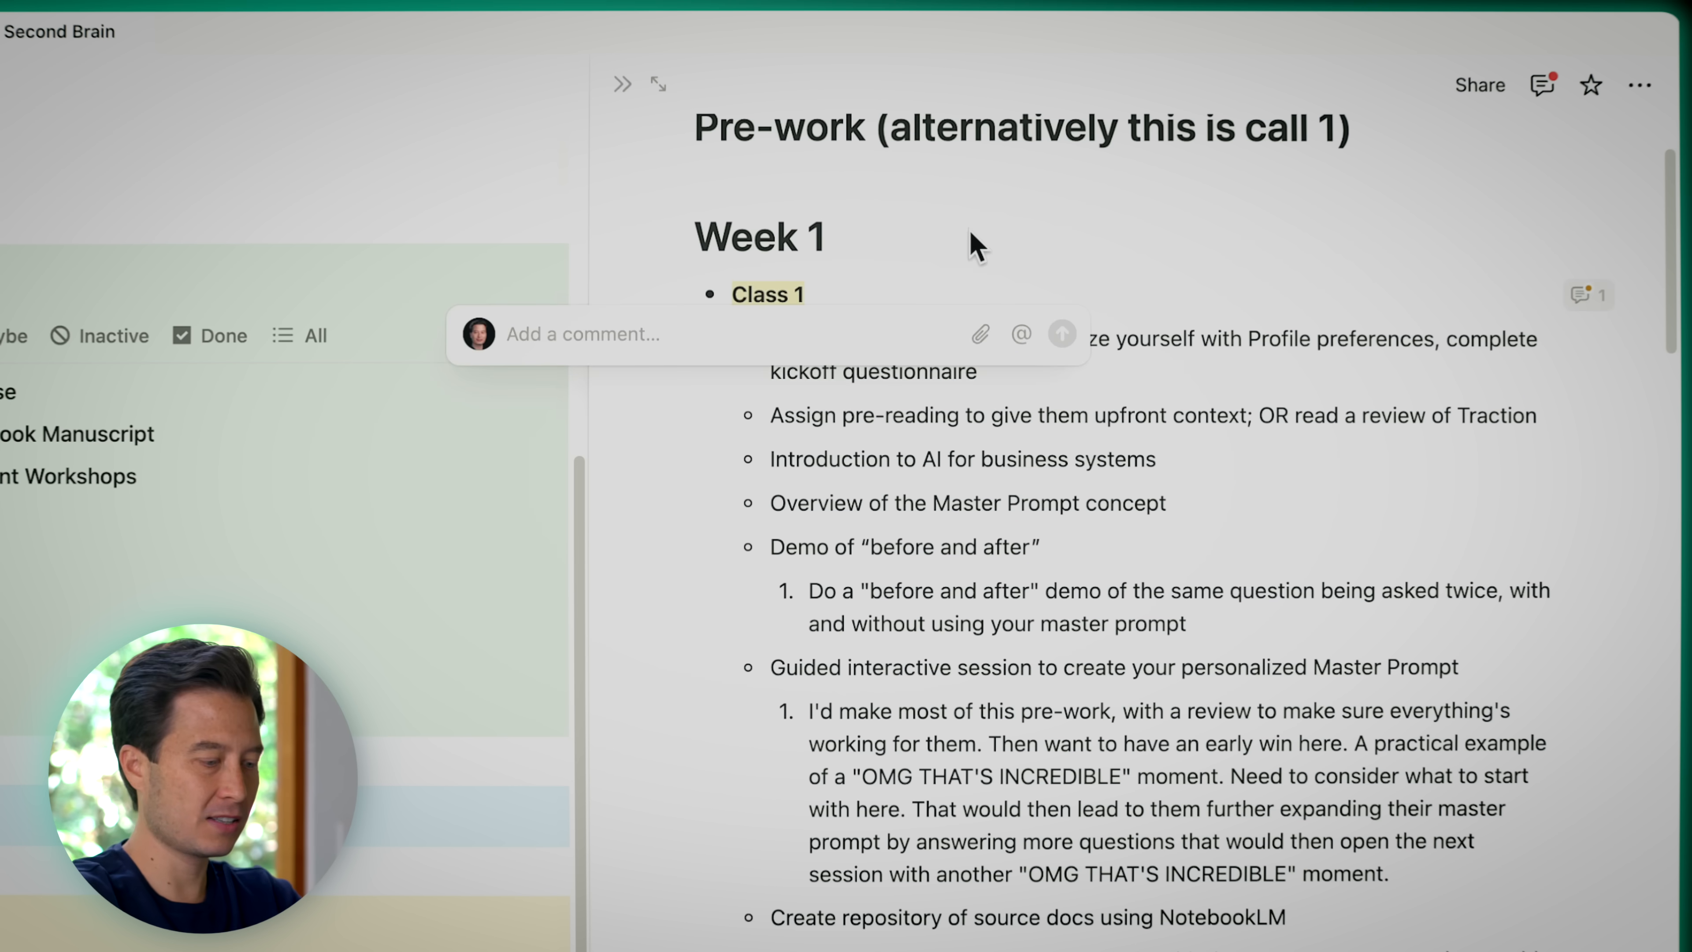
{"action": "type", "text": "What do you think of the agenda for class 1 @"}
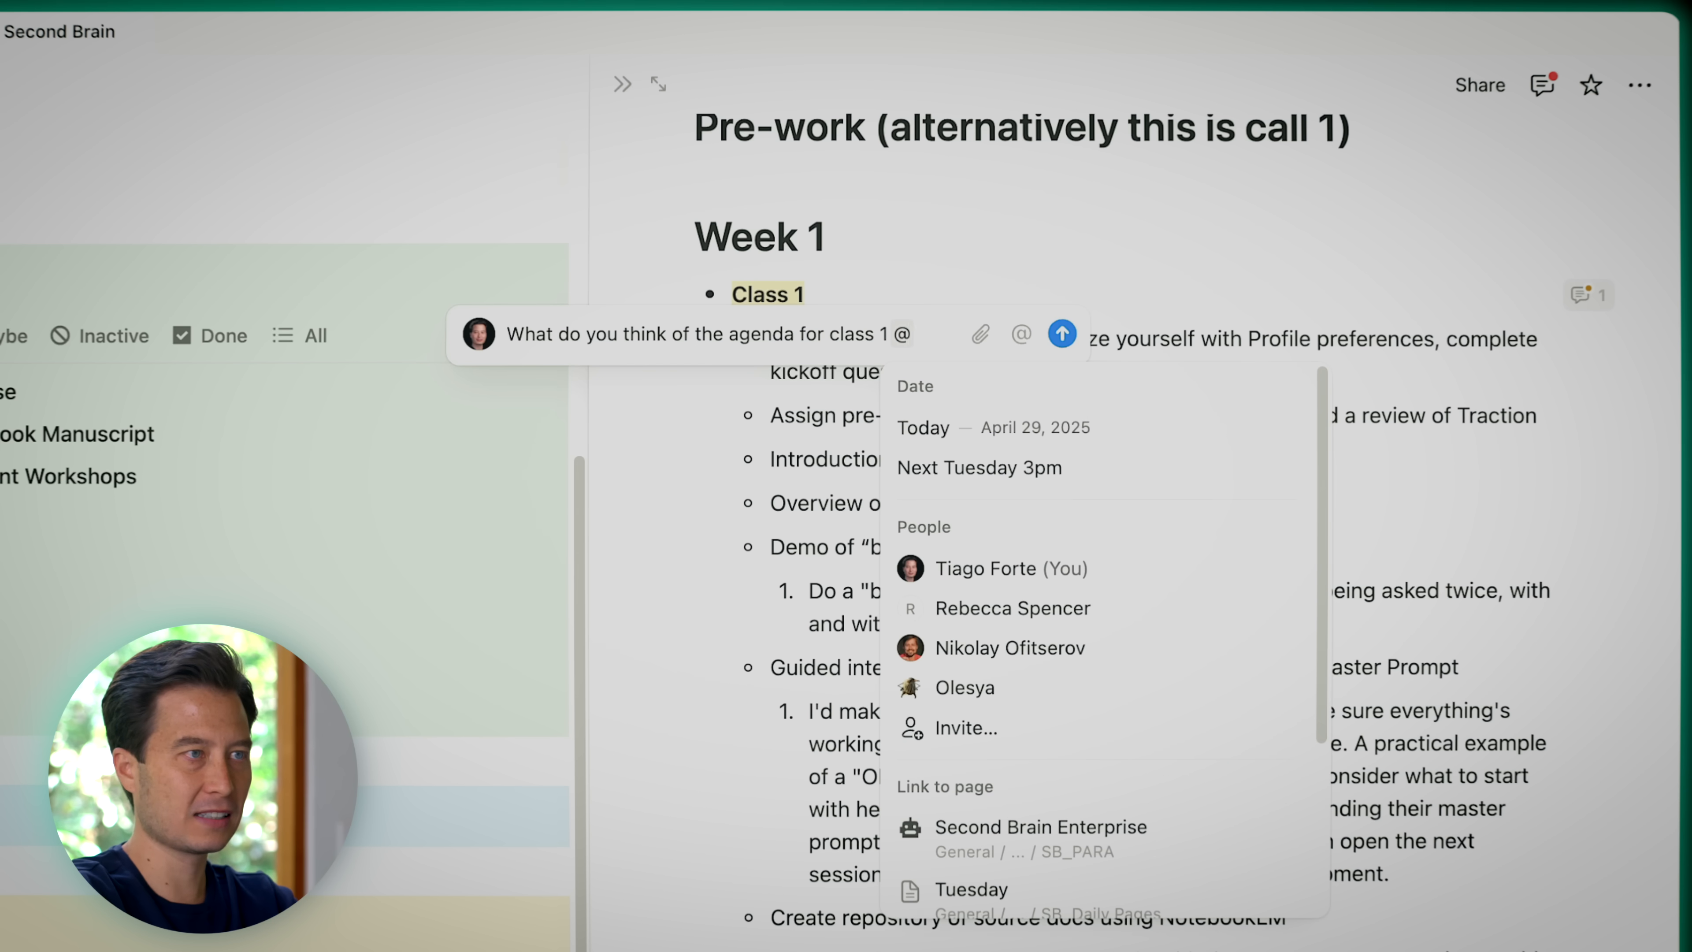
{"action": "type", "text": "ju"}
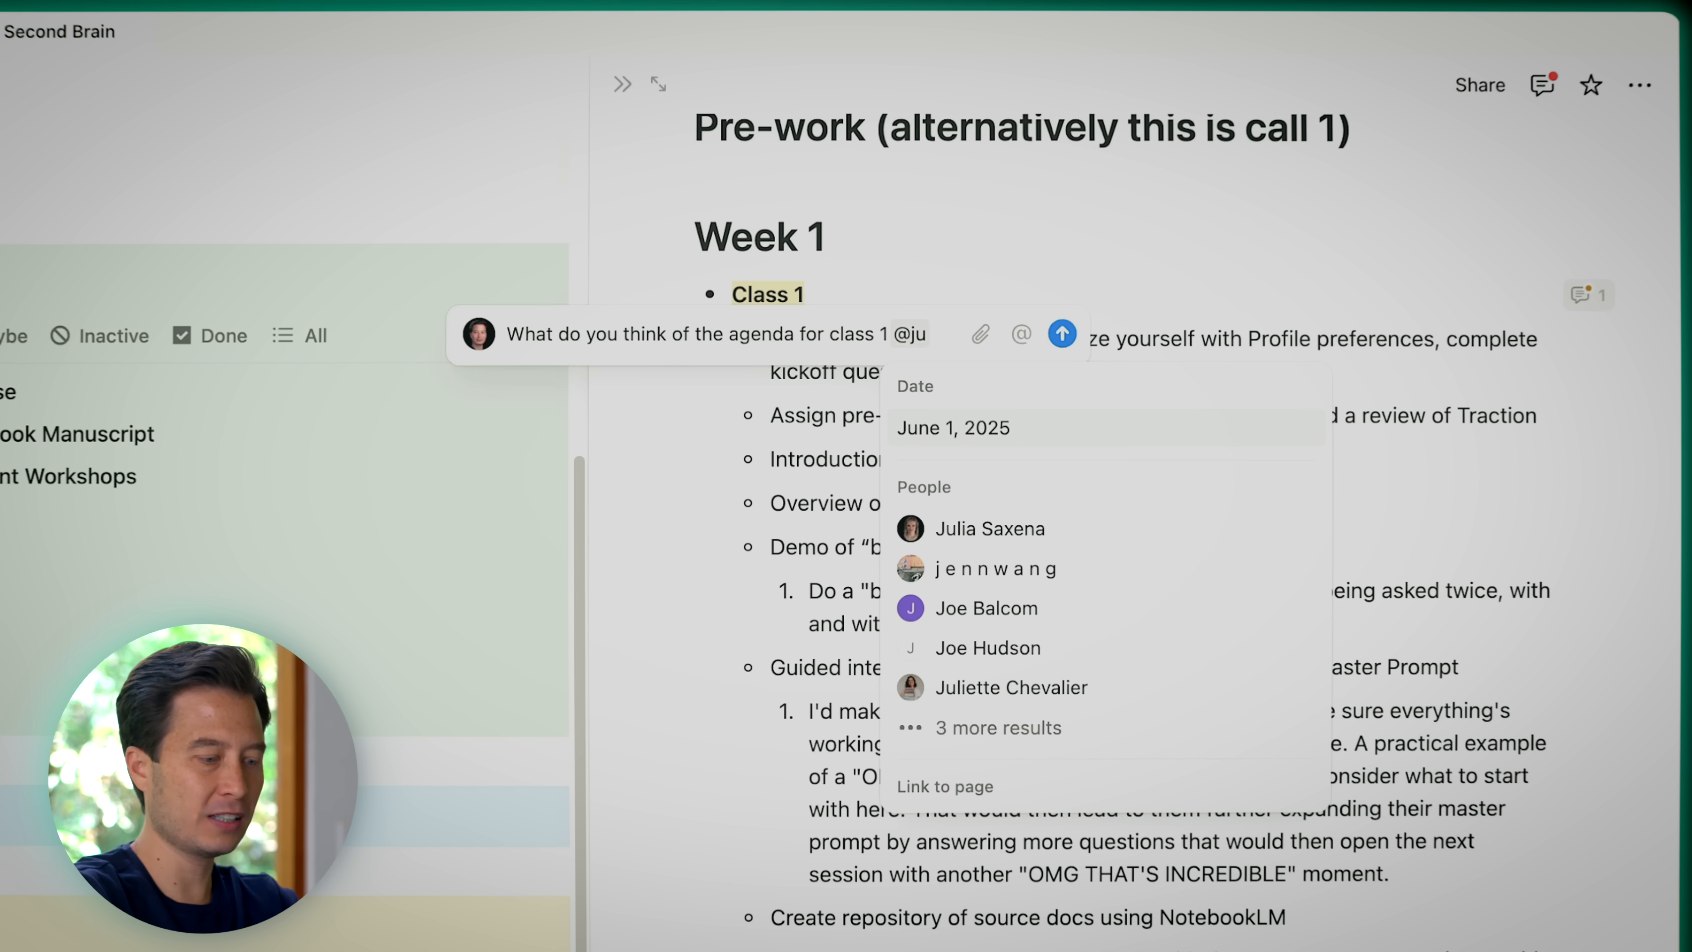
{"action": "left_click", "coordinate": [972, 529]}
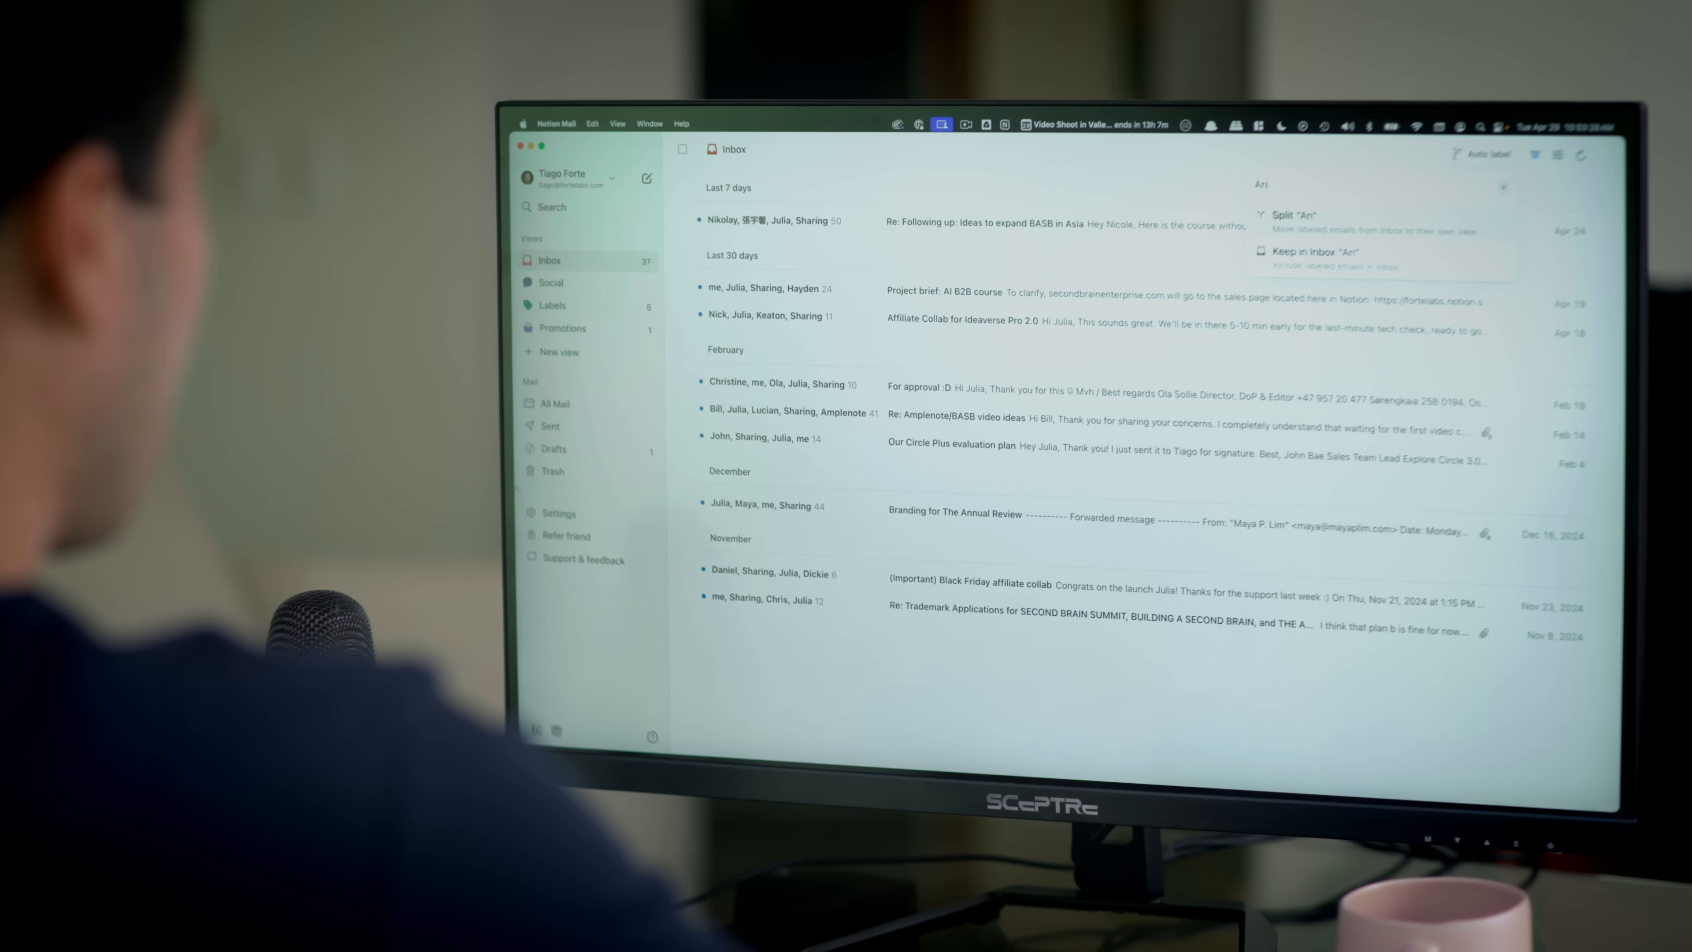
Describe the auto label as emails about Second Brain Enterprise, AI, Hayden Miyamoto or Julia, and save it
{"action": "type", "text": "Any emails related to"}
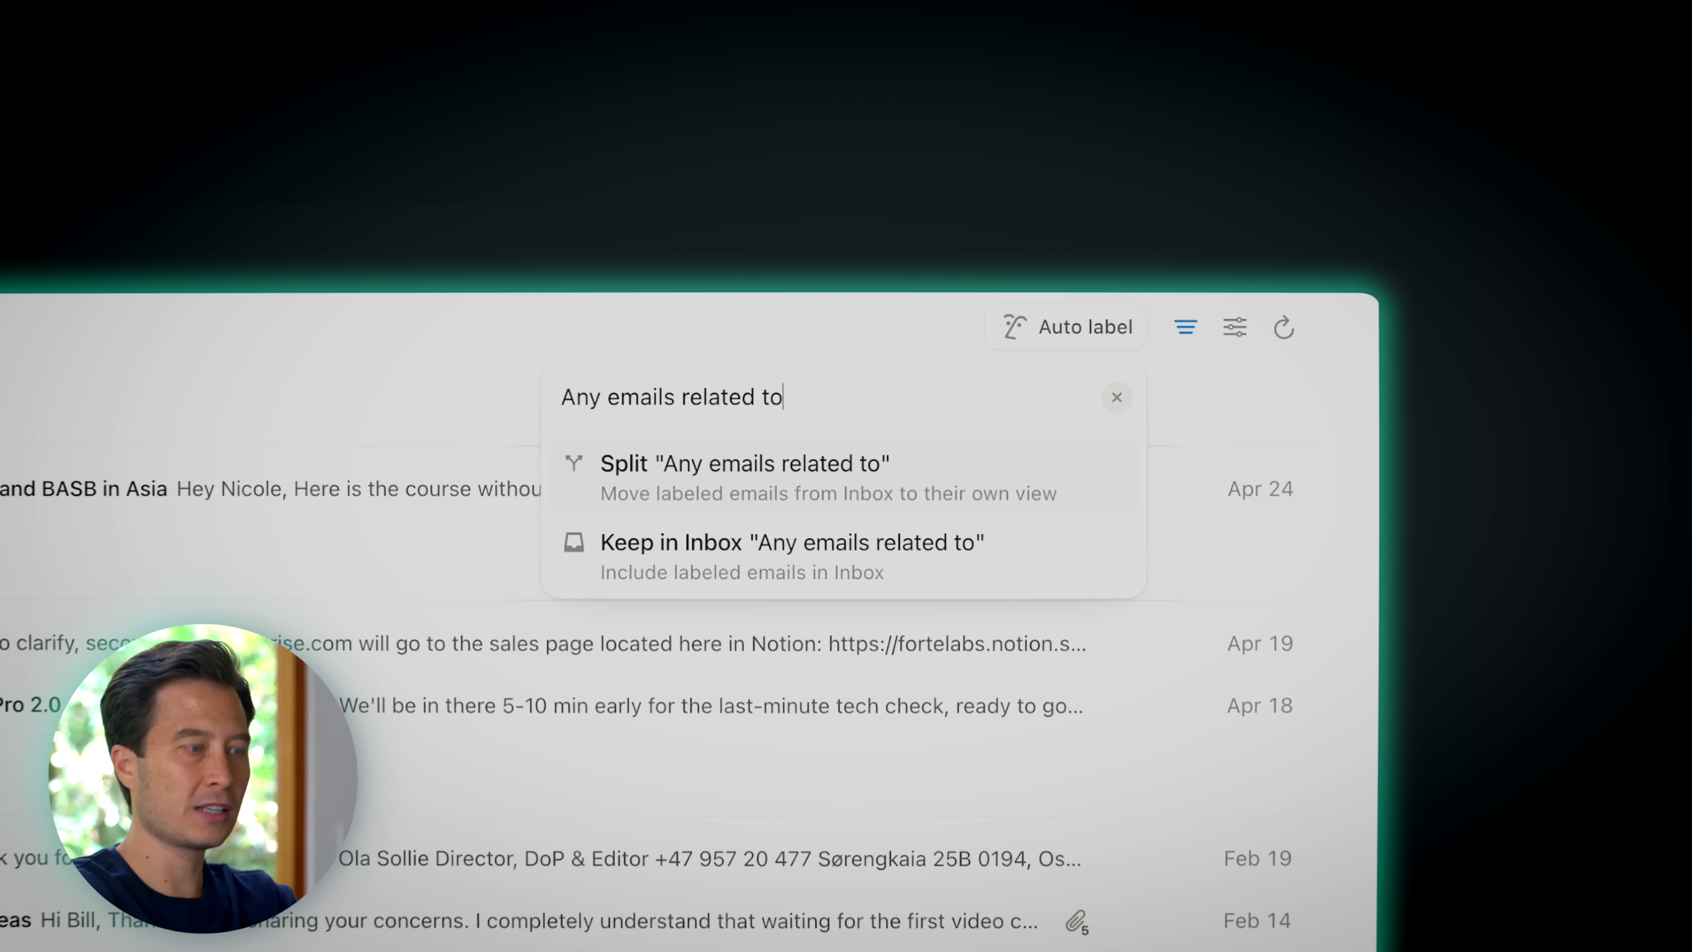
{"action": "type", "text": "Second Brain"}
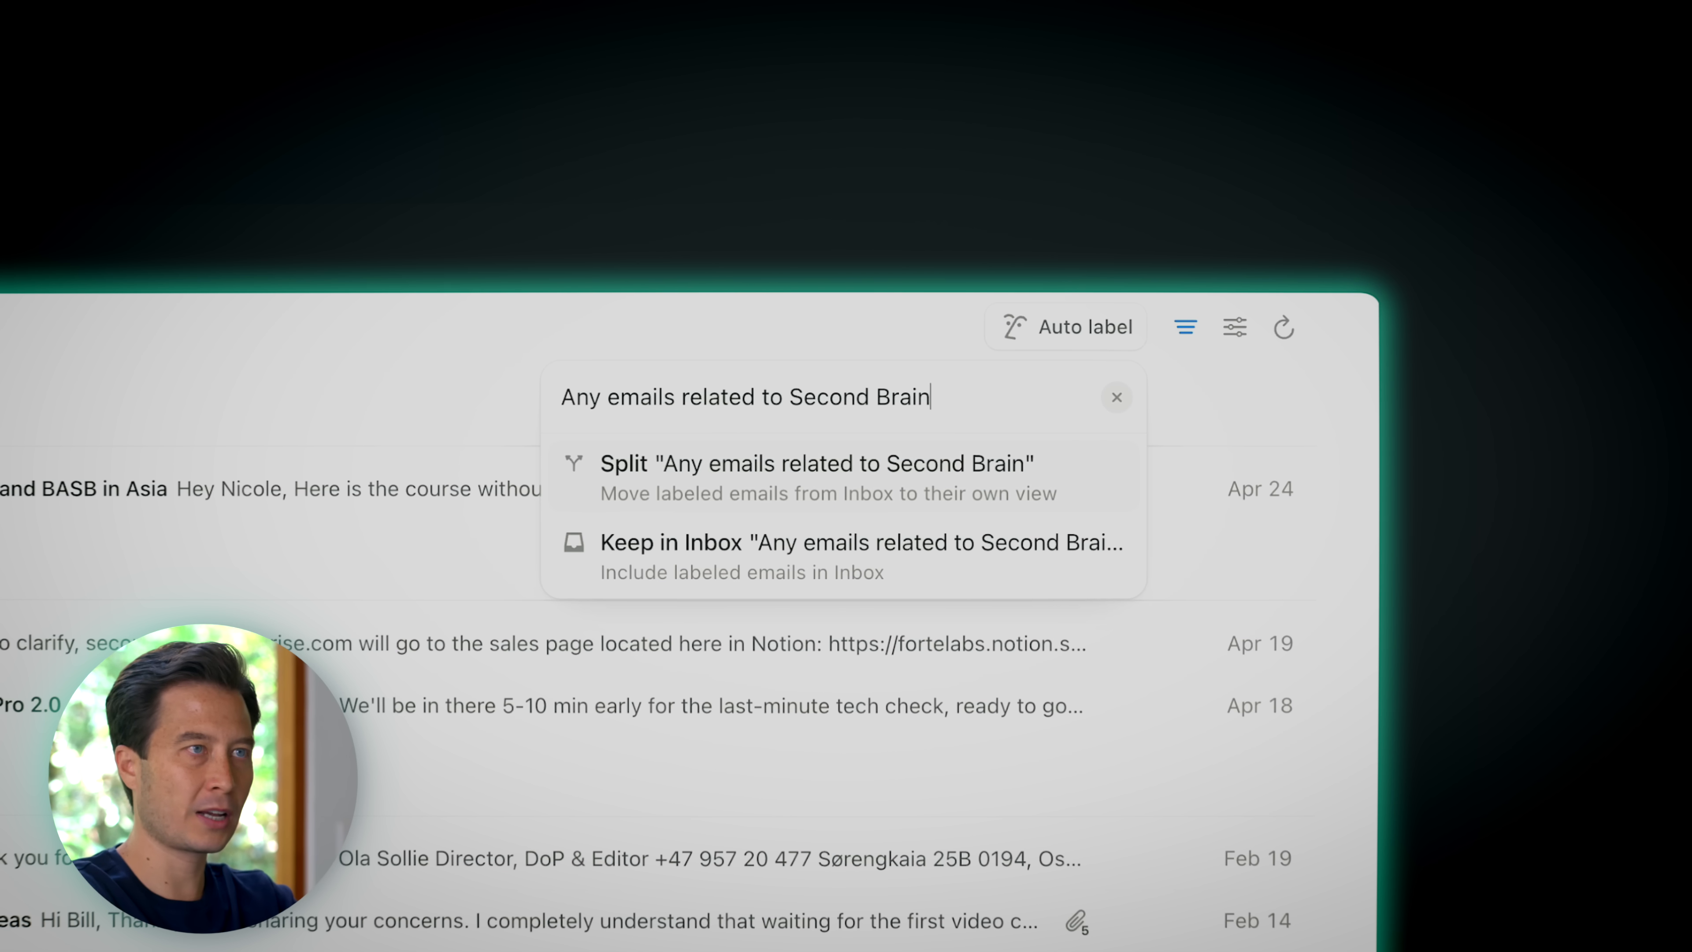
{"action": "type", "text": "Enterprise,"}
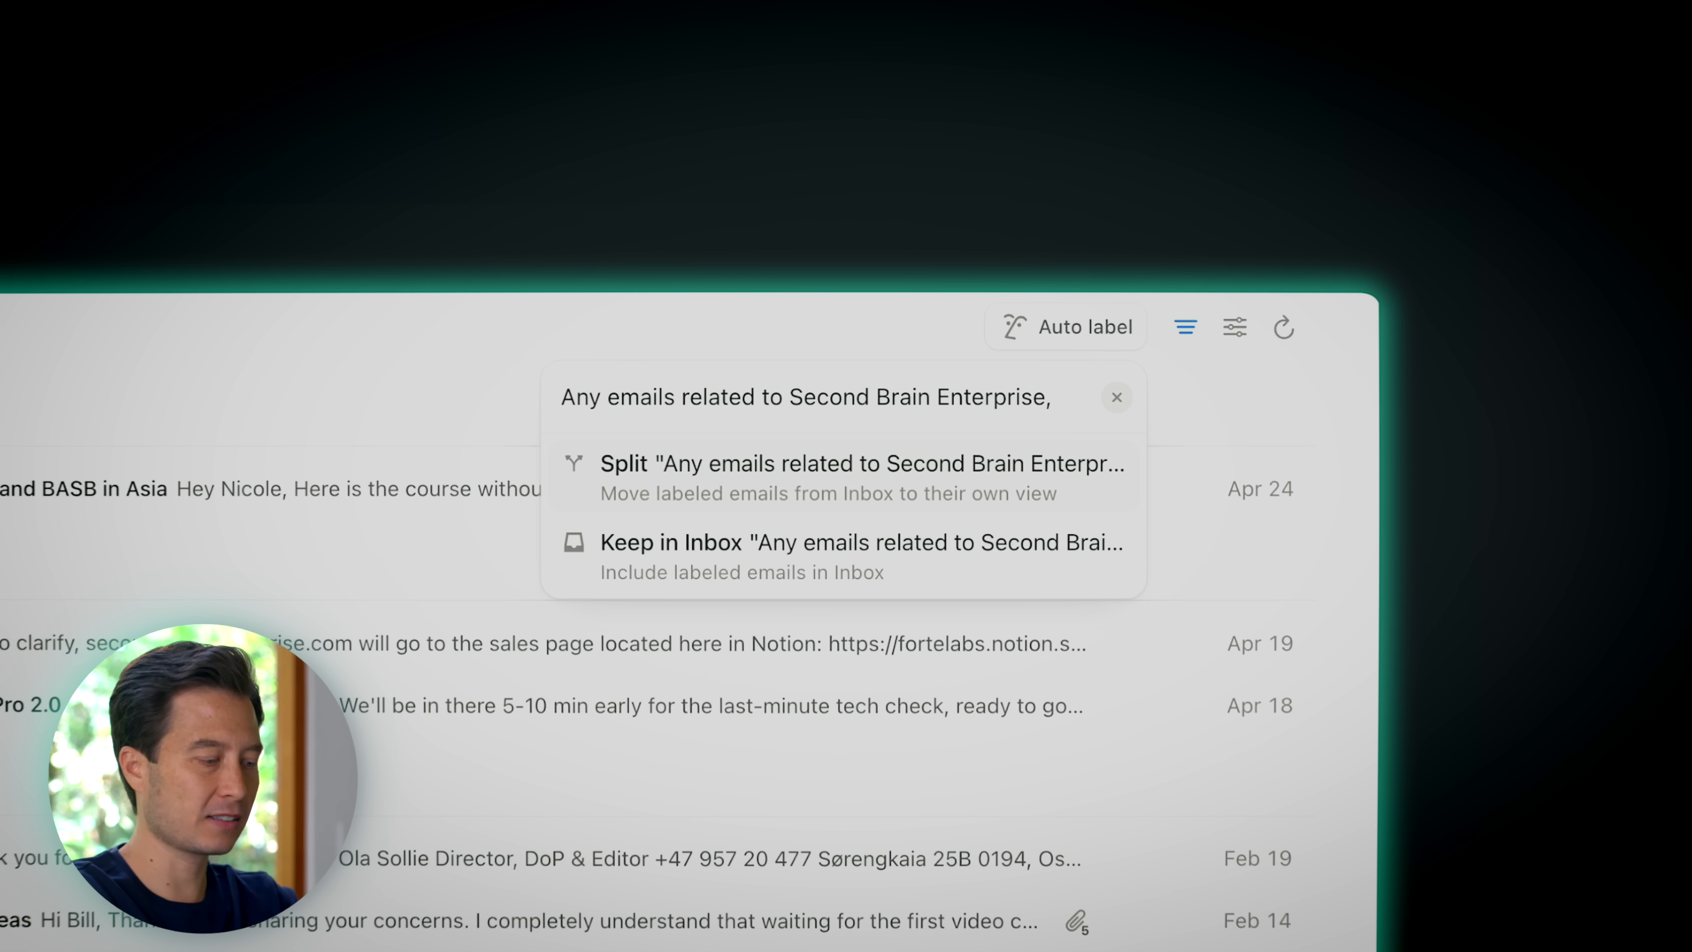
{"action": "type", "text": ", AI, or that are from"}
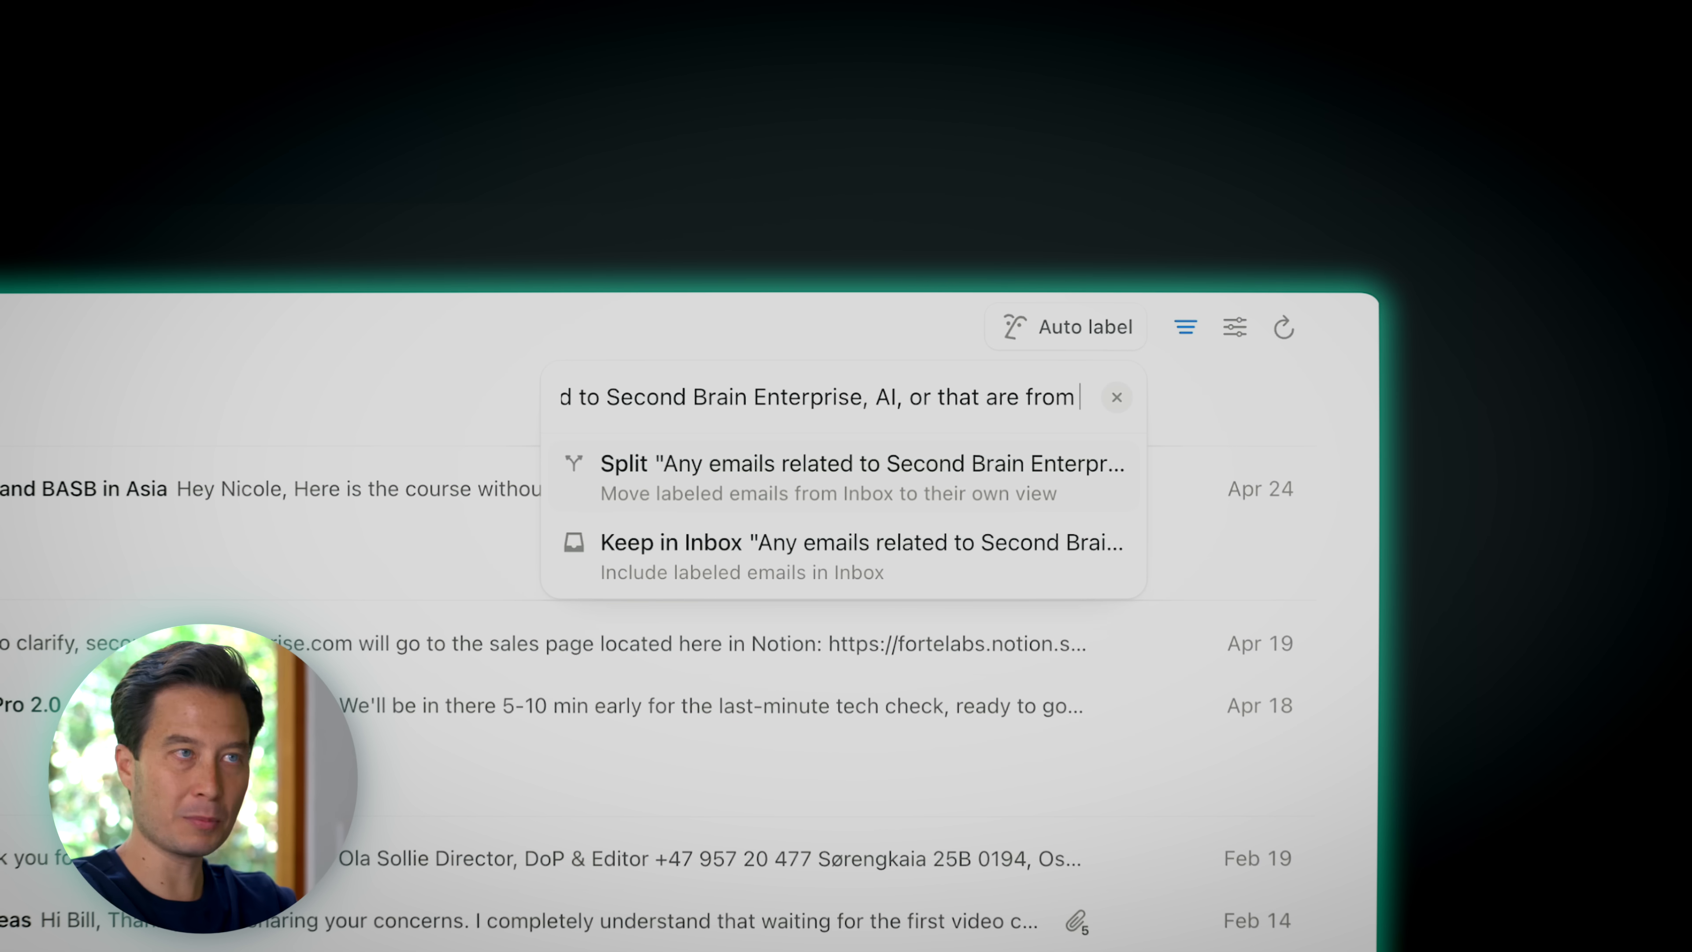
{"action": "type", "text": "Hayden"}
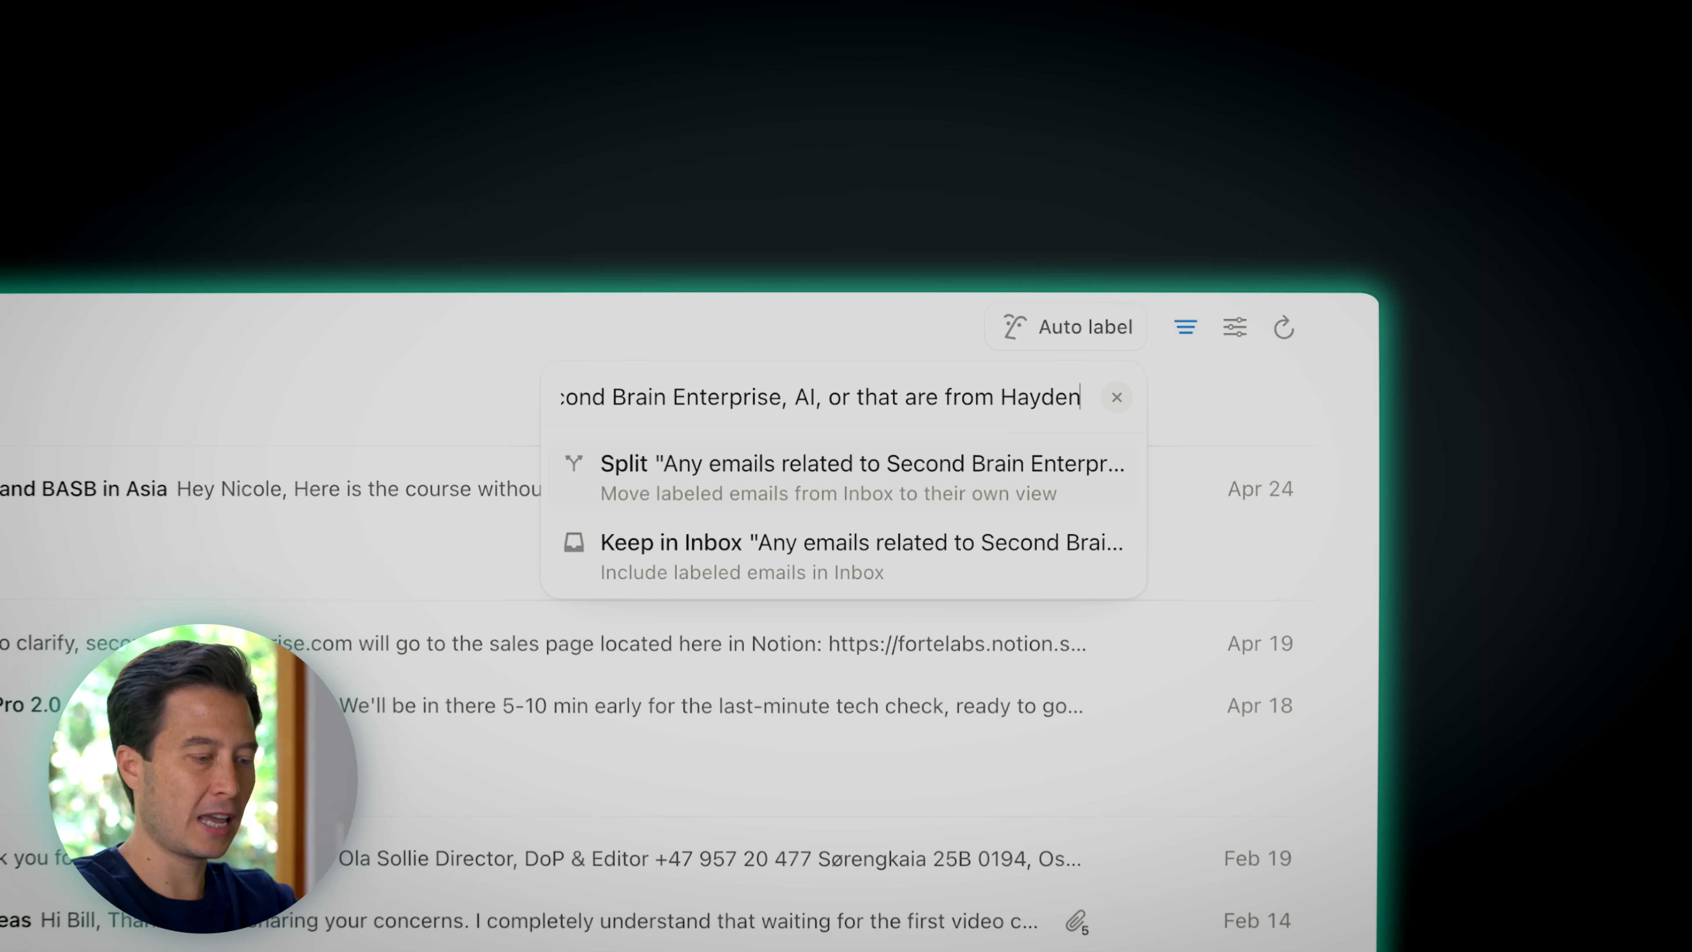
{"action": "type", "text": "Miyamoto an"}
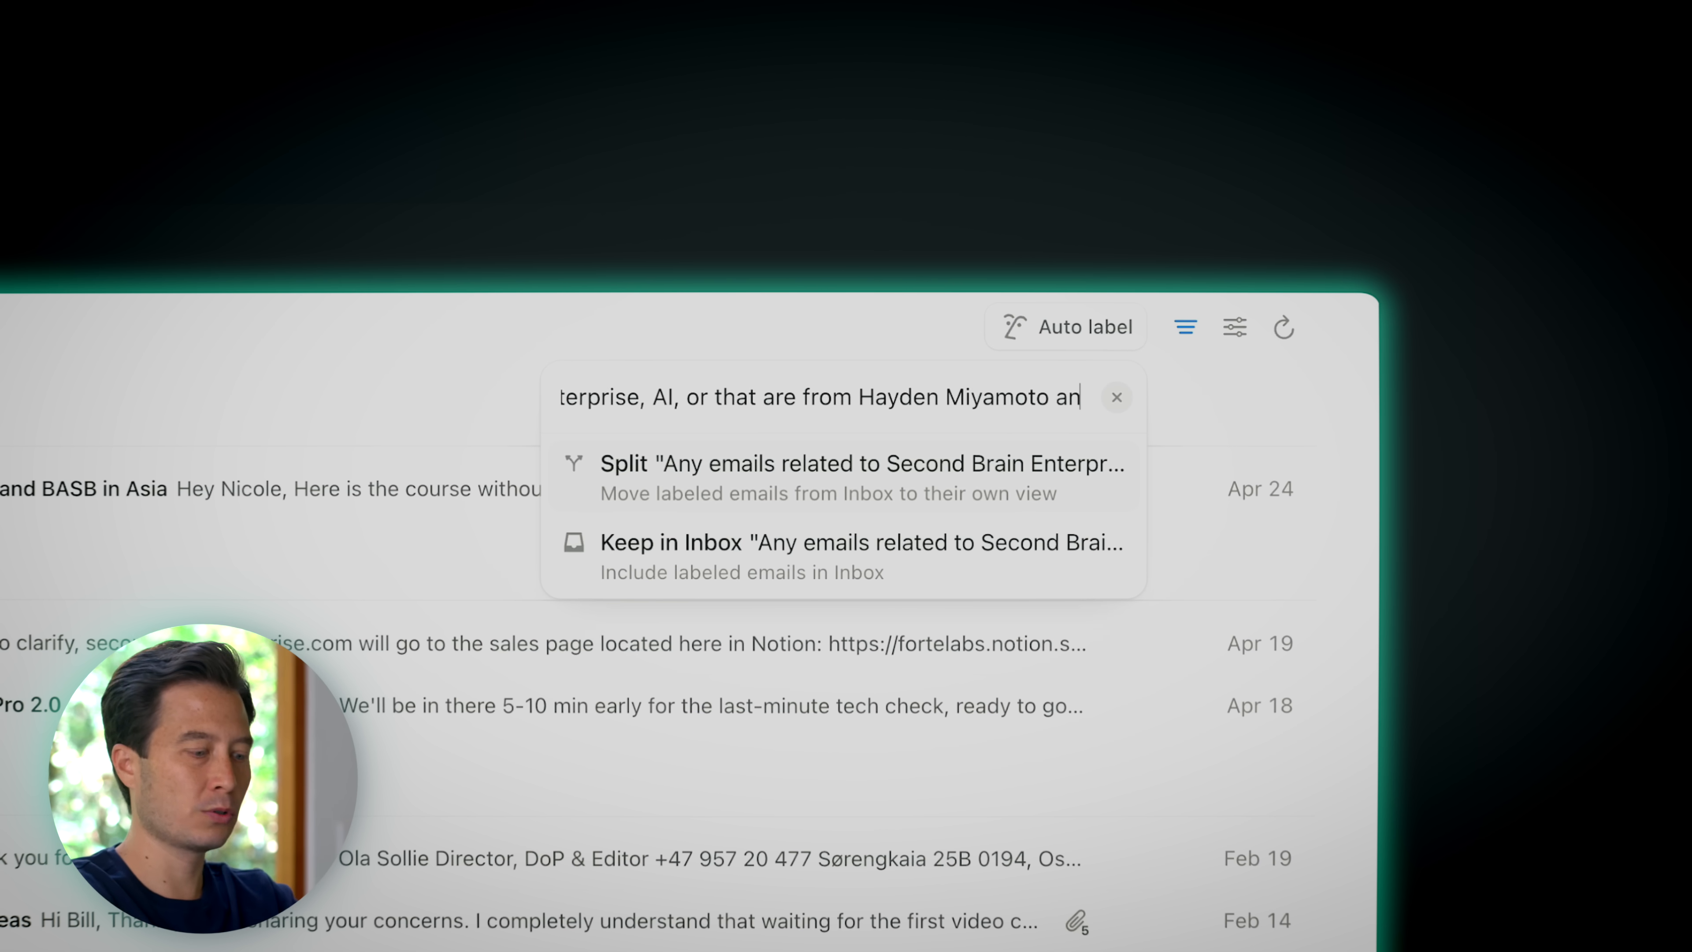
{"action": "type", "text": "or Julia Saxena"}
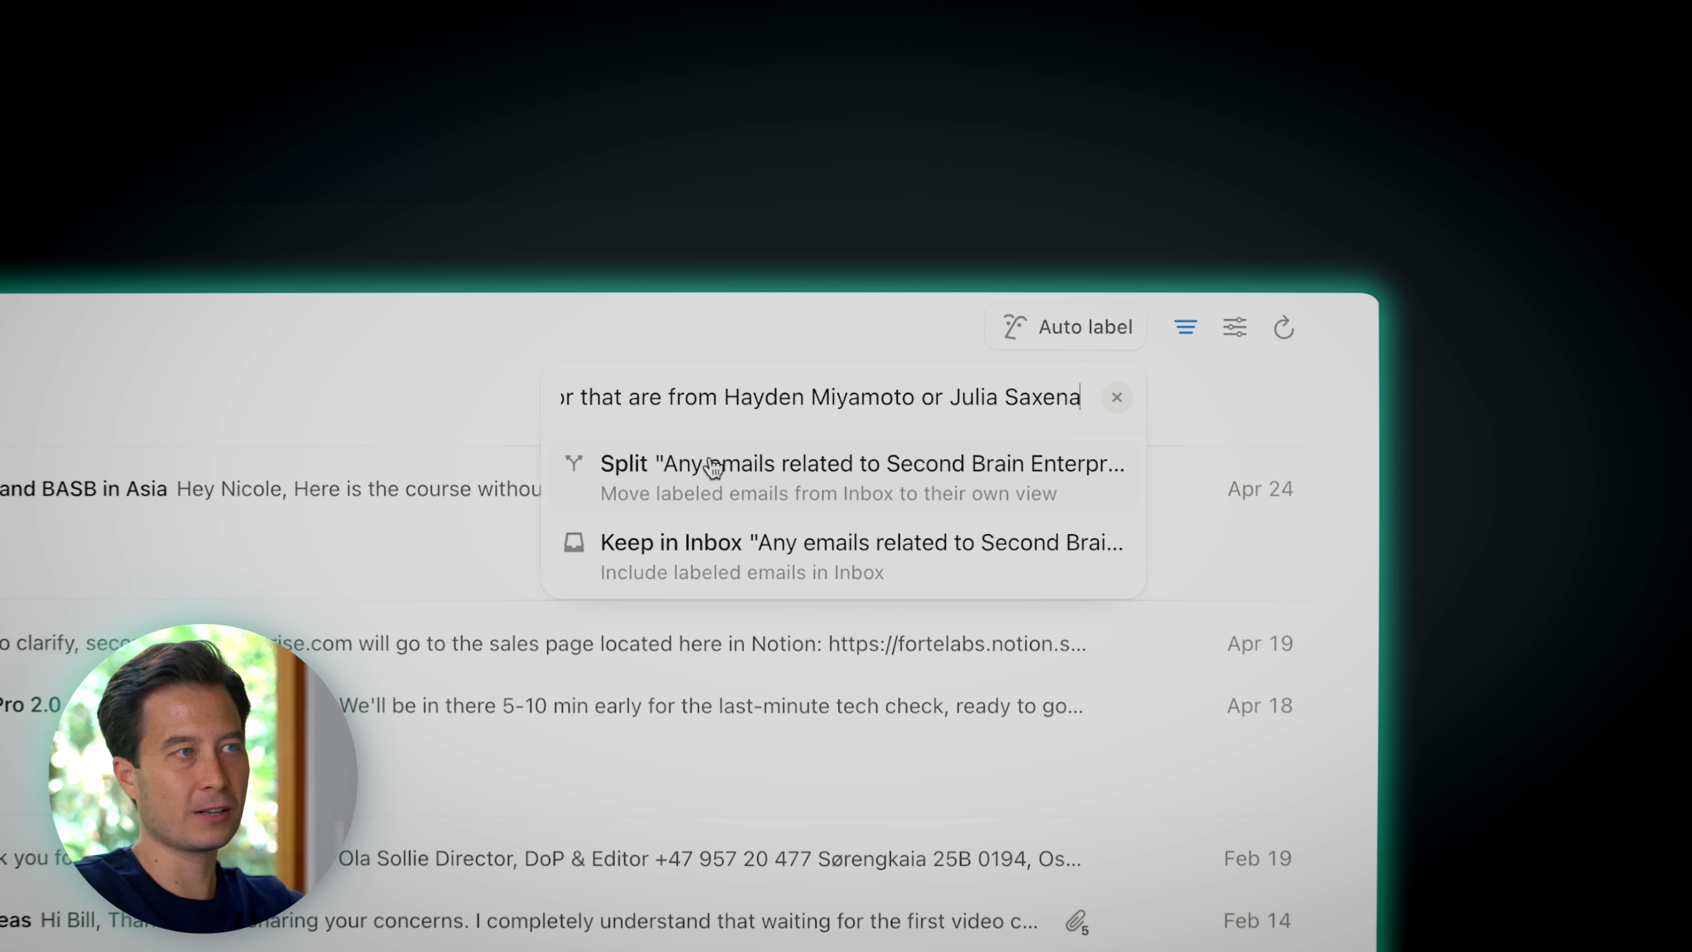
{"action": "mouse_move", "coordinate": [699, 561]}
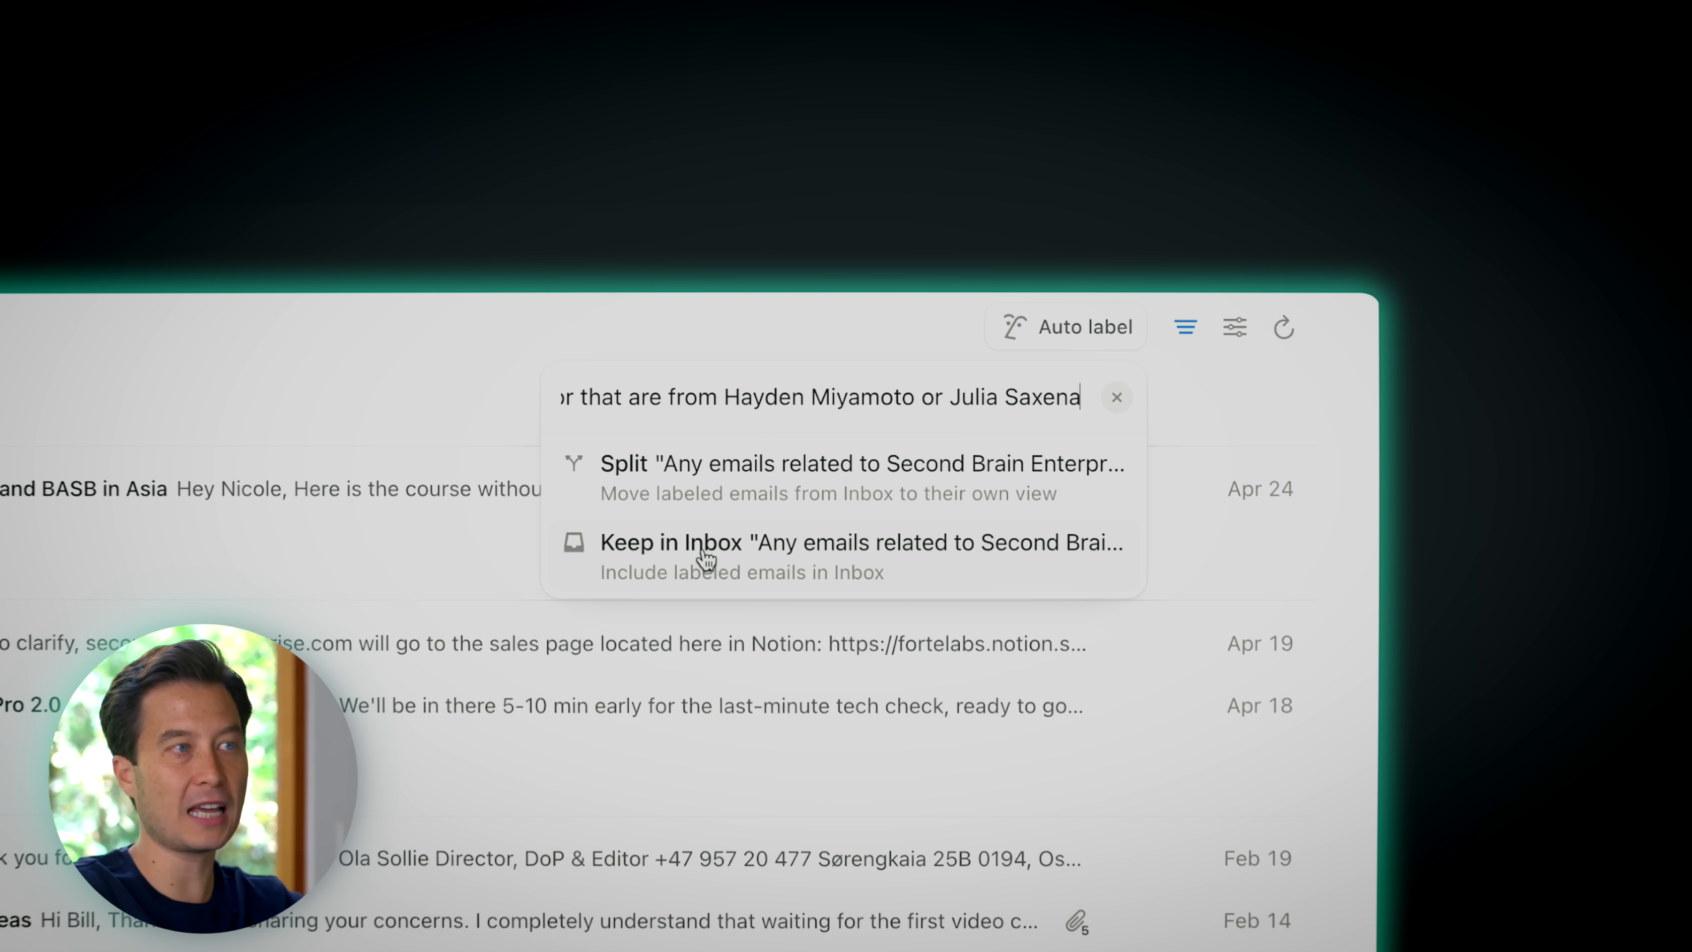
{"action": "mouse_move", "coordinate": [685, 467]}
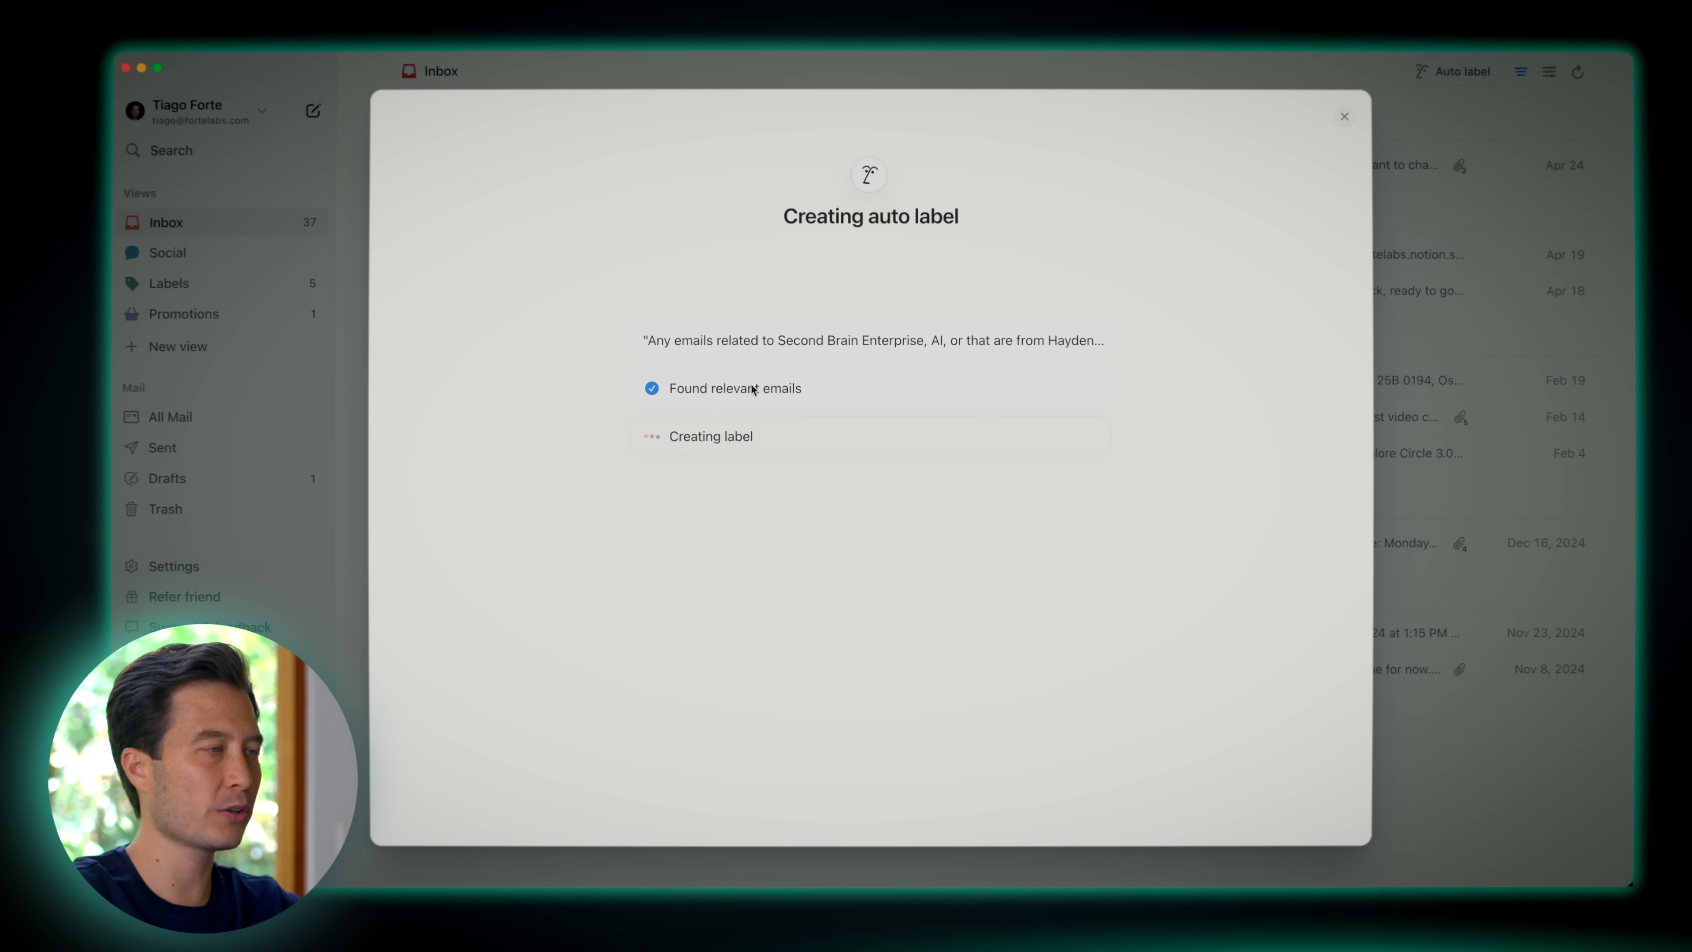
{"action": "mouse_move", "coordinate": [787, 518]}
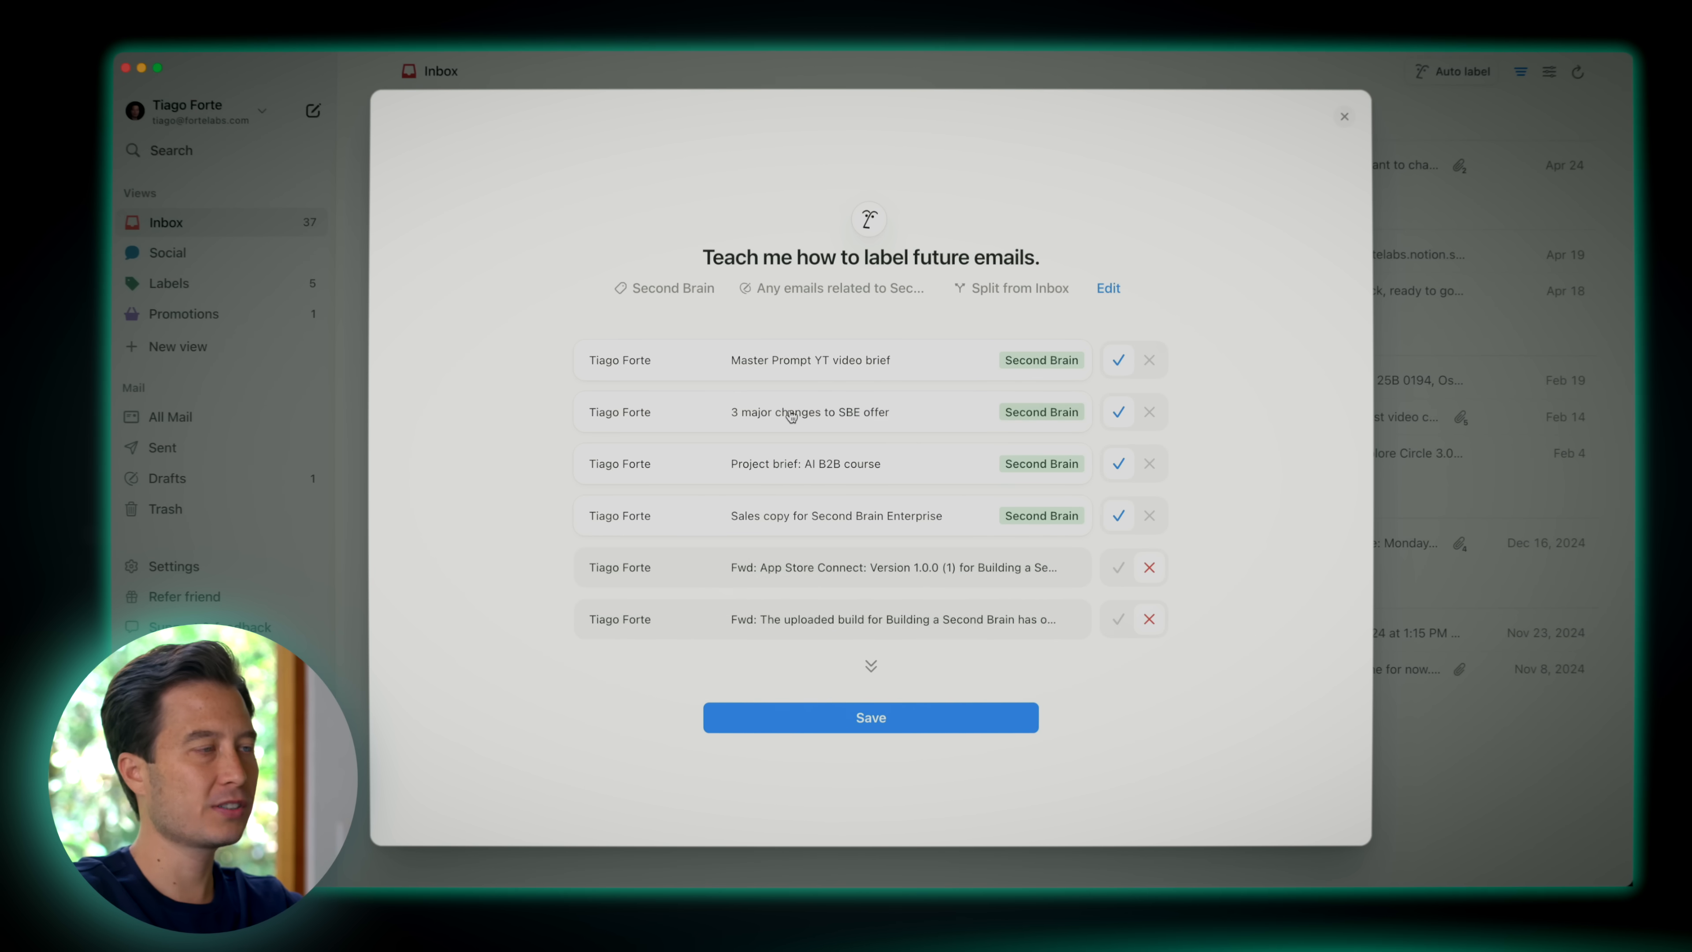
{"action": "mouse_move", "coordinate": [1026, 509]}
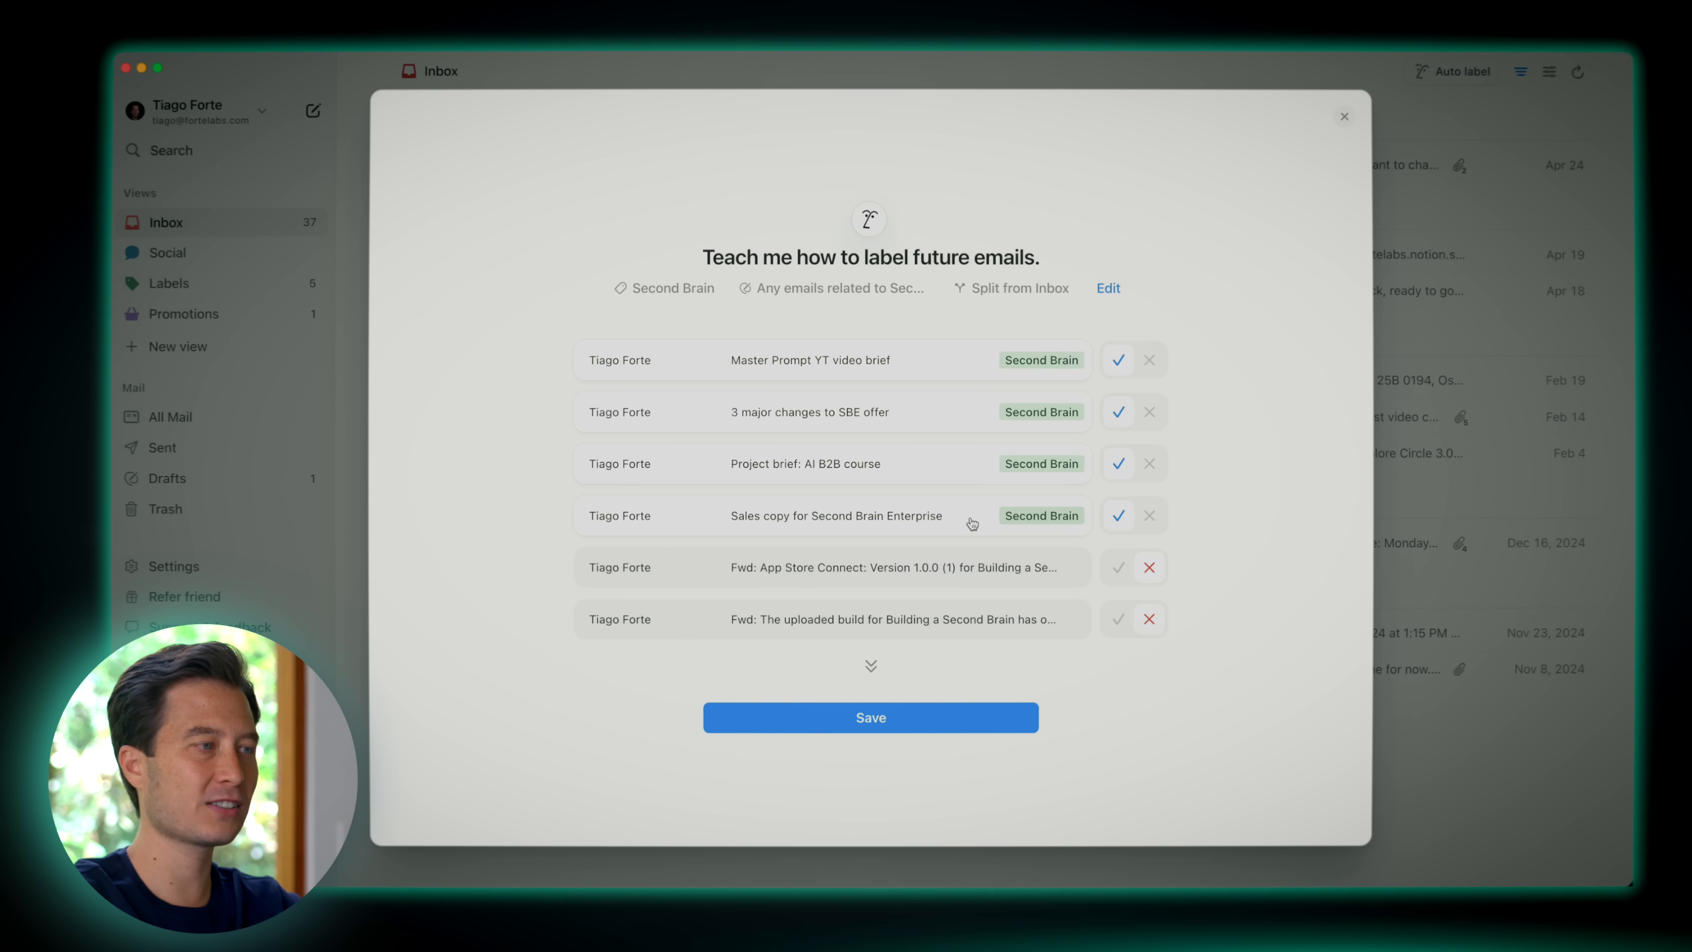
{"action": "mouse_move", "coordinate": [1086, 676]}
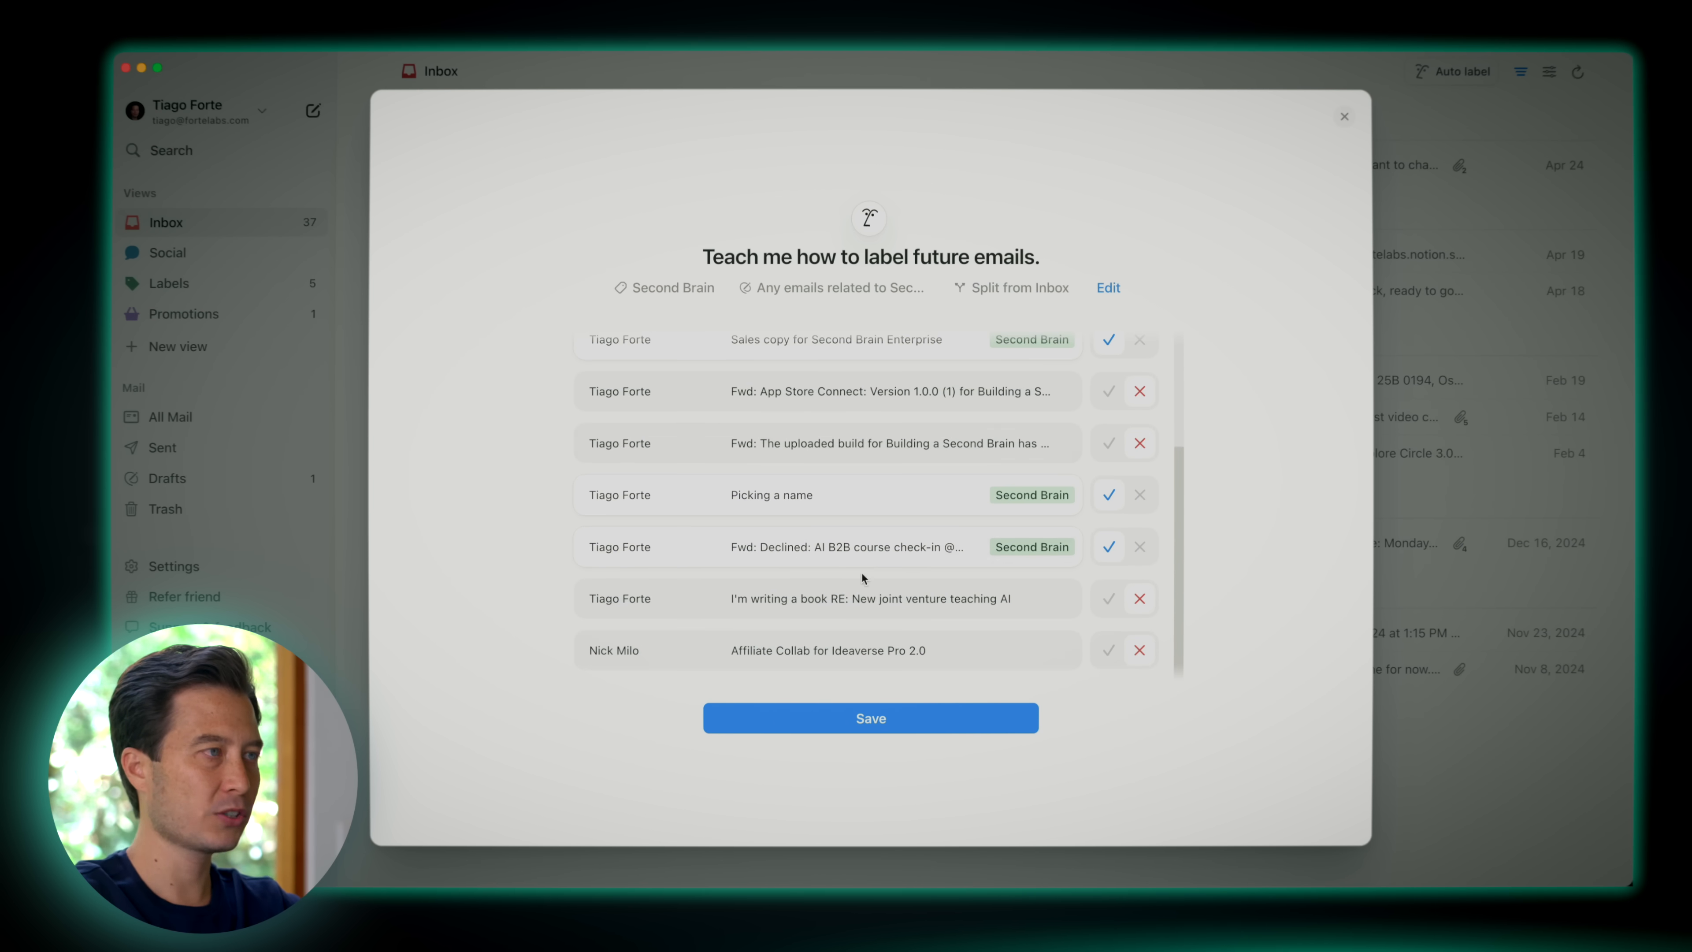
{"action": "left_click", "coordinate": [870, 718]}
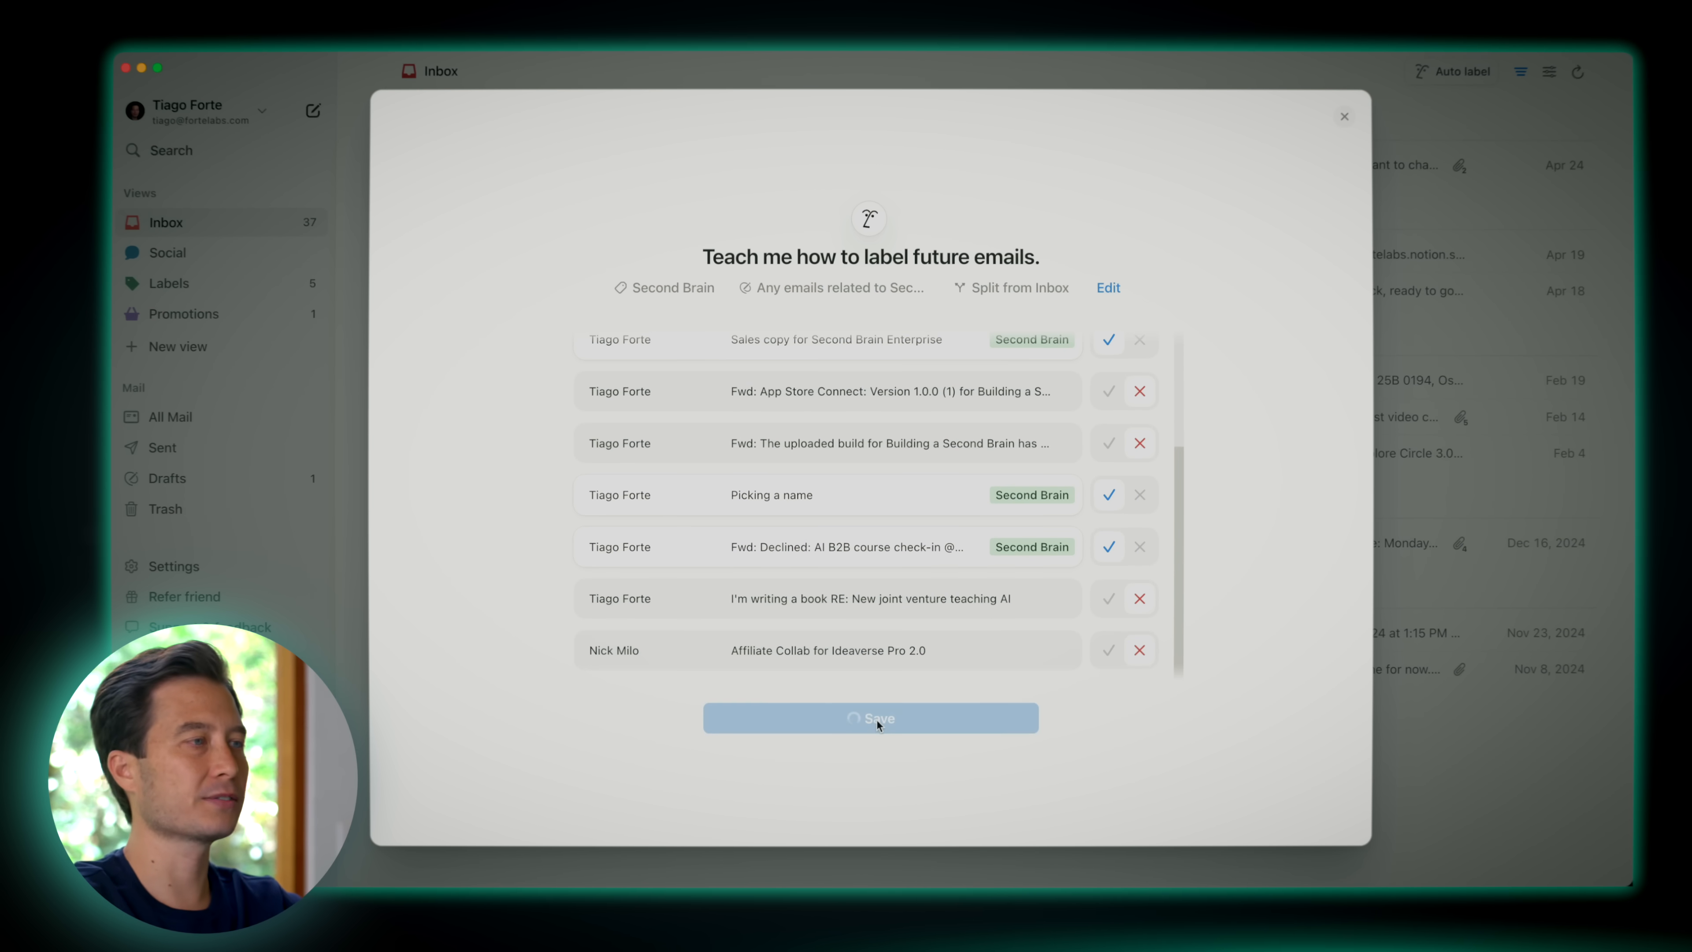
Rename the new split-out mail view to 'SB Enterprise' and return to the inbox
{"action": "left_click", "coordinate": [870, 717]}
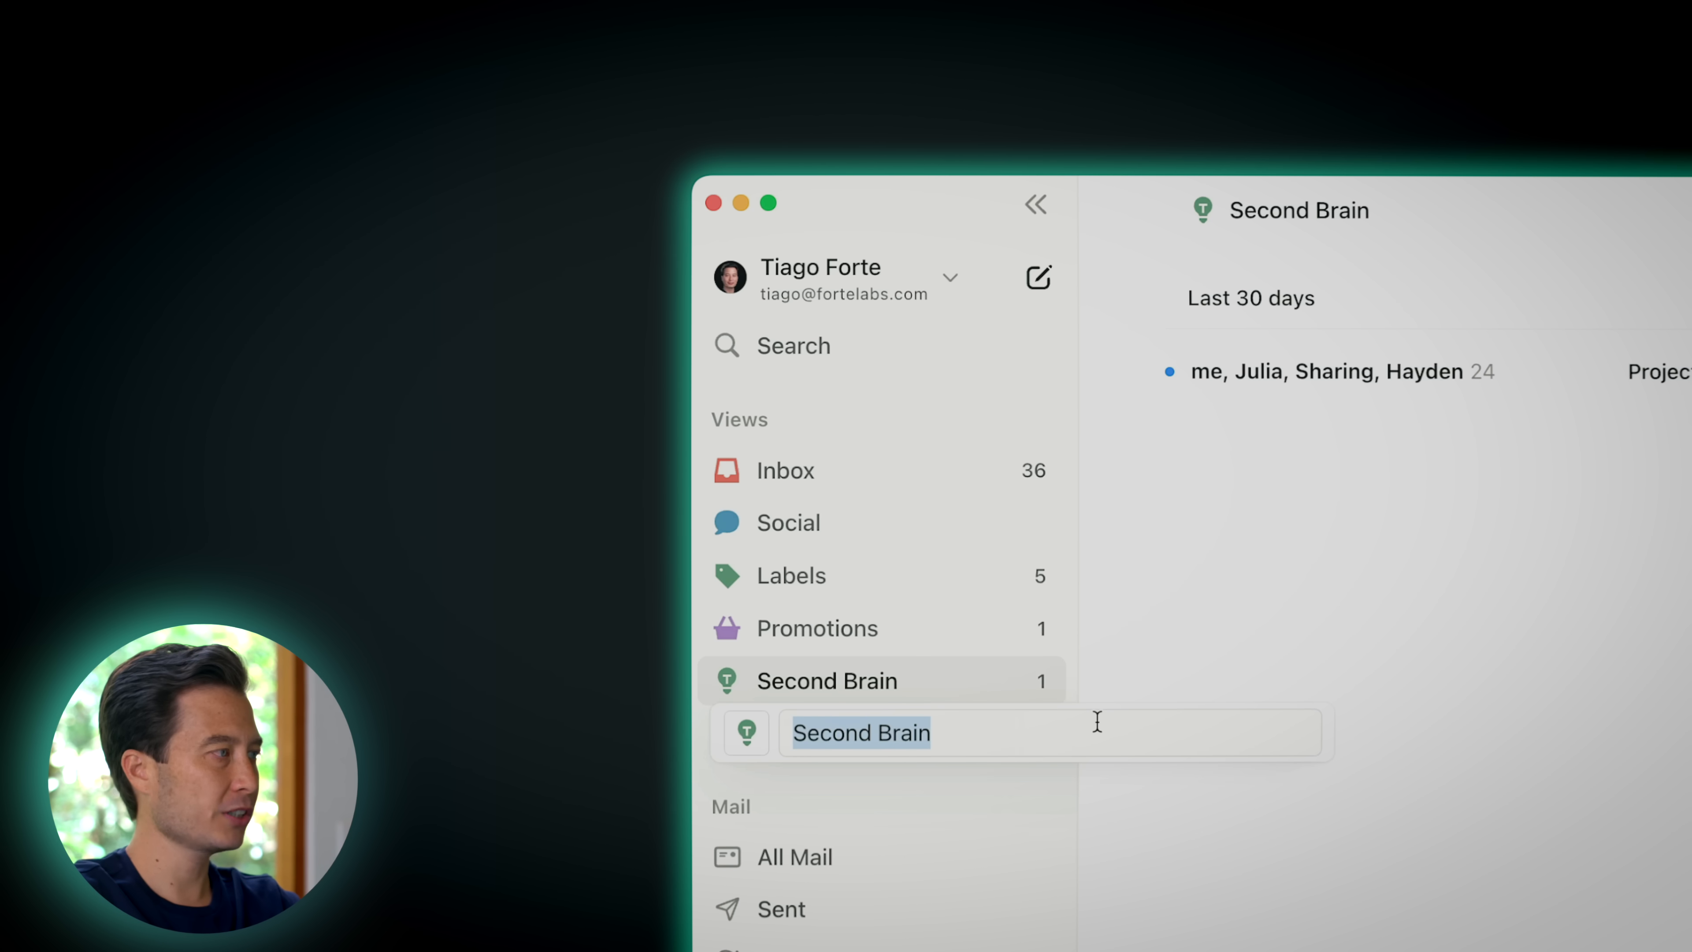
{"action": "type", "text": "SB En"}
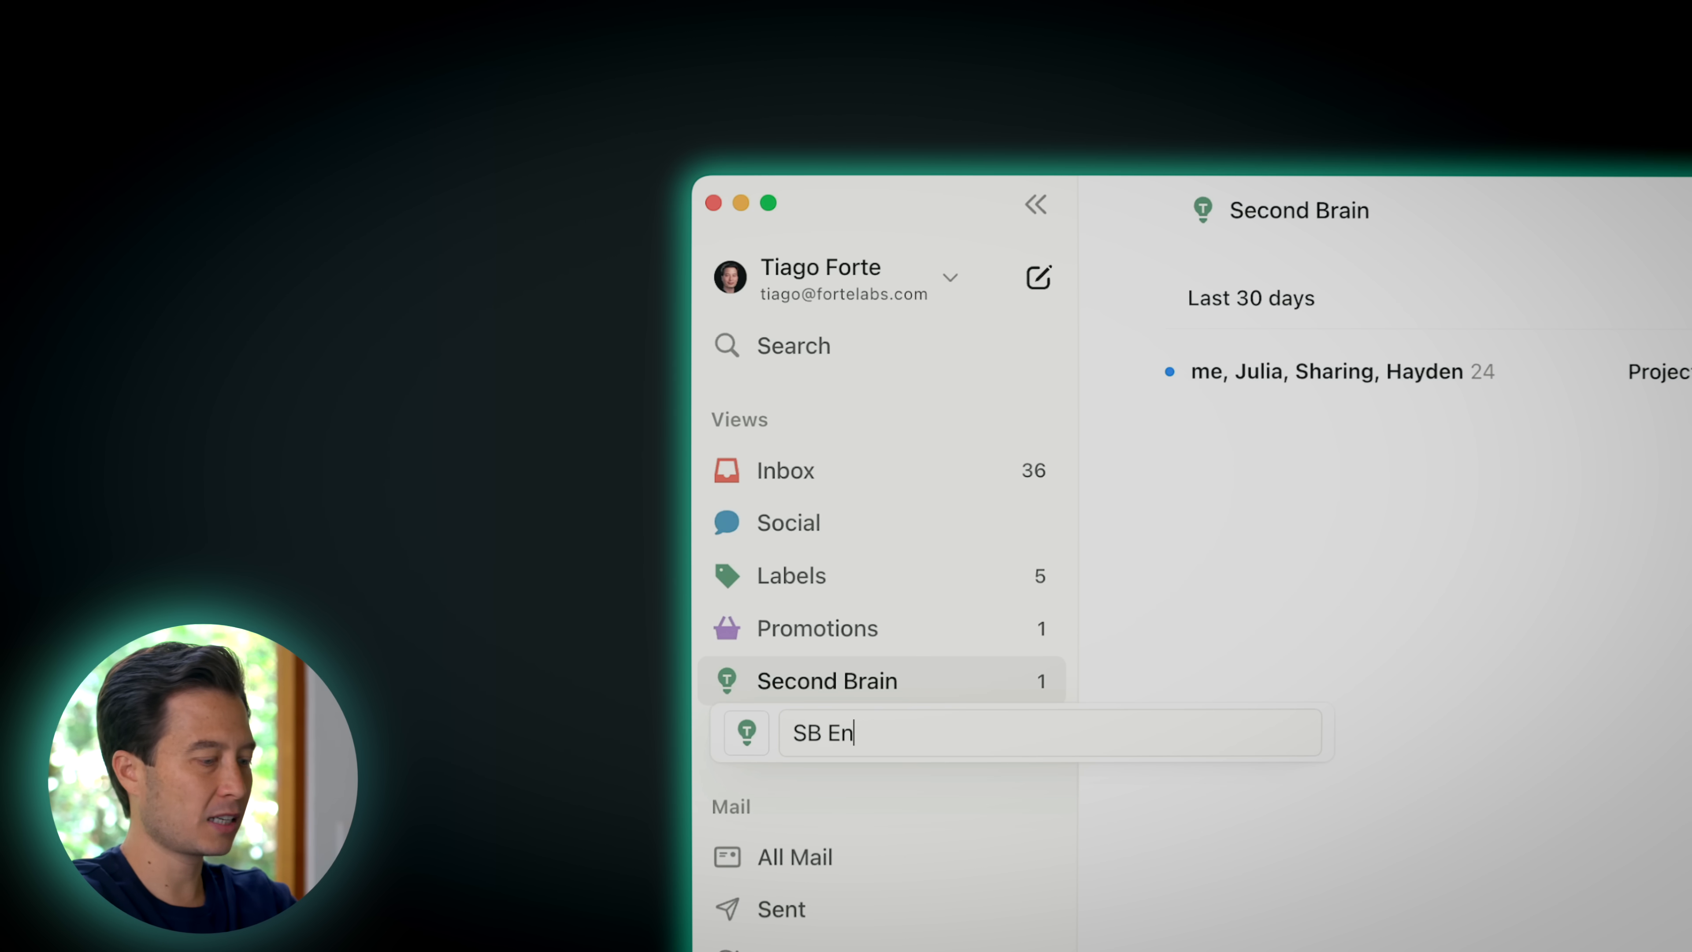
{"action": "type", "text": "terprise"}
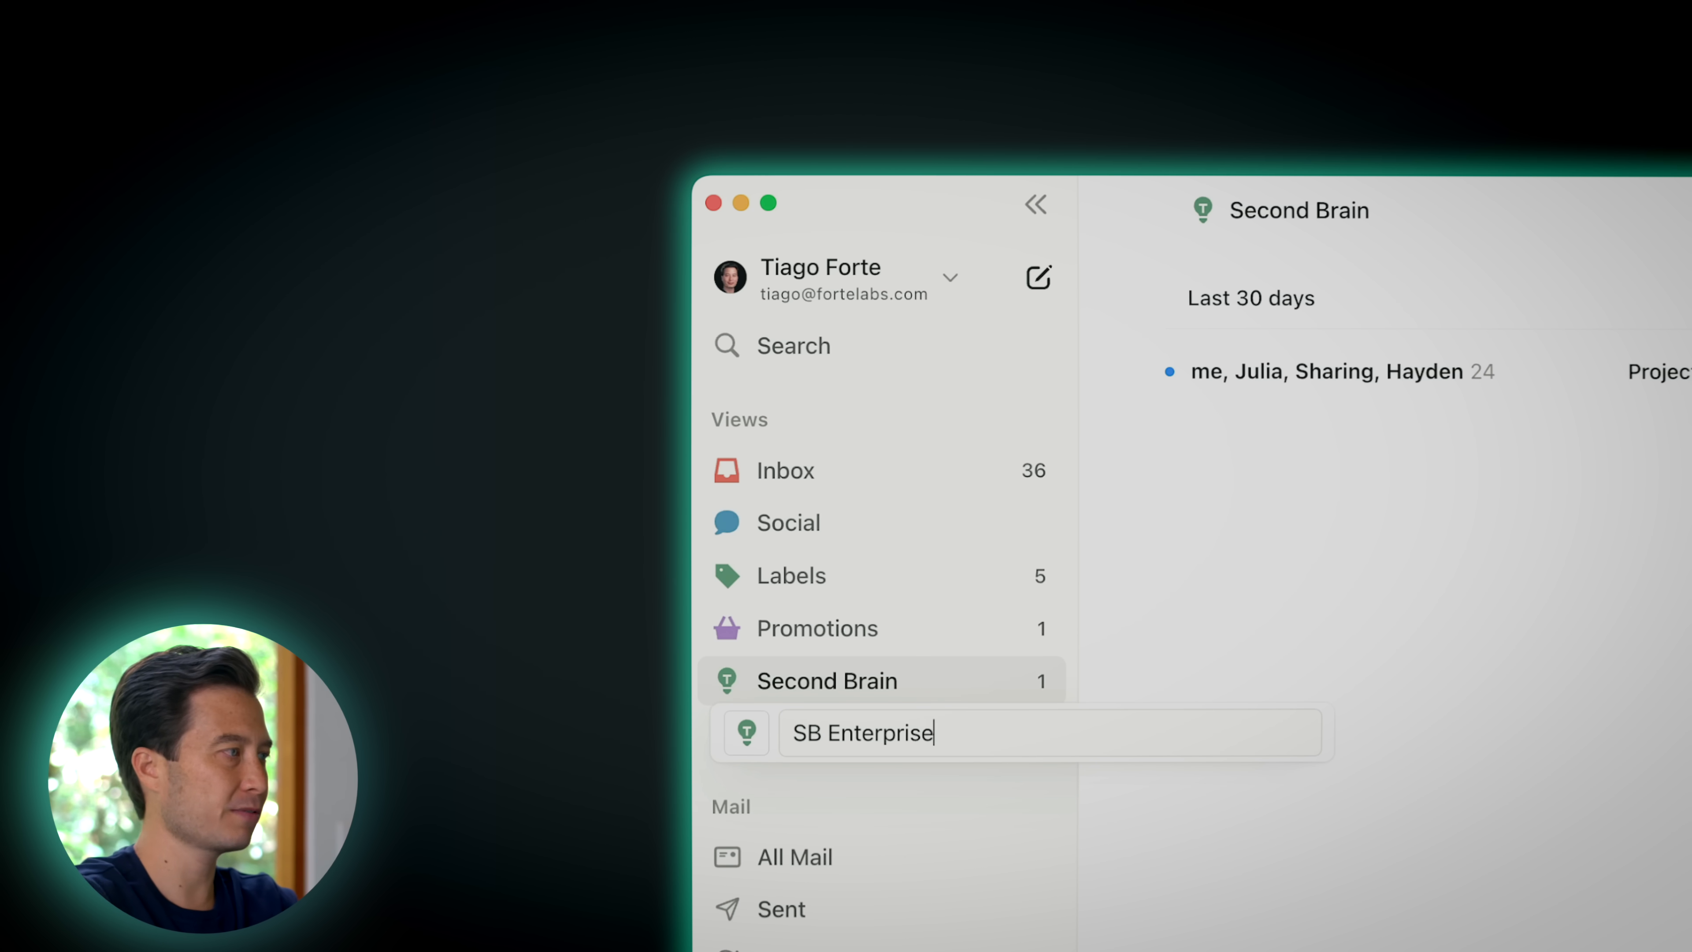
{"action": "key", "text": "Enter"}
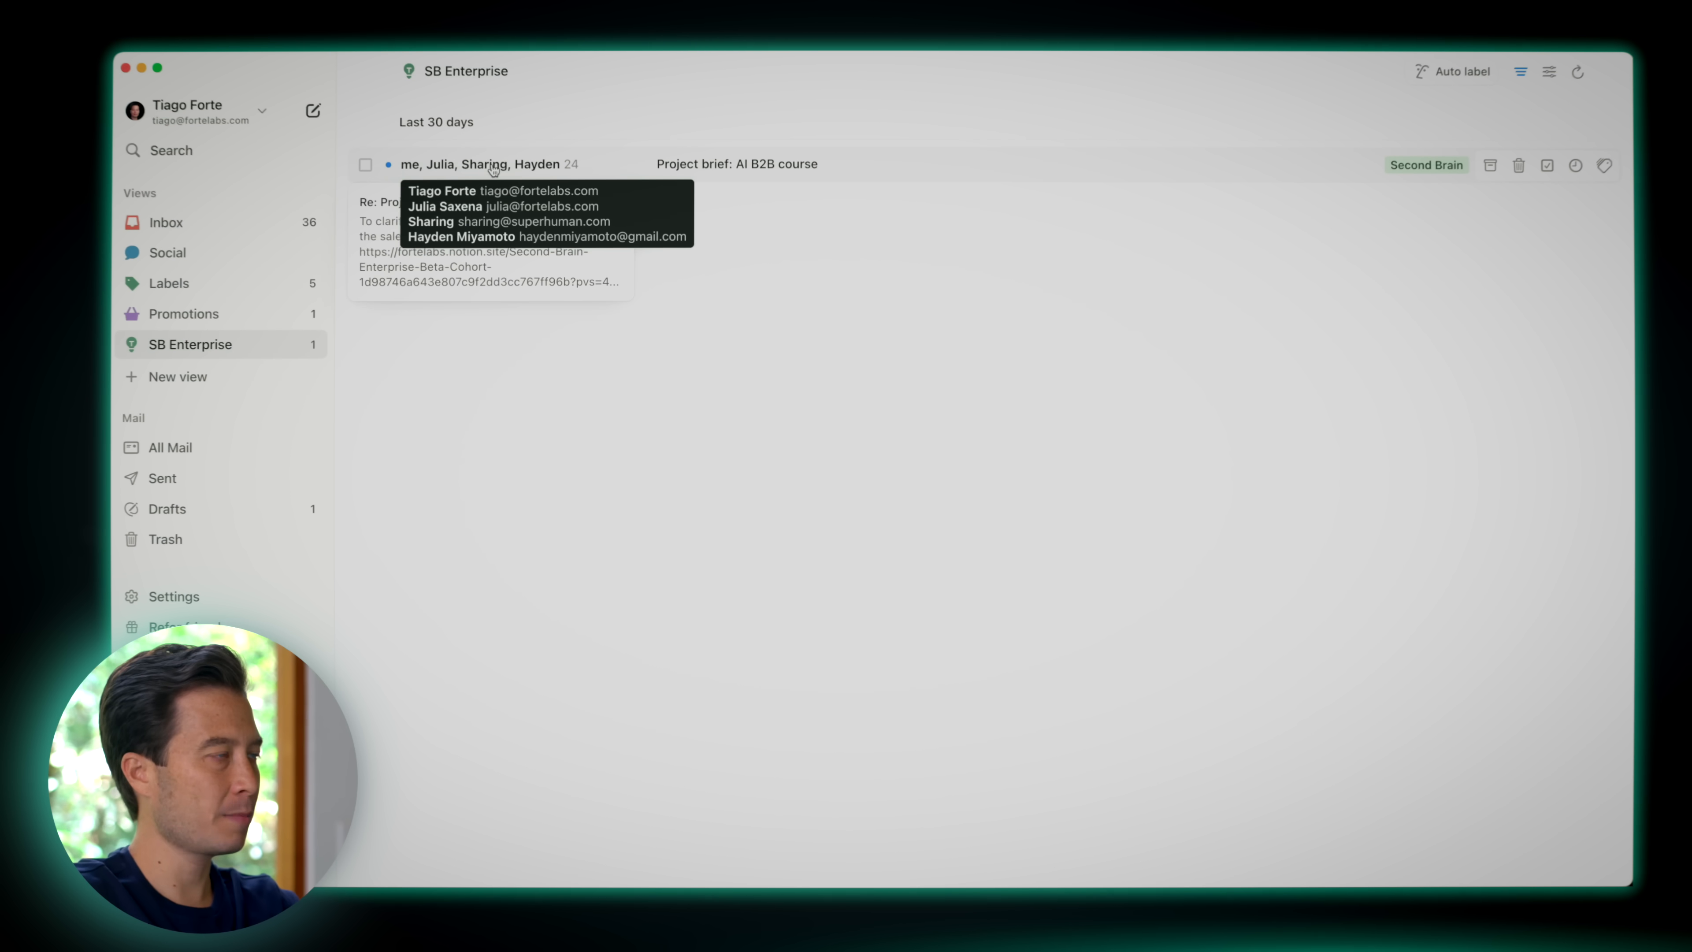
{"action": "mouse_move", "coordinate": [606, 225]}
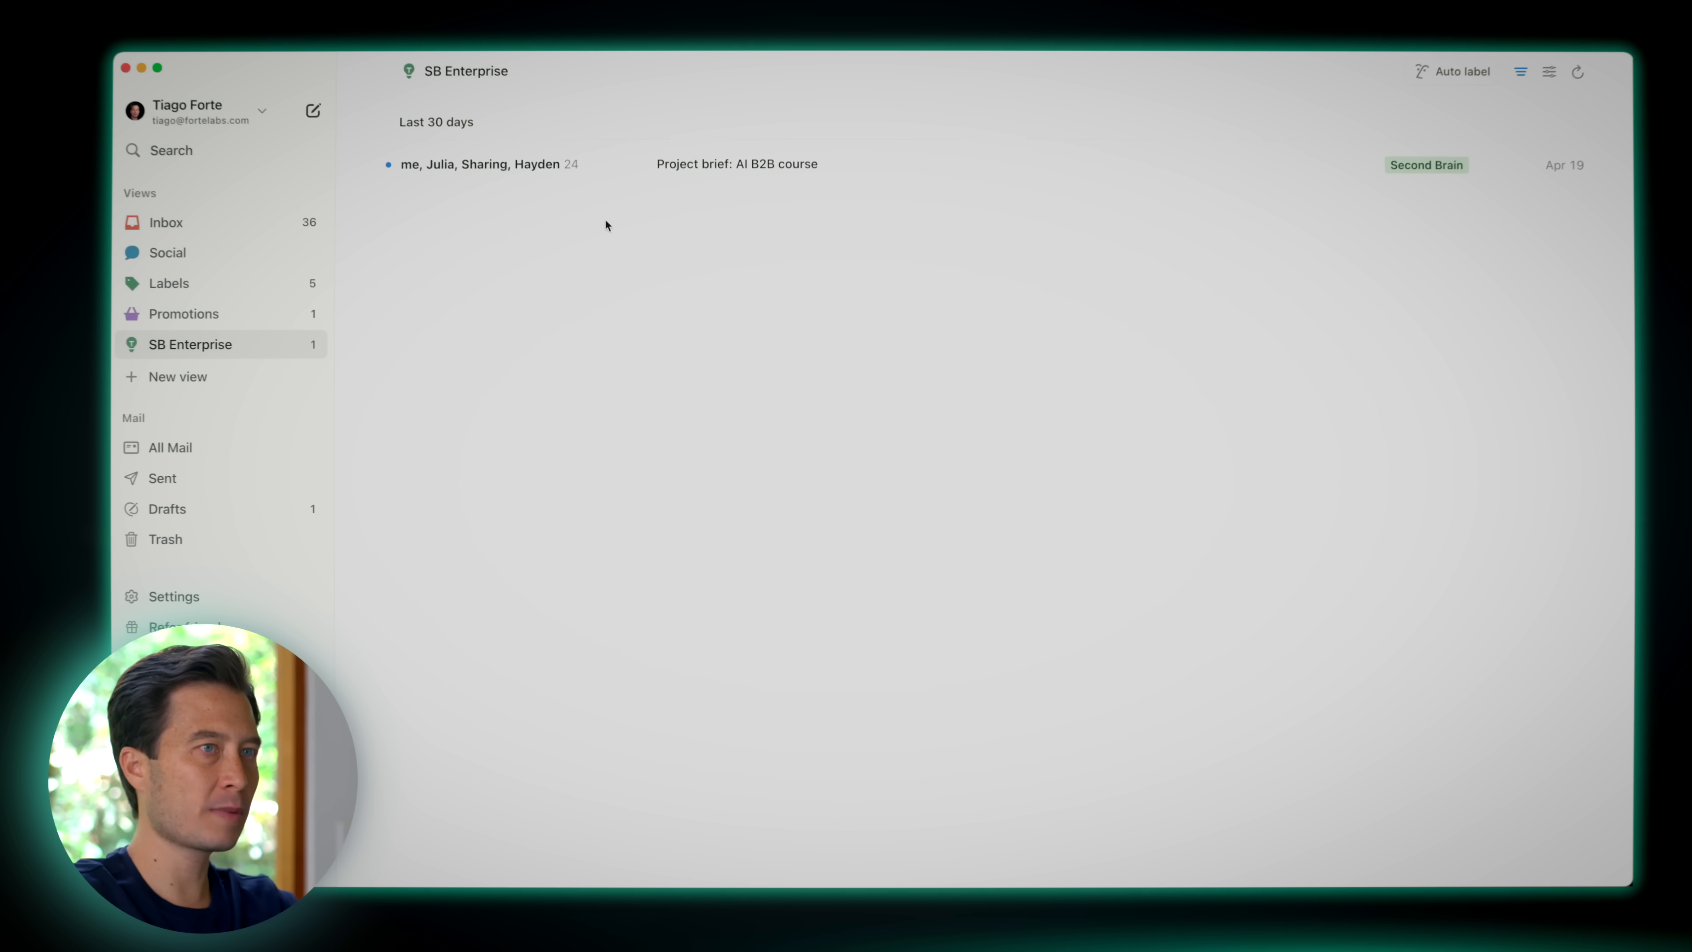
{"action": "left_click", "coordinate": [165, 222]}
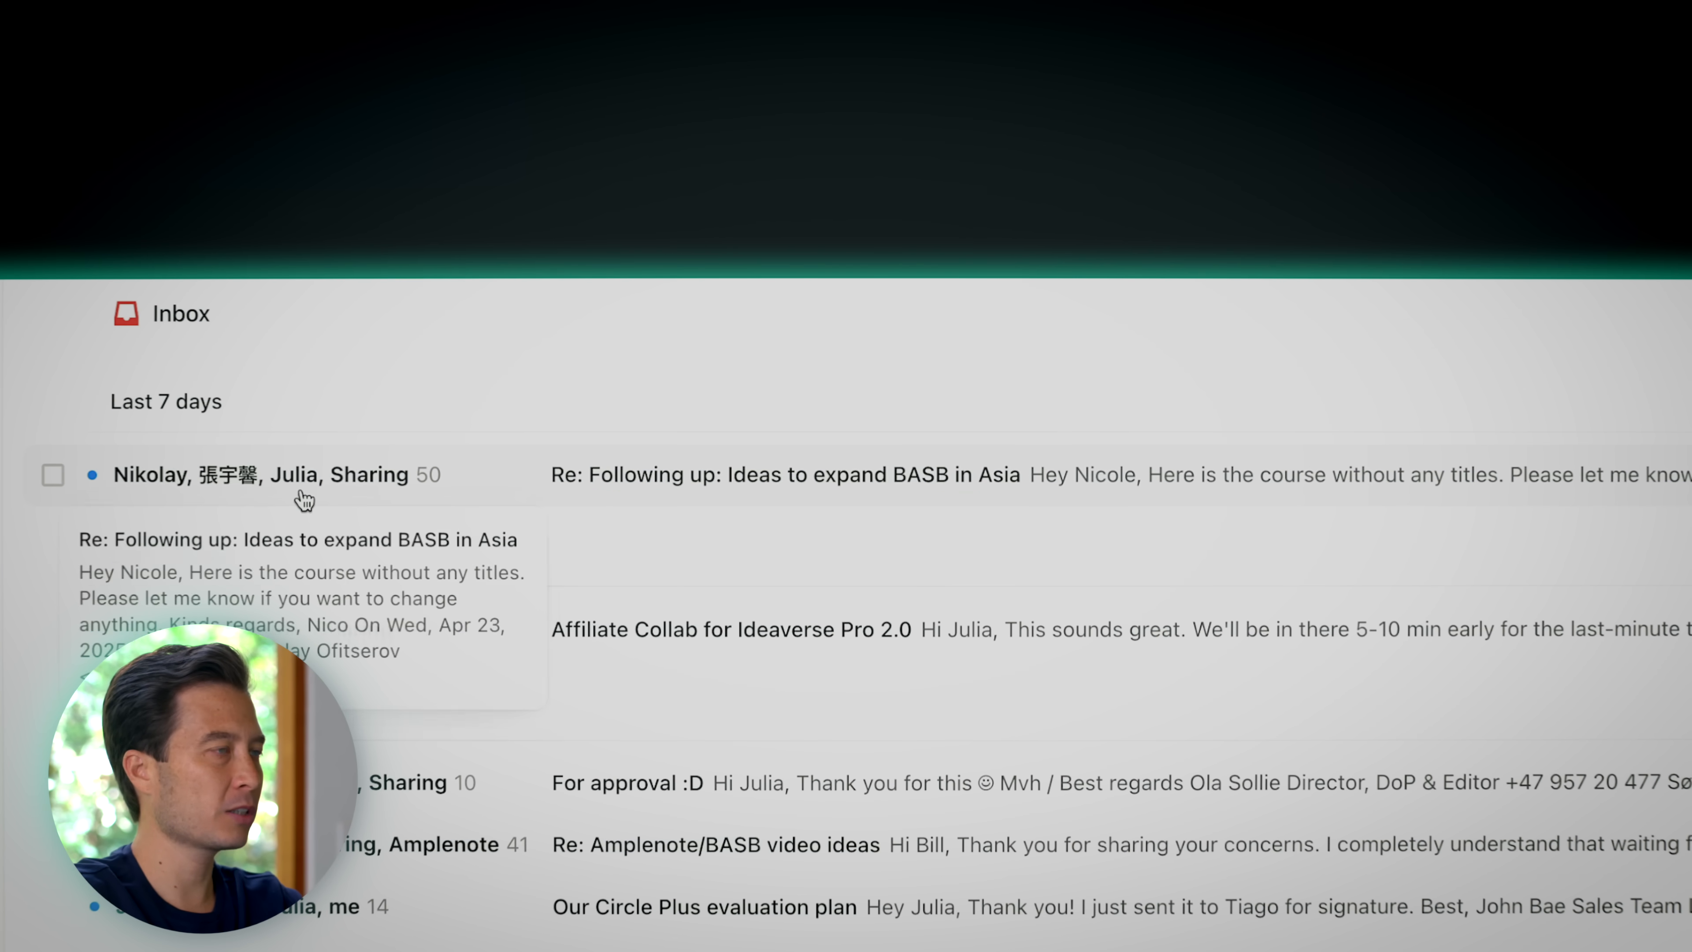
Open the BASB in Asia thread and search the command palette for 'sched'
{"action": "left_click", "coordinate": [786, 476]}
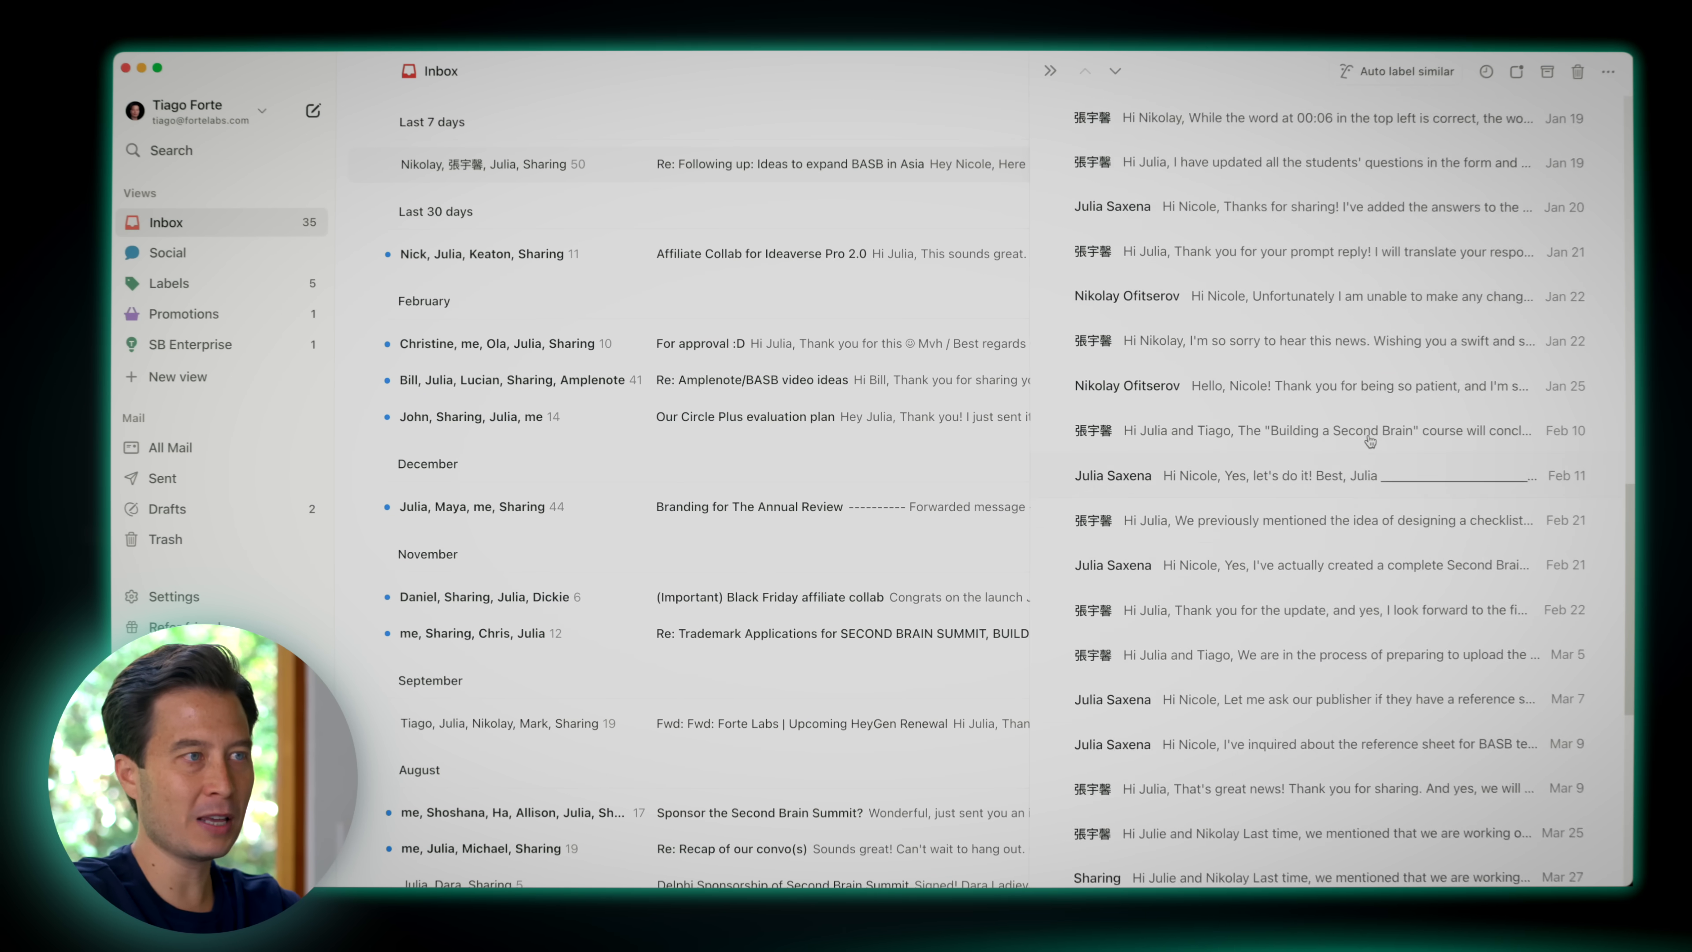
{"action": "scroll", "scroll_direction": "down", "scroll_amount": 3}
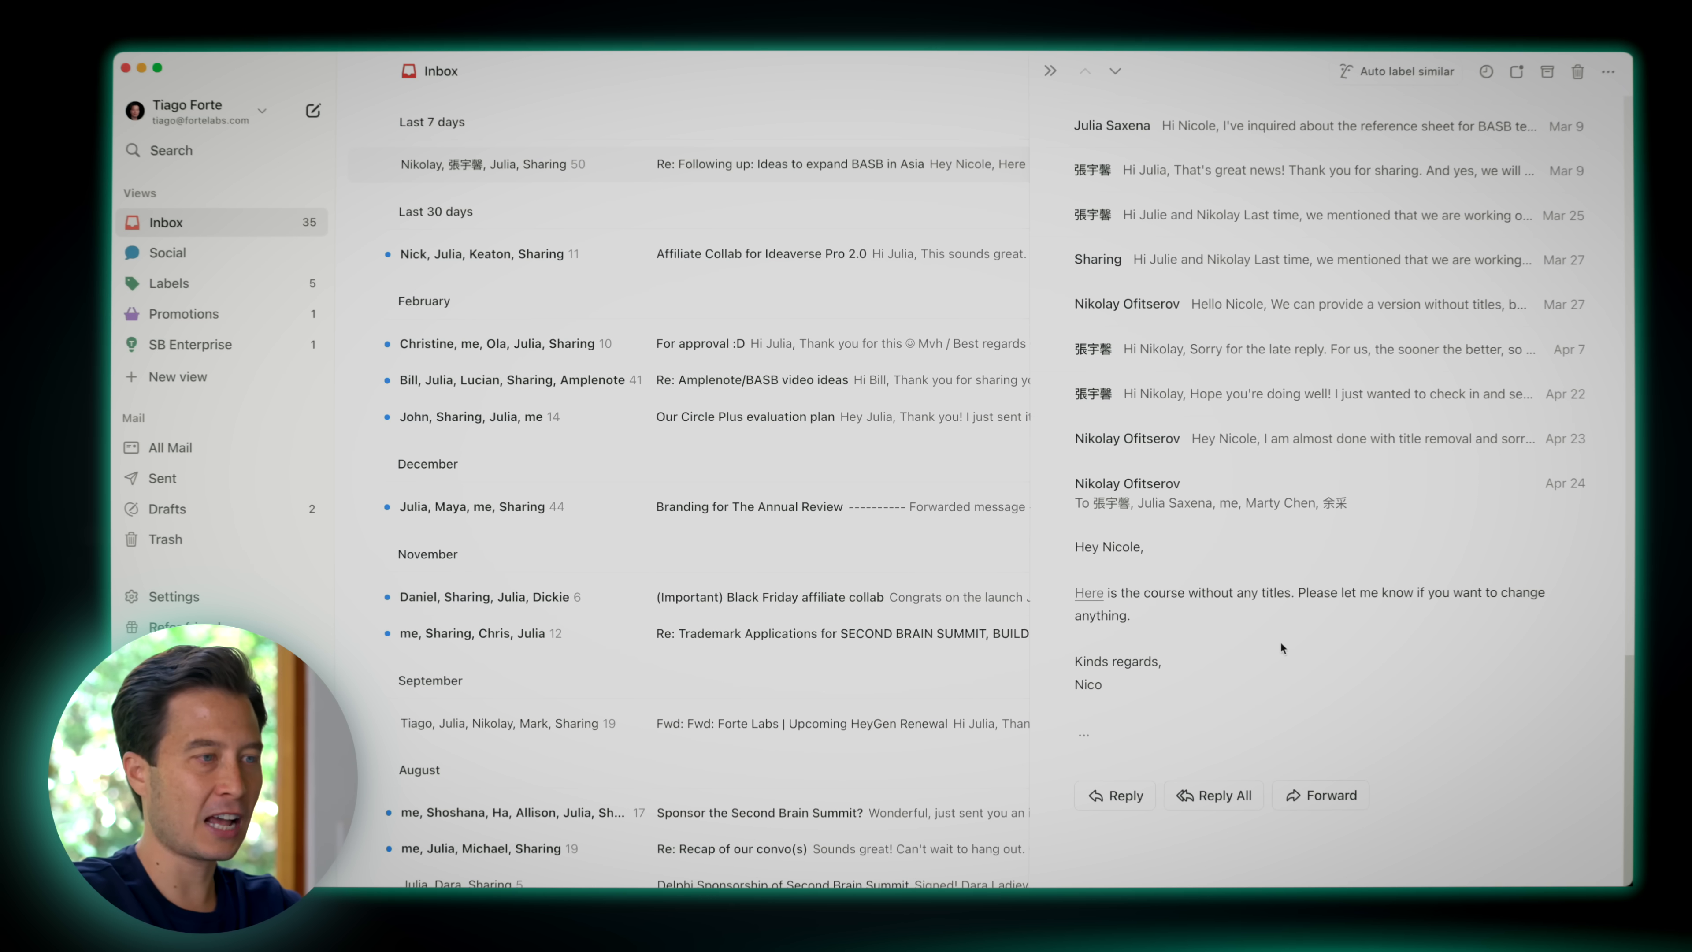
{"action": "mouse_move", "coordinate": [1202, 648]}
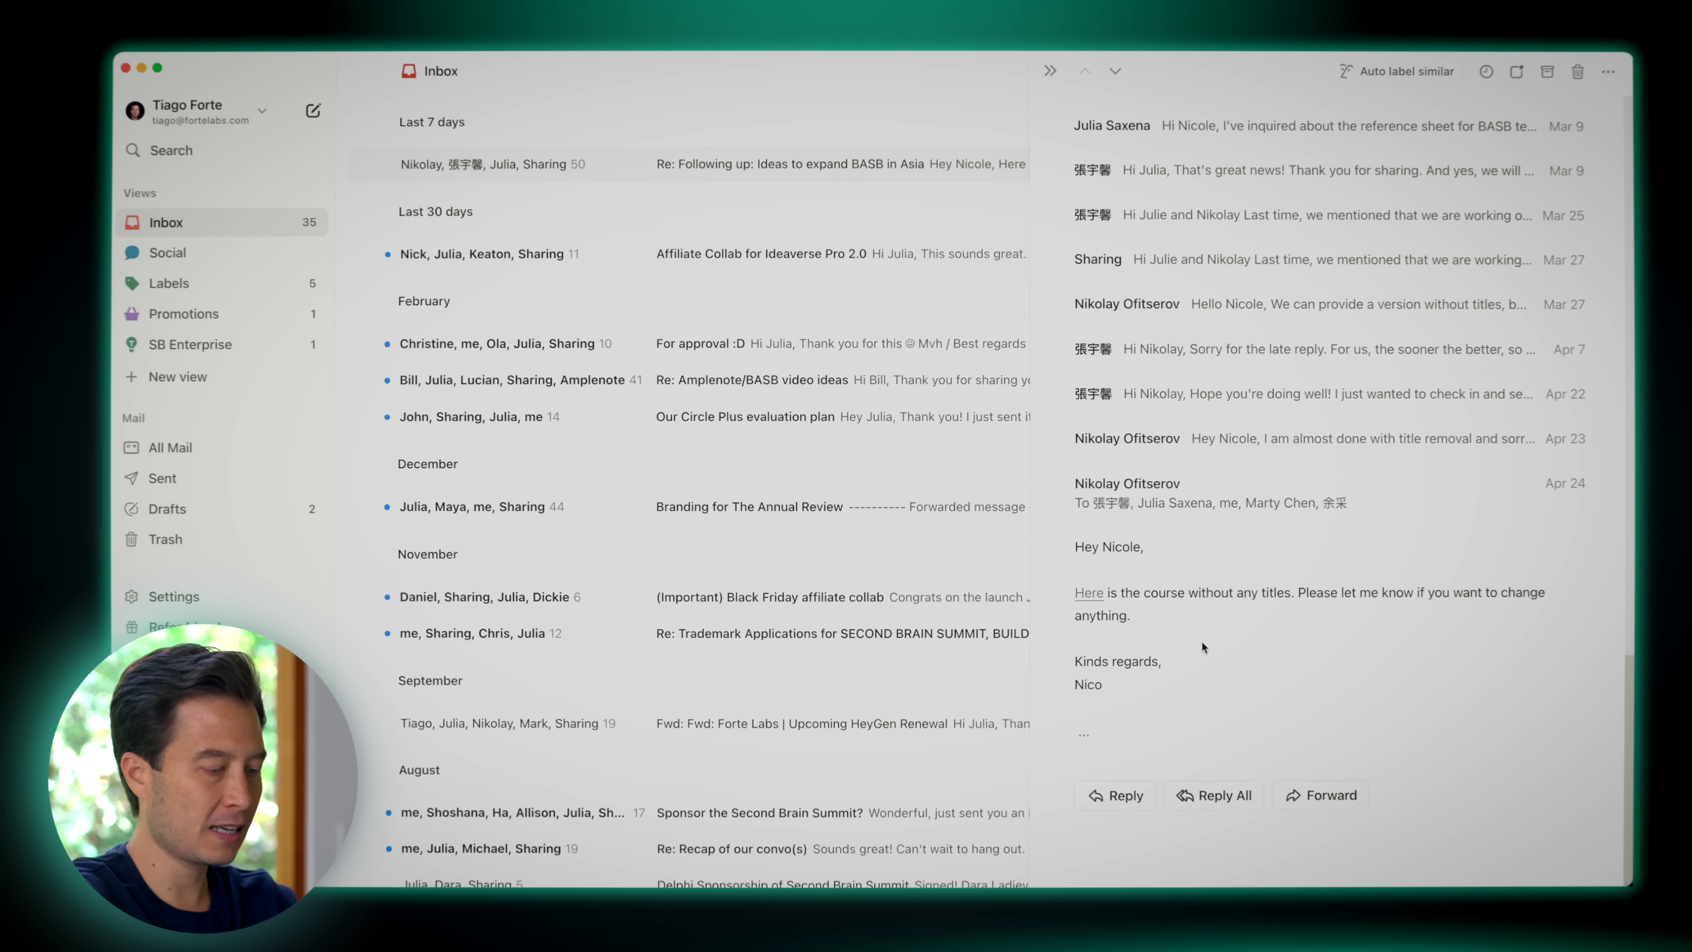
{"action": "key", "text": "cmd+k"}
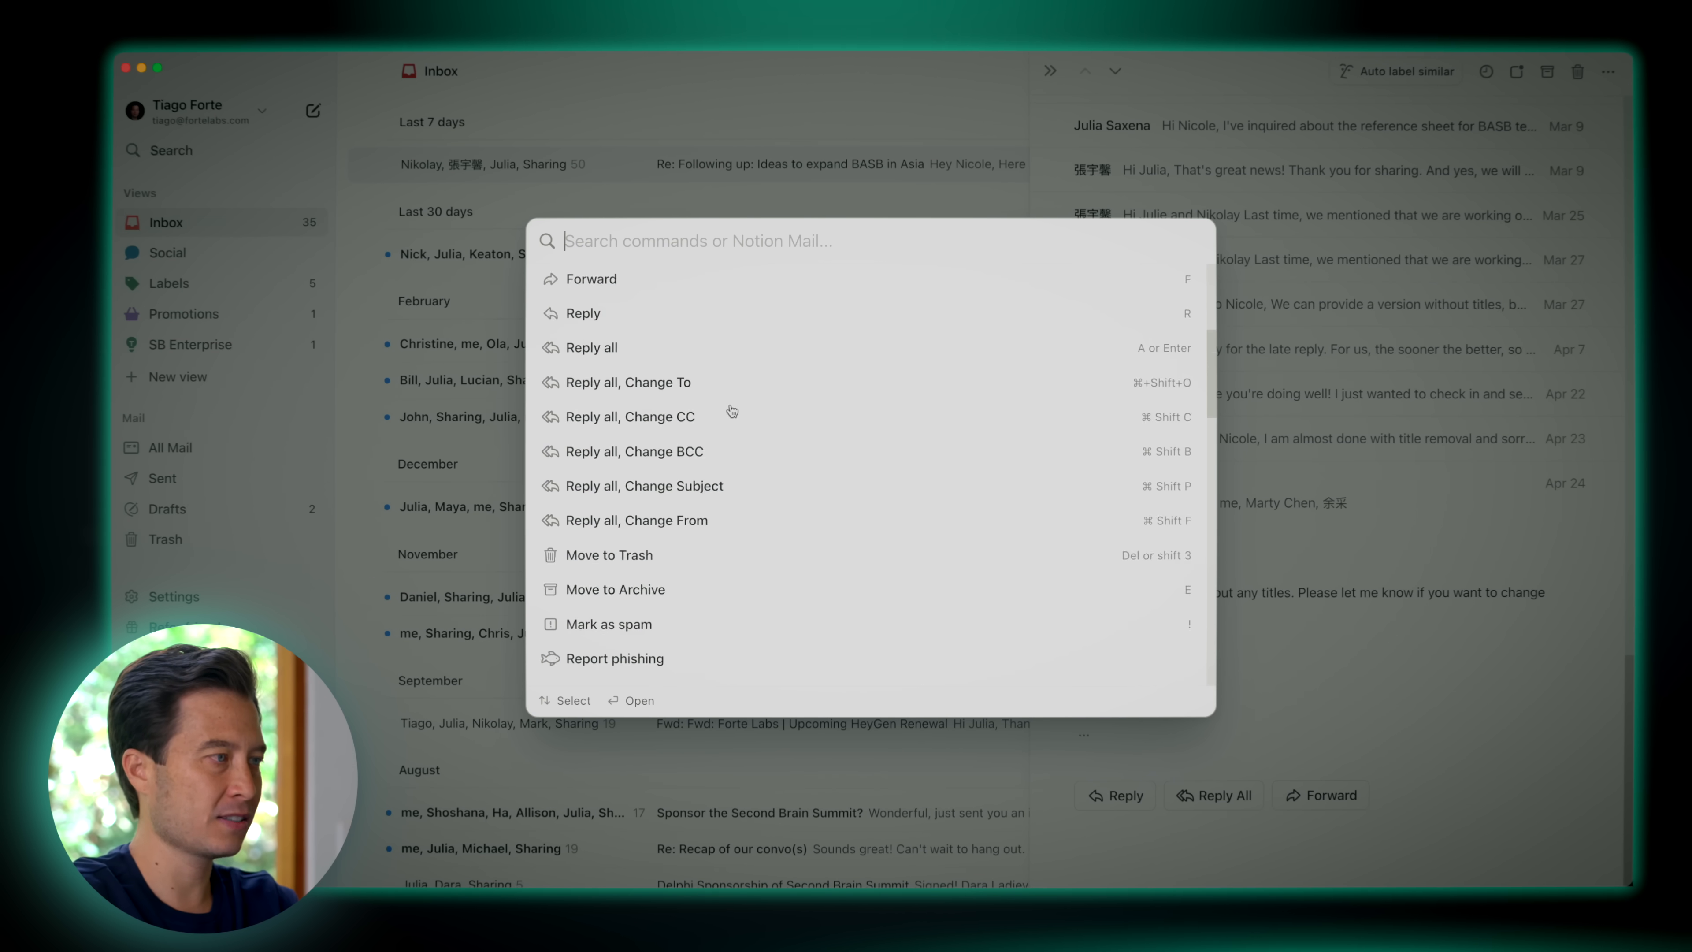
{"action": "type", "text": "s"}
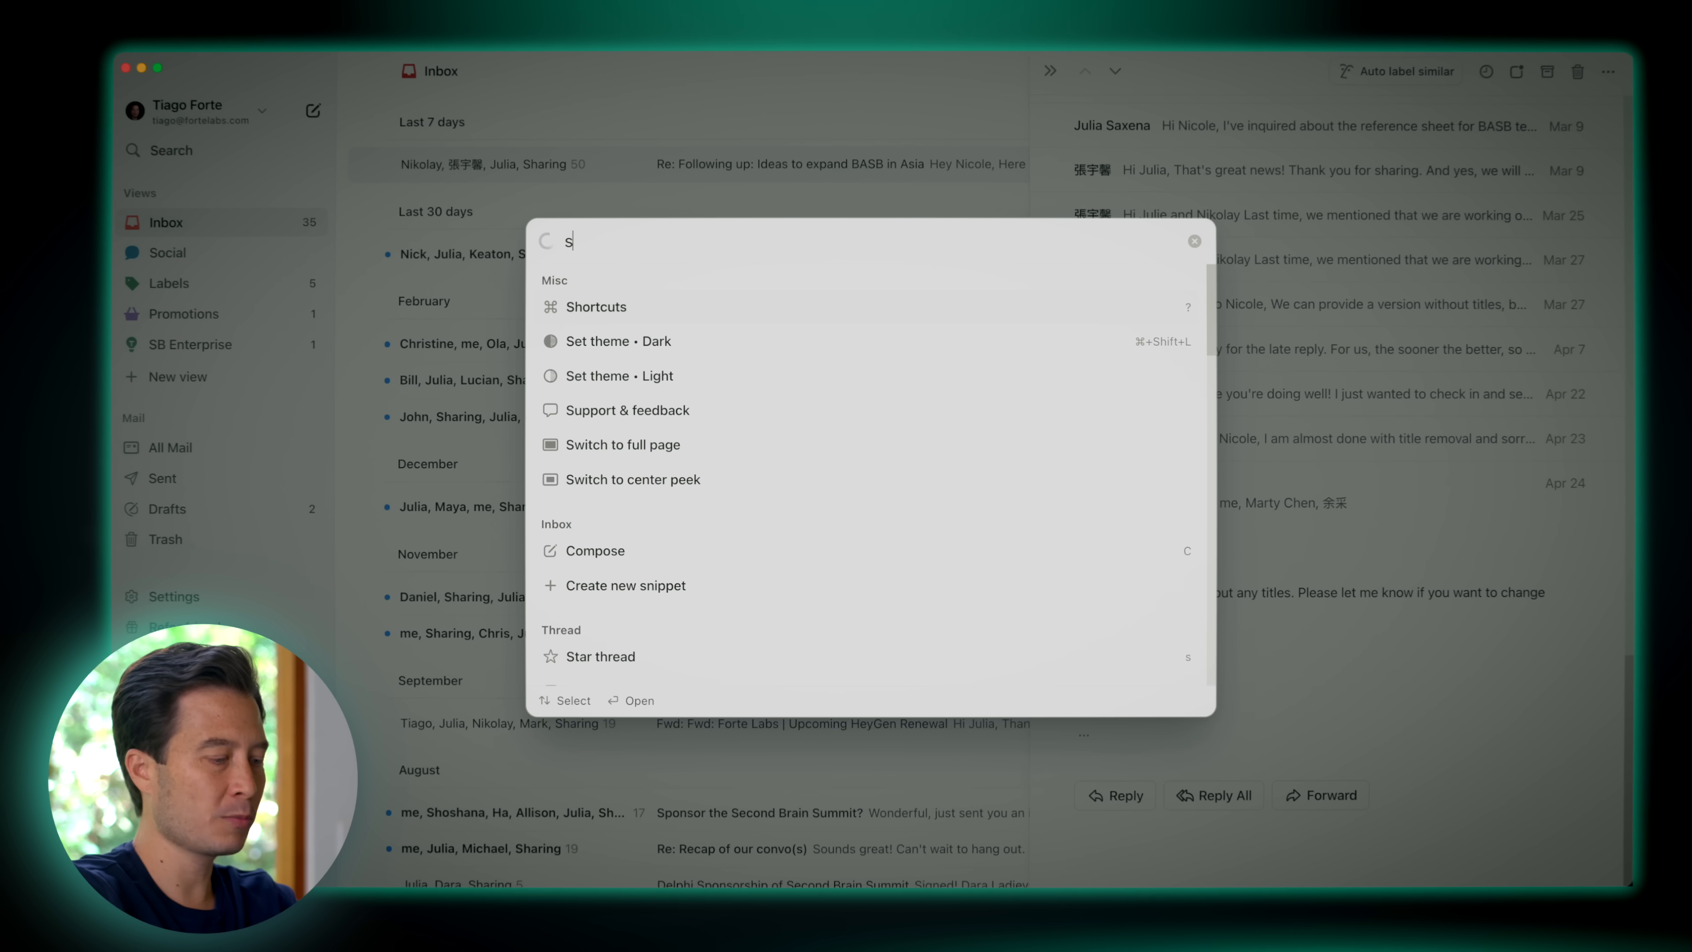
{"action": "type", "text": "ched"}
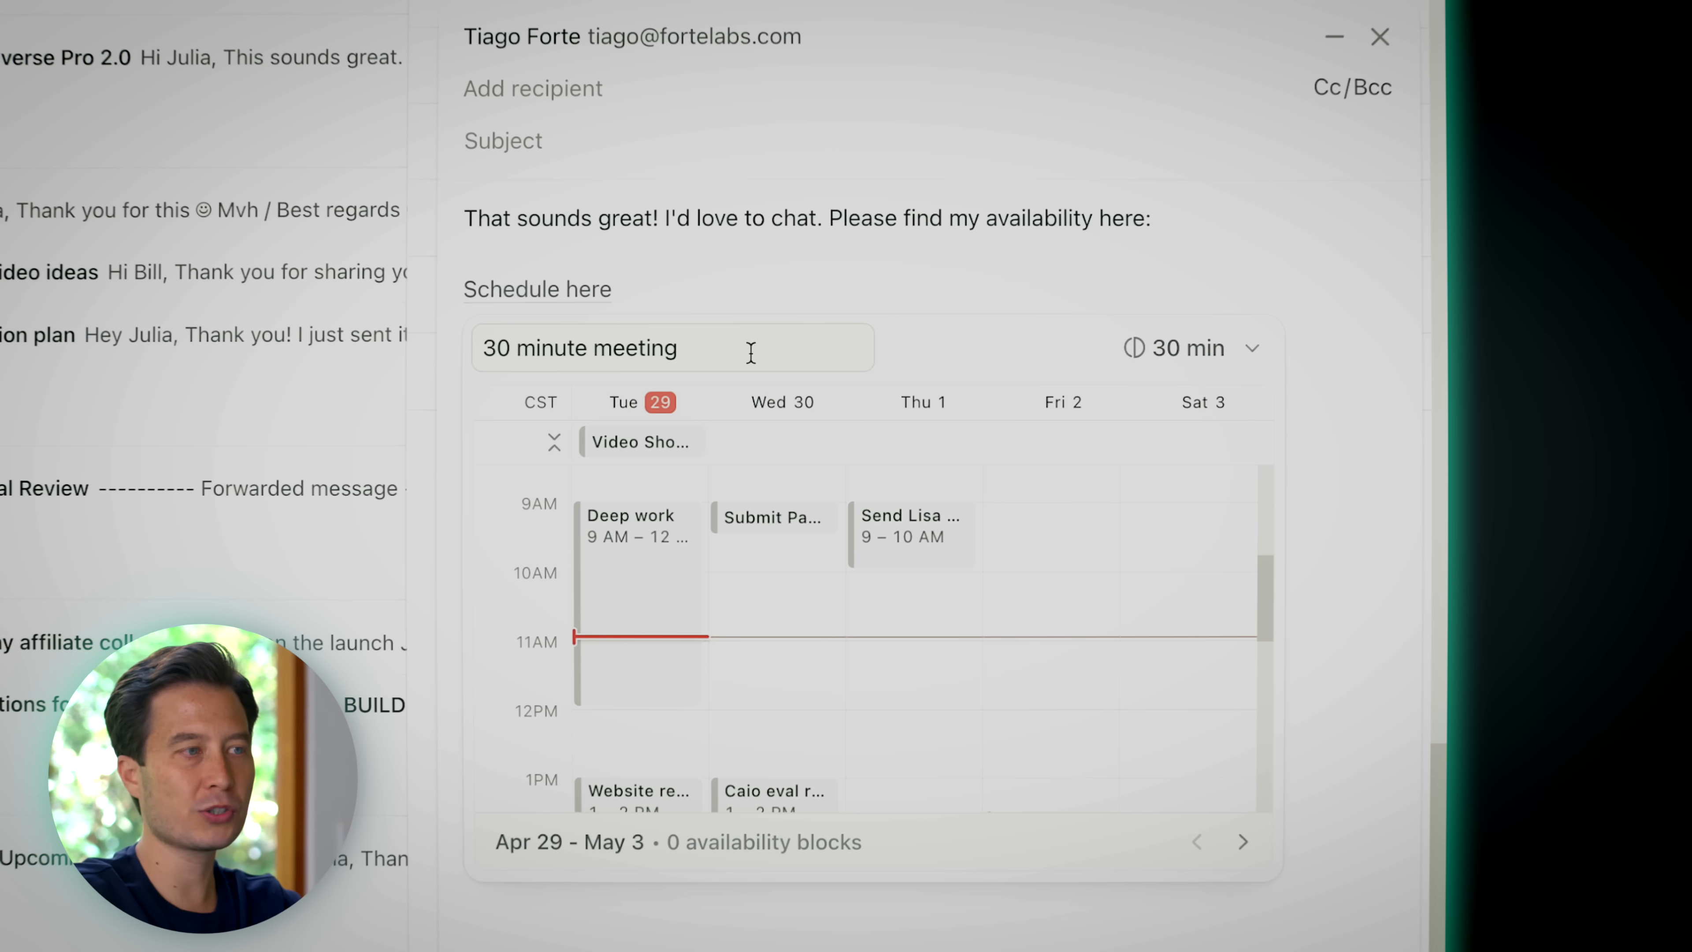
Set the scheduling link to 45 minutes with a Thursday 12–1 PM availability block
{"action": "left_click", "coordinate": [496, 347]}
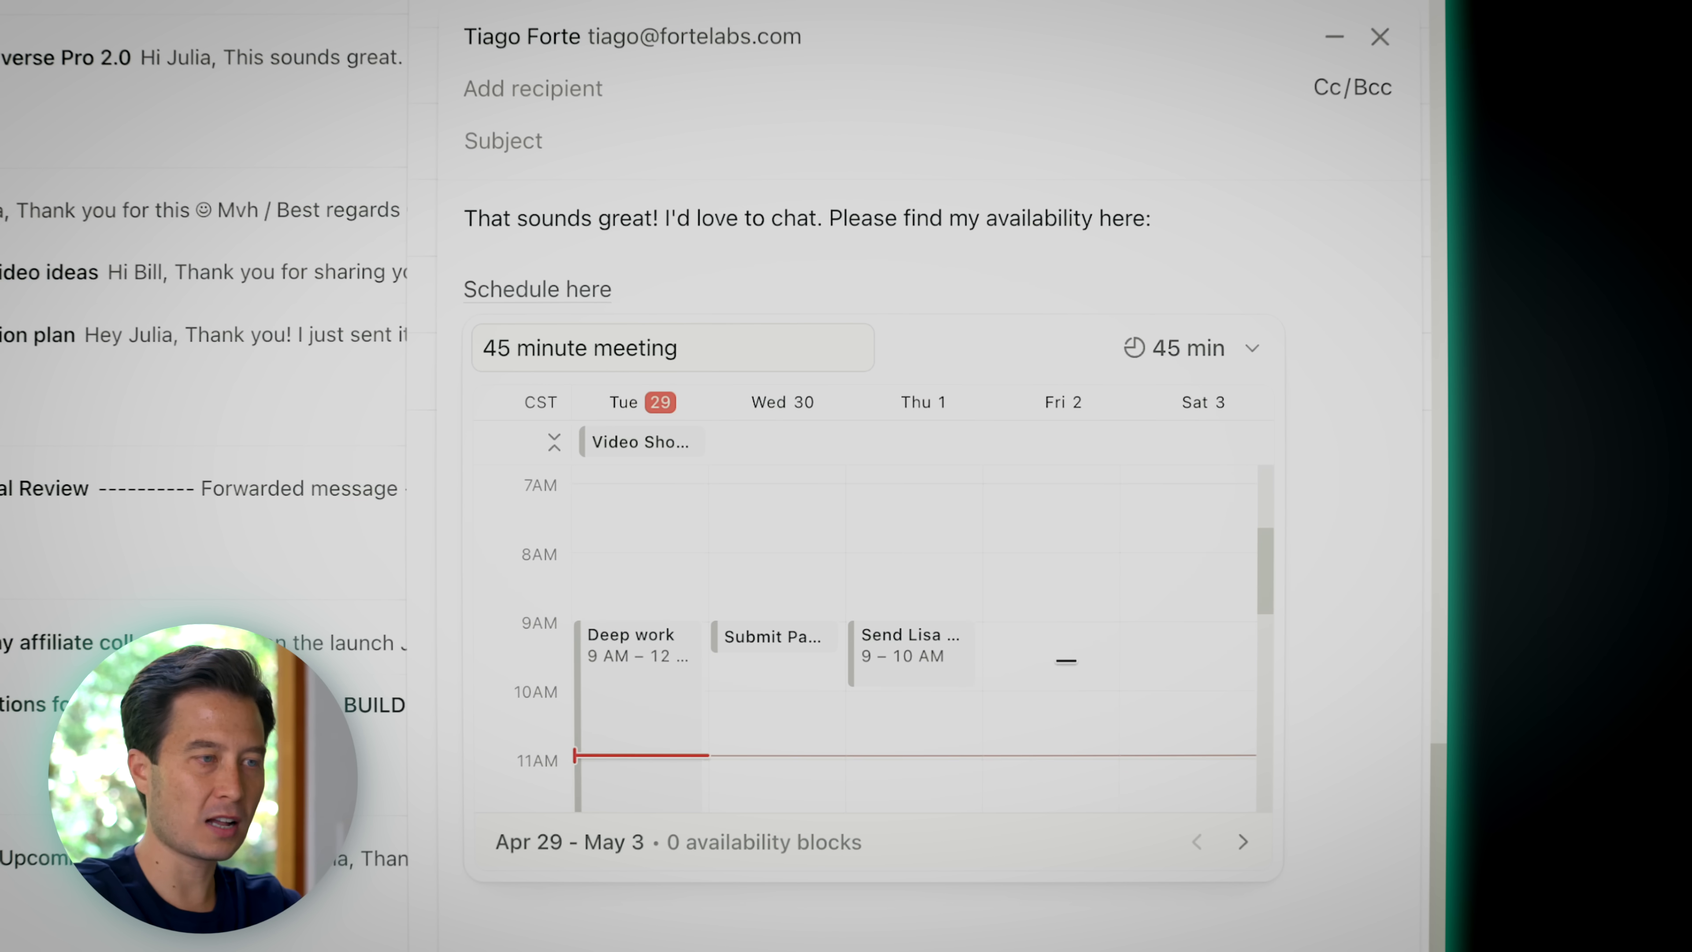
{"action": "scroll", "scroll_direction": "down", "scroll_amount": 3}
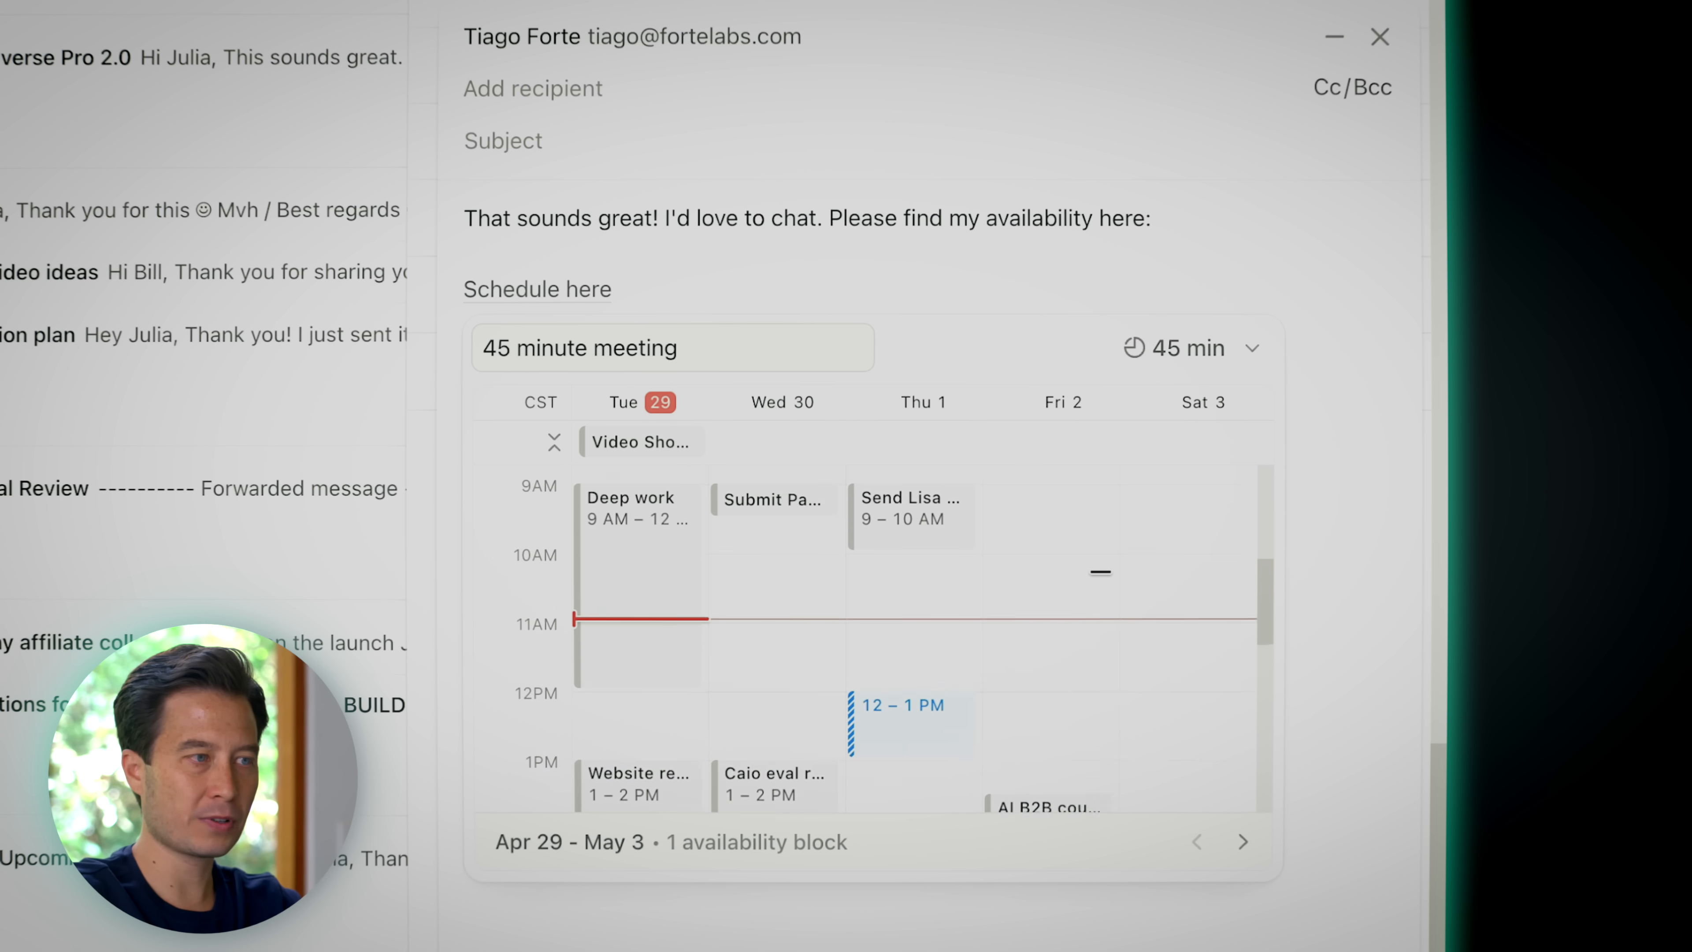
{"action": "scroll", "scroll_direction": "down", "scroll_amount": 3}
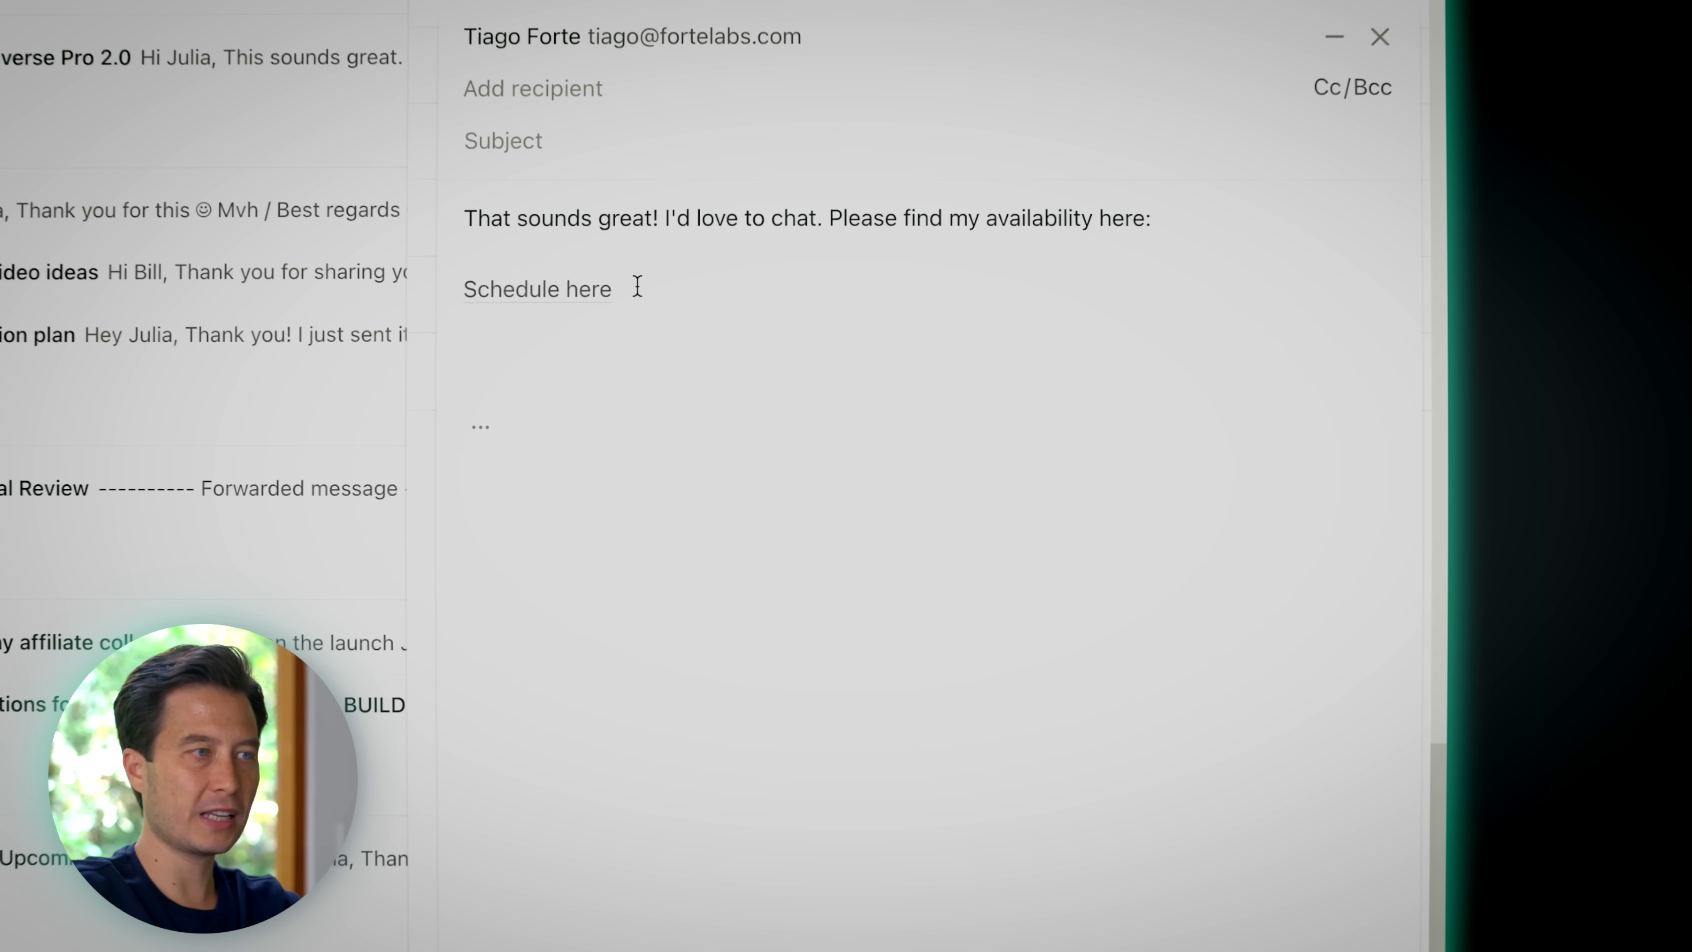
{"action": "left_click", "coordinate": [537, 288]}
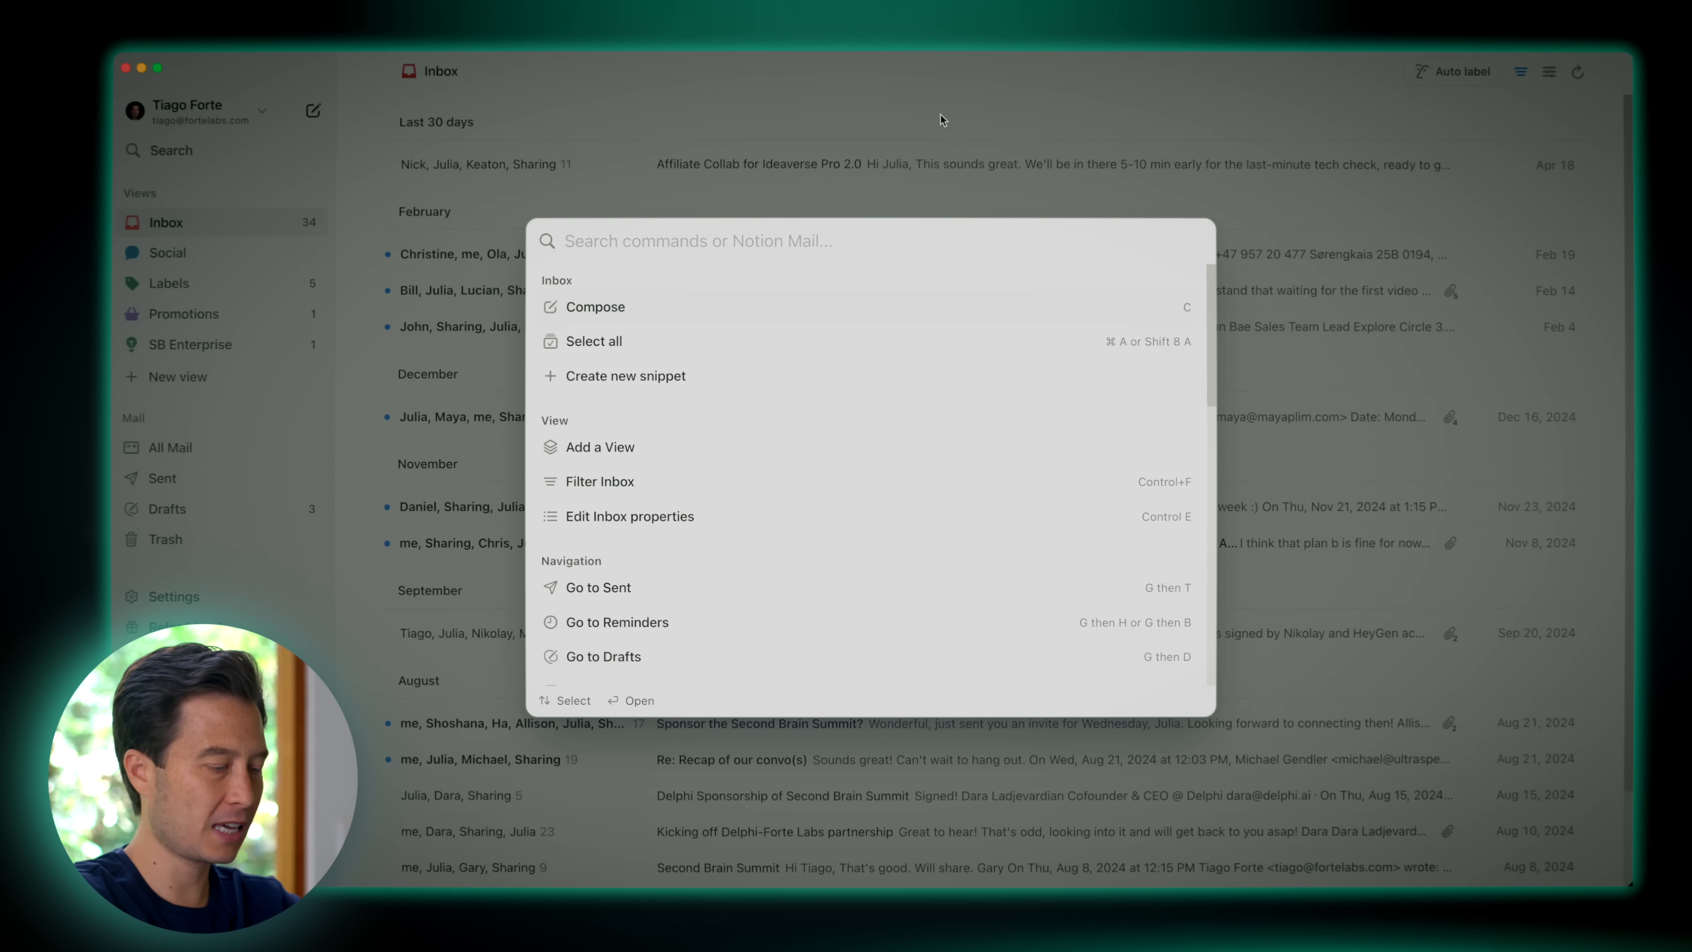
Go to Snippets settings via 'snip' and edit the Zoom Link snippet
{"action": "type", "text": "snip"}
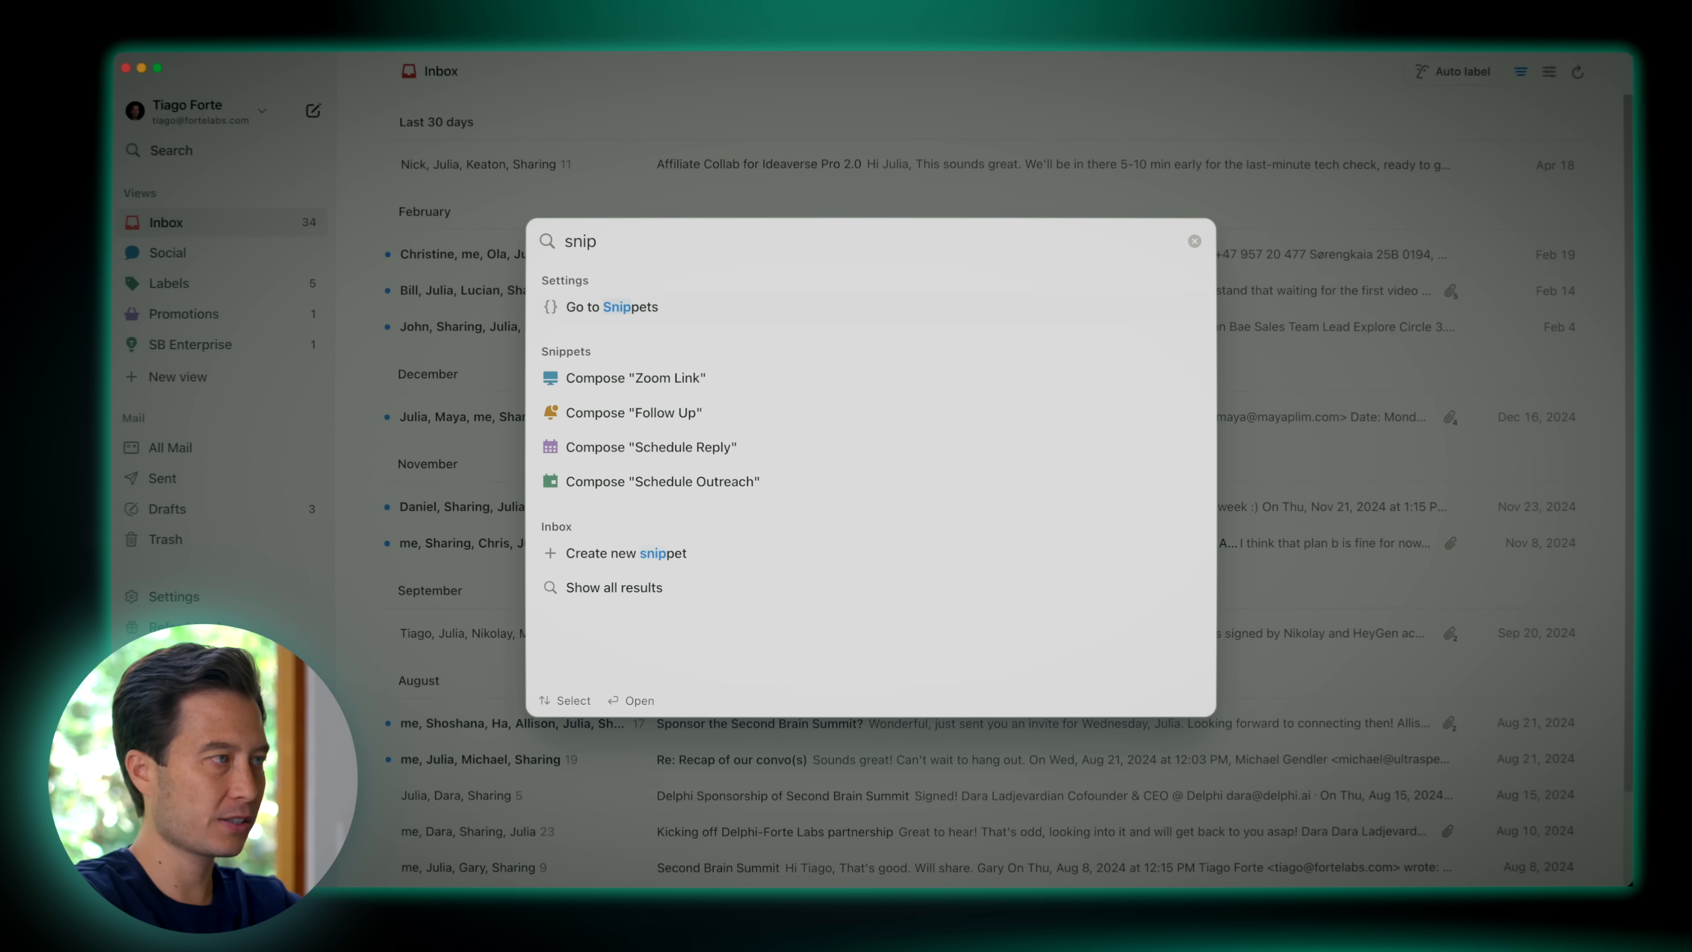
{"action": "left_click", "coordinate": [612, 307]}
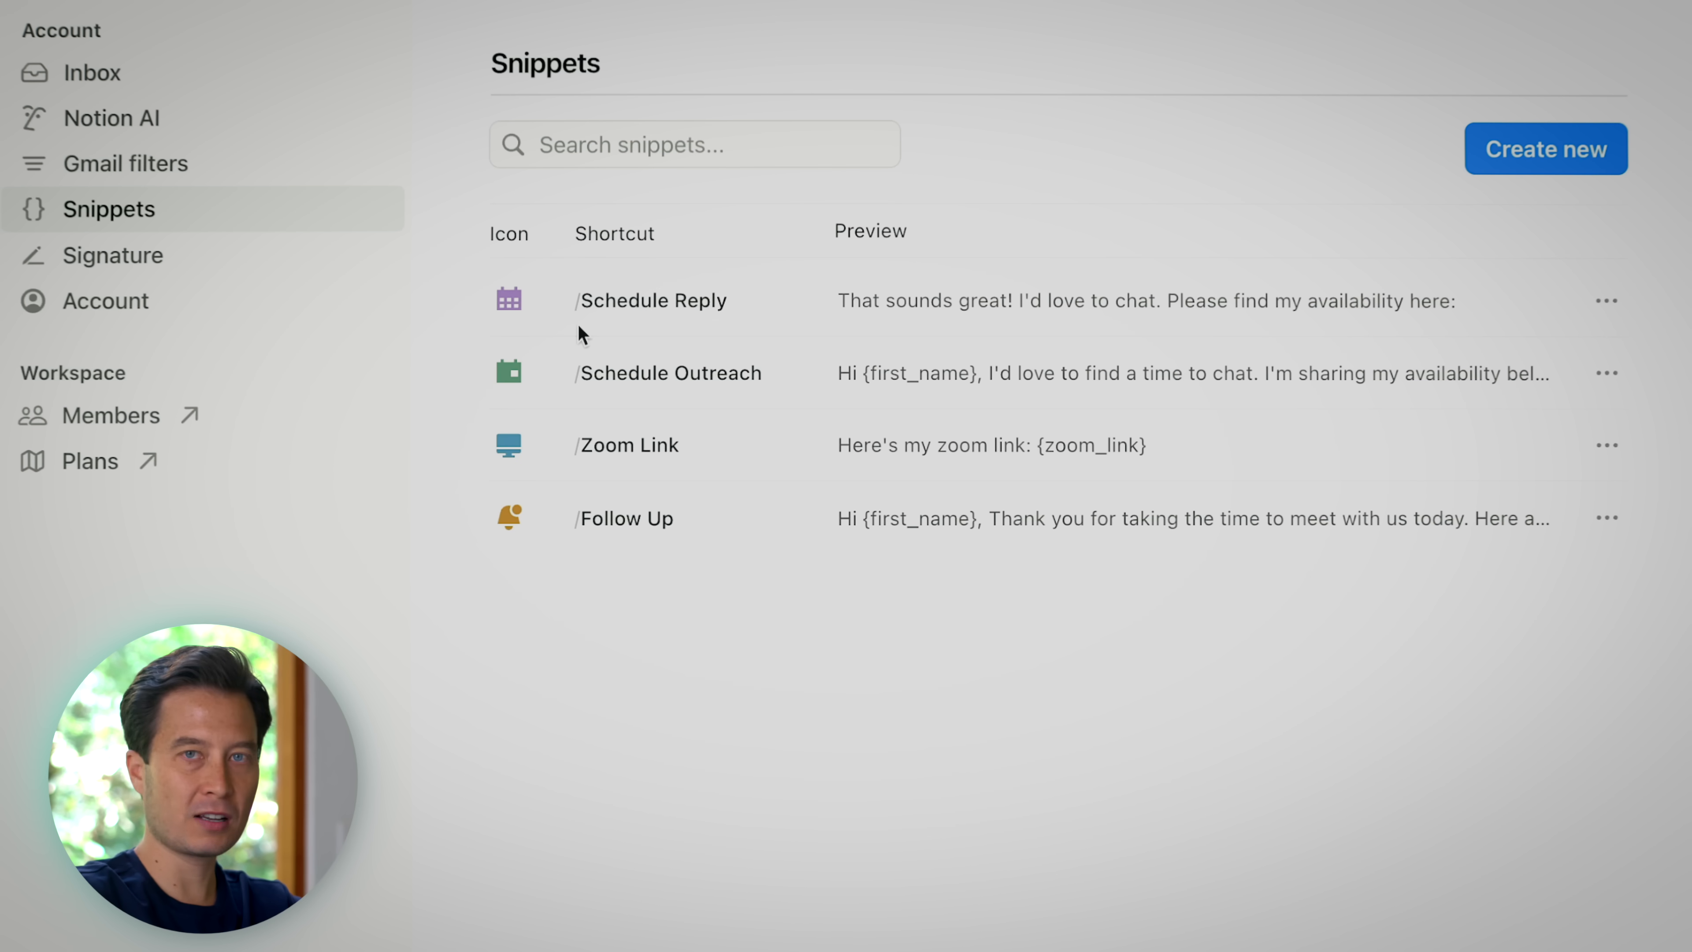
{"action": "mouse_move", "coordinate": [917, 452]}
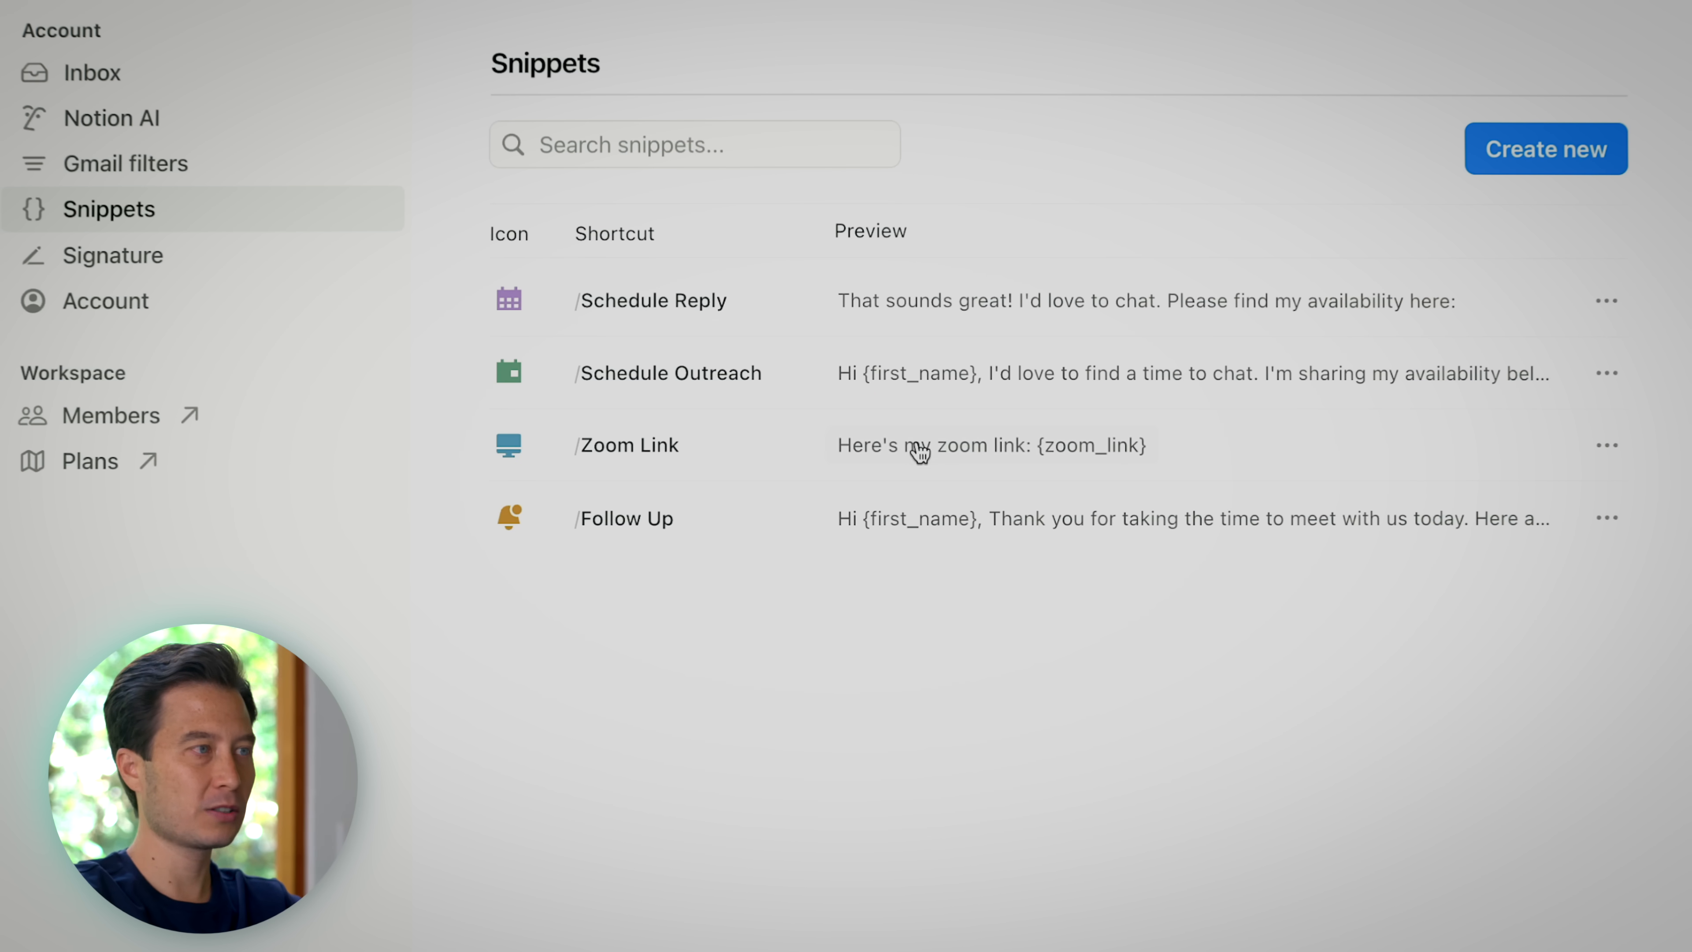
{"action": "left_click", "coordinate": [1606, 444]}
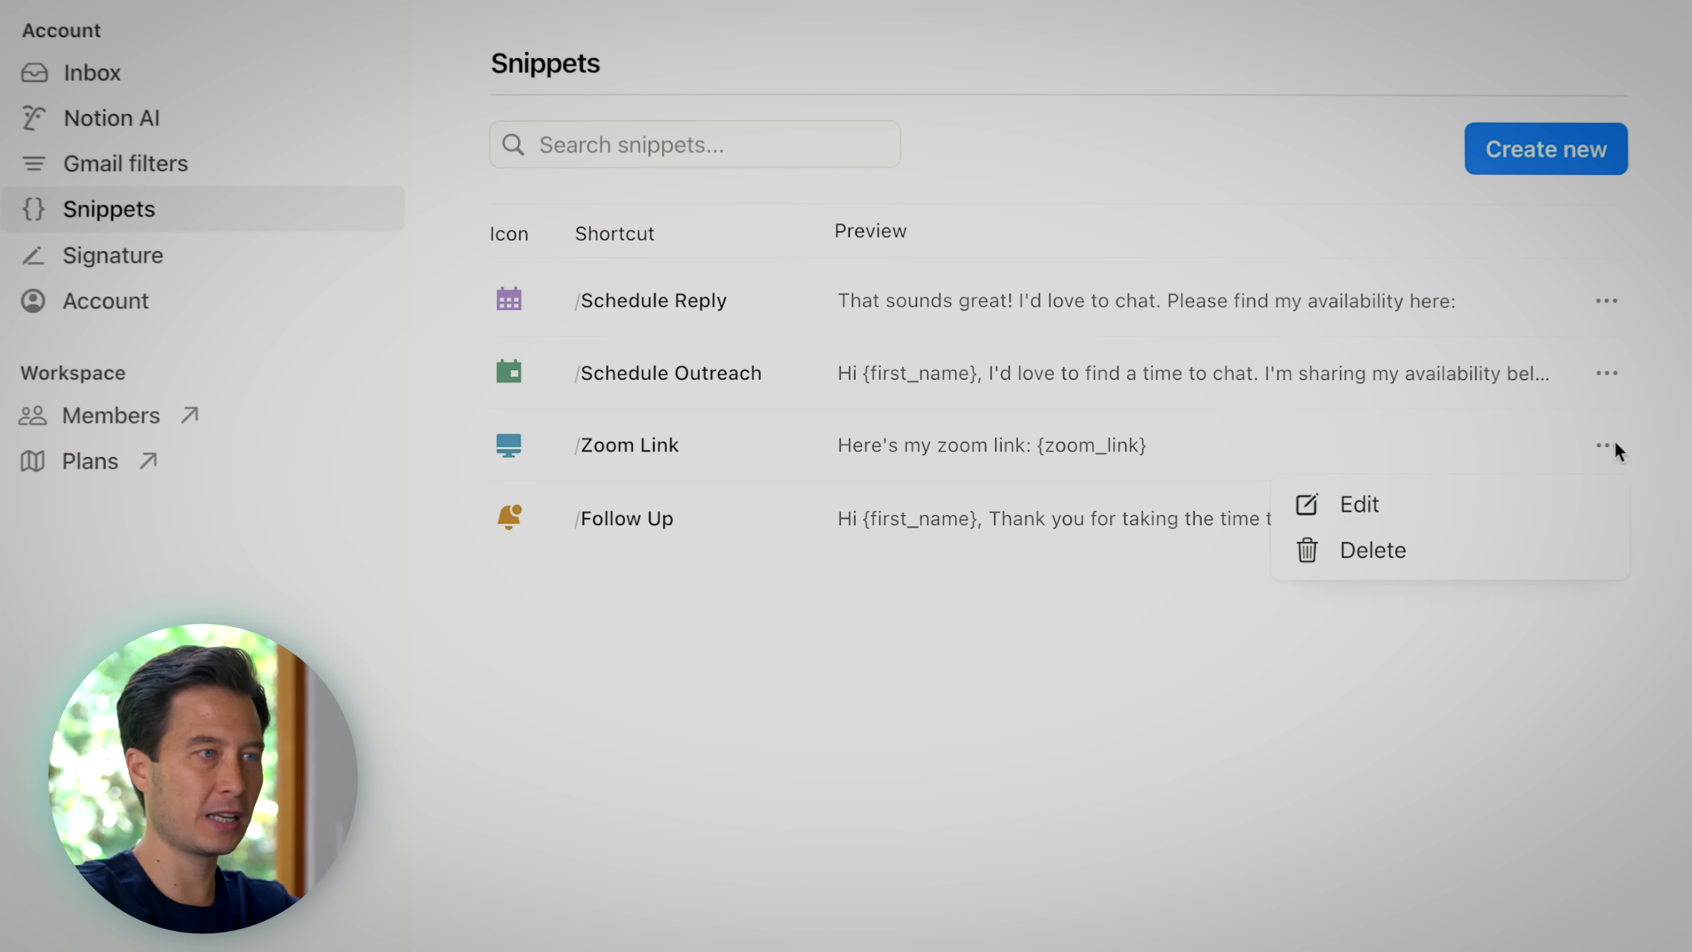
{"action": "left_click", "coordinate": [1357, 504]}
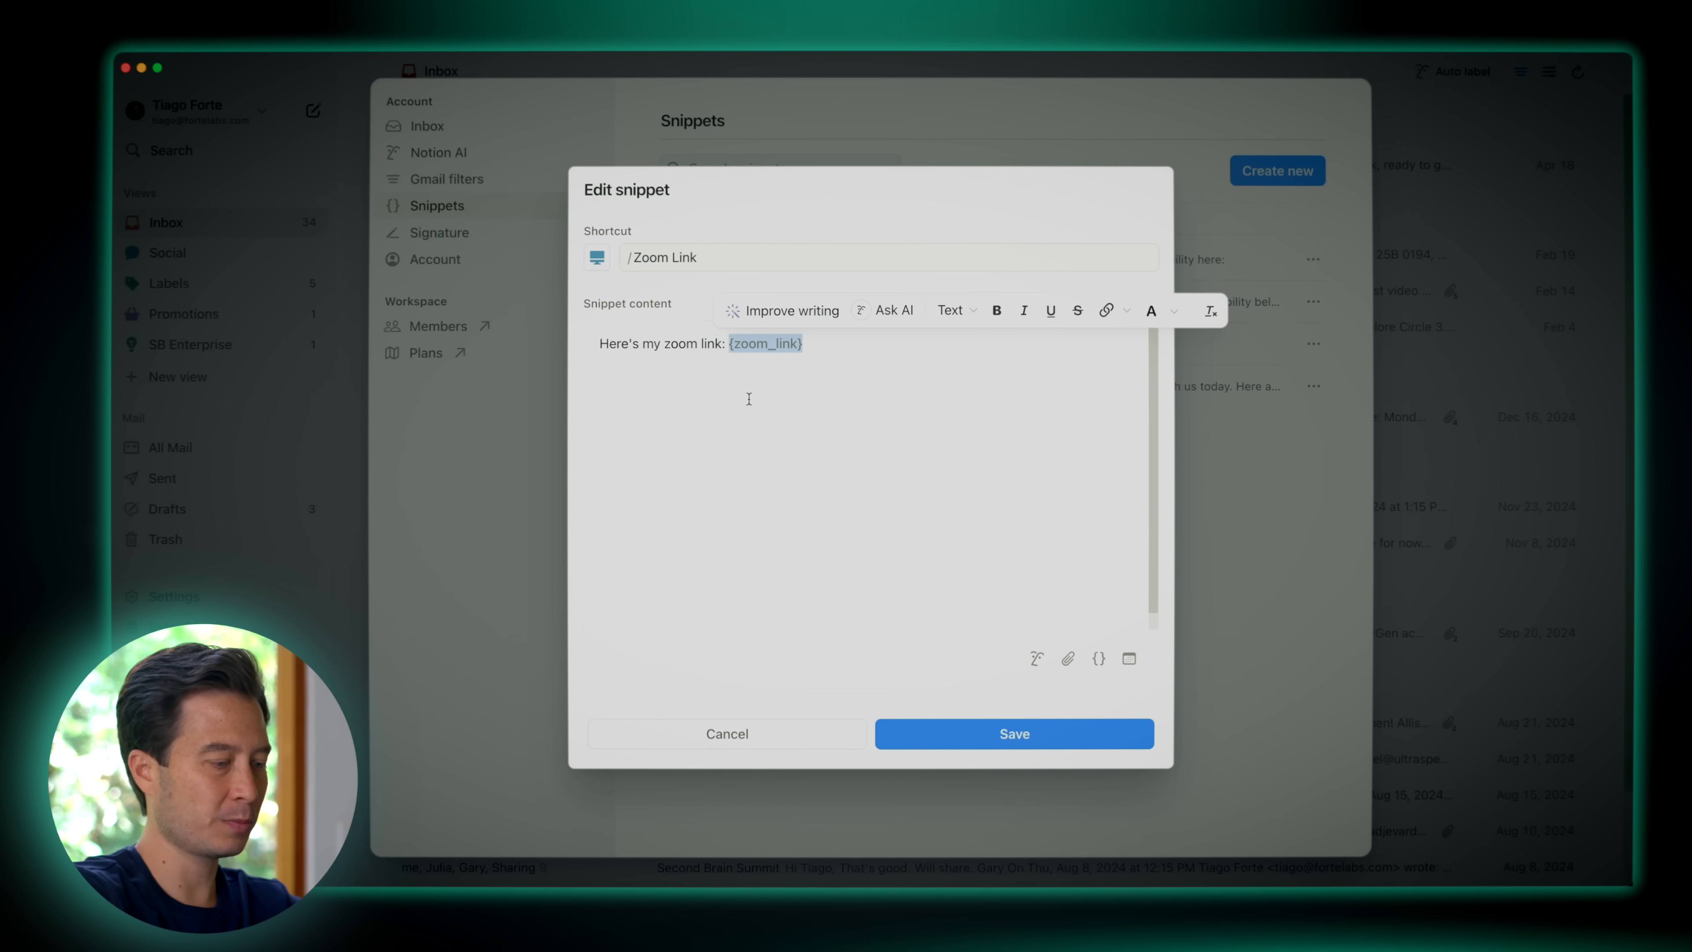
Replace the {zoom_link} placeholder with the actual Zoom URL and save the snippet
{"action": "left_click", "coordinate": [885, 257]}
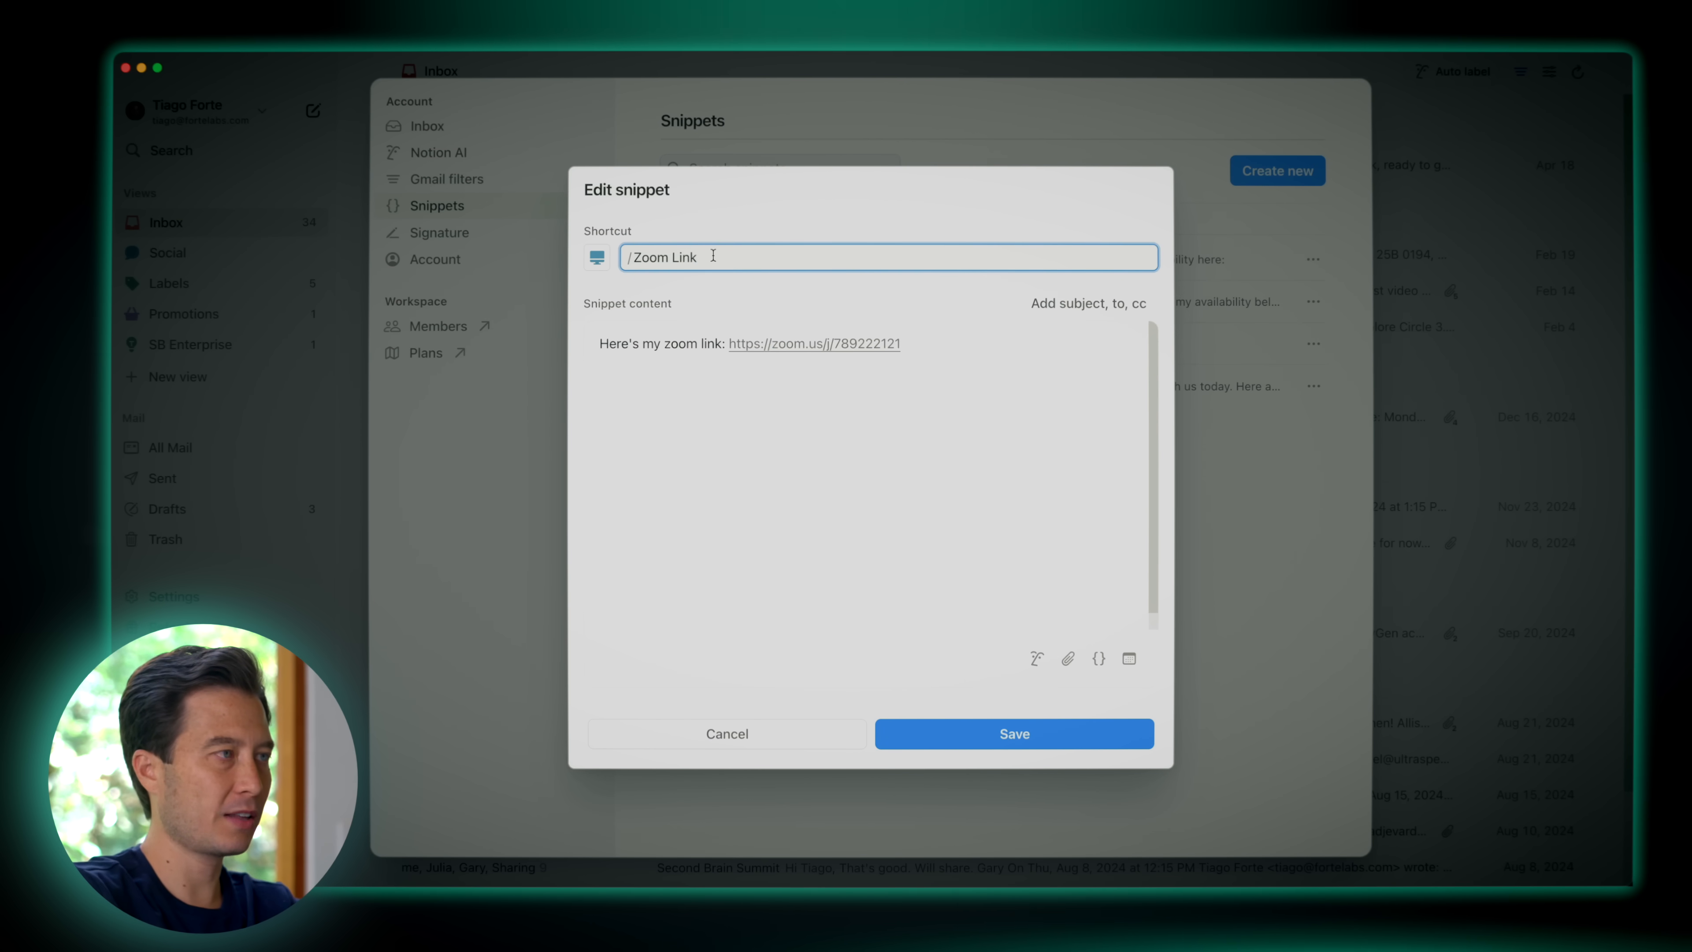
{"action": "key", "text": "Backspace"}
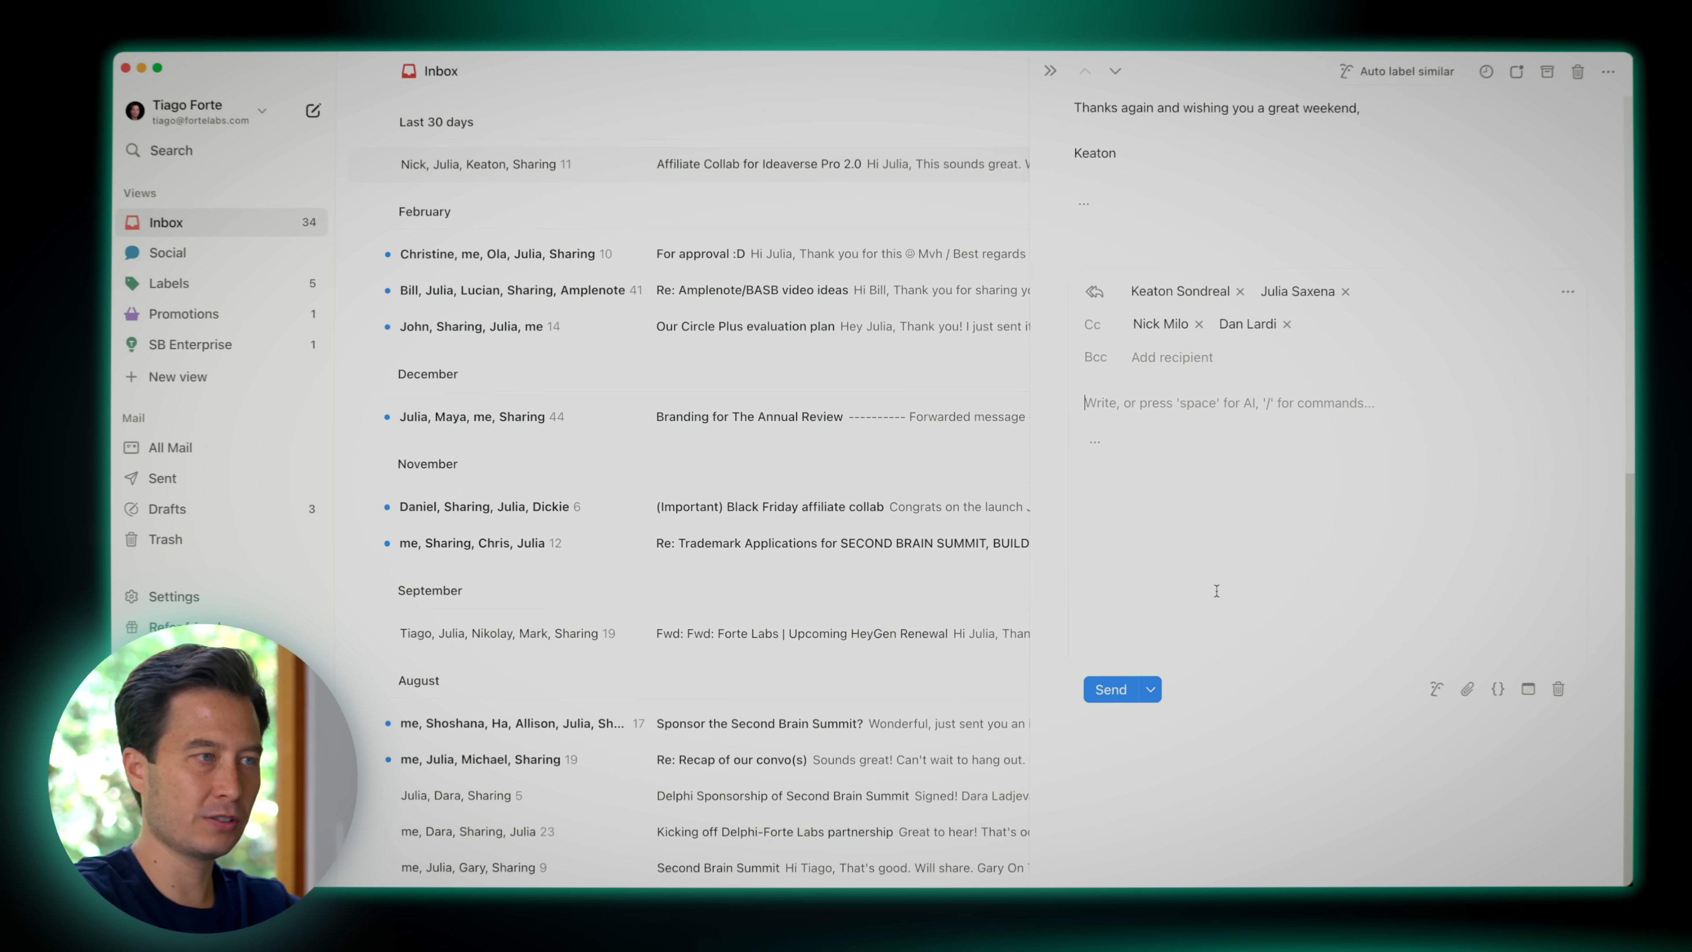
Insert the saved Zoom Link snippet into the reply body via the / block menu
{"action": "type", "text": "/"}
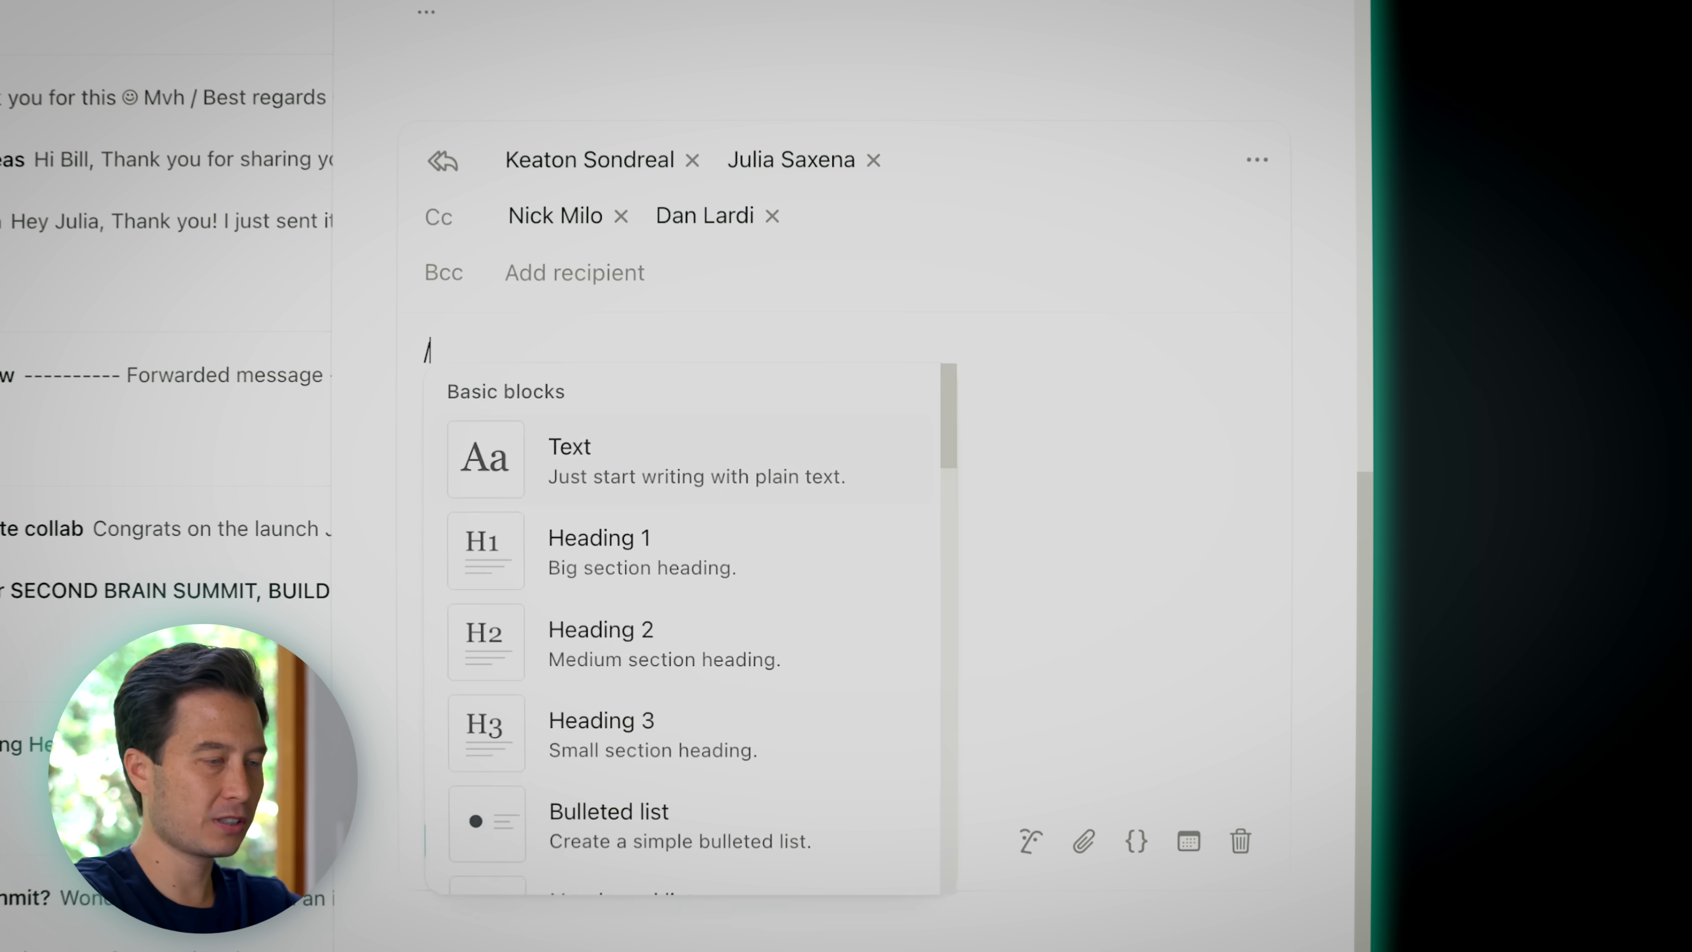
{"action": "type", "text": "Zoo"}
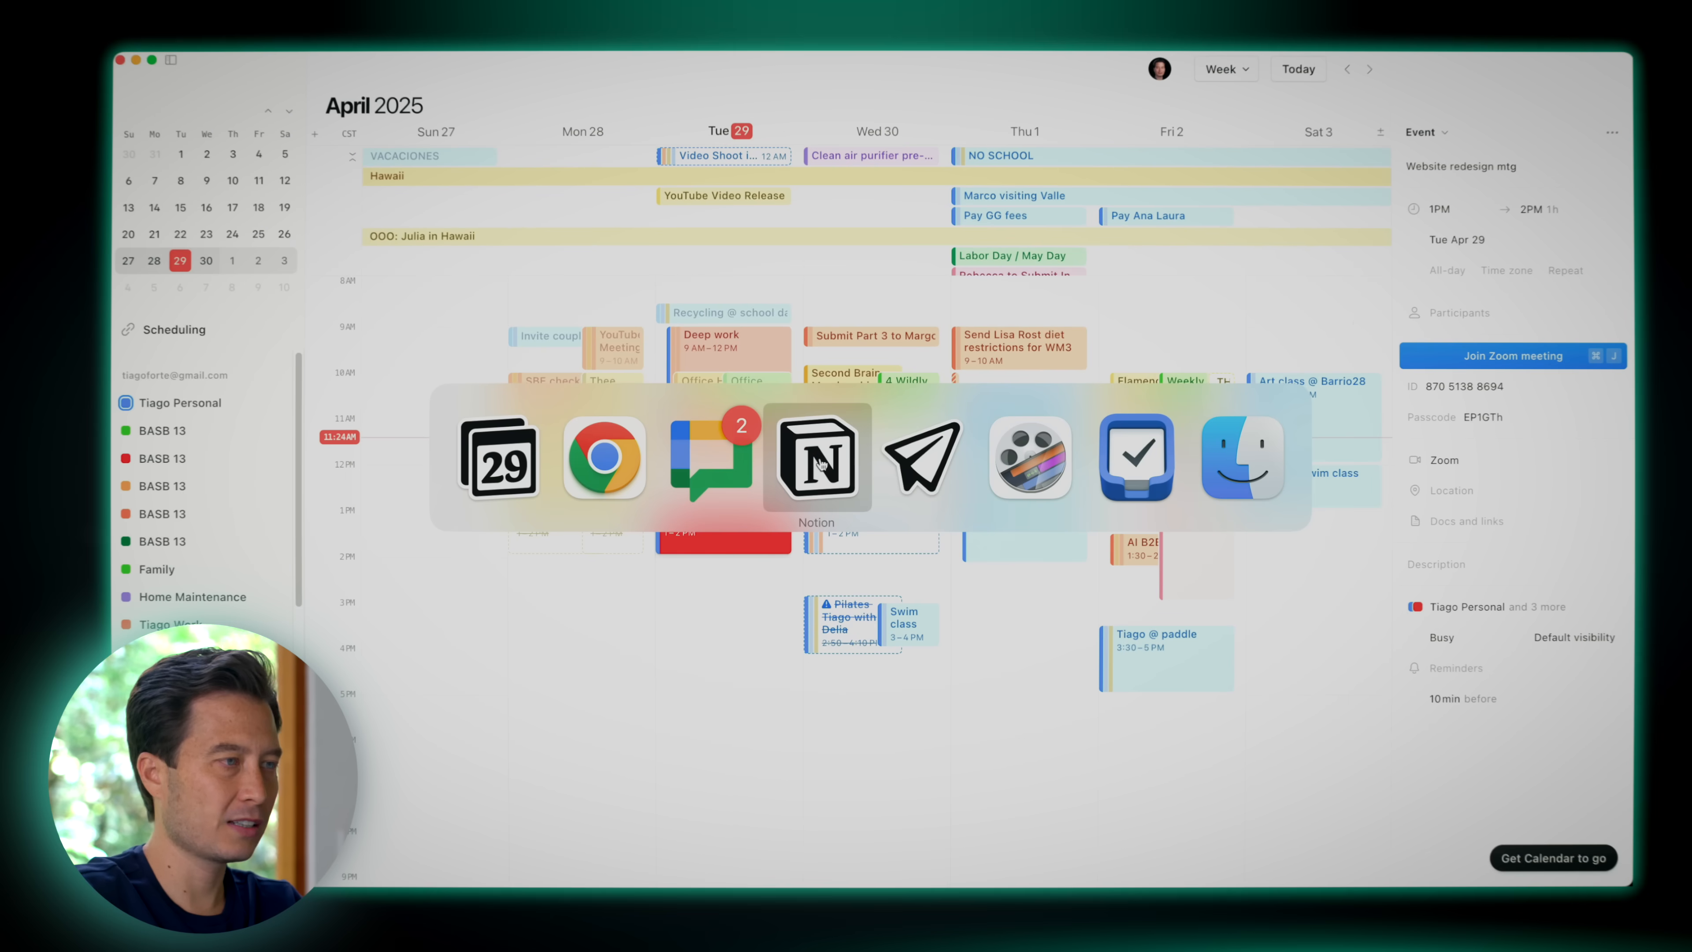
Switch to Notion and open the Tuesday row under Daily Pages in side peek
{"action": "left_click", "coordinate": [817, 455]}
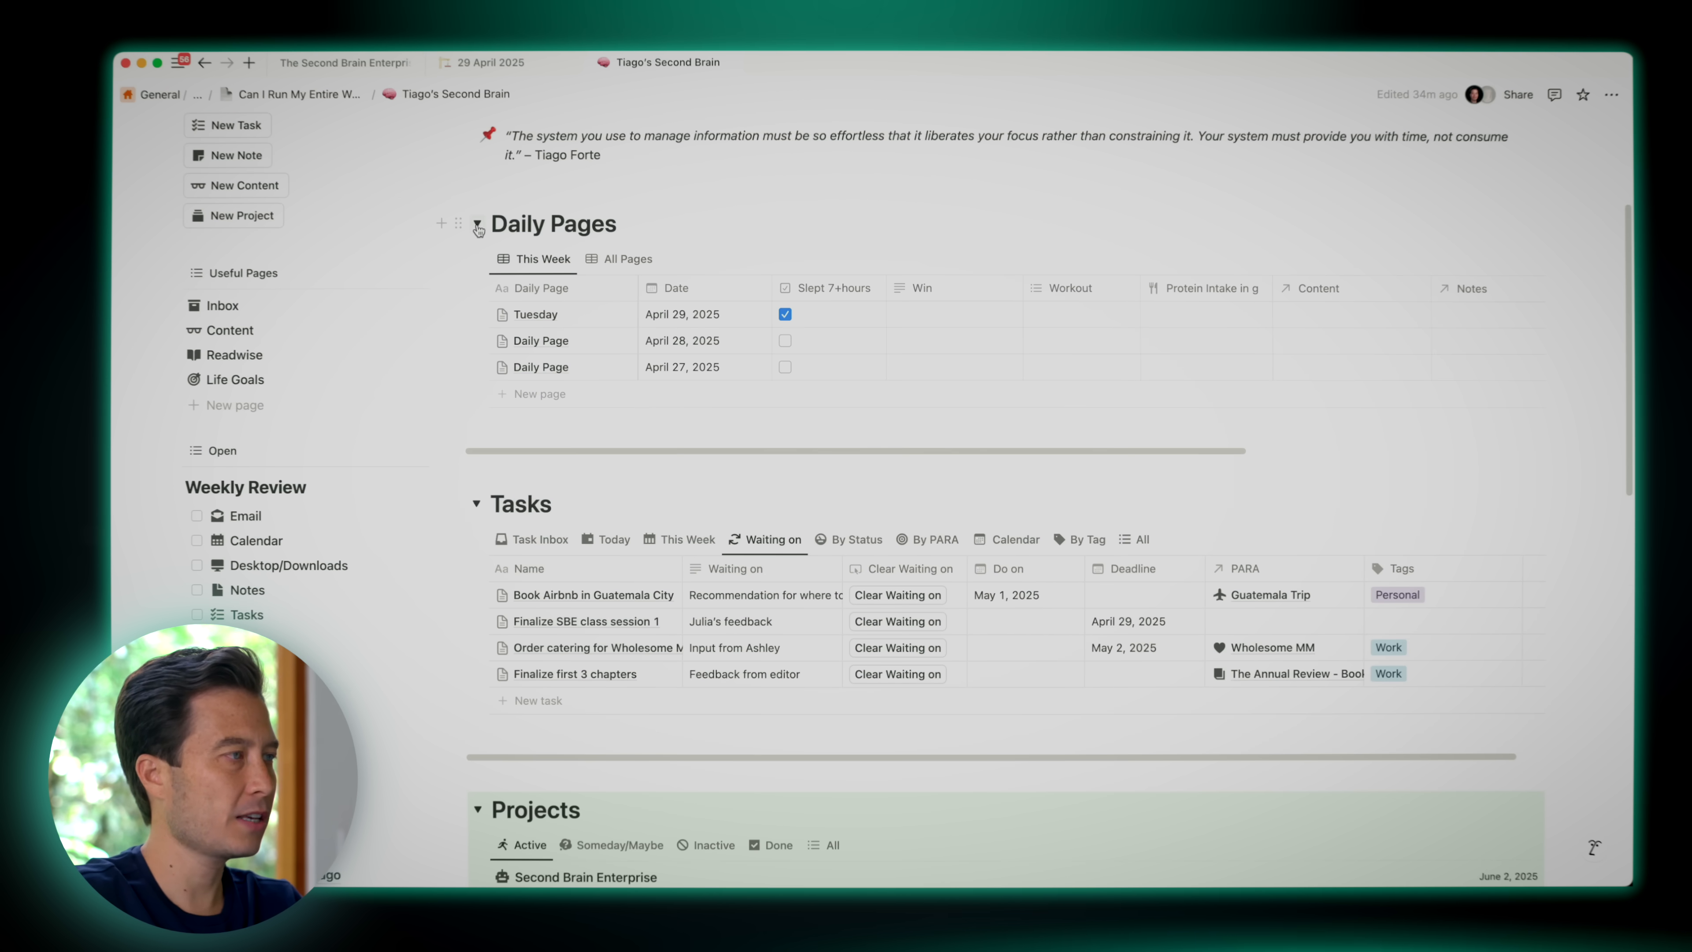
{"action": "left_click", "coordinate": [534, 313]}
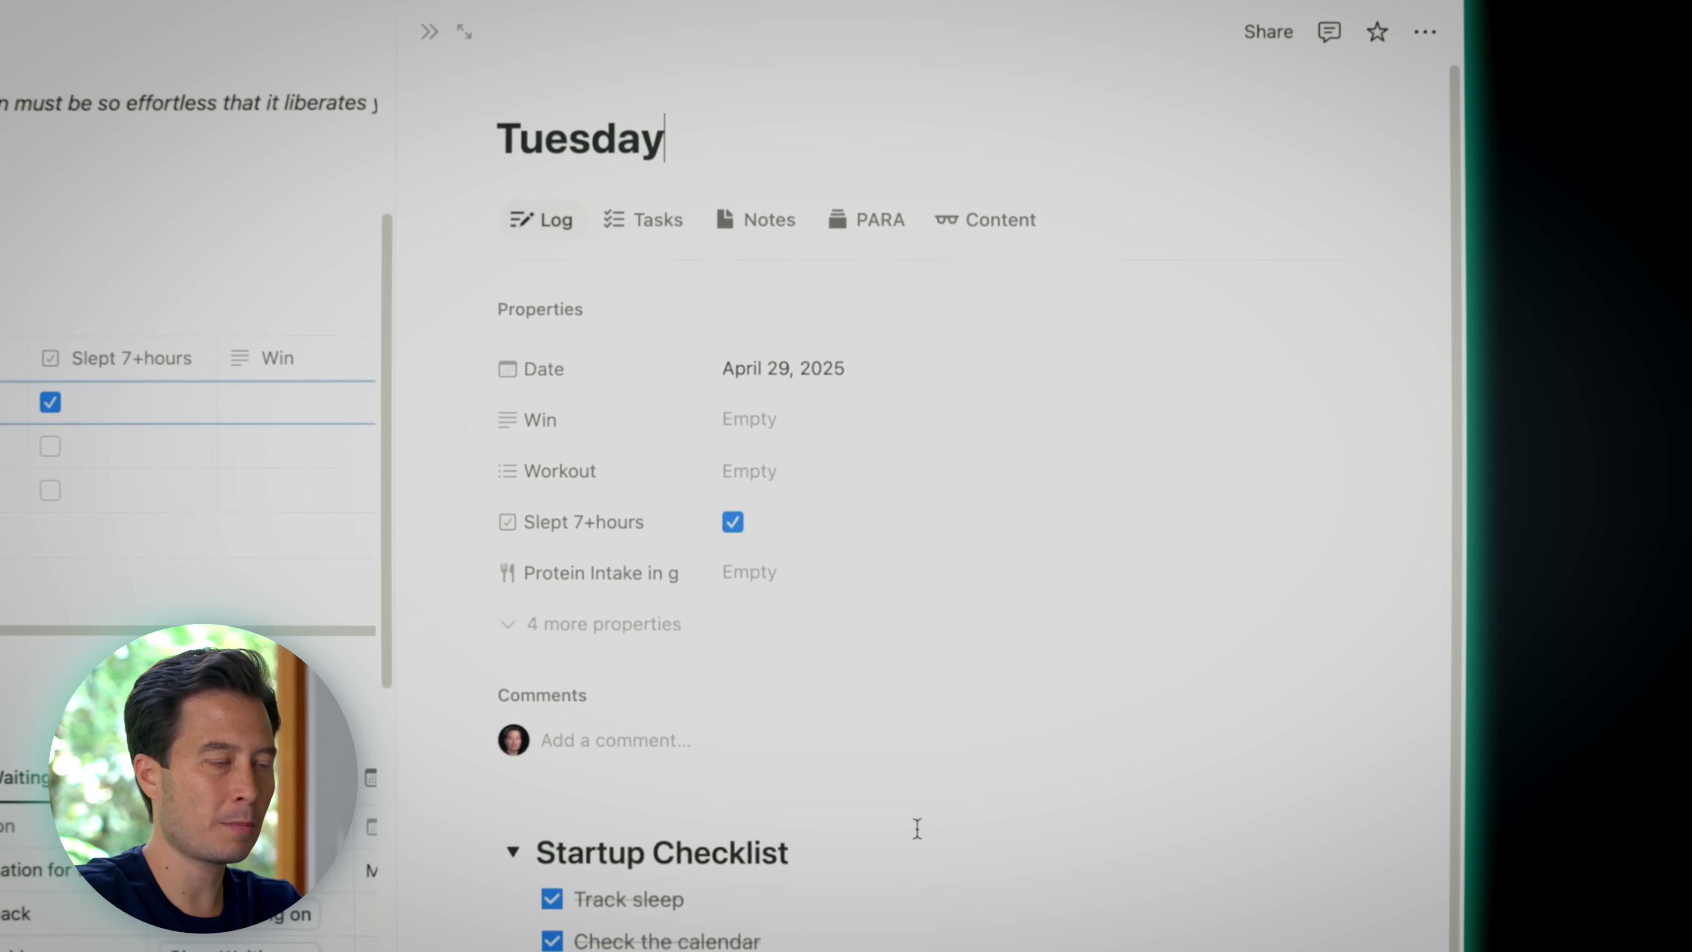
{"action": "scroll", "scroll_direction": "down", "scroll_amount": 3}
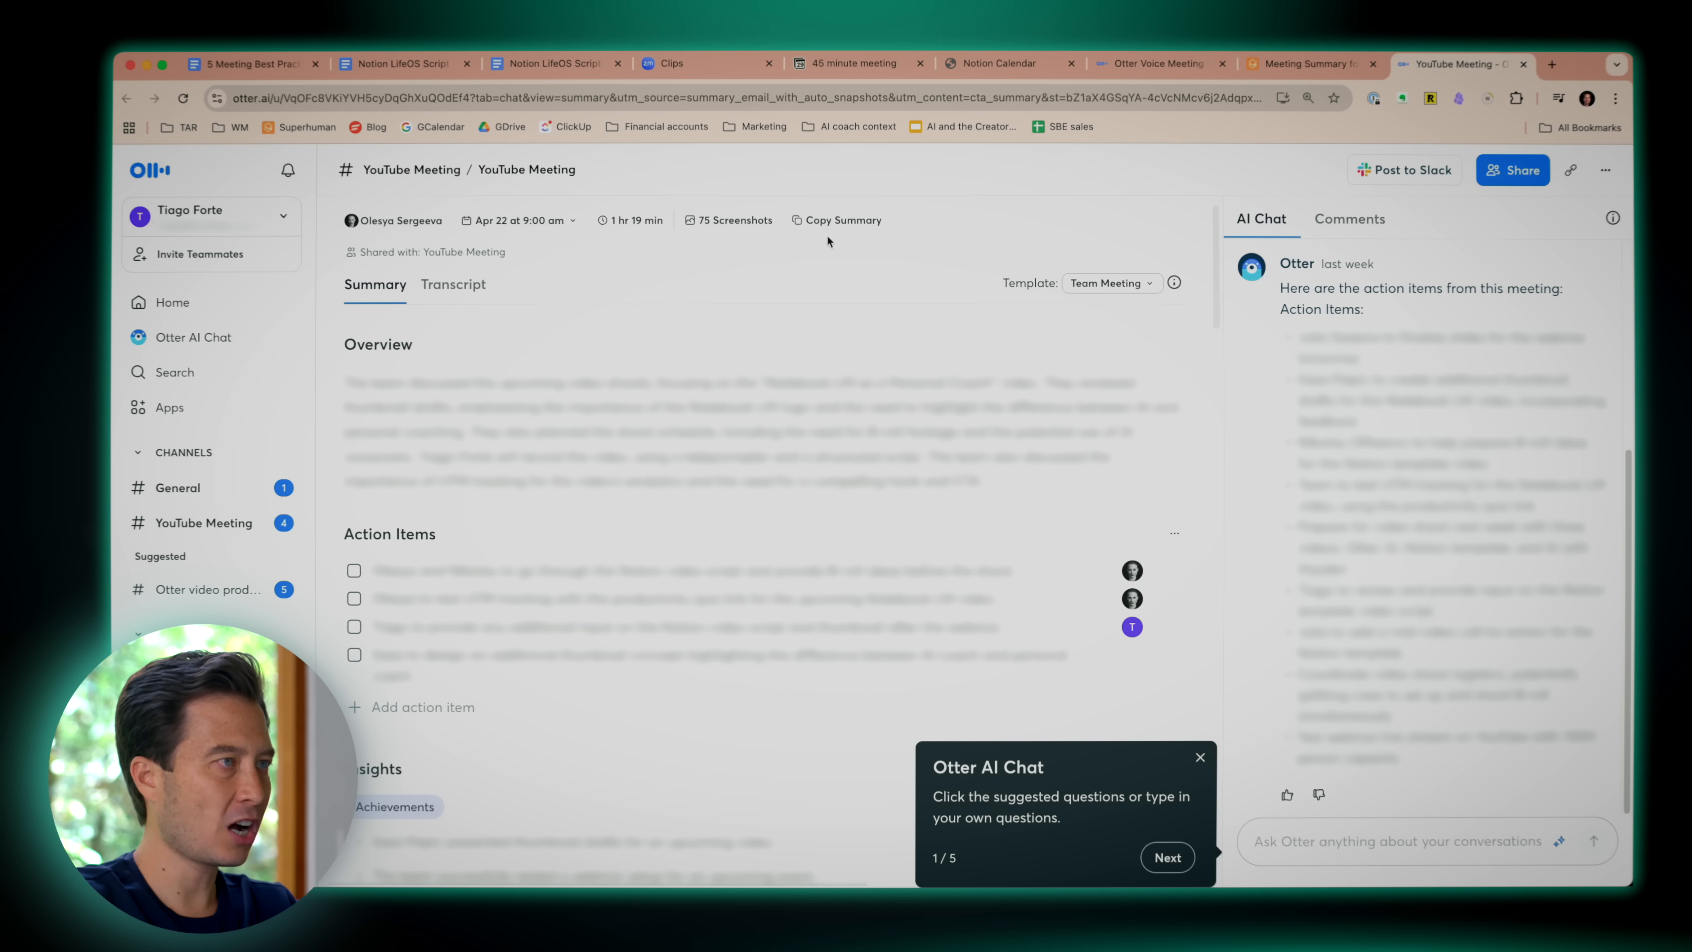
{"action": "left_click", "coordinate": [843, 221]}
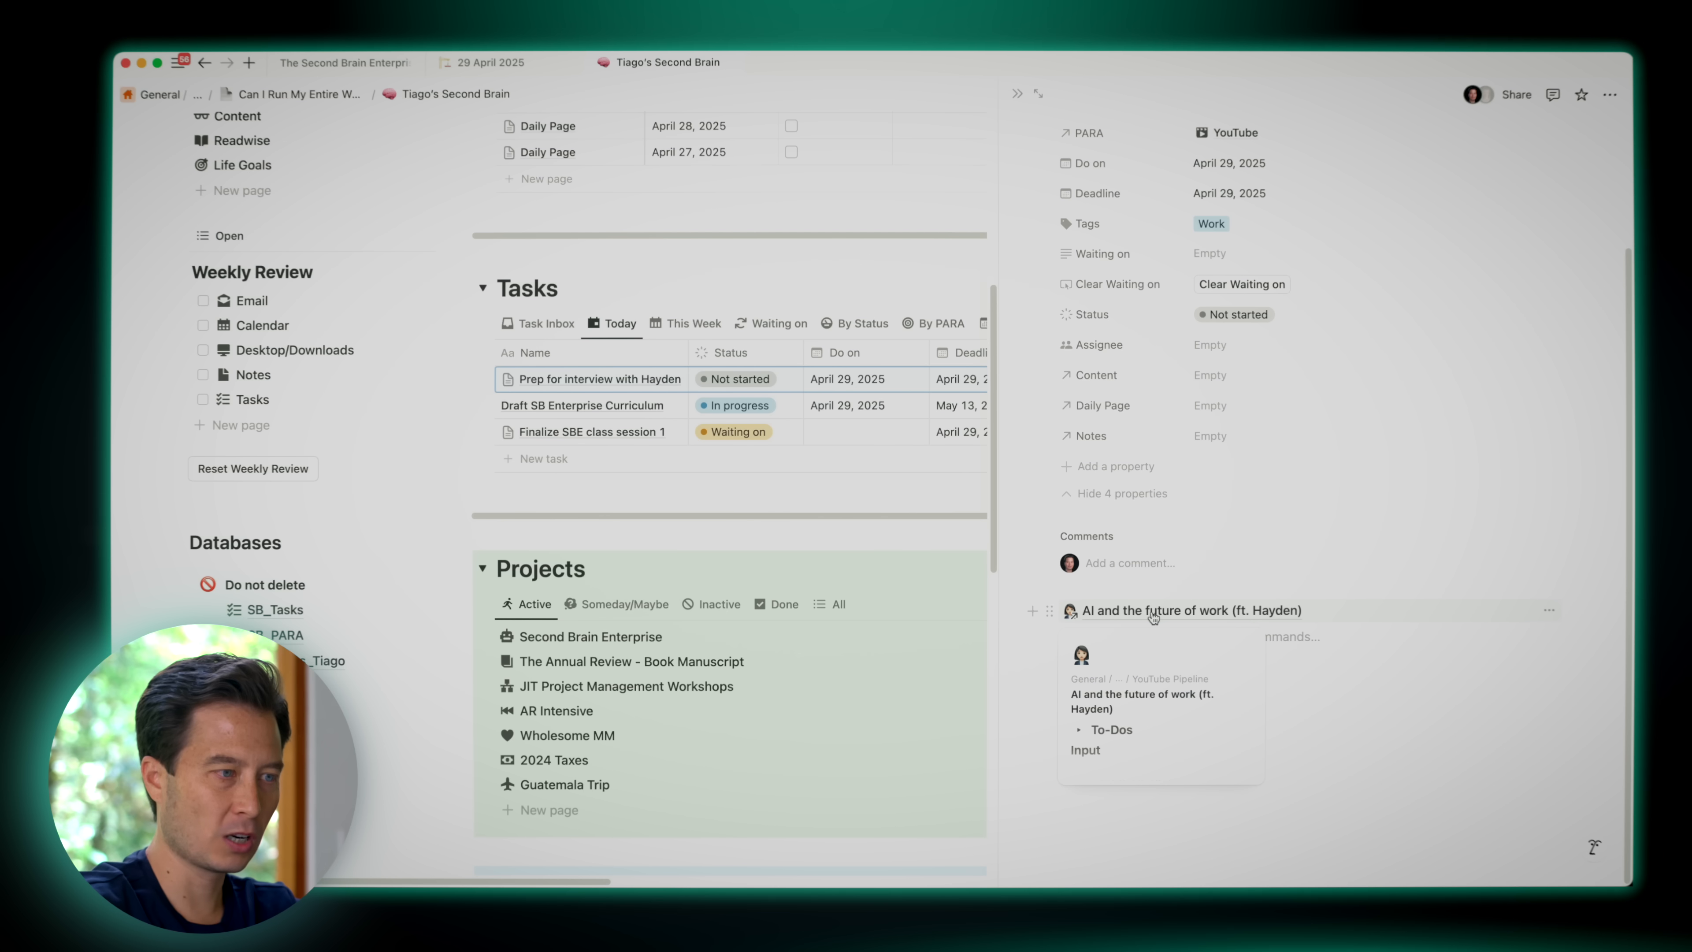
Generate an AI hook and intro under Title with the prompt 'Write a hook and intro'
{"action": "left_click", "coordinate": [1191, 610]}
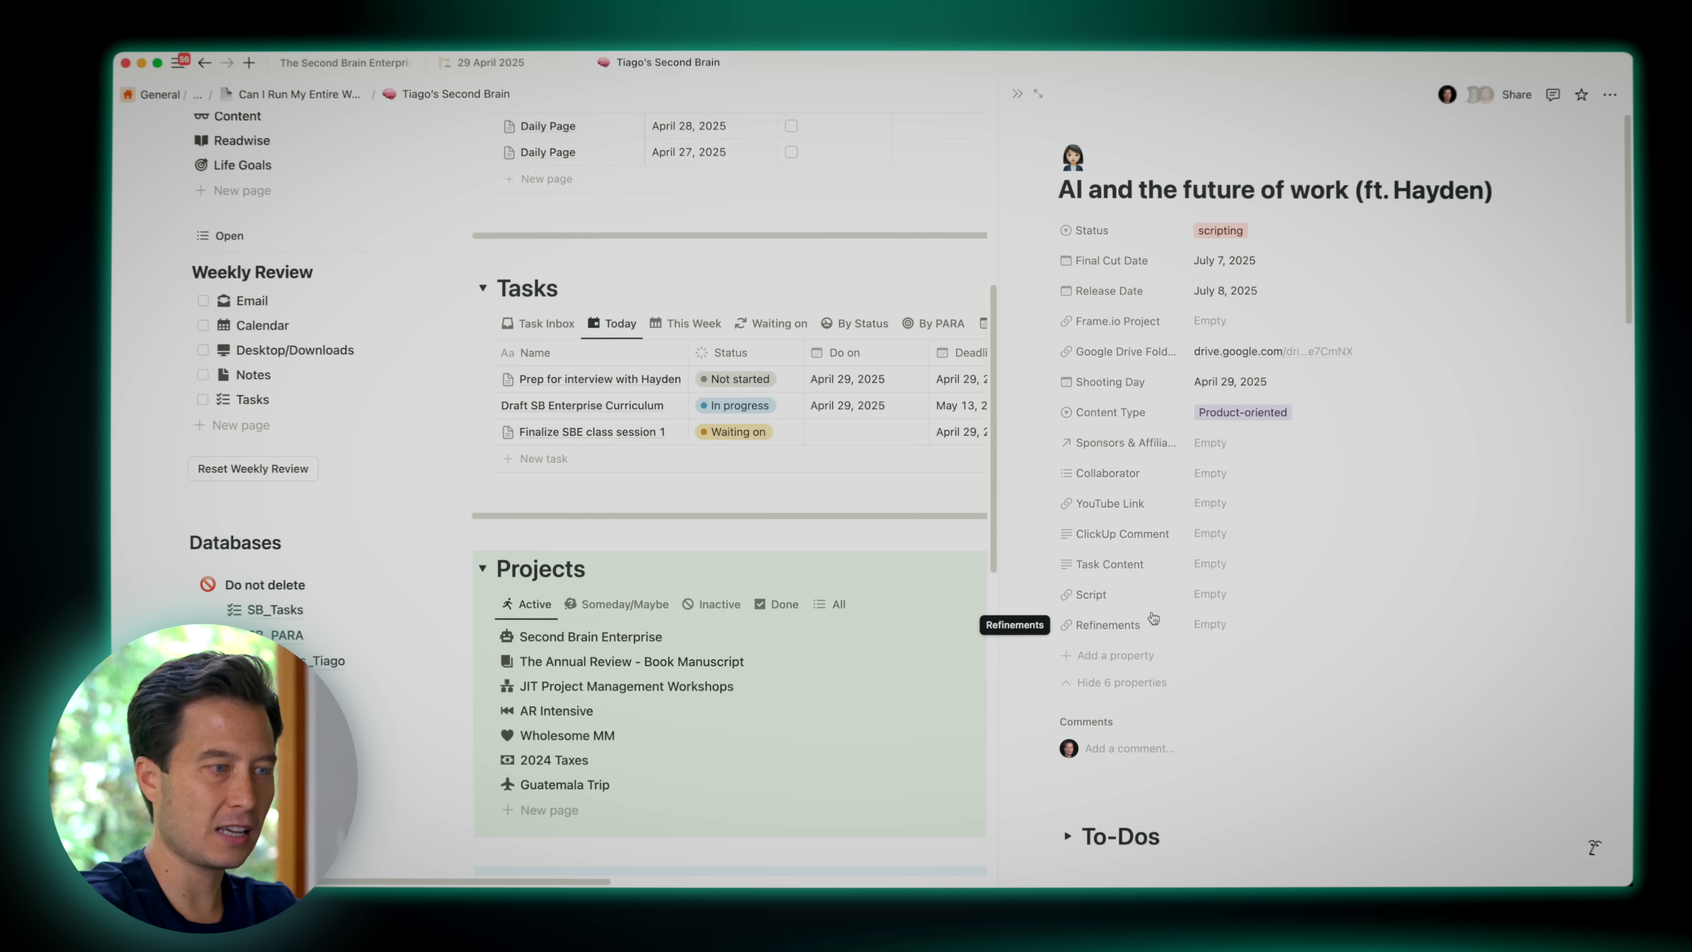
{"action": "scroll", "scroll_direction": "down", "scroll_amount": 3}
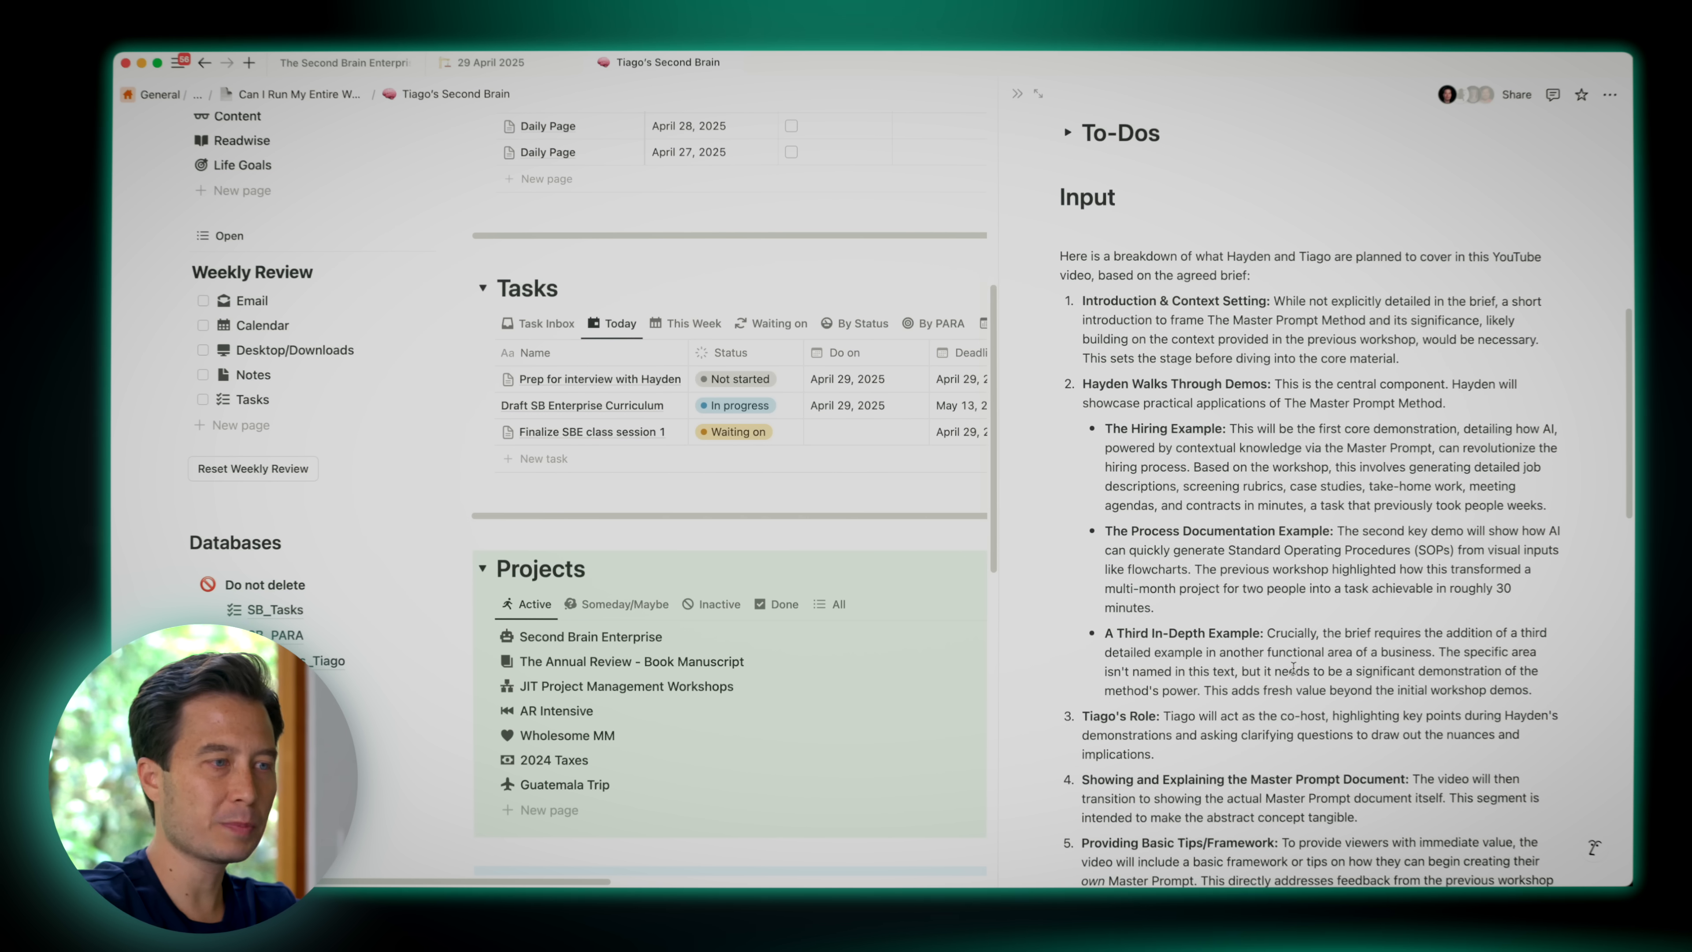
{"action": "scroll", "scroll_direction": "down", "scroll_amount": 3}
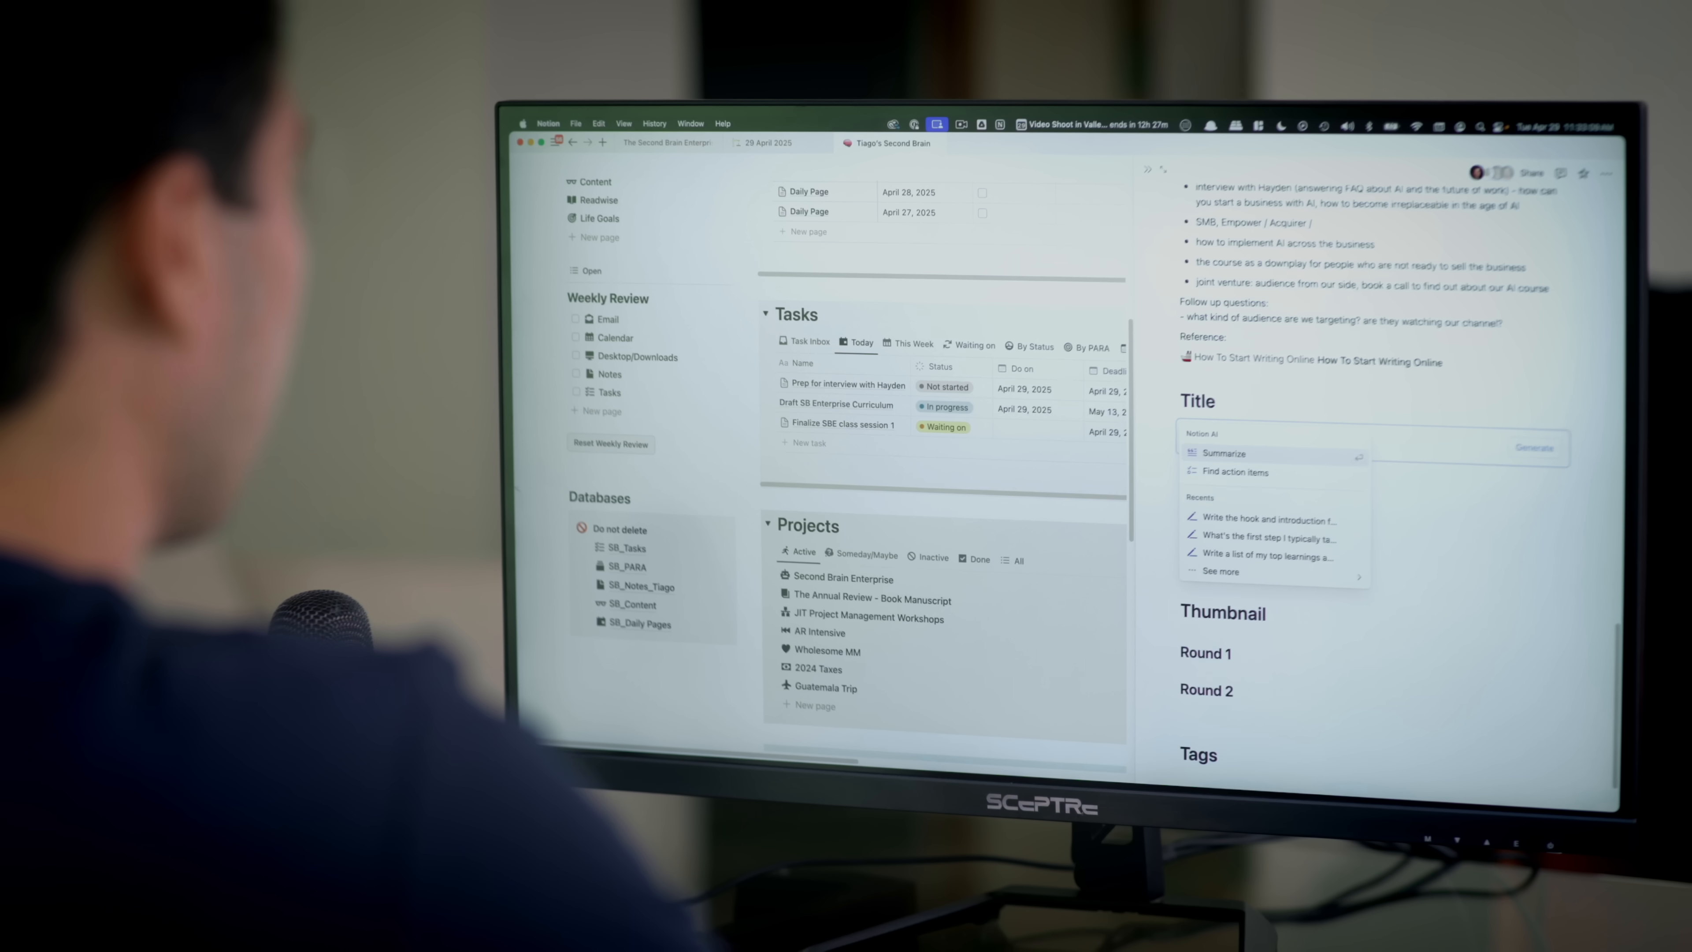
{"action": "type", "text": "Write a hook and intr"}
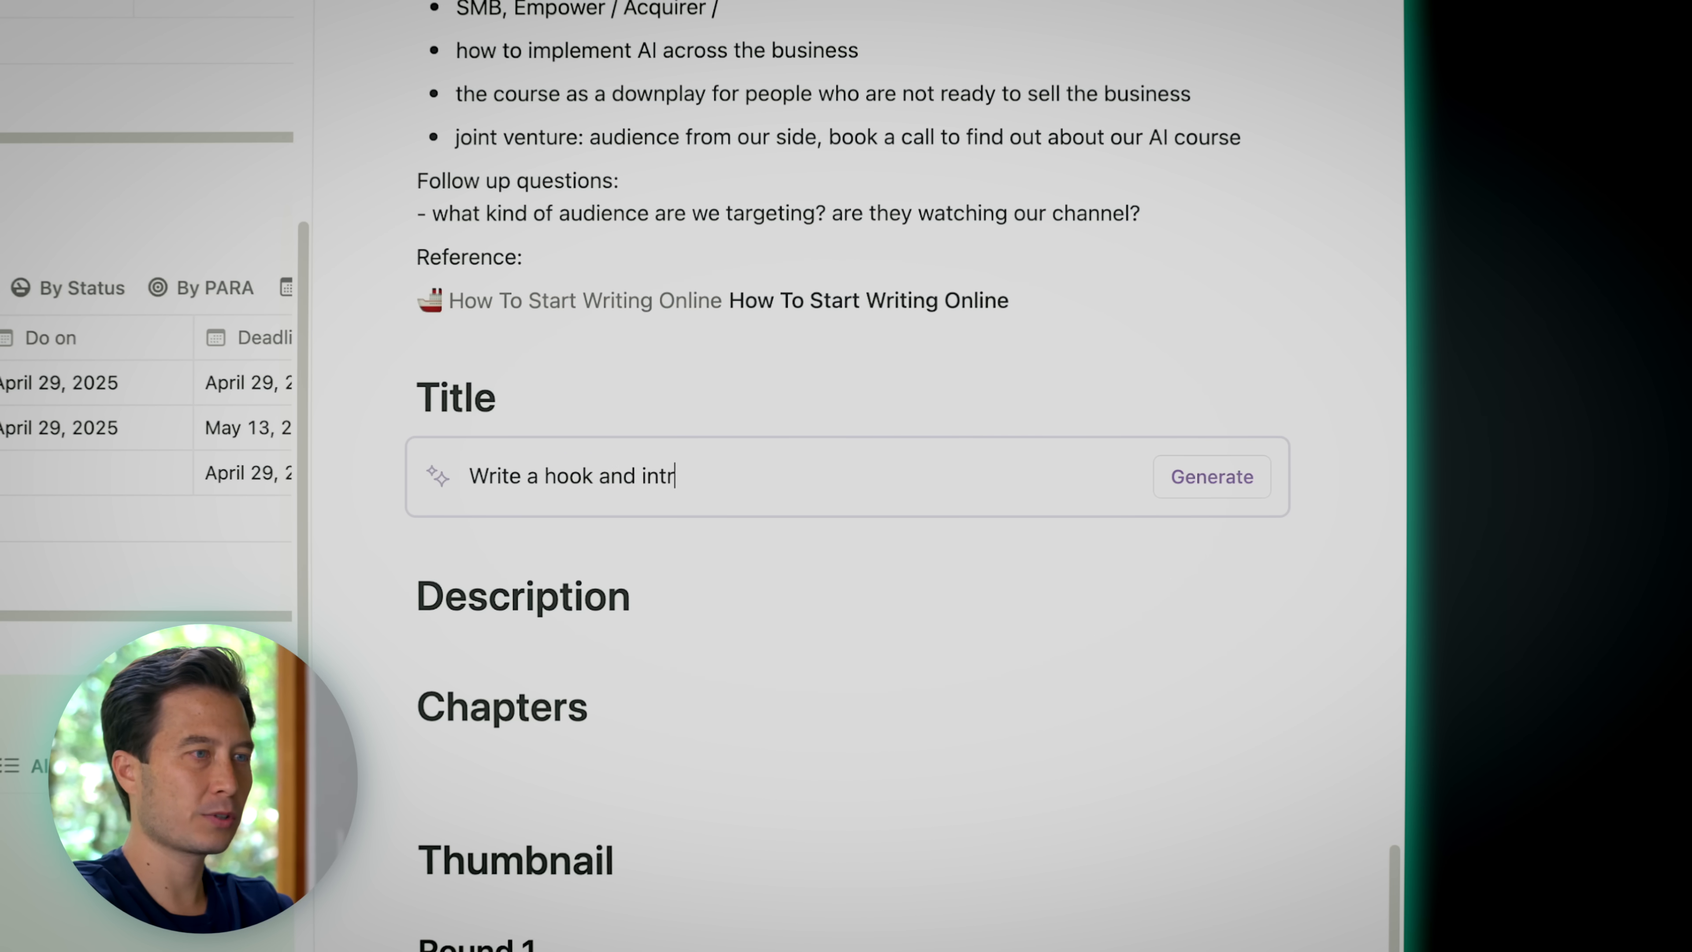
{"action": "left_click", "coordinate": [1210, 476]}
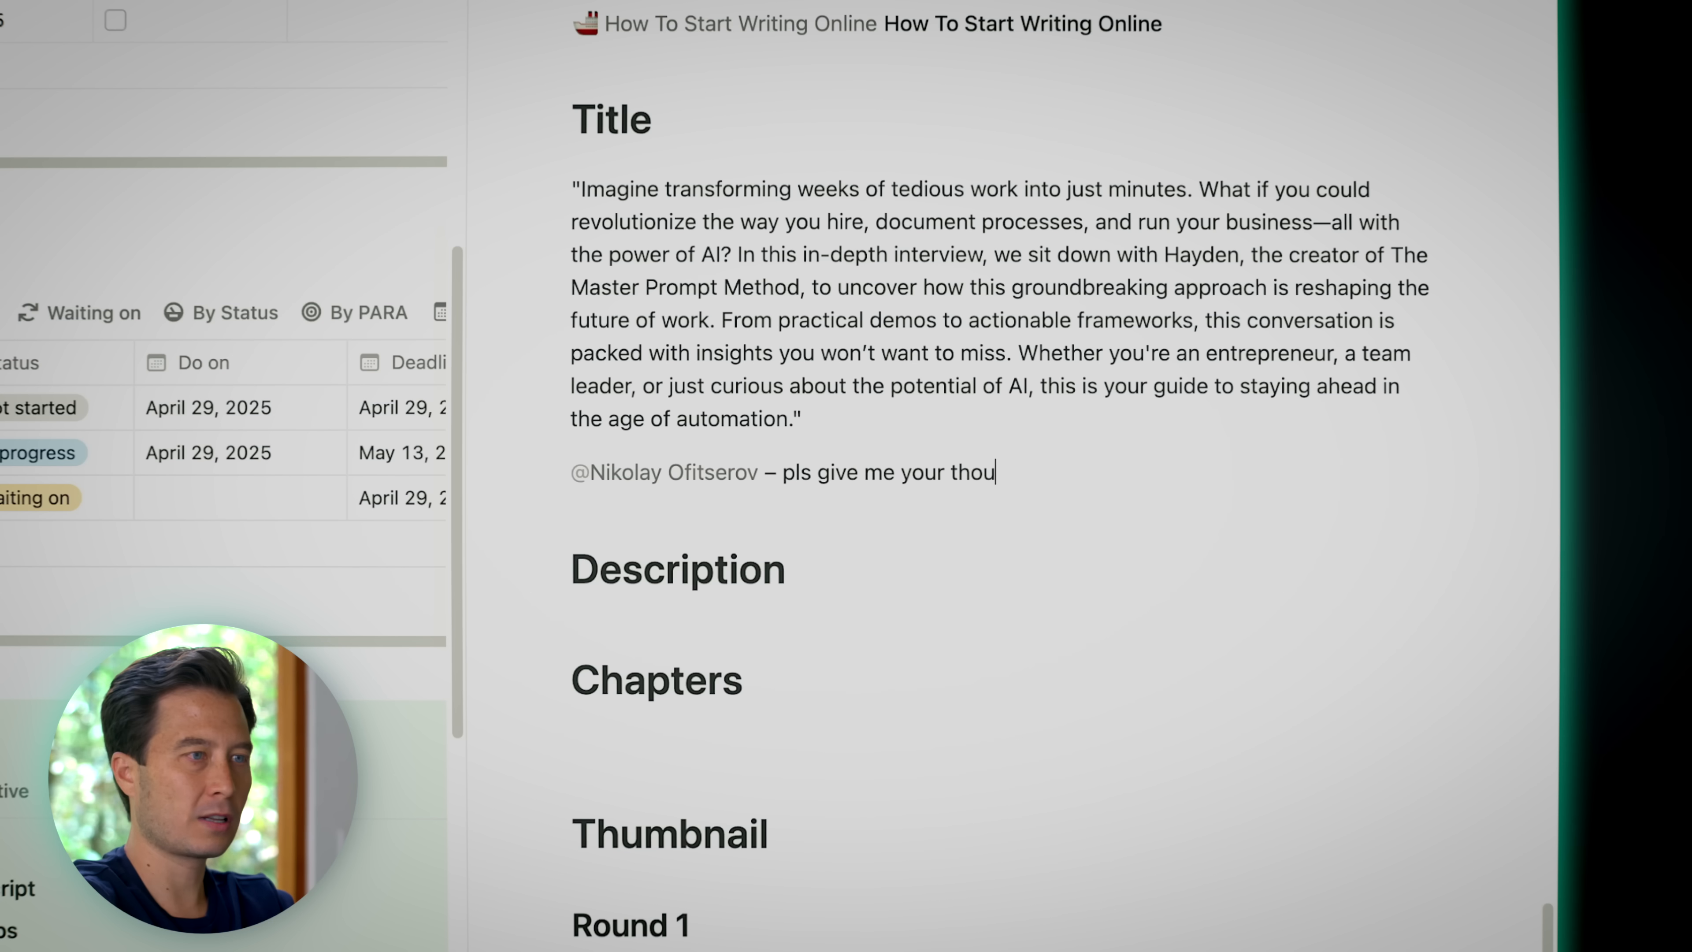
{"action": "type", "text": "ghts on the above"}
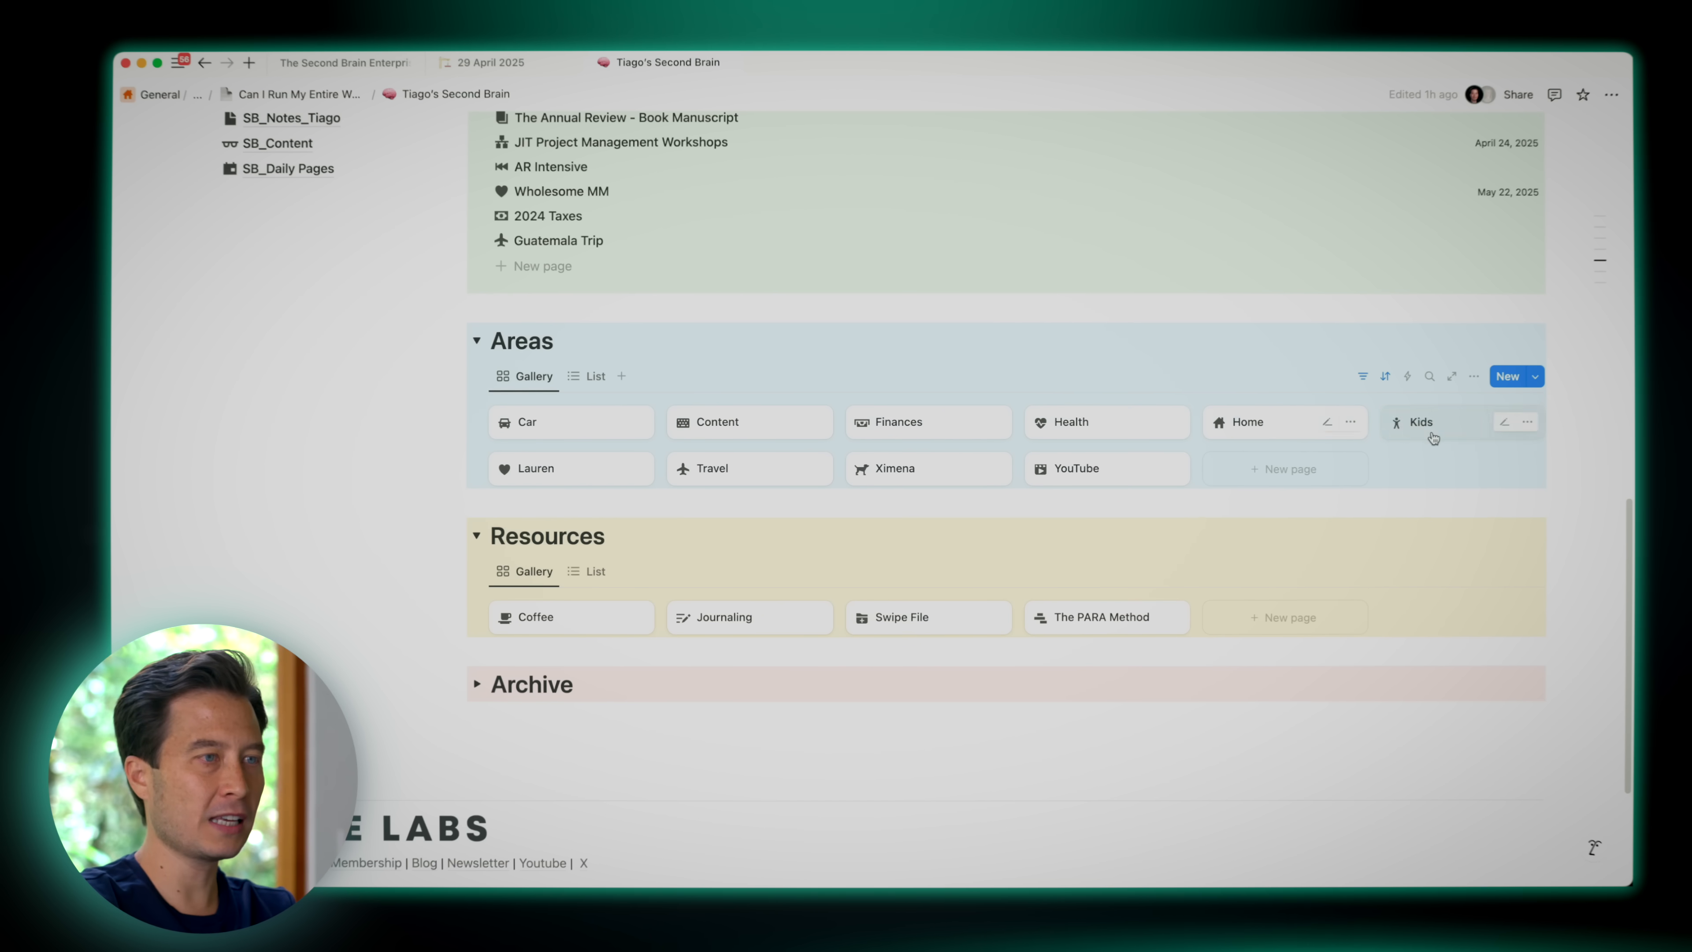
Peek at the Home area card's properties, close it, and expand the Archive toggle heading
{"action": "left_click", "coordinate": [1246, 421]}
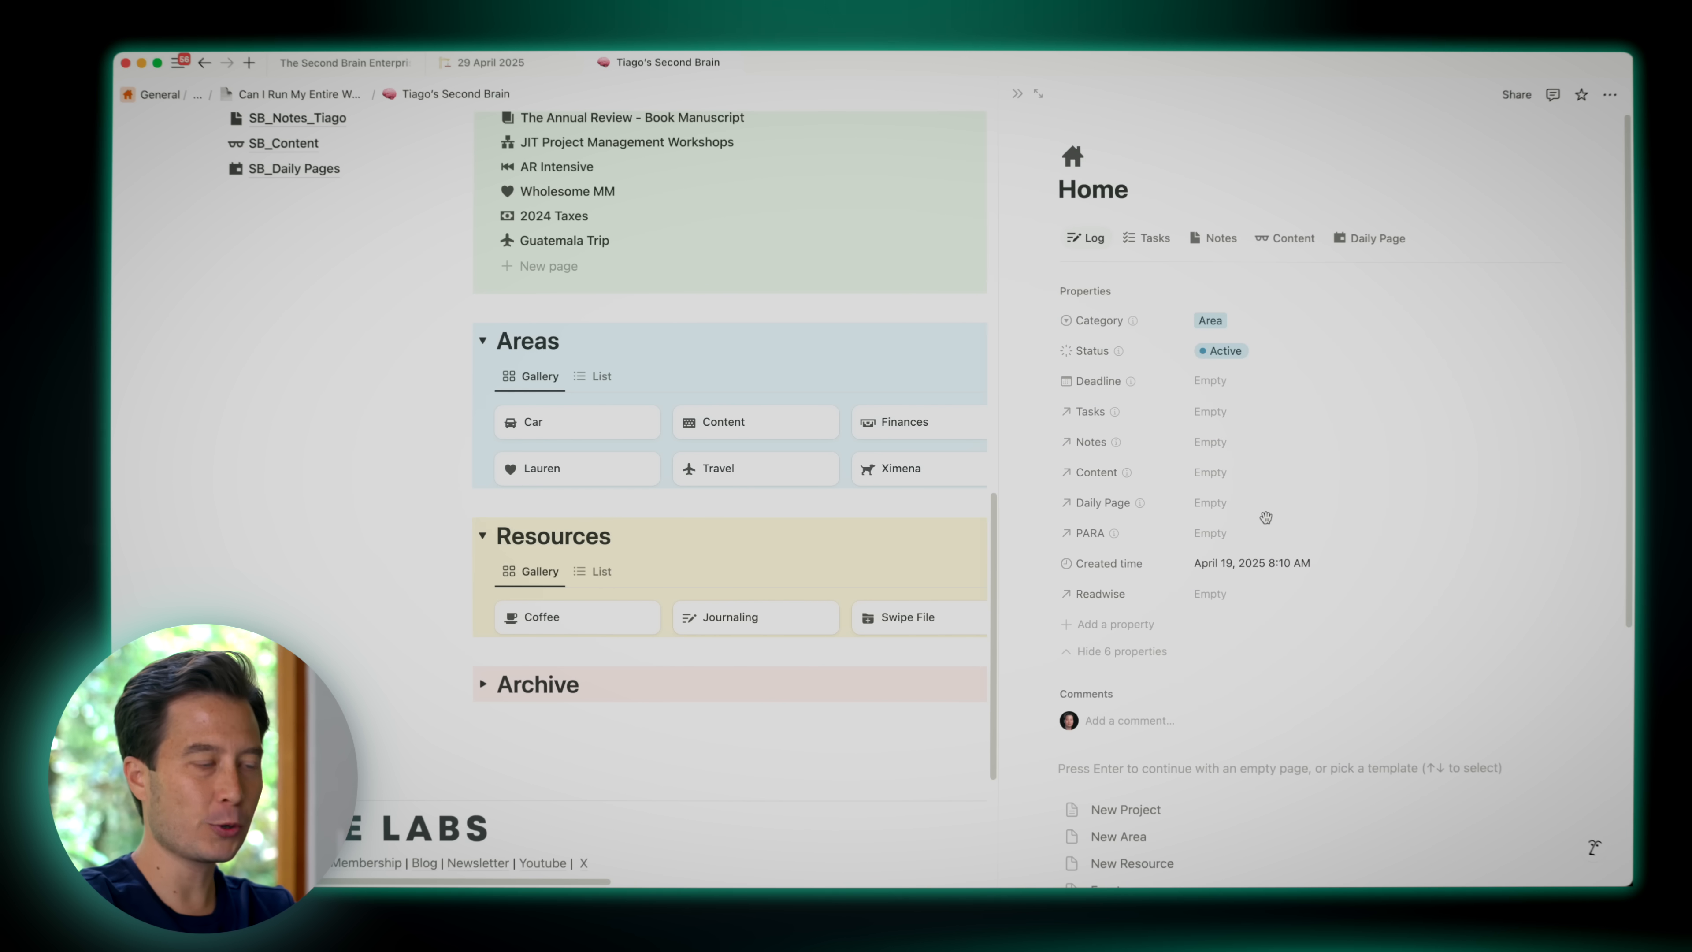
{"action": "scroll", "scroll_direction": "down", "scroll_amount": 3}
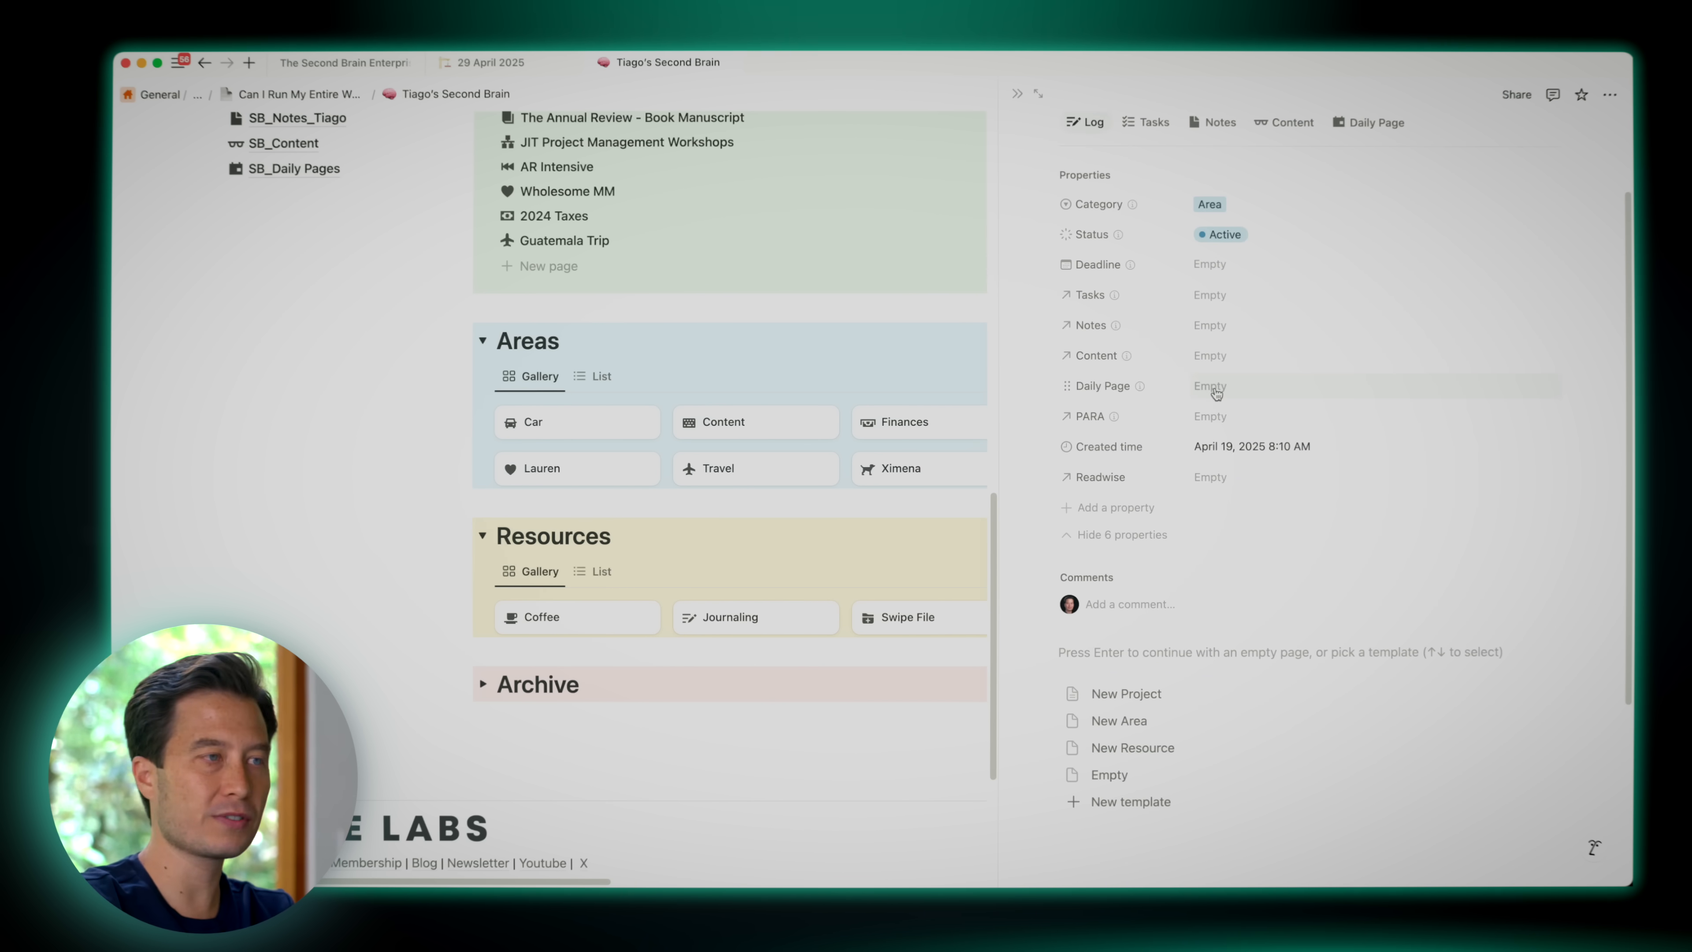
{"action": "mouse_move", "coordinate": [1196, 302]}
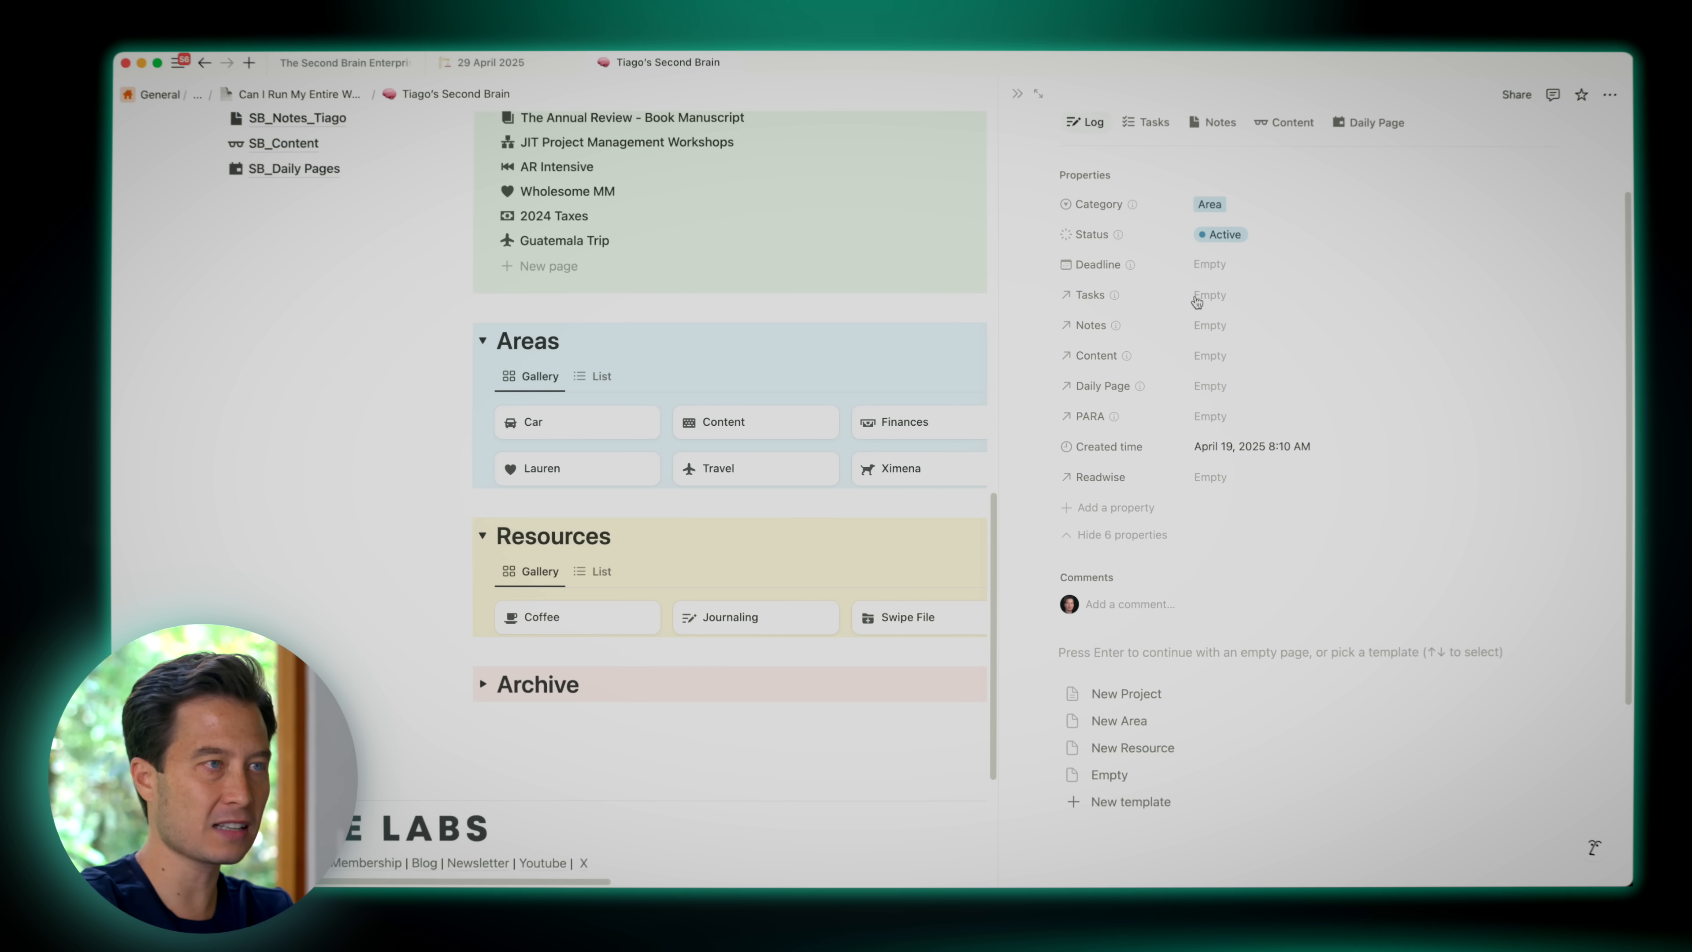
{"action": "left_click", "coordinate": [1015, 95]}
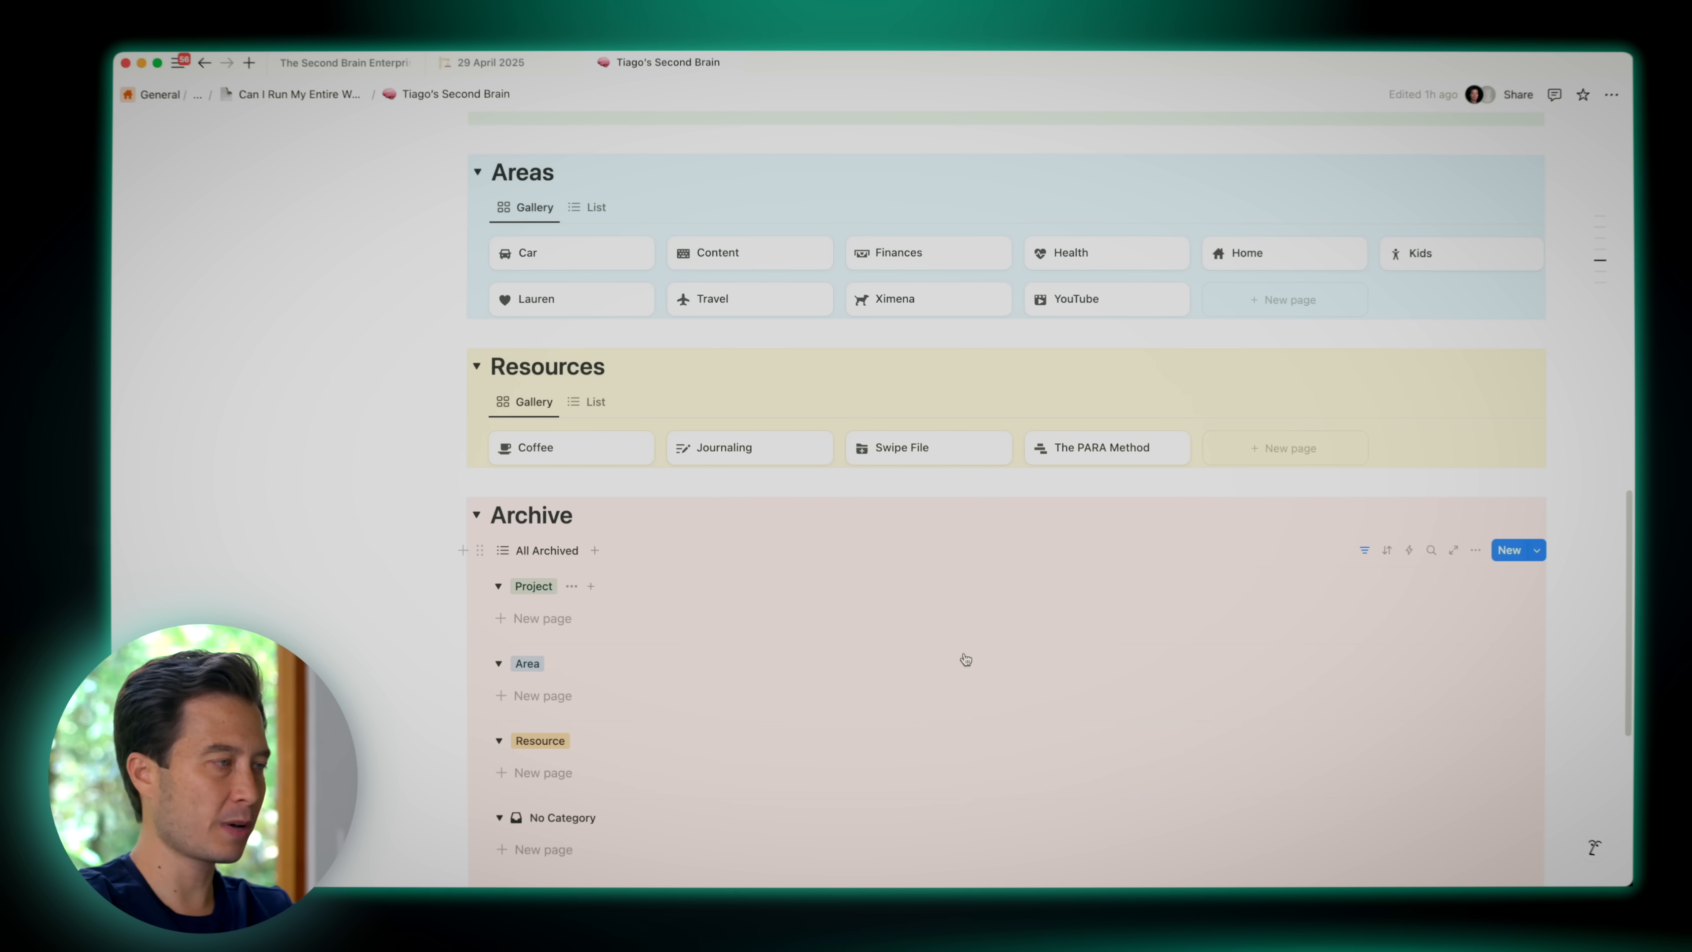
{"action": "scroll", "scroll_direction": "down", "scroll_amount": 3}
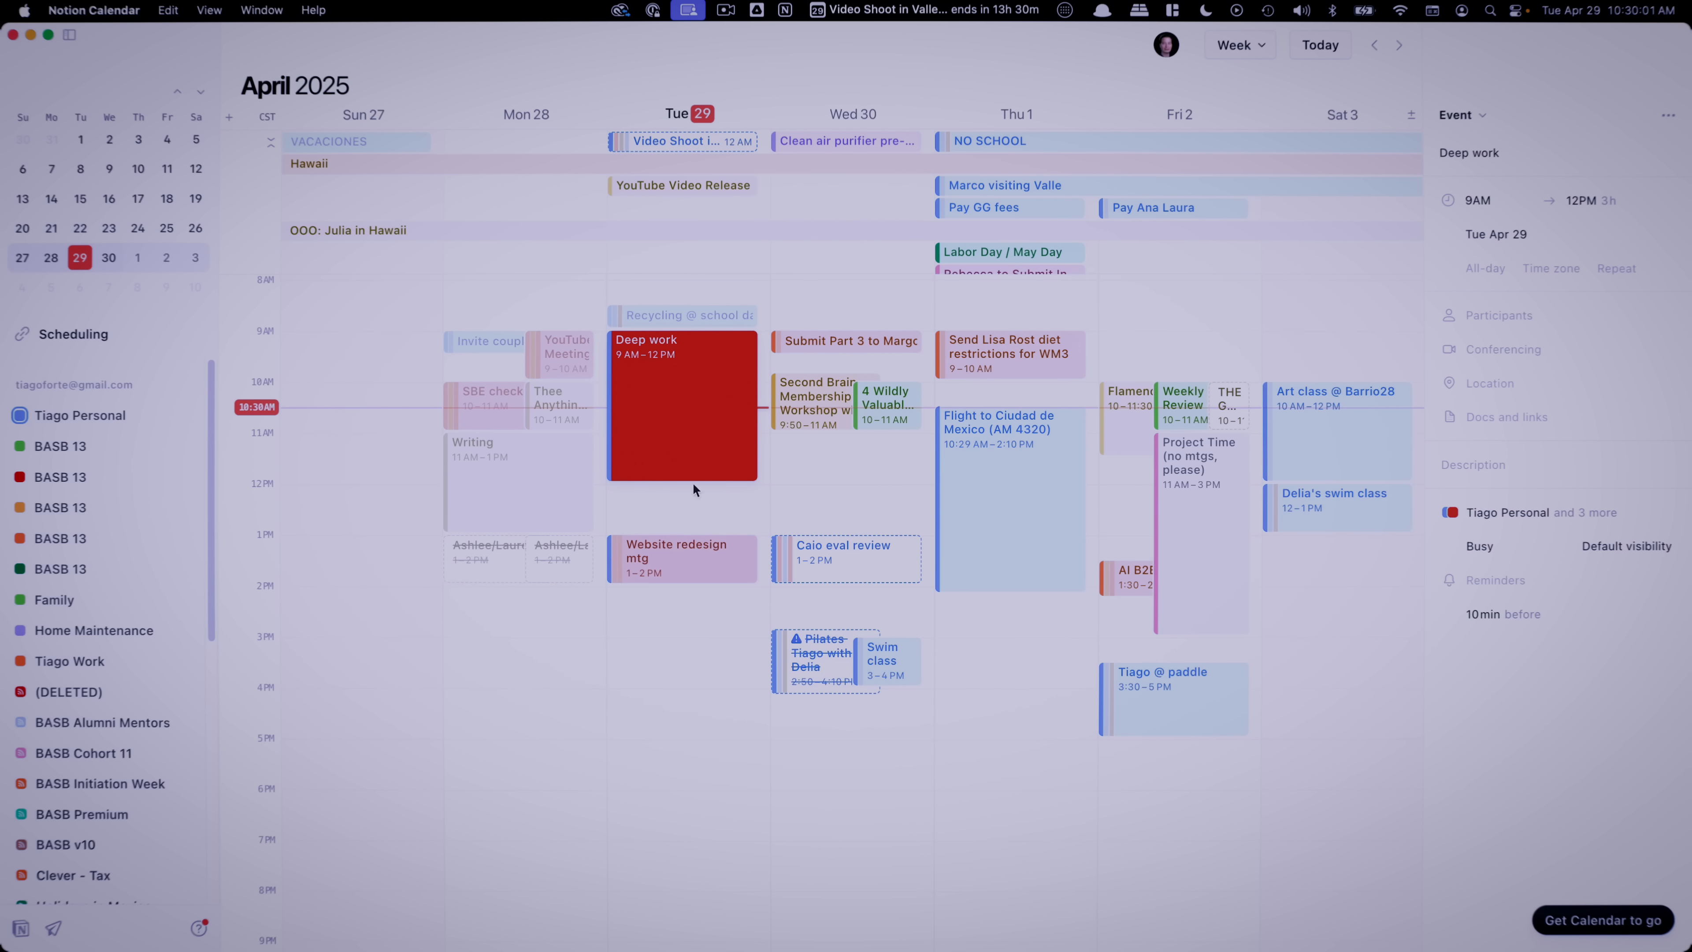
{"action": "left_click", "coordinate": [847, 342]}
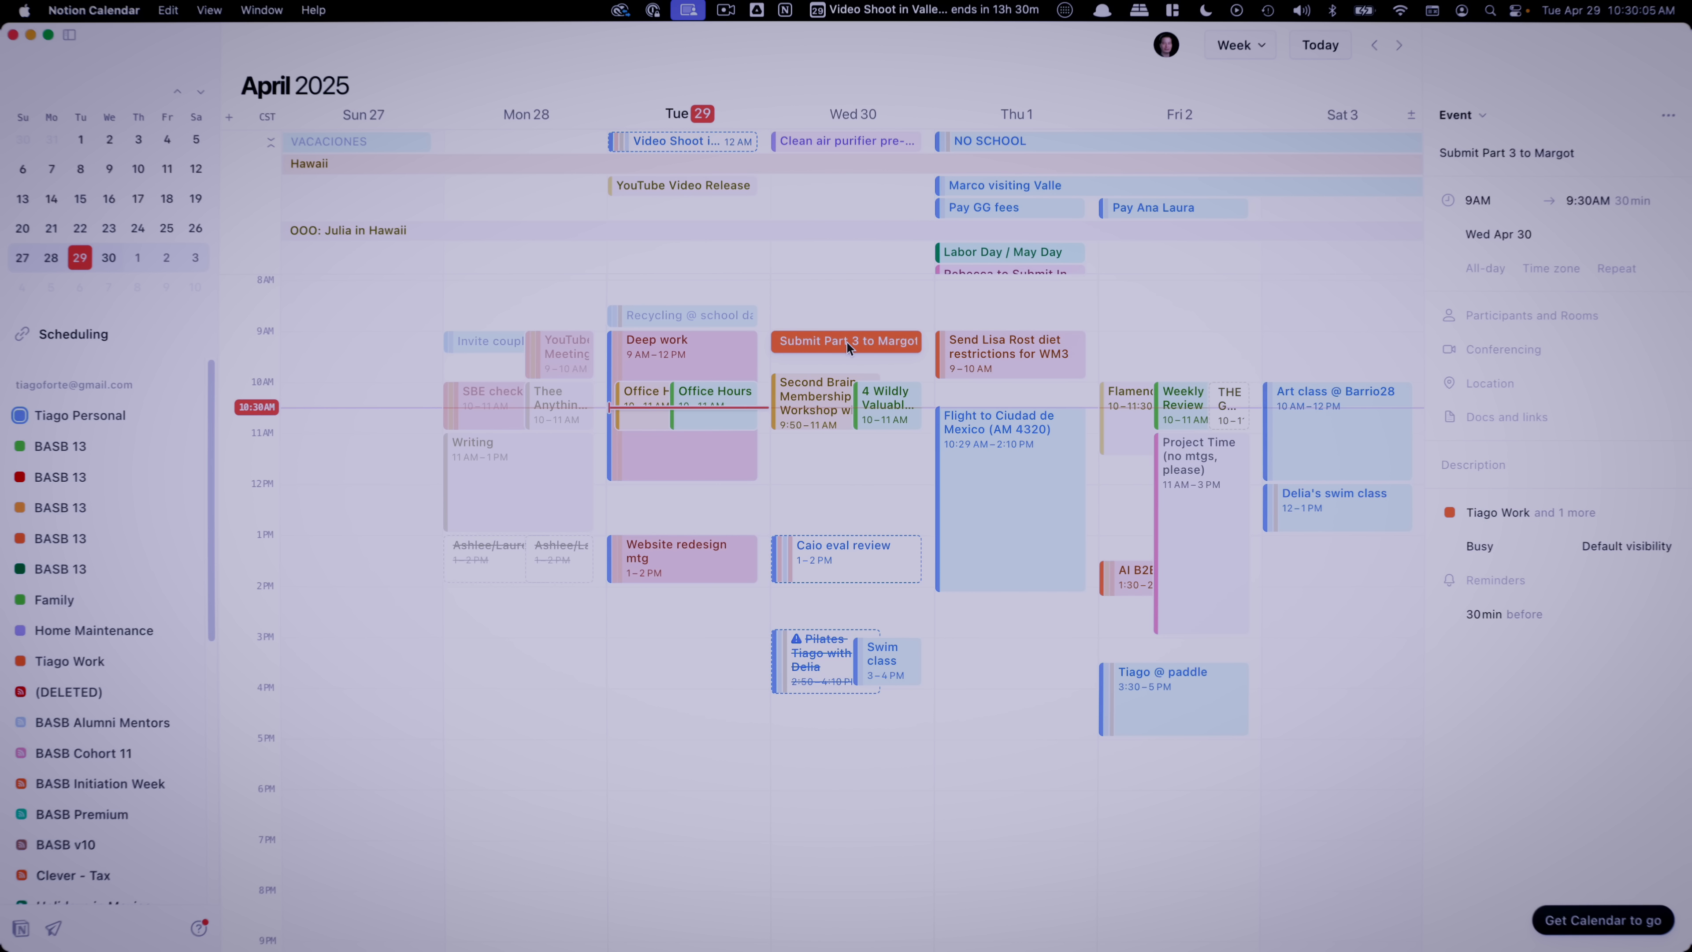
{"action": "mouse_move", "coordinate": [873, 347]}
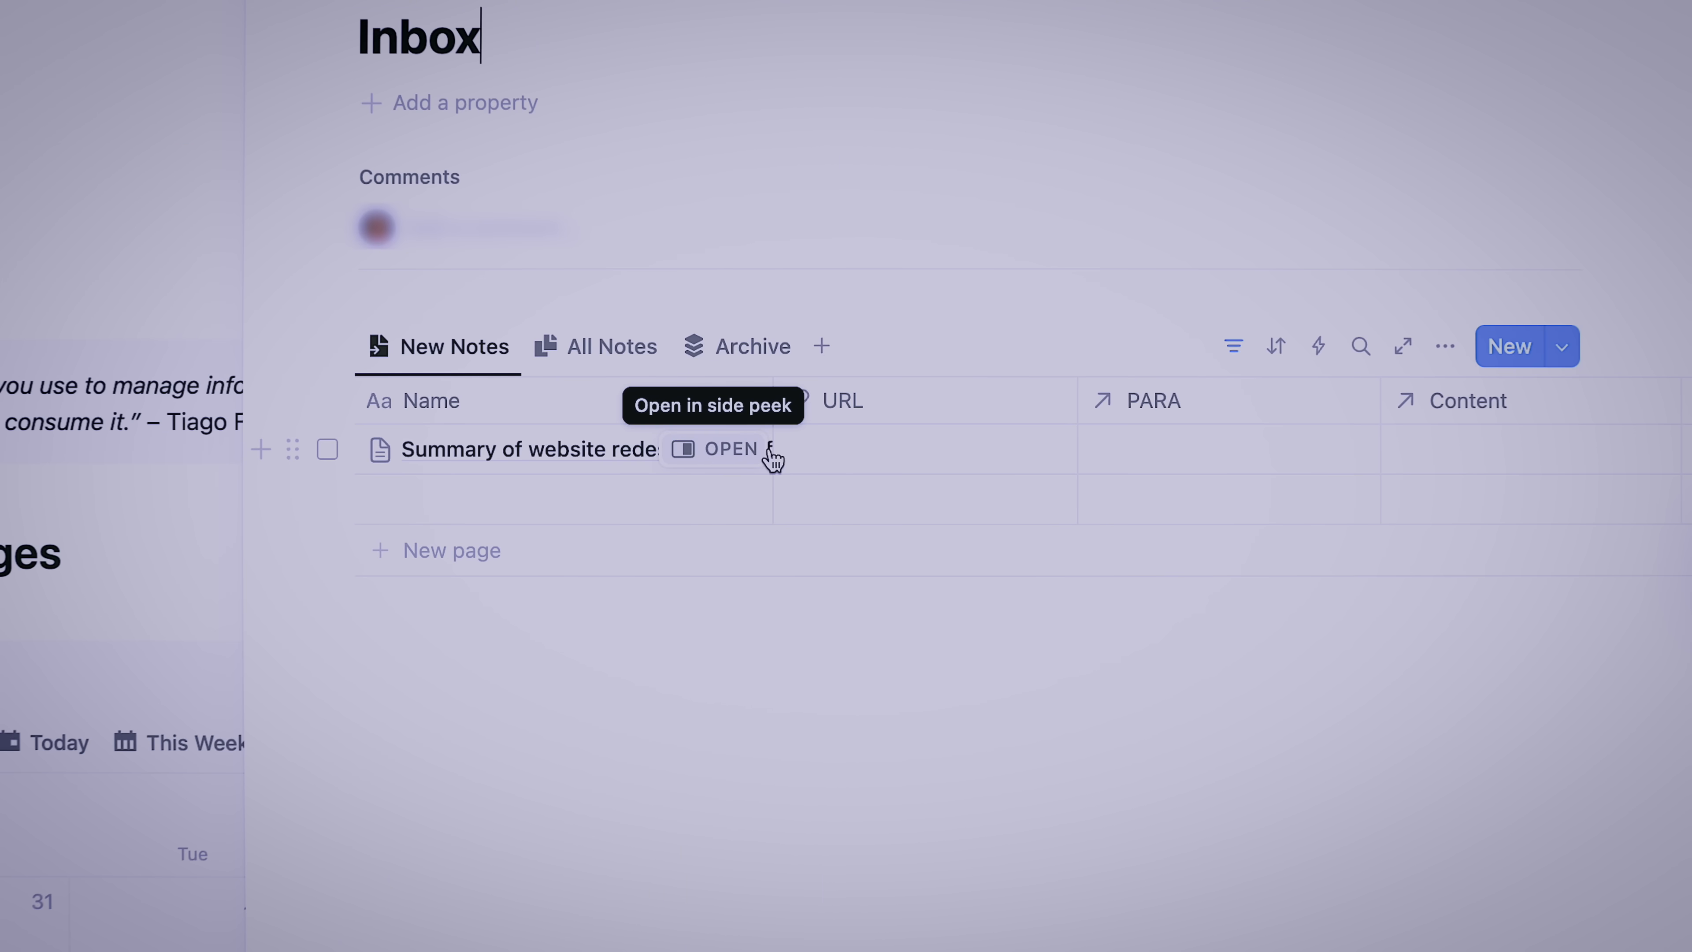
Open the PARA relation picker on the 'Summary of website redesign kickoff' inbox row
{"action": "left_click", "coordinate": [1220, 448]}
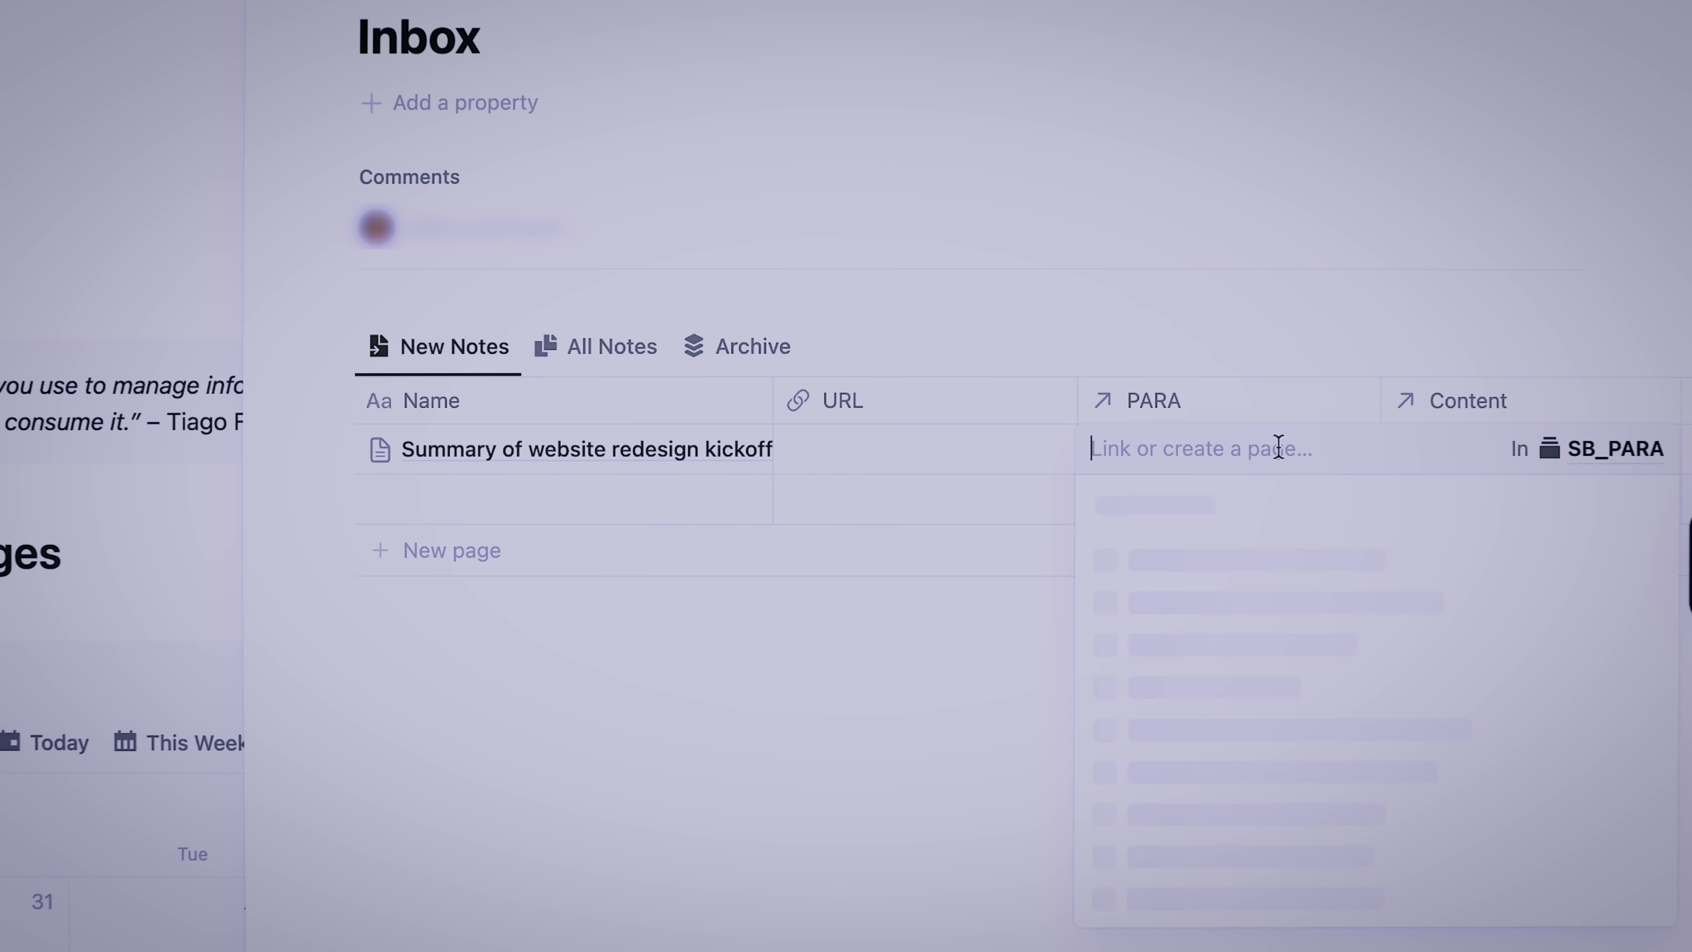
{"action": "left_click", "coordinate": [1198, 448]}
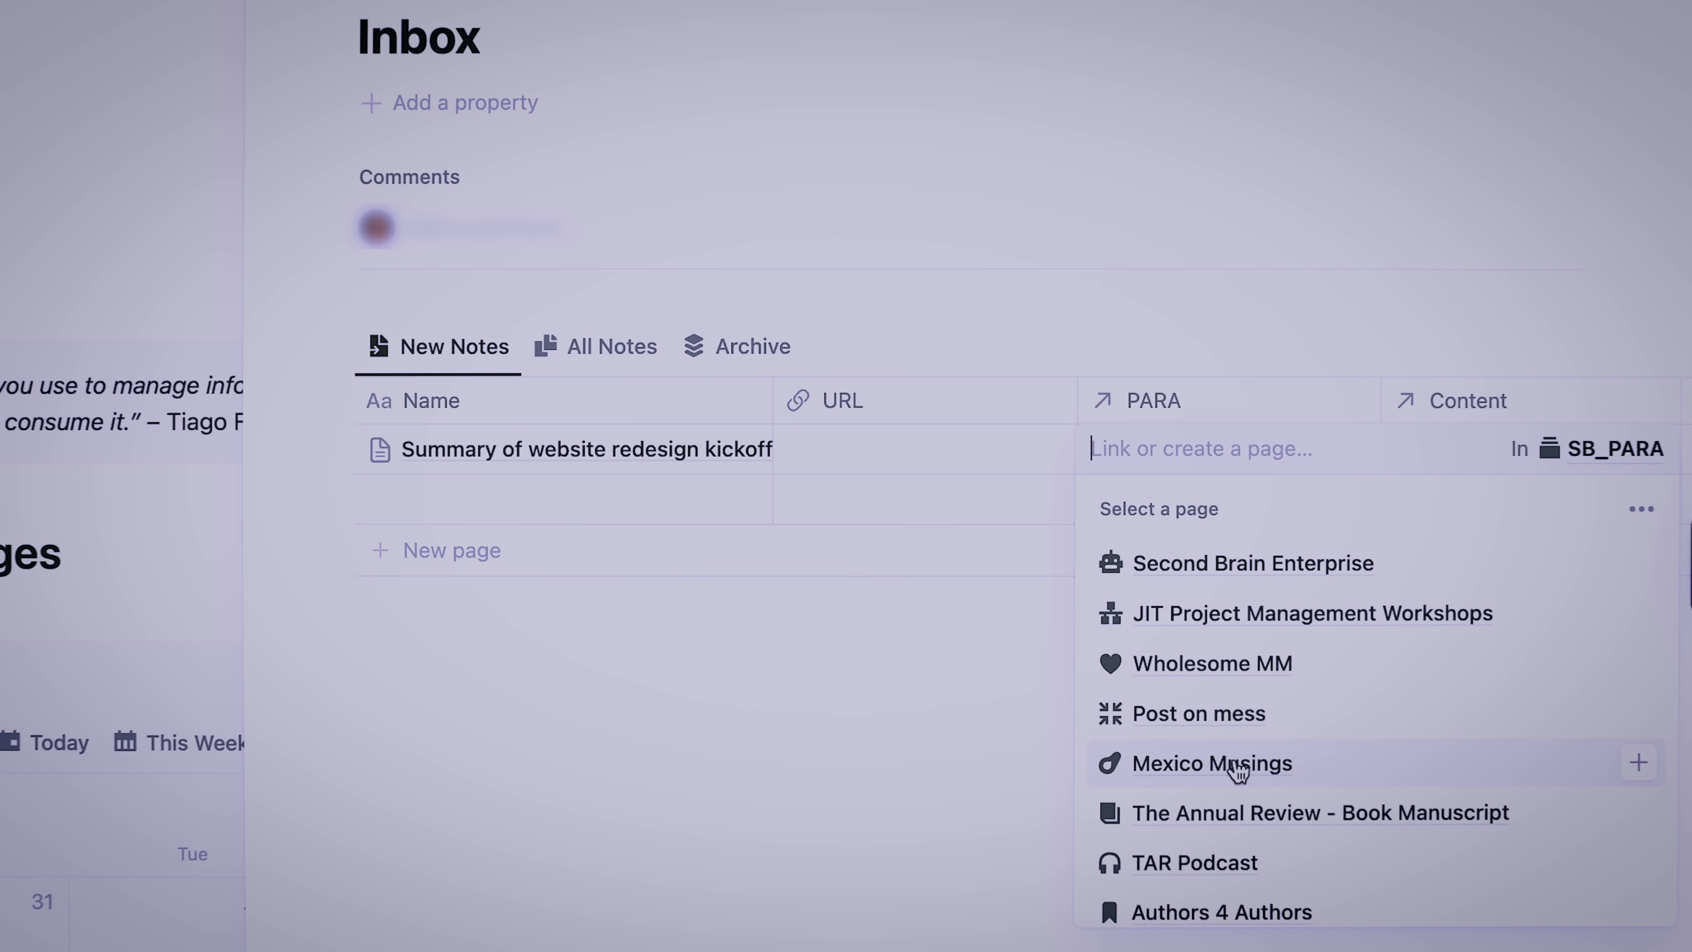
{"action": "mouse_move", "coordinate": [1270, 879]}
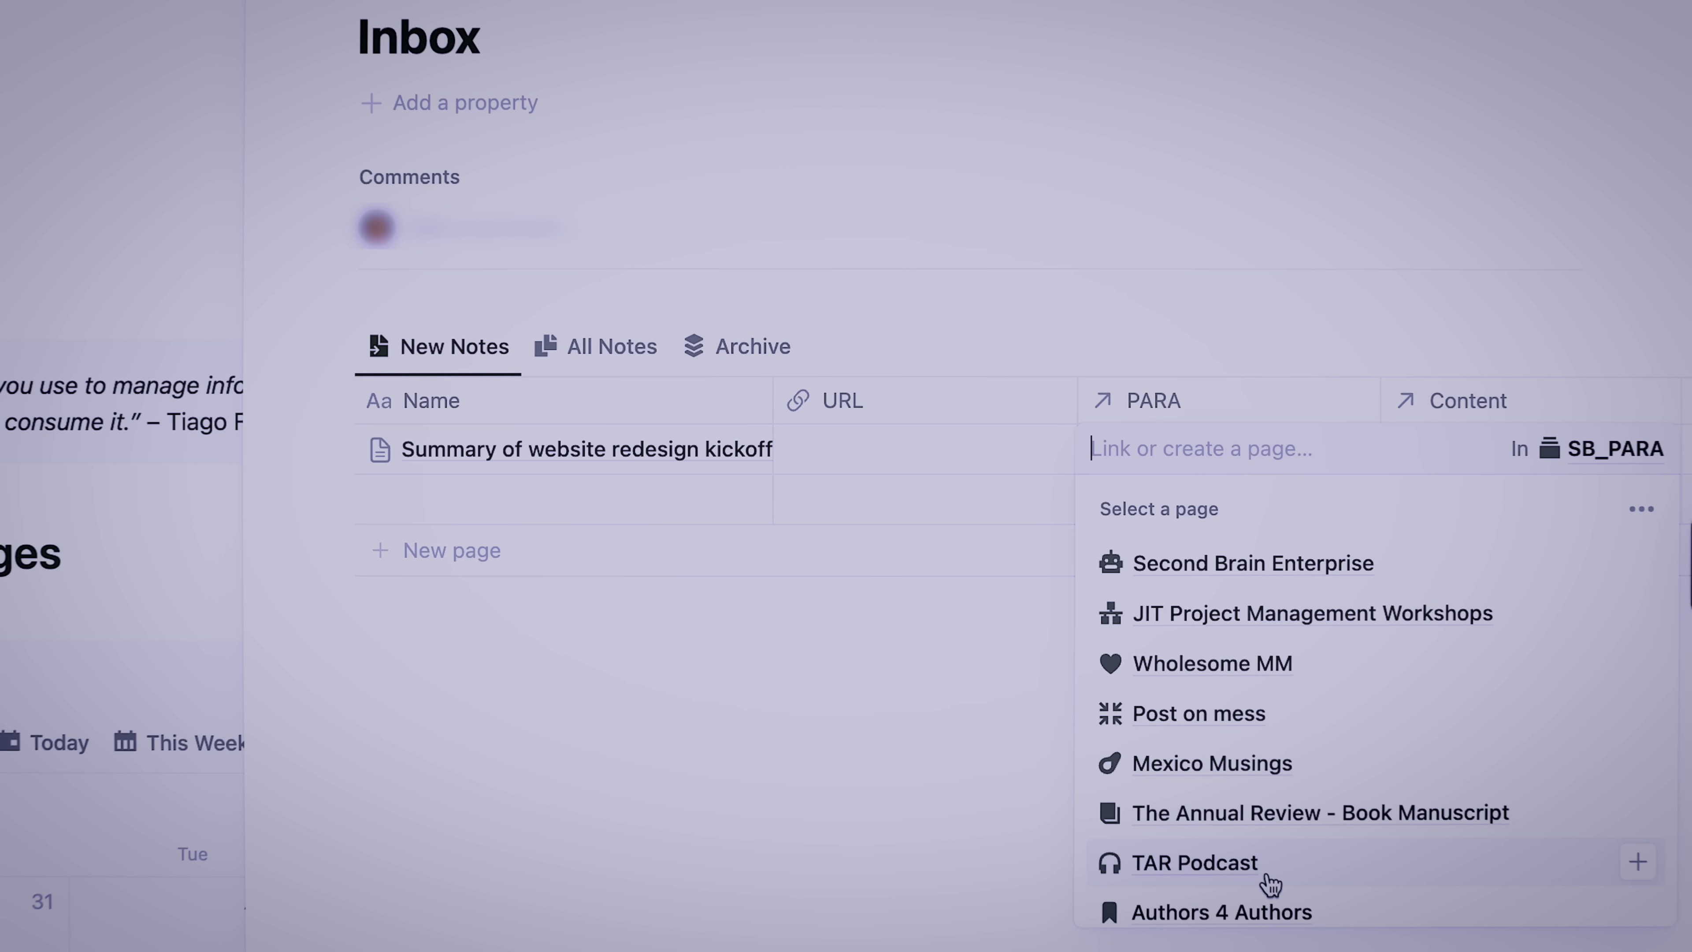